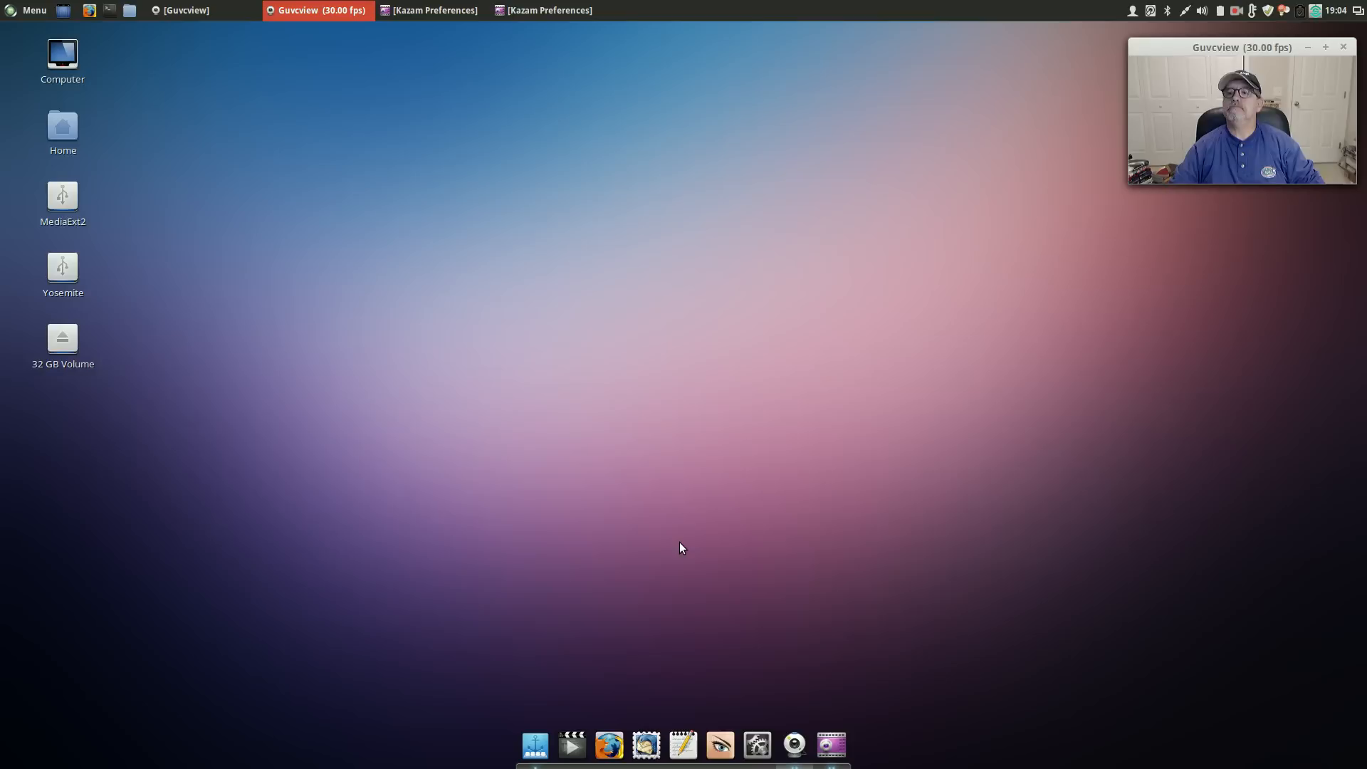
{"action": "mouse_move", "coordinate": [761, 510]}
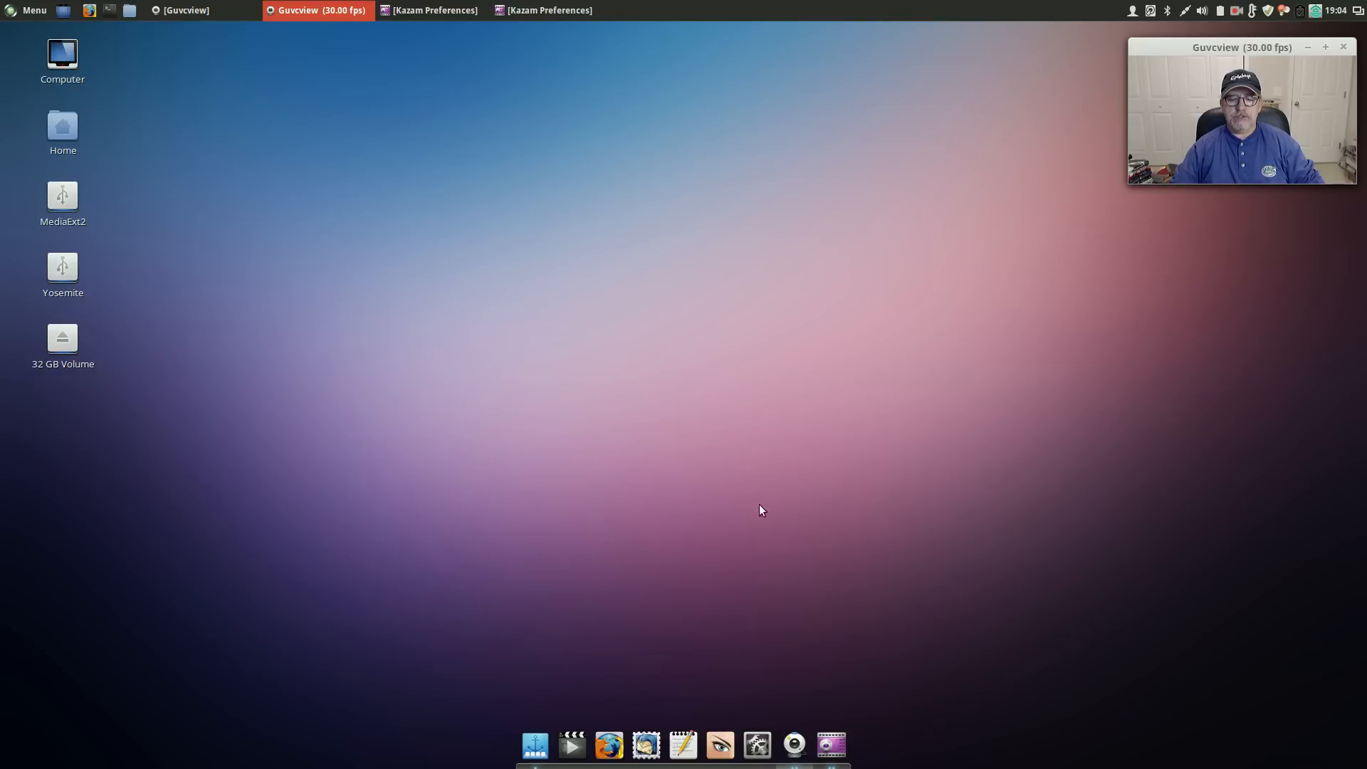
{"action": "mouse_move", "coordinate": [702, 424]}
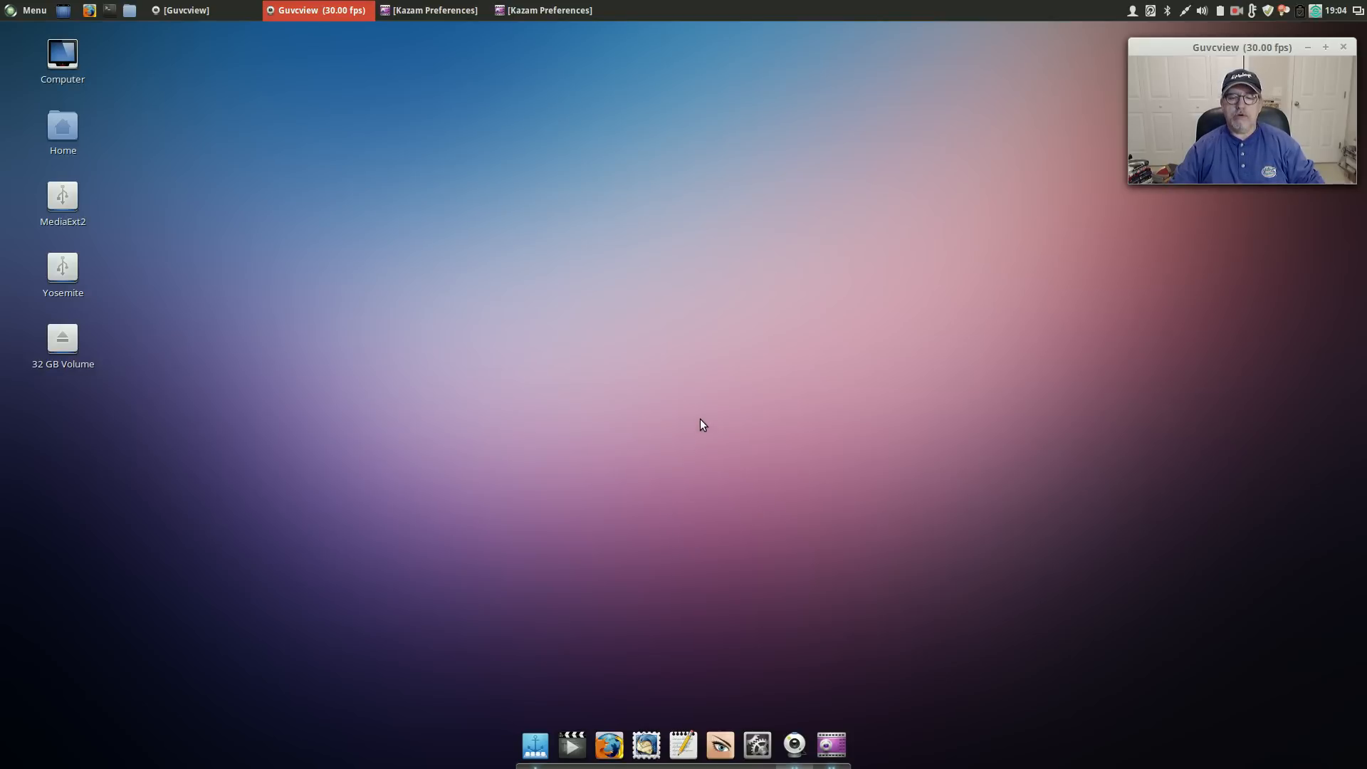
{"action": "mouse_move", "coordinate": [681, 507]}
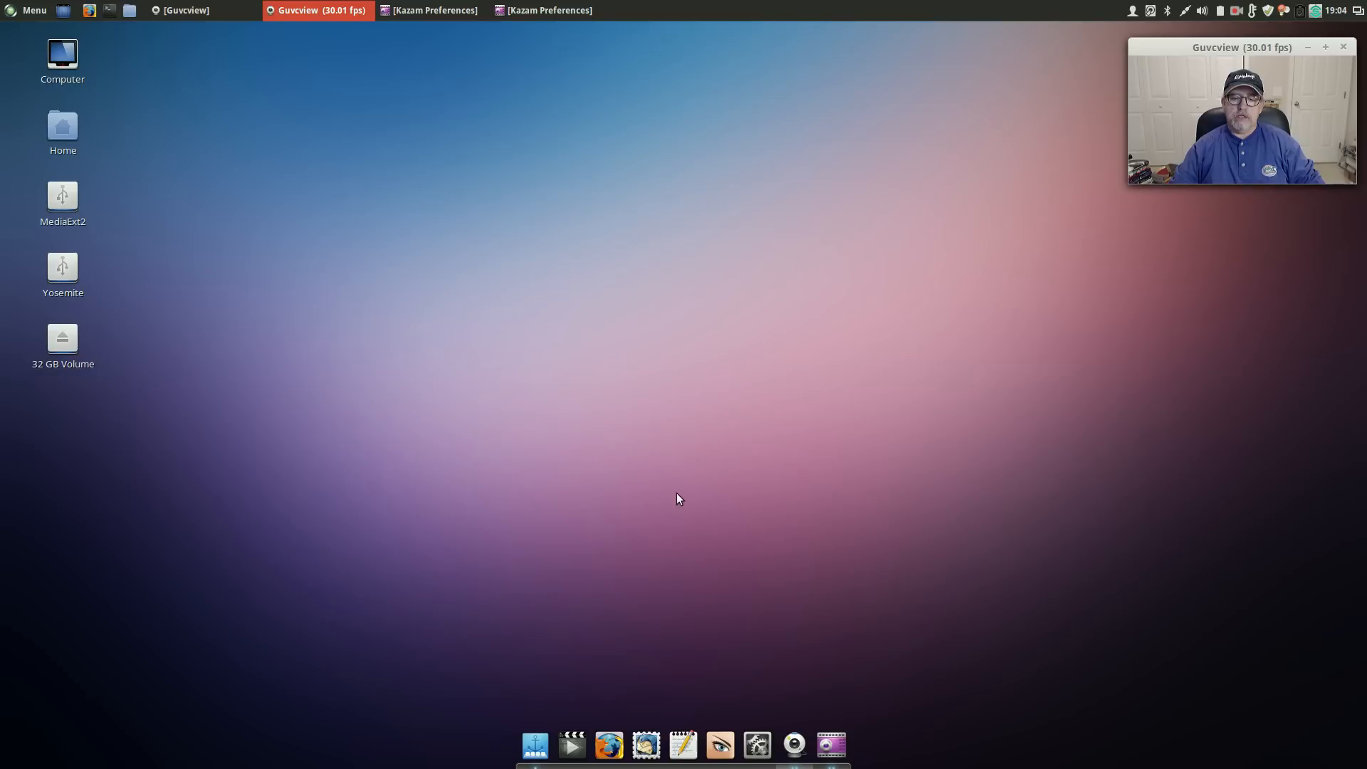
{"action": "mouse_move", "coordinate": [672, 421]}
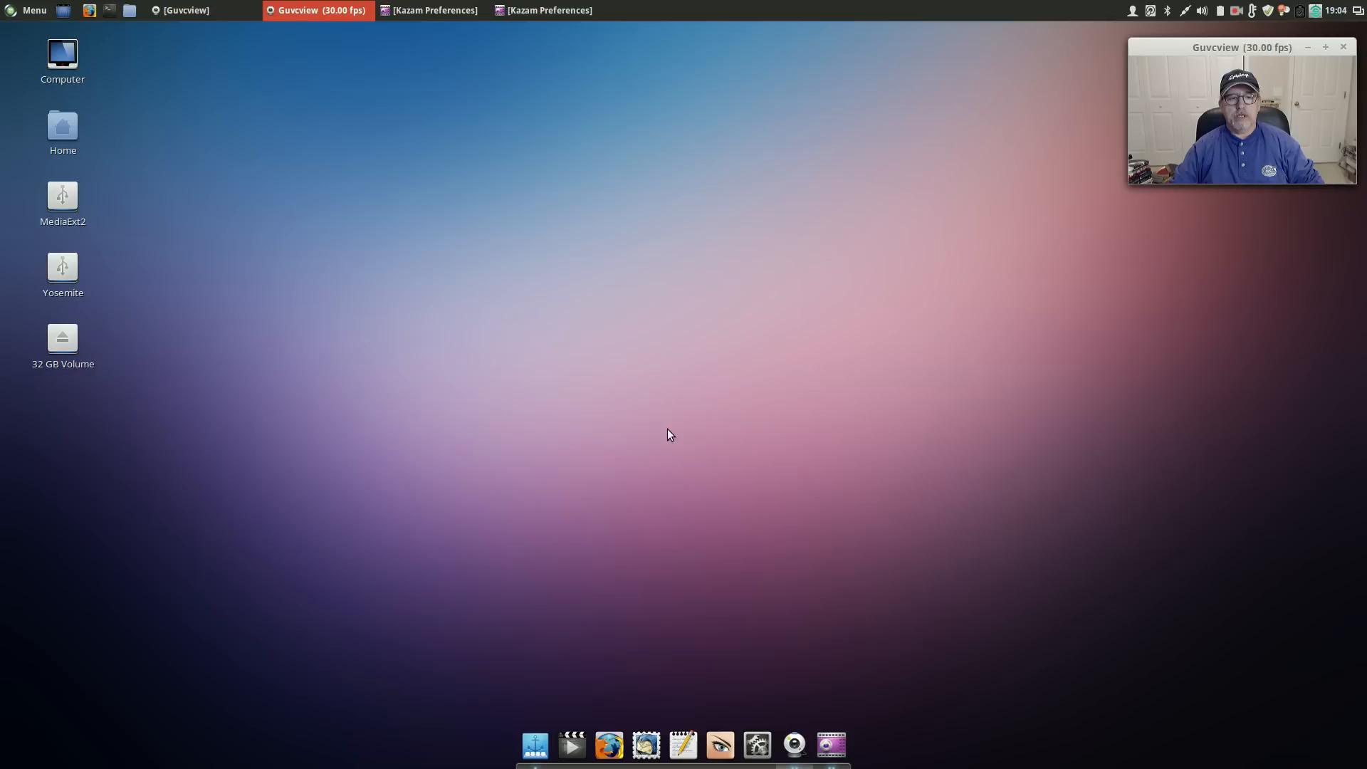
{"action": "mouse_move", "coordinate": [683, 407]}
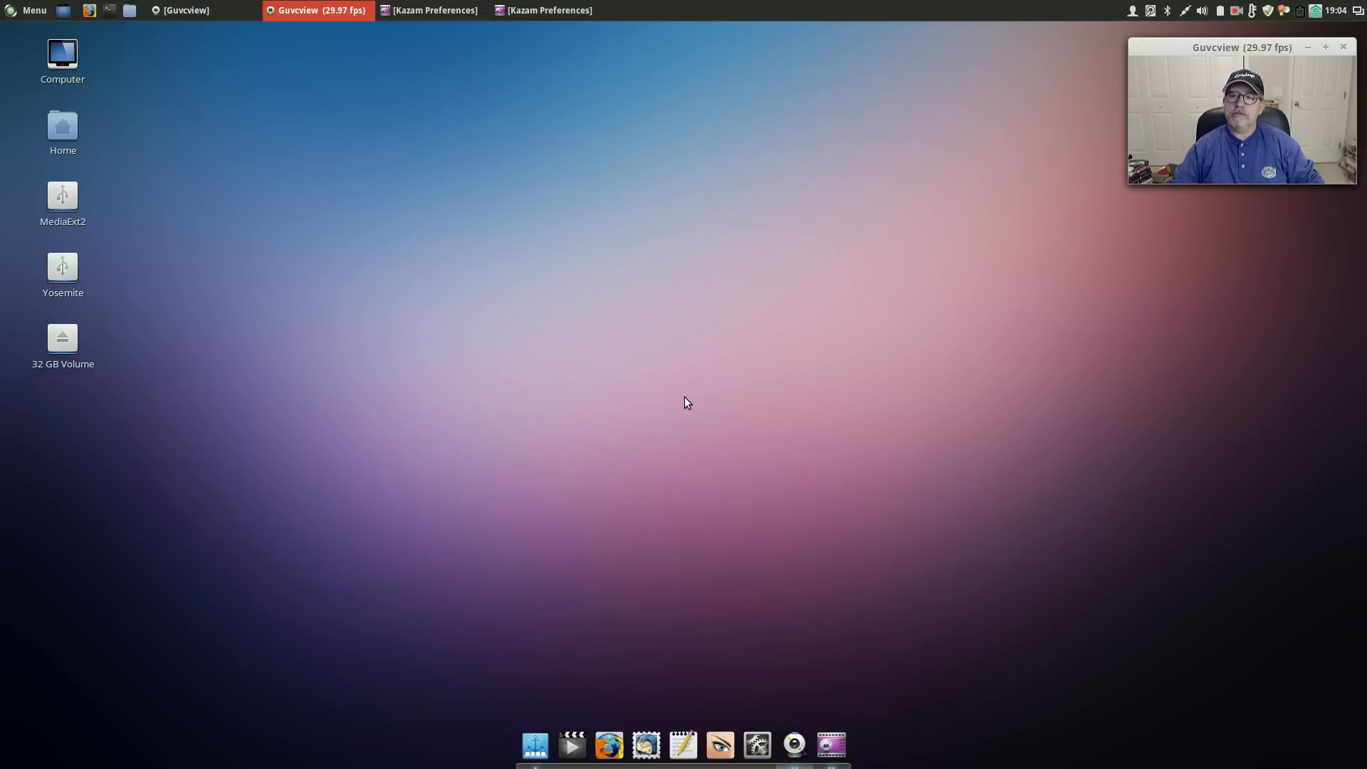
{"action": "mouse_move", "coordinate": [691, 417]}
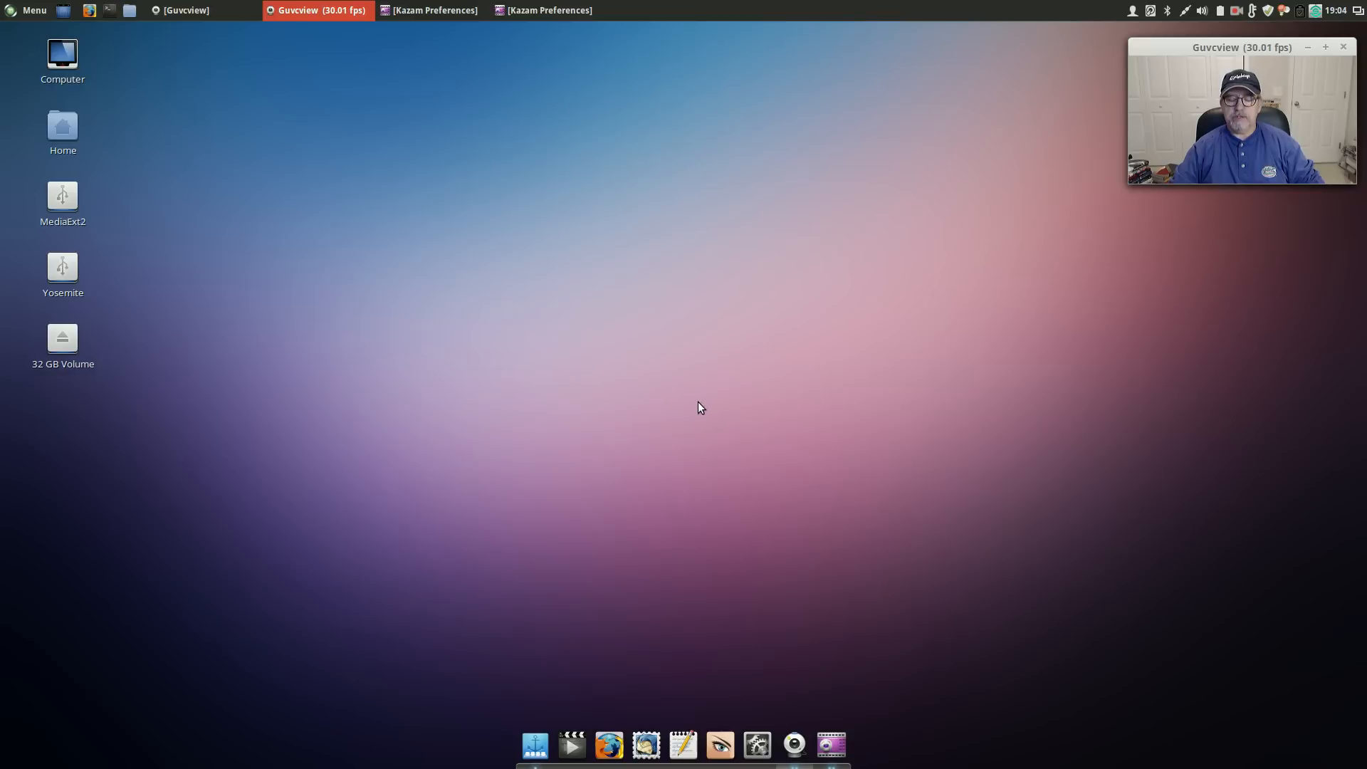
{"action": "mouse_move", "coordinate": [683, 376]}
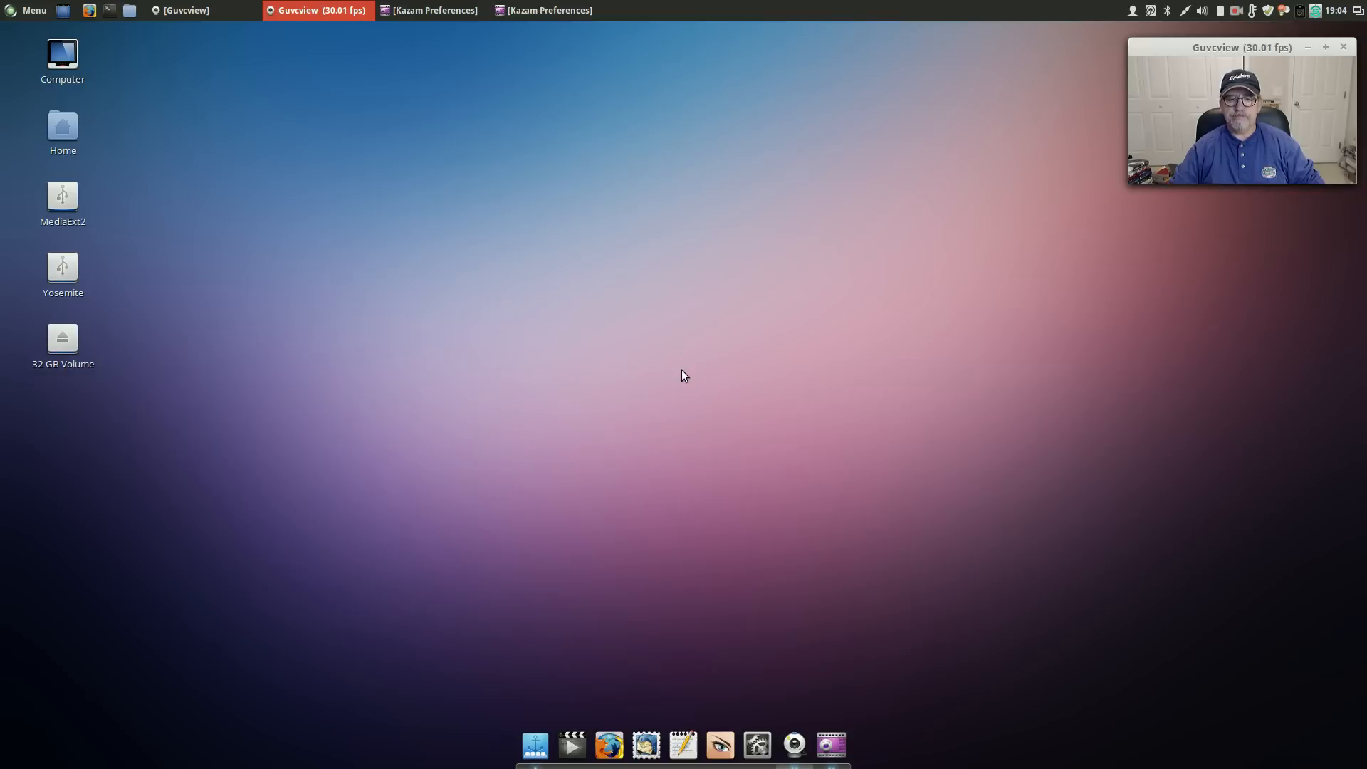
{"action": "mouse_move", "coordinate": [706, 334]}
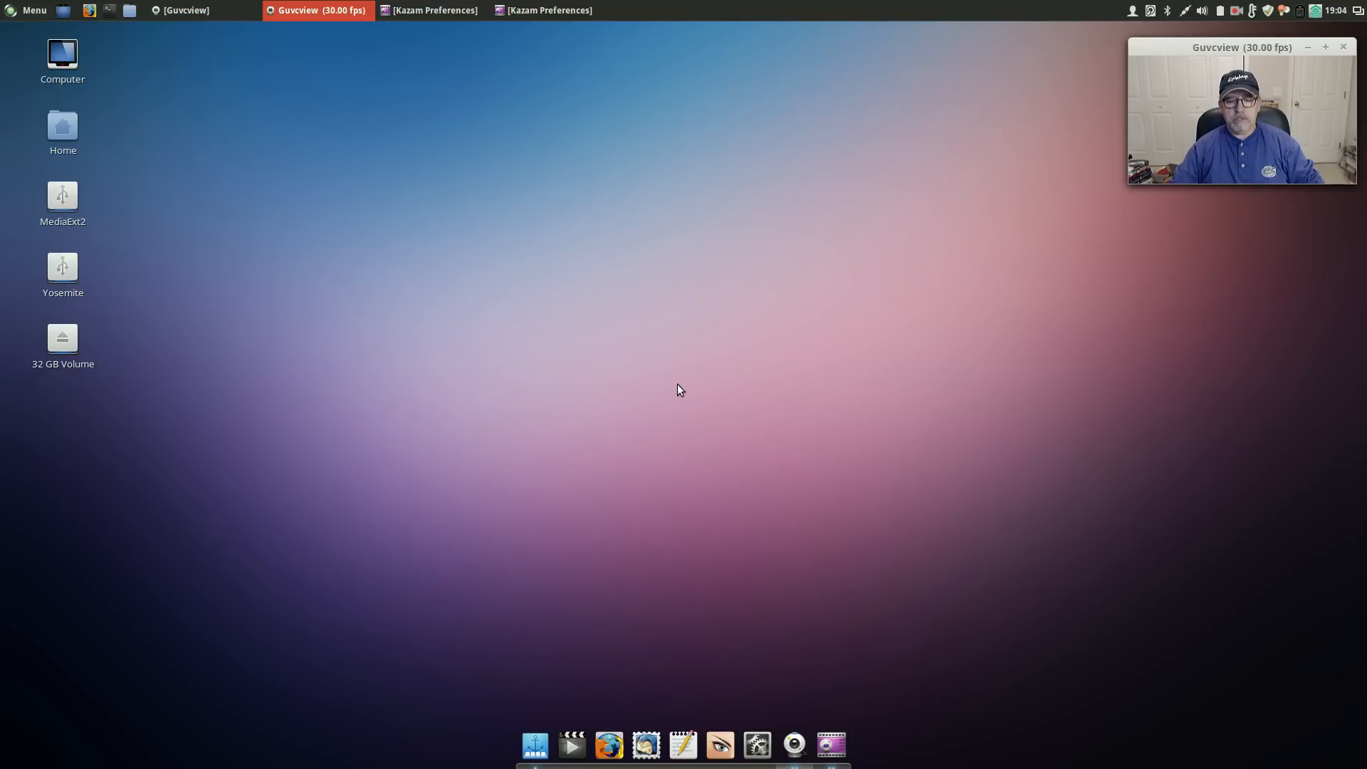
{"action": "mouse_move", "coordinate": [682, 444]}
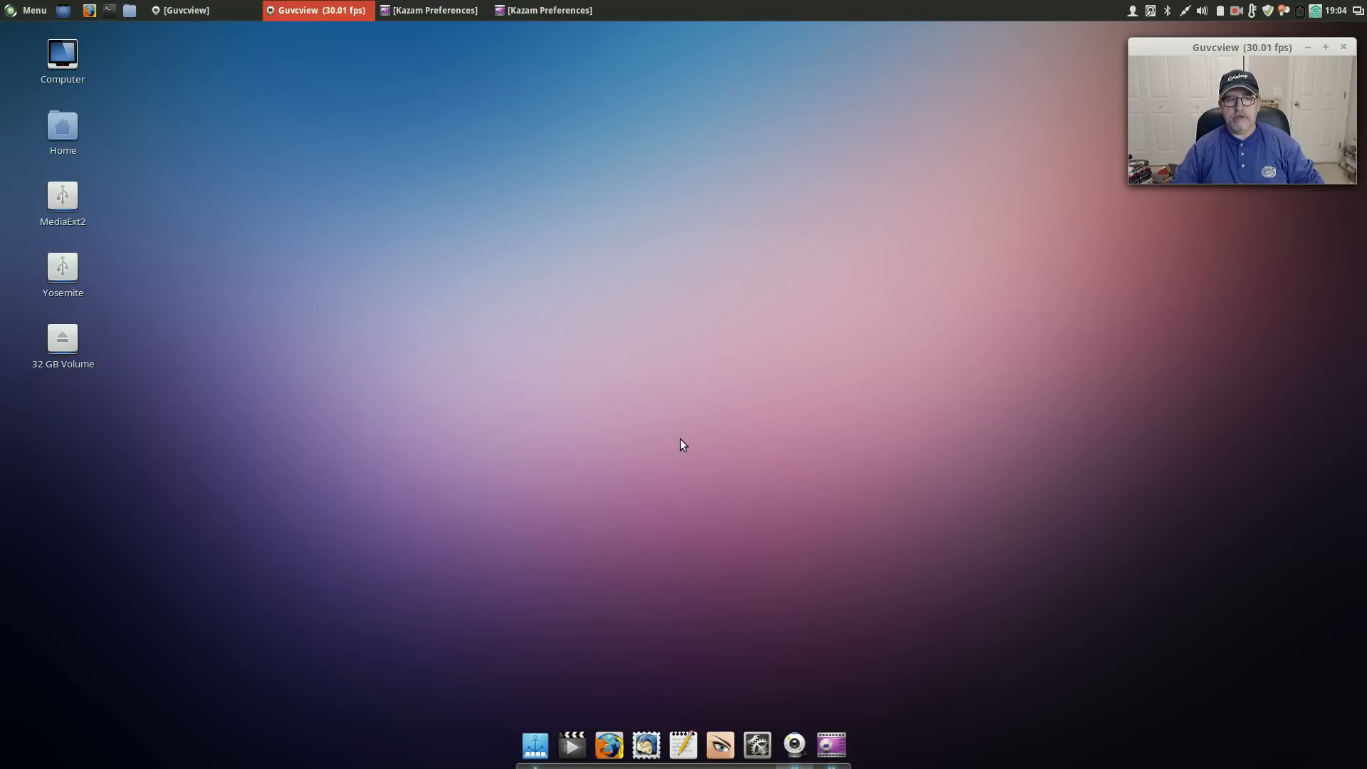
{"action": "mouse_move", "coordinate": [683, 400]}
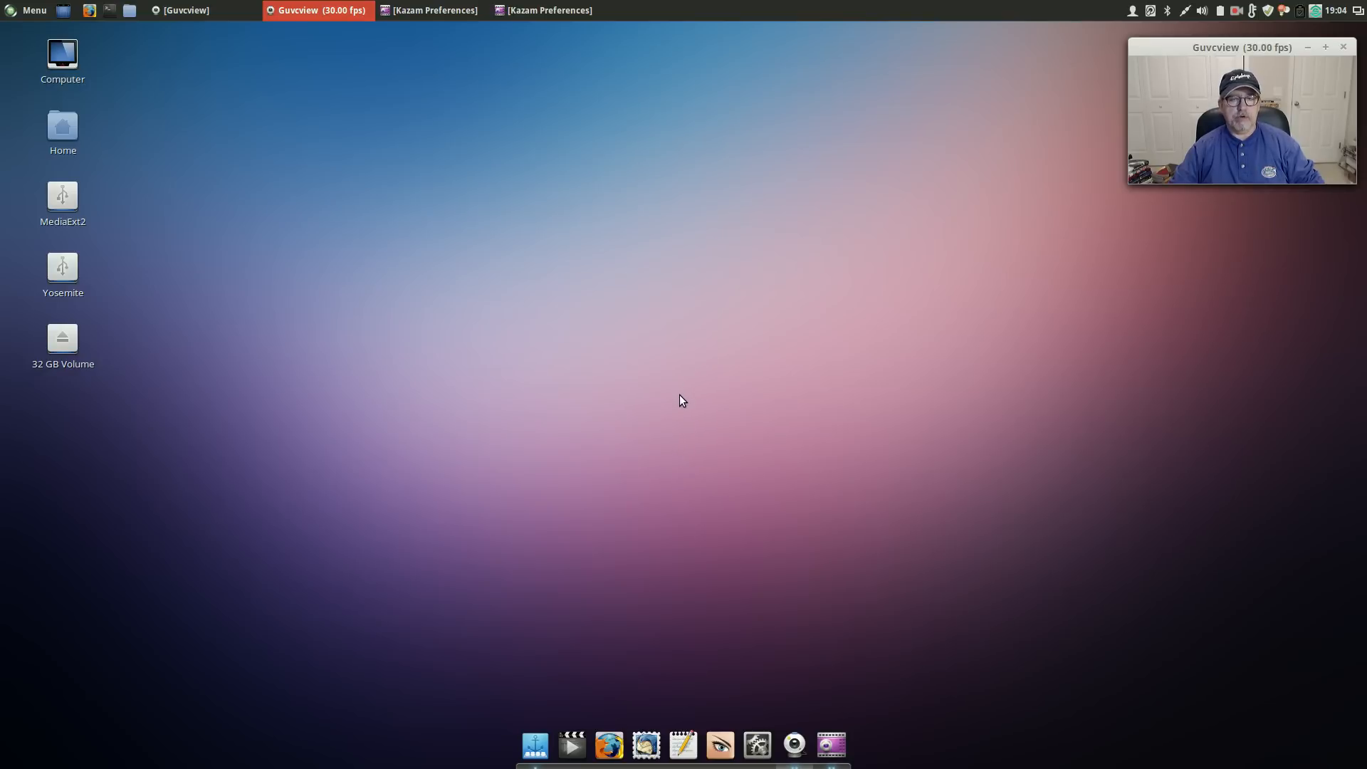
{"action": "mouse_move", "coordinate": [680, 395]}
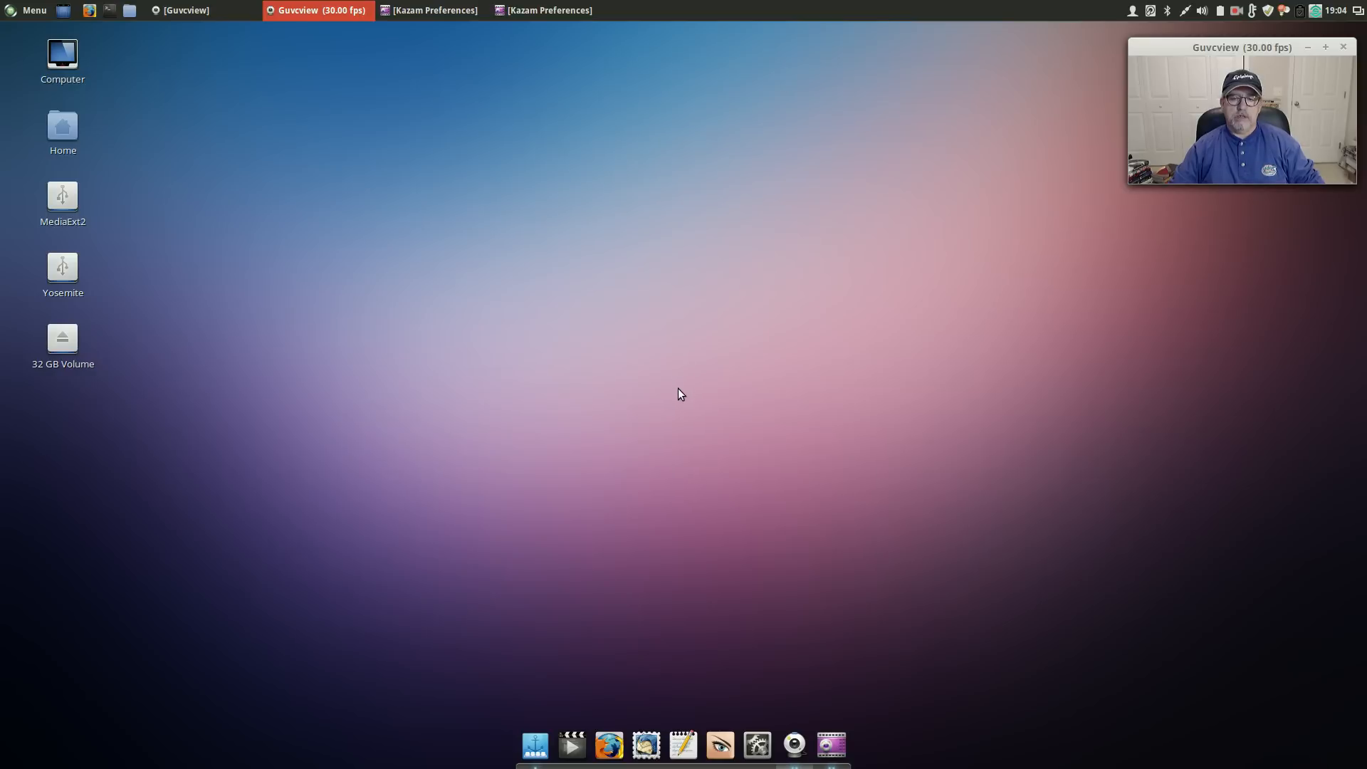
{"action": "mouse_move", "coordinate": [695, 380]}
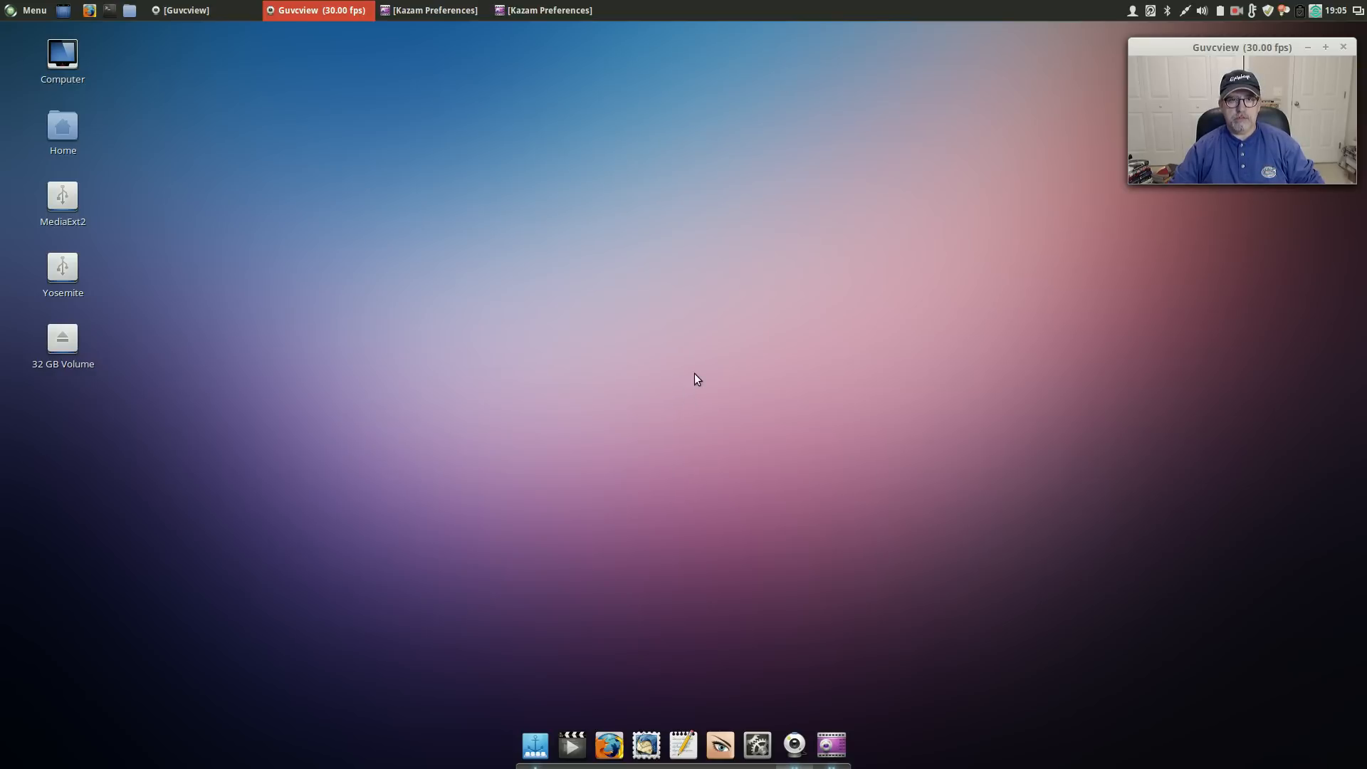
{"action": "mouse_move", "coordinate": [698, 402]}
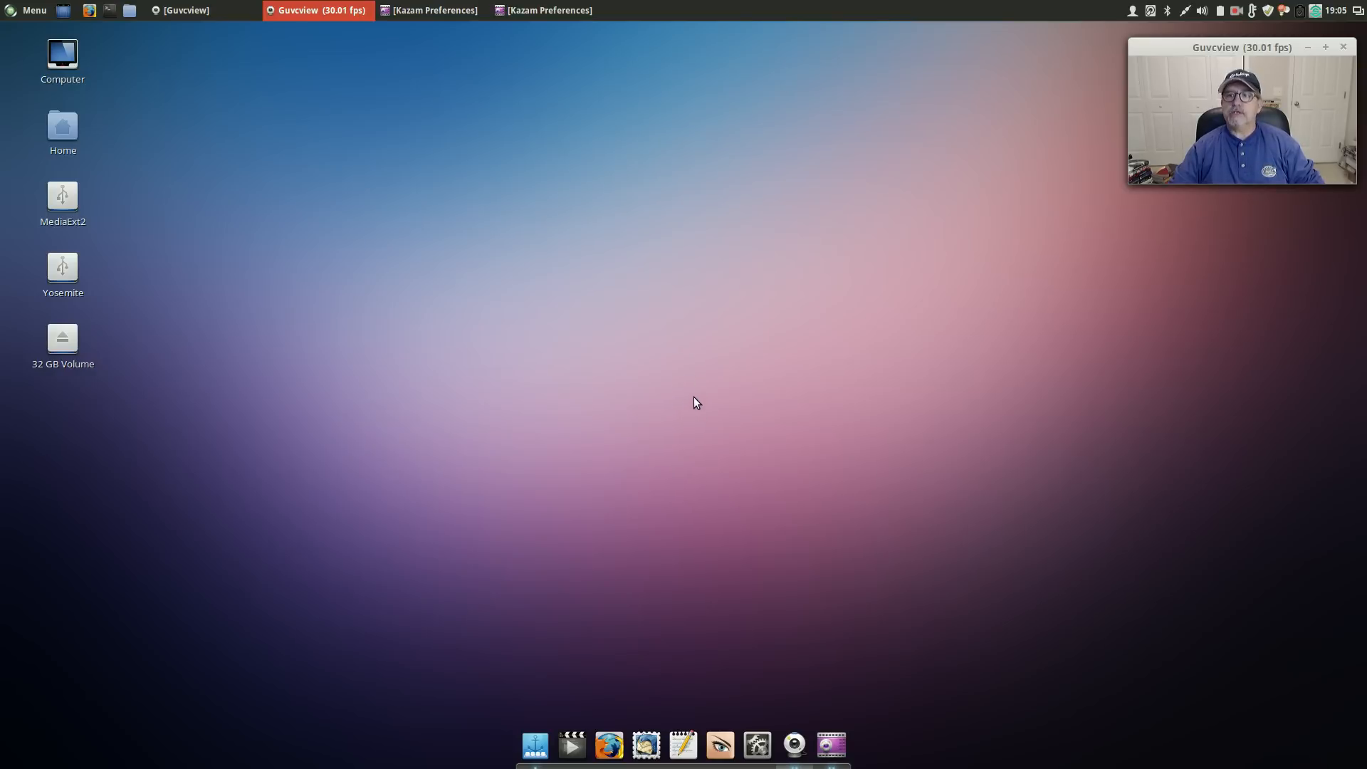
{"action": "mouse_move", "coordinate": [689, 365]}
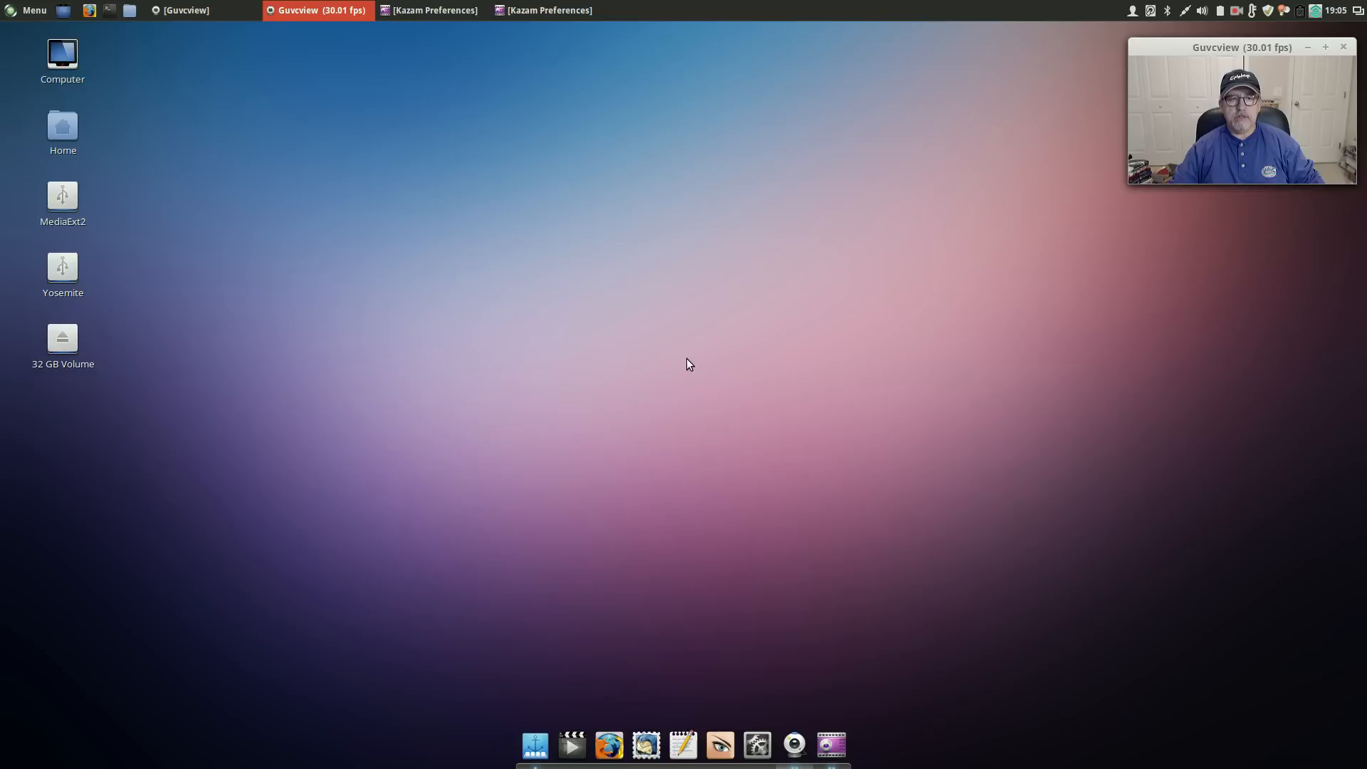
{"action": "mouse_move", "coordinate": [689, 422]}
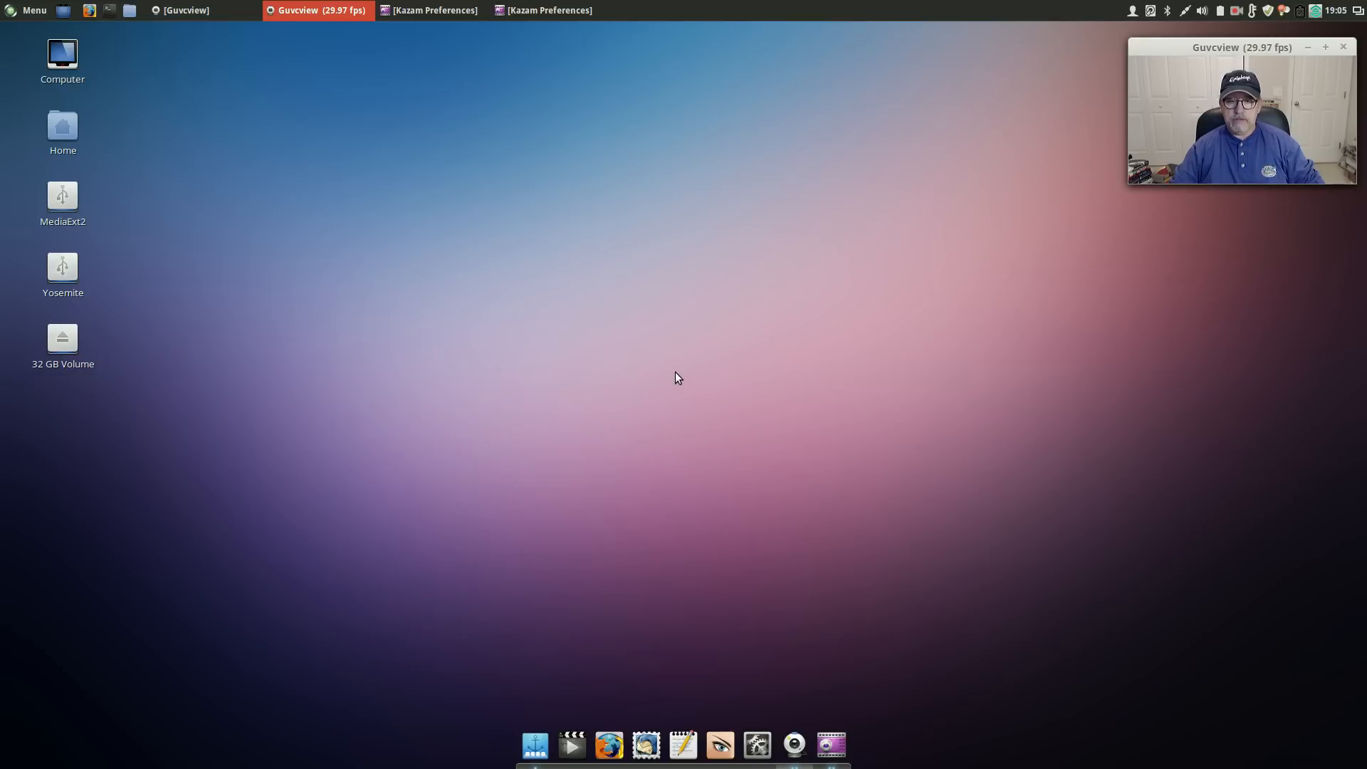
{"action": "mouse_move", "coordinate": [684, 409]}
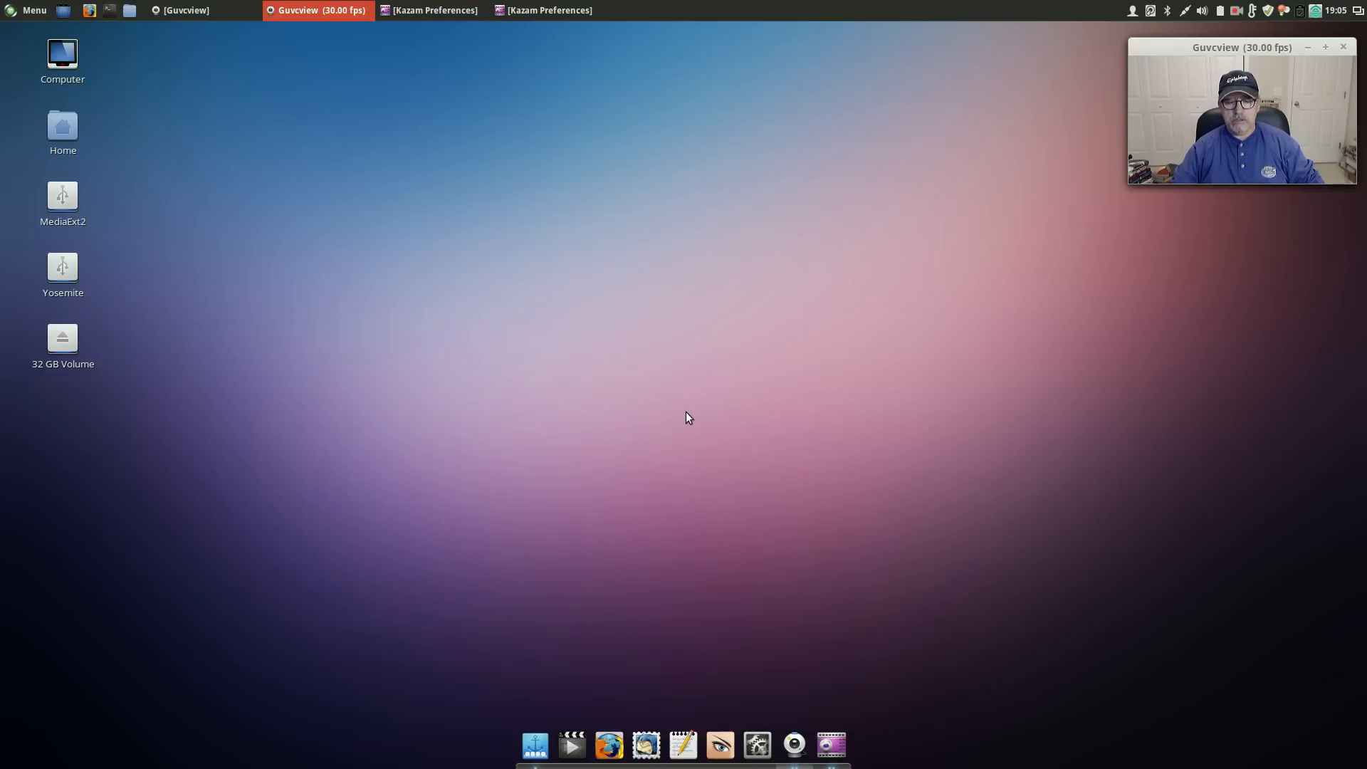
{"action": "mouse_move", "coordinate": [689, 382]}
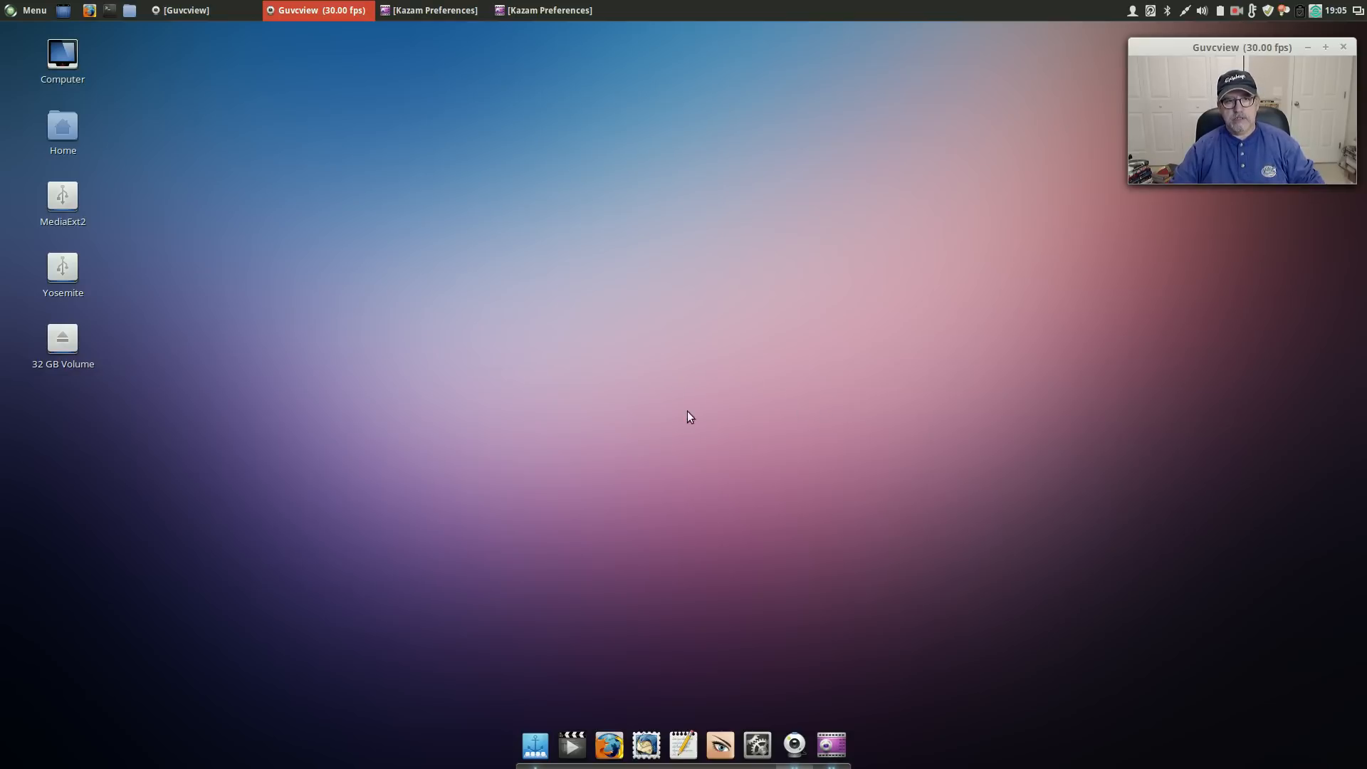
{"action": "mouse_move", "coordinate": [696, 385]}
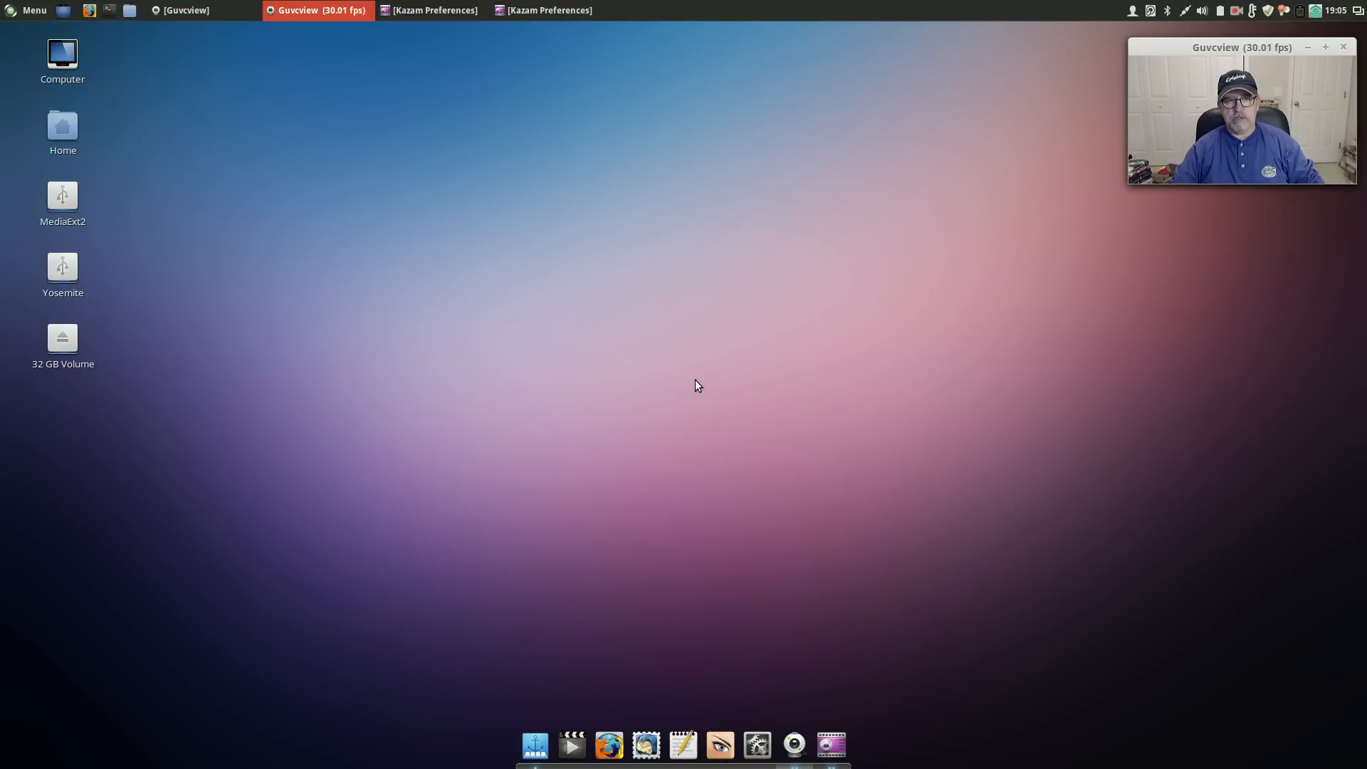
{"action": "mouse_move", "coordinate": [789, 237]}
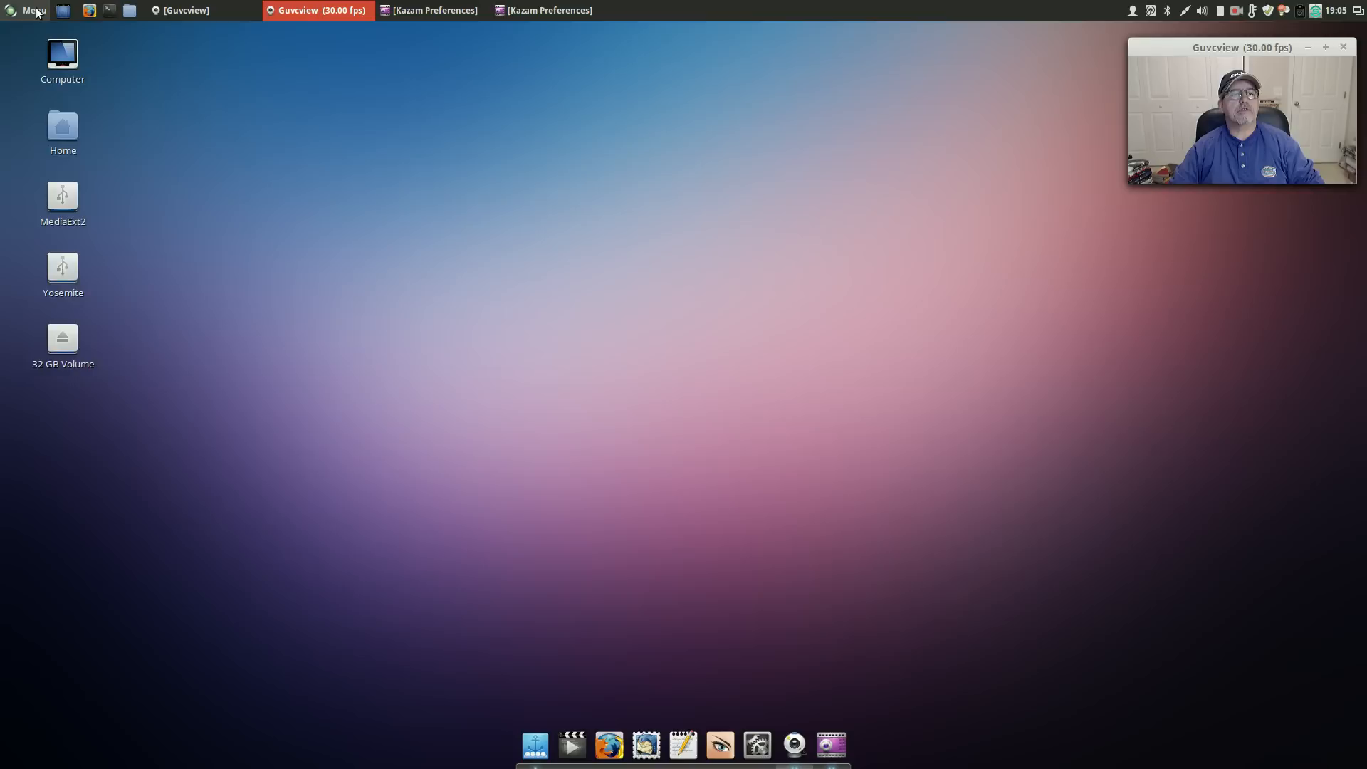
Step: Open the Cinnamon Menu from the panel to launch System Settings
{"action": "left_click", "coordinate": [33, 9]}
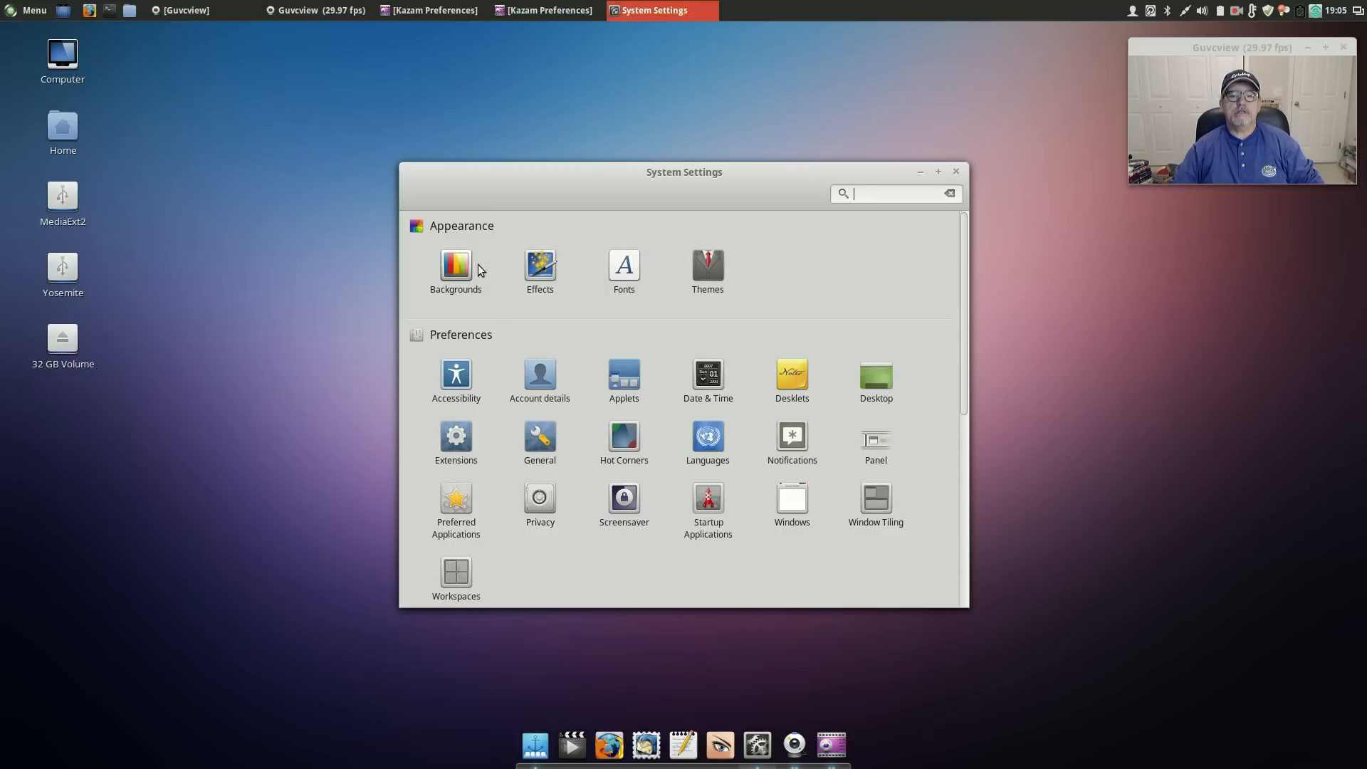
Step: Open Backgrounds, browse the Retro, Rebecca and Rafaela collections, then view Background Settings
{"action": "left_click", "coordinate": [455, 264]}
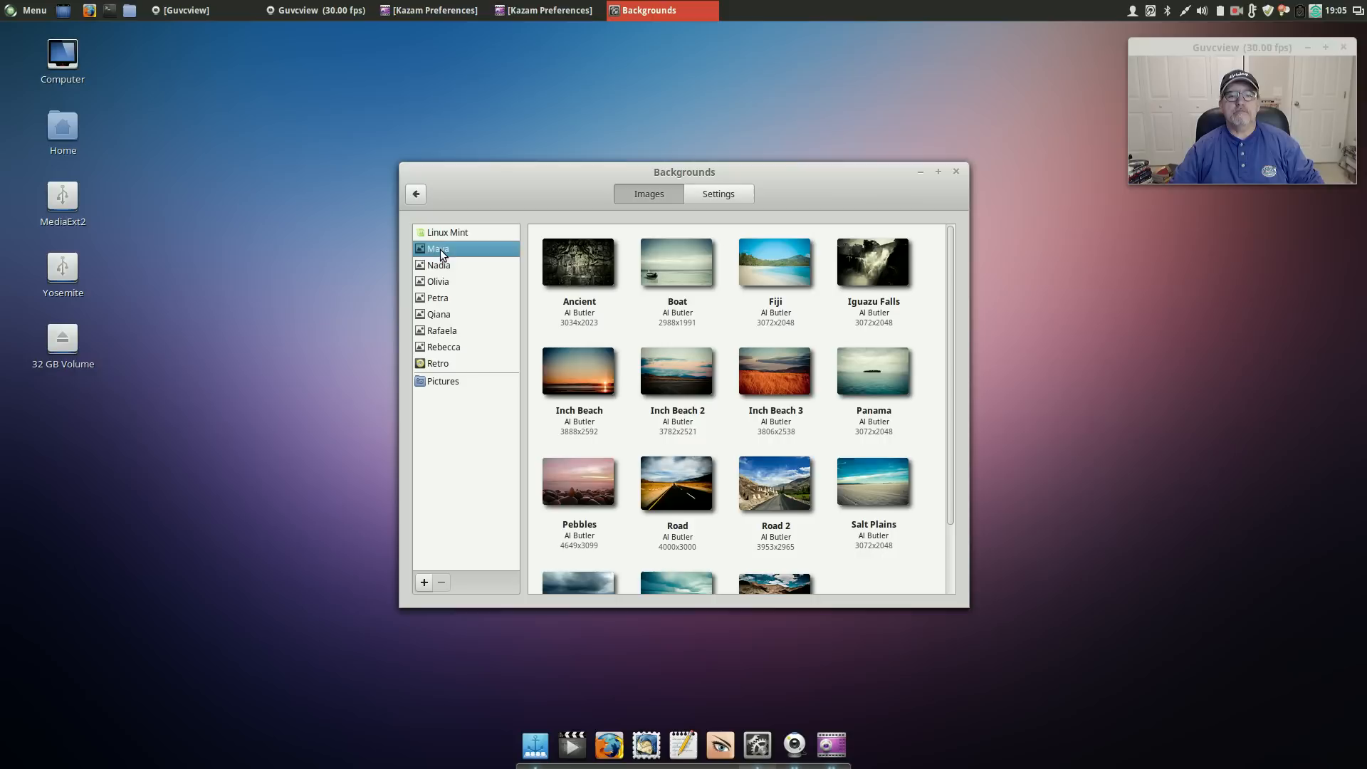
{"action": "mouse_move", "coordinate": [453, 348]}
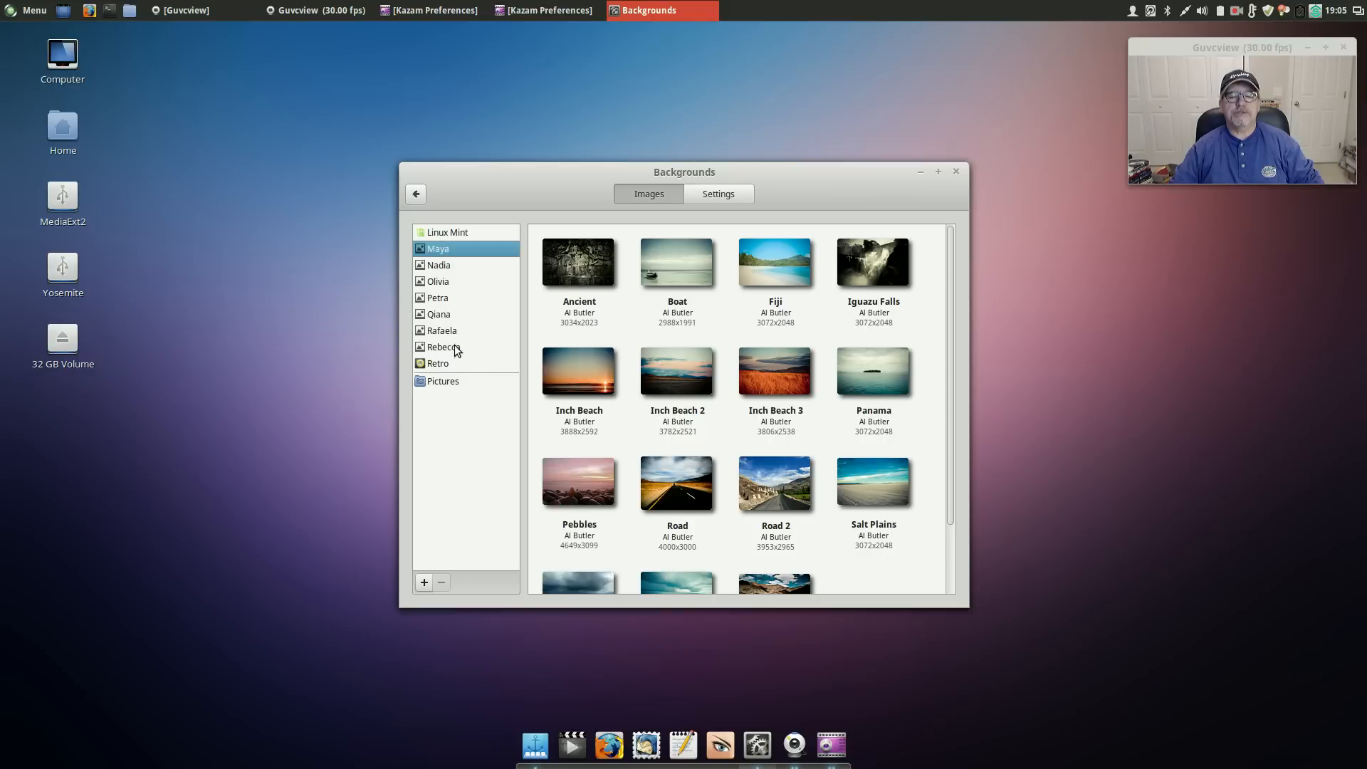
{"action": "left_click", "coordinate": [438, 364]}
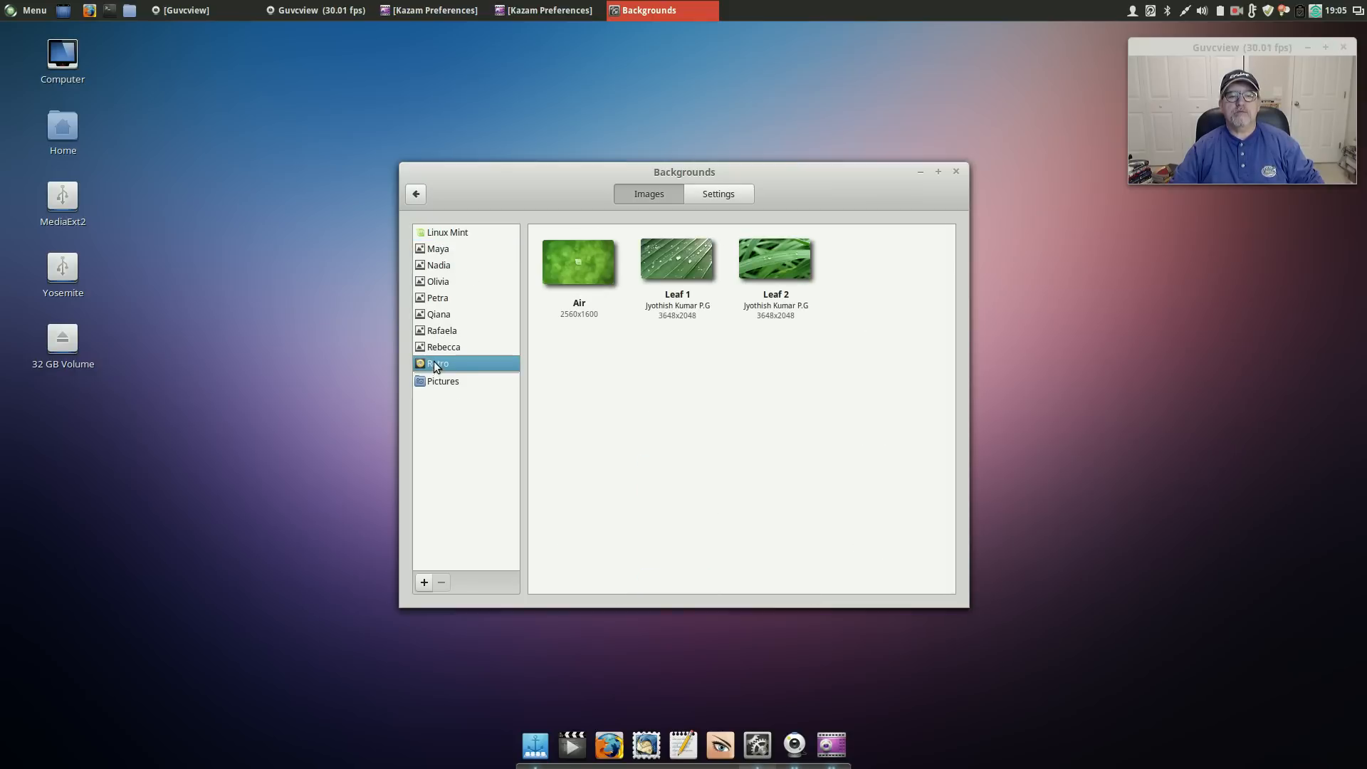
{"action": "scroll", "scroll_direction": "down", "scroll_amount": 3}
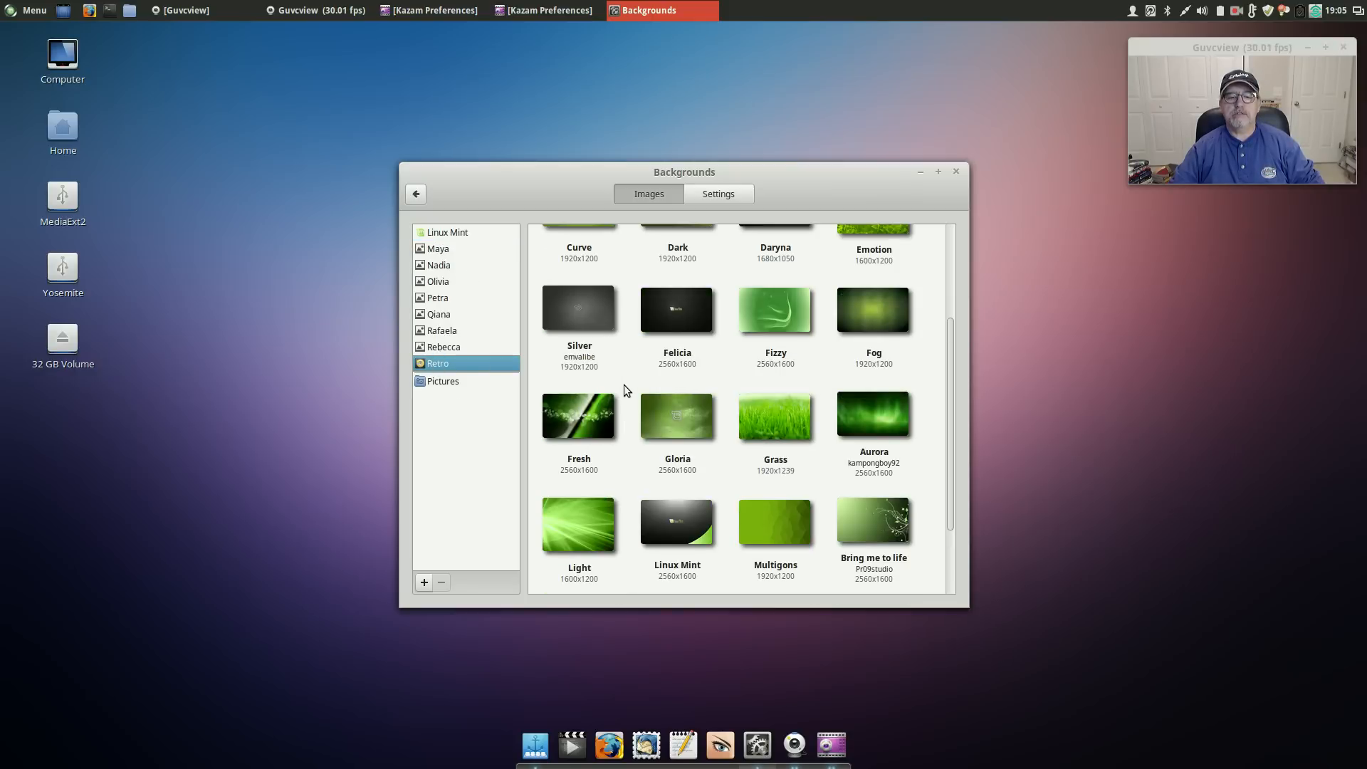
{"action": "left_click", "coordinate": [443, 346]}
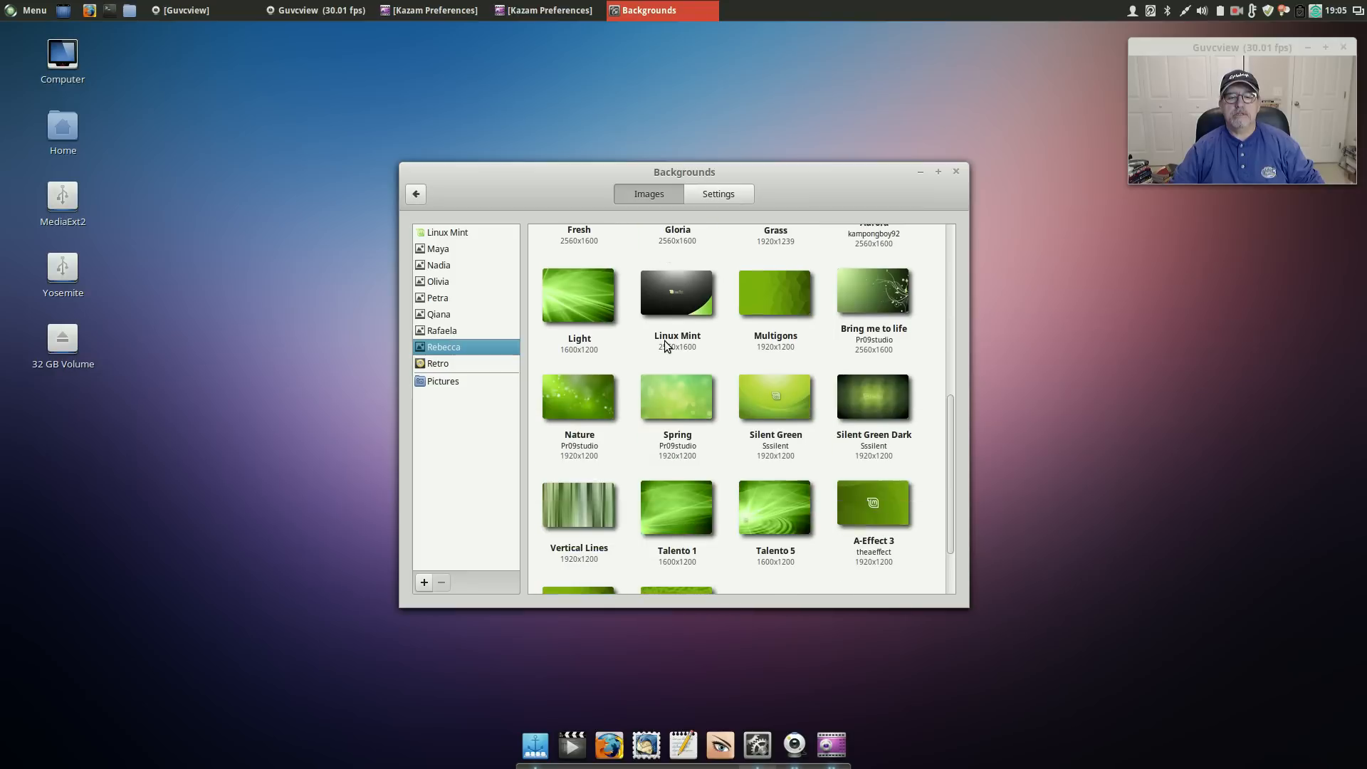
{"action": "left_click", "coordinate": [441, 330]}
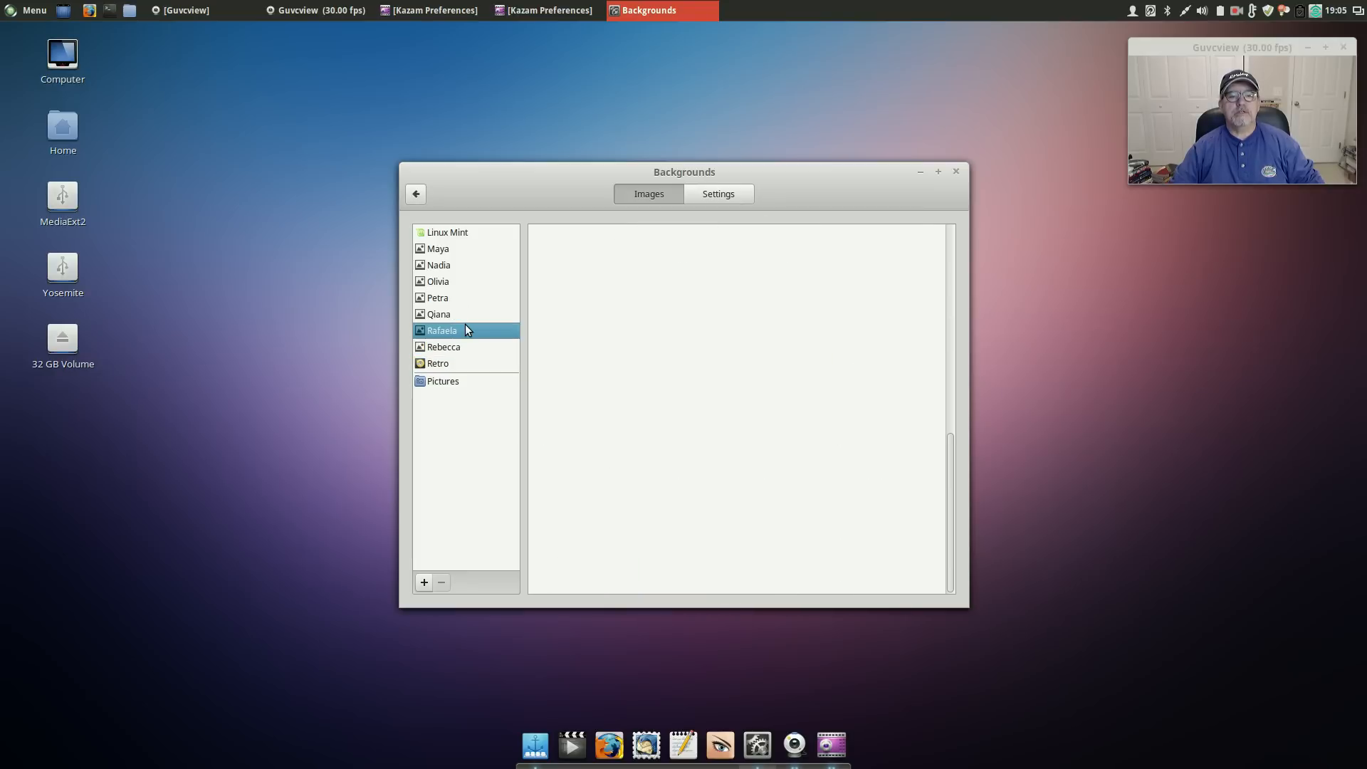
{"action": "left_click", "coordinate": [442, 330]}
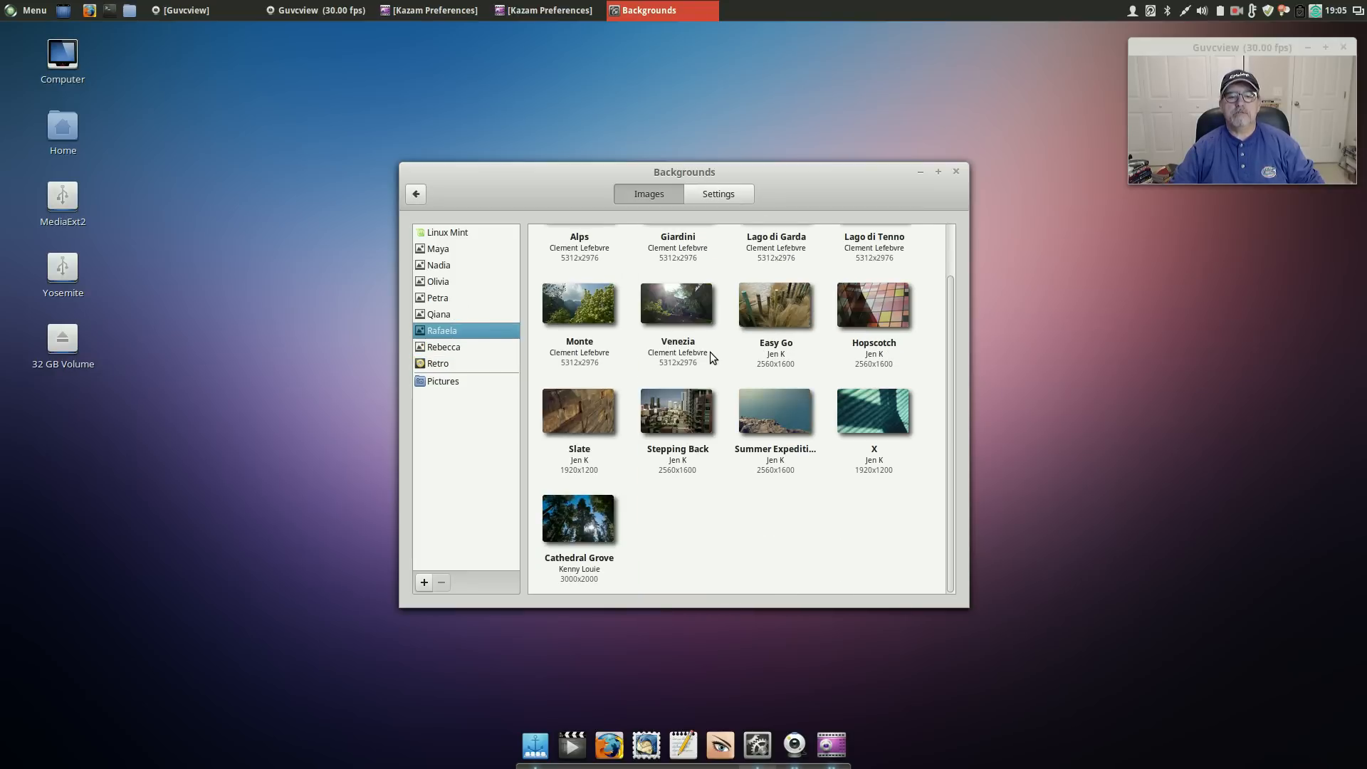
{"action": "scroll", "scroll_direction": "down", "scroll_amount": 3}
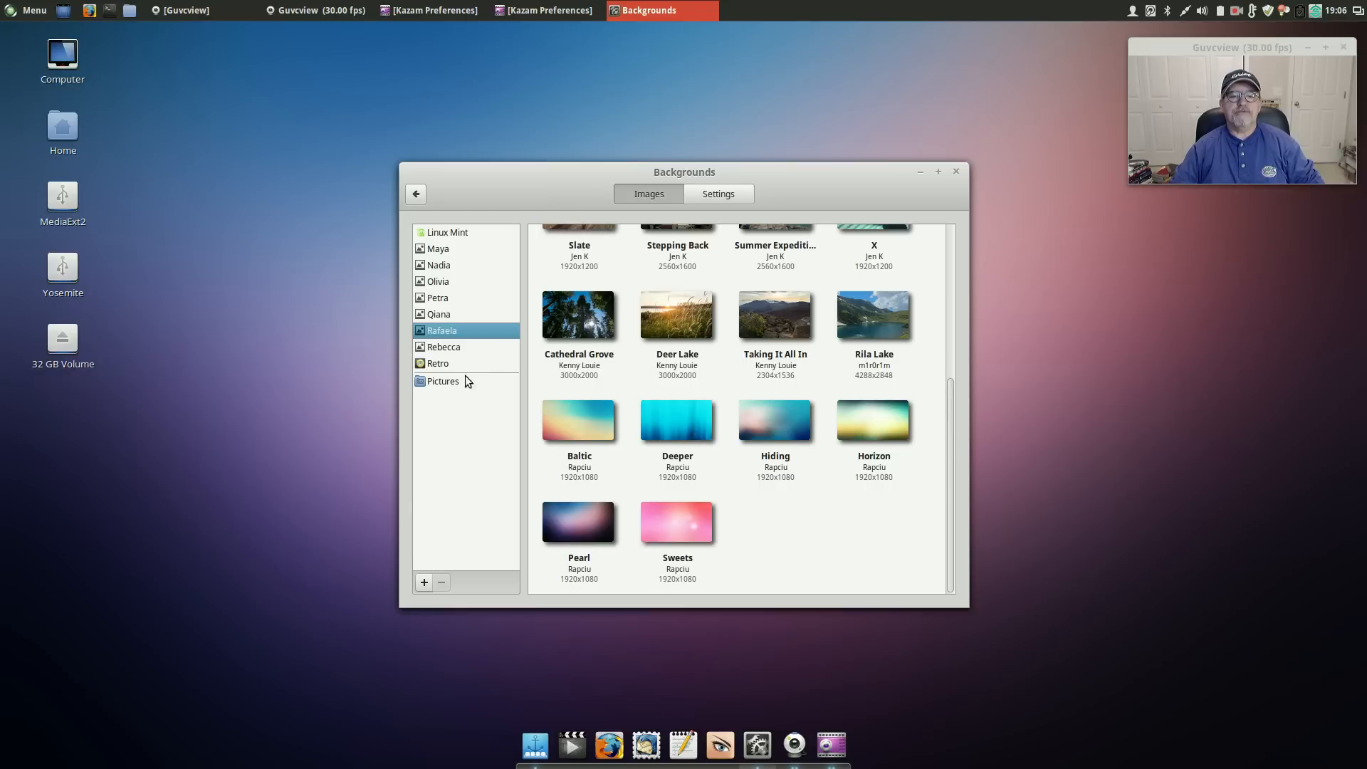
{"action": "mouse_move", "coordinate": [1151, 358]}
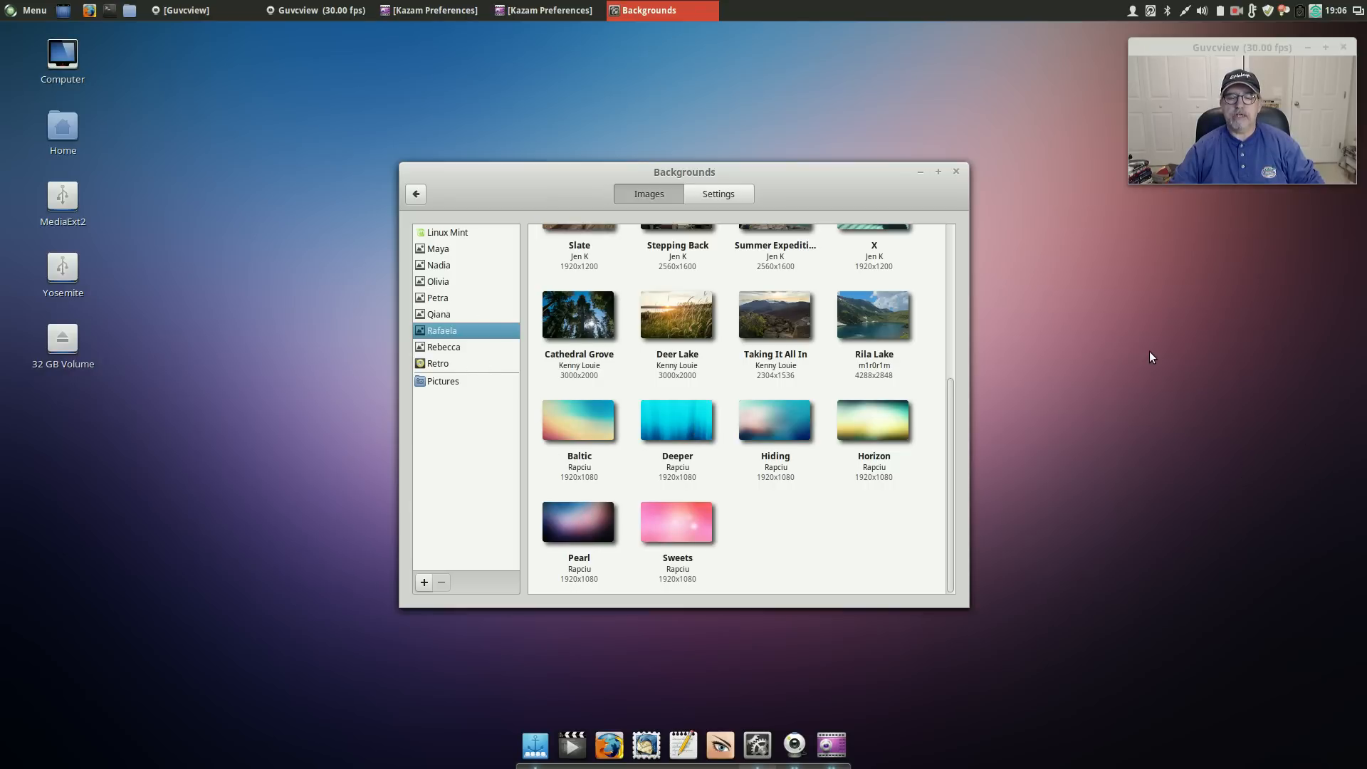
{"action": "left_click", "coordinate": [718, 193]}
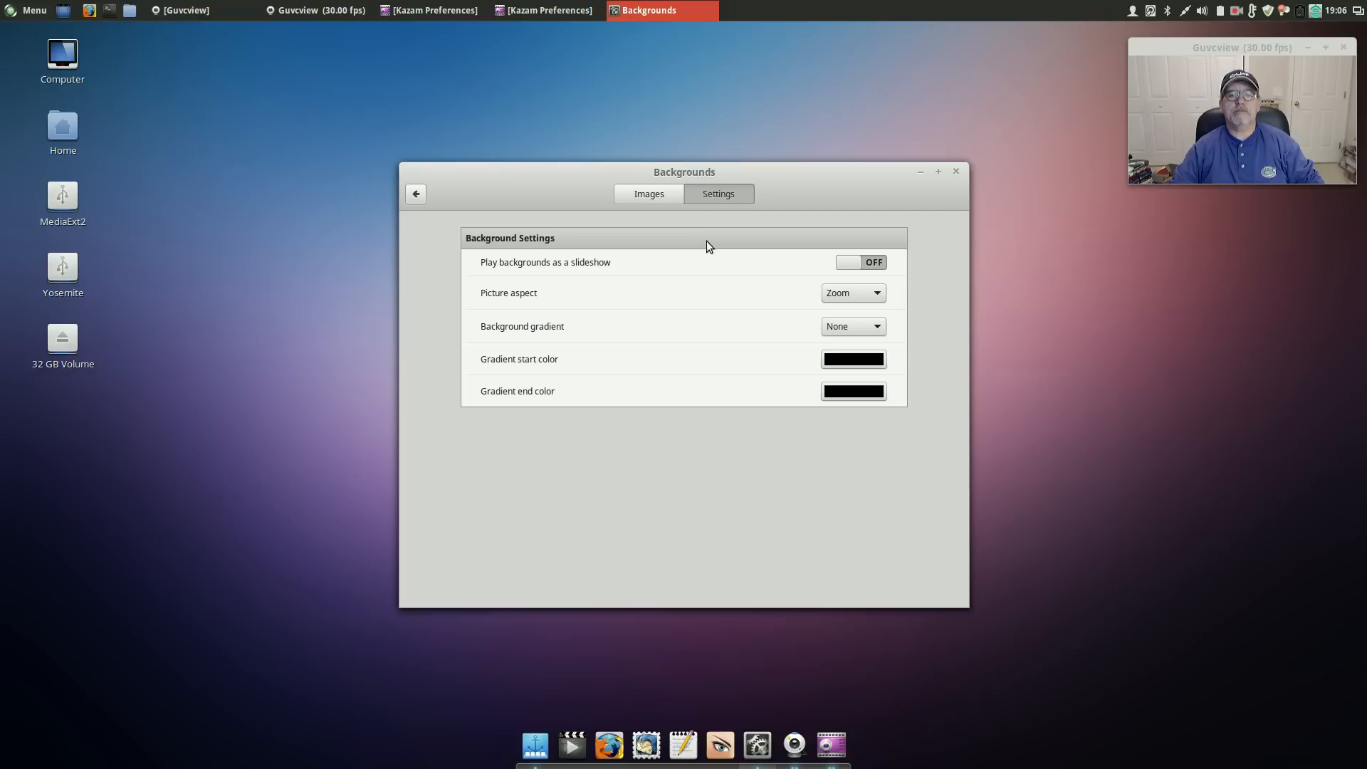
{"action": "mouse_move", "coordinate": [420, 200]}
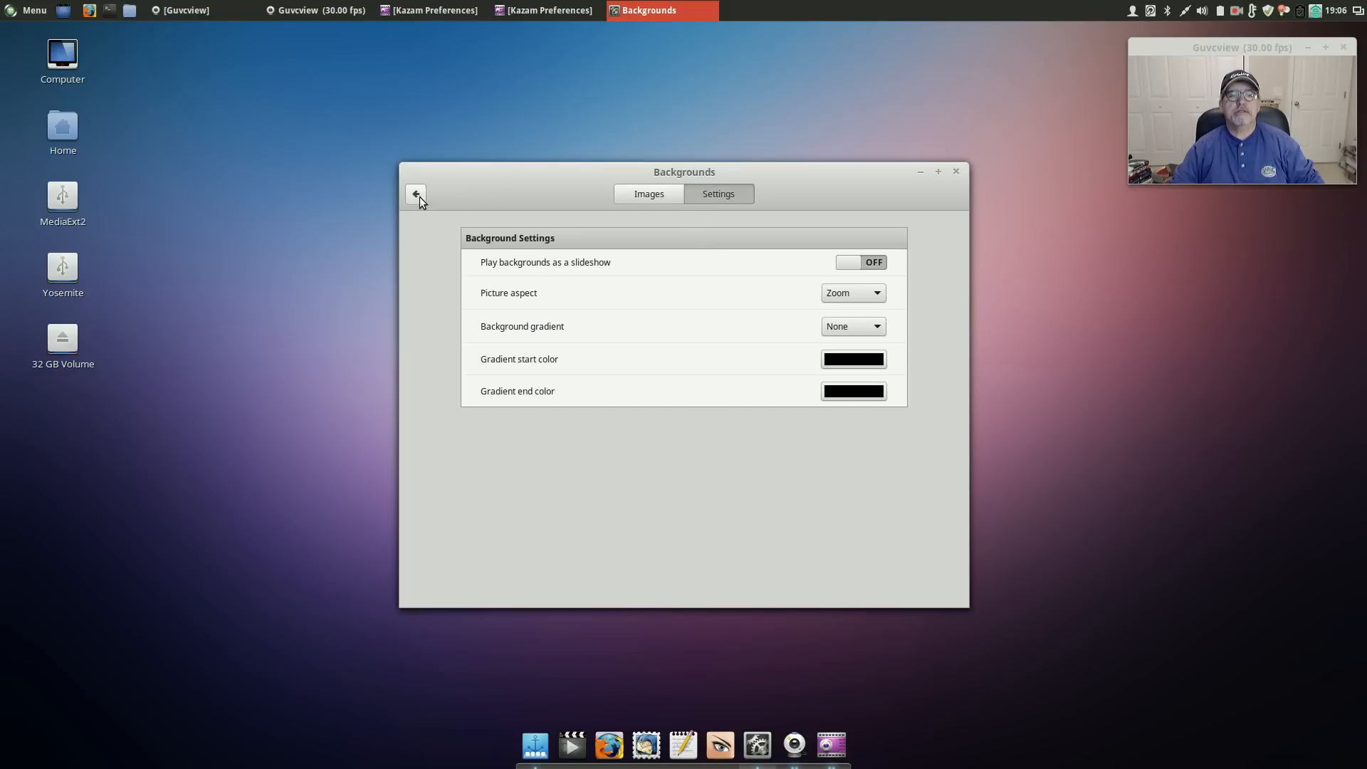
Step: Open Themes, apply the Numix-Cinnamon desktop theme, then revert to Numix-Cinnamon-2
{"action": "left_click", "coordinate": [416, 194]}
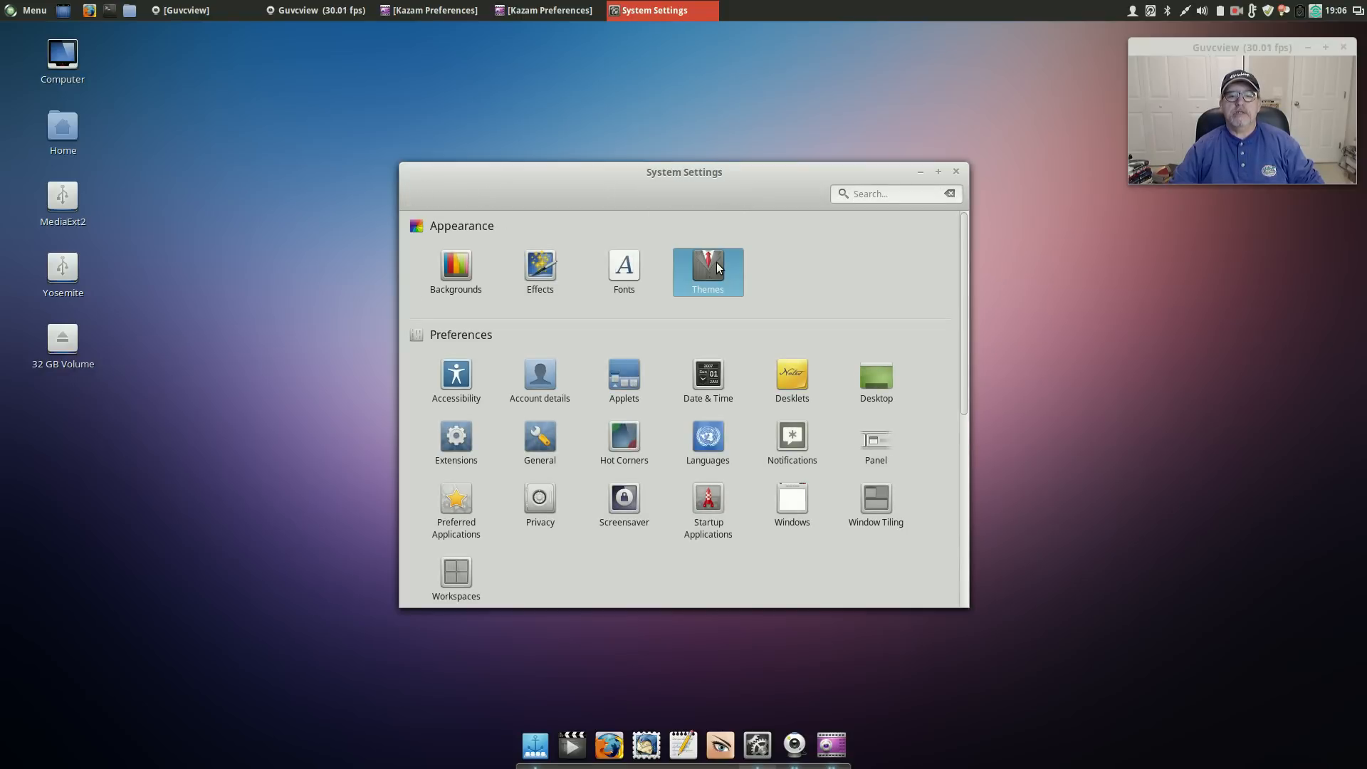
{"action": "left_click", "coordinate": [707, 271]}
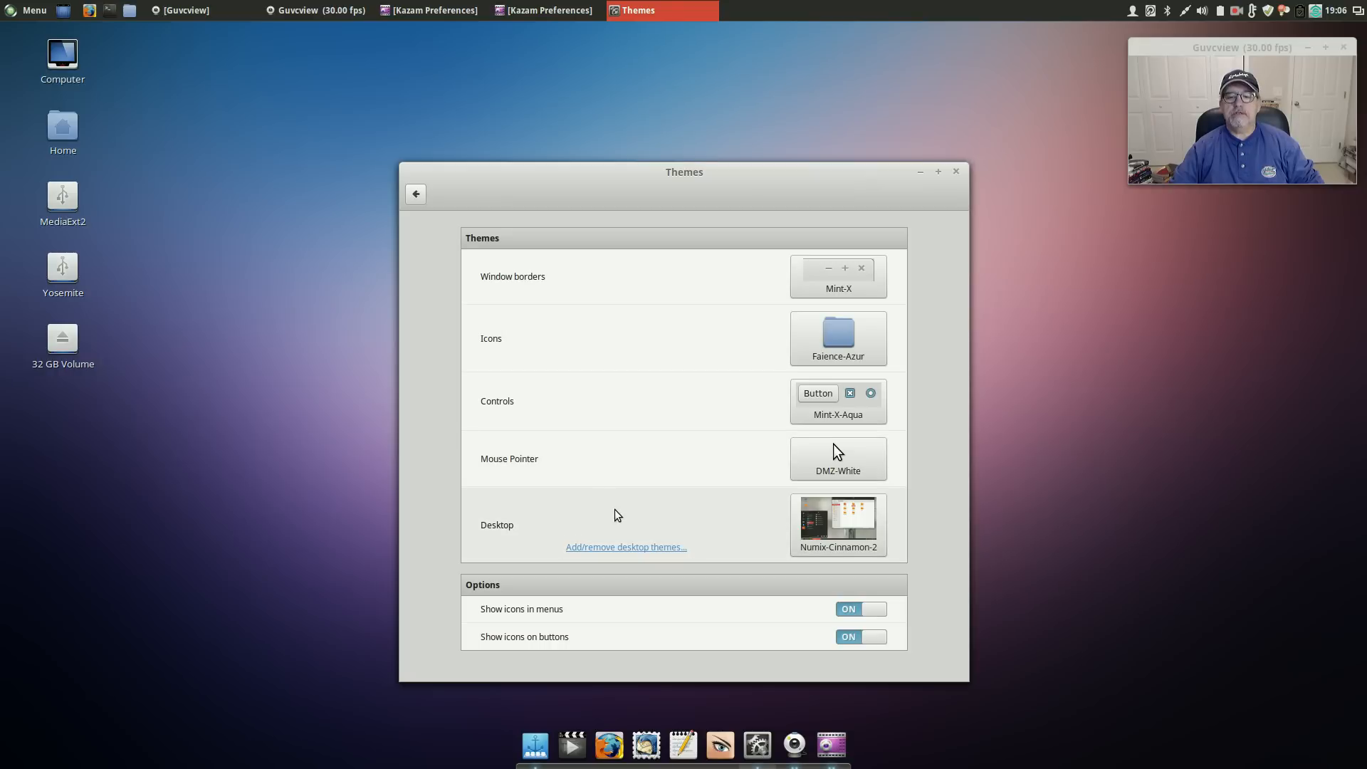
{"action": "mouse_move", "coordinate": [717, 297]}
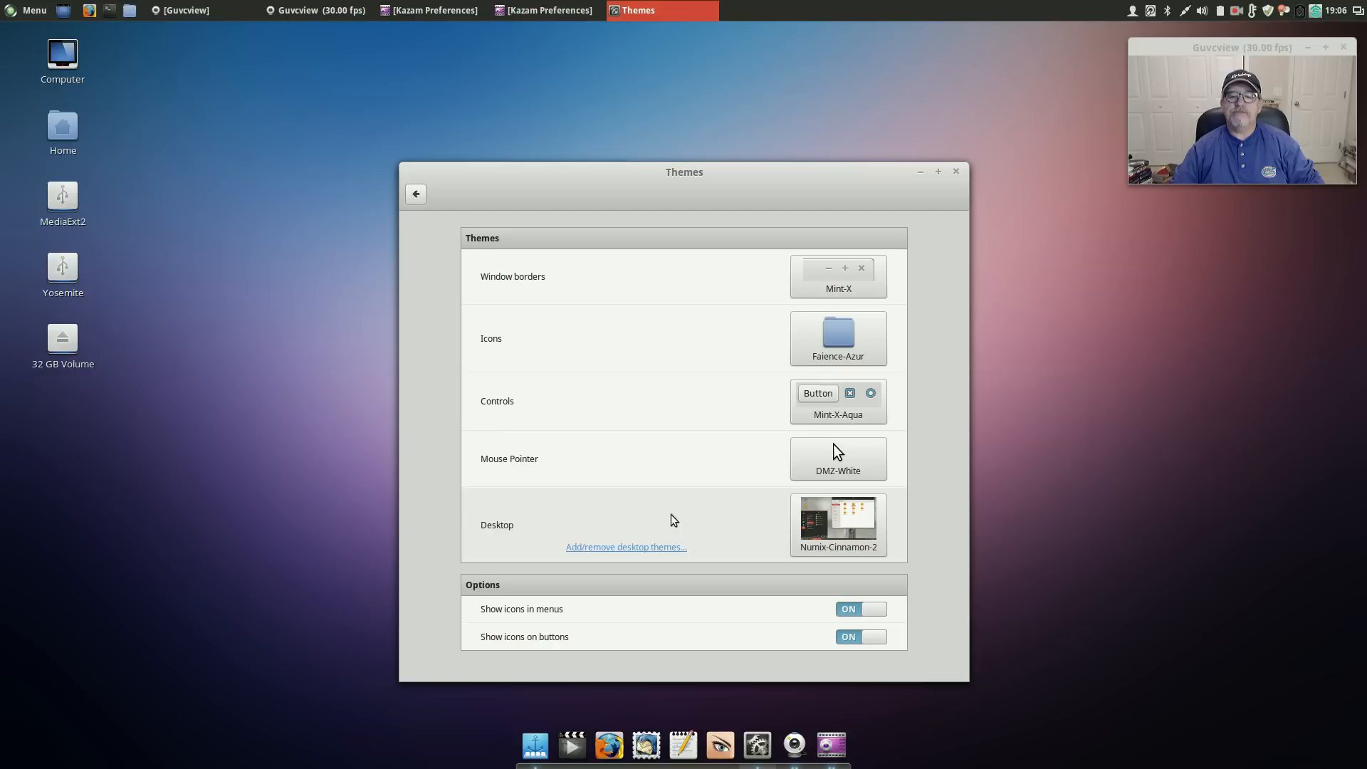
{"action": "left_click", "coordinate": [836, 524]}
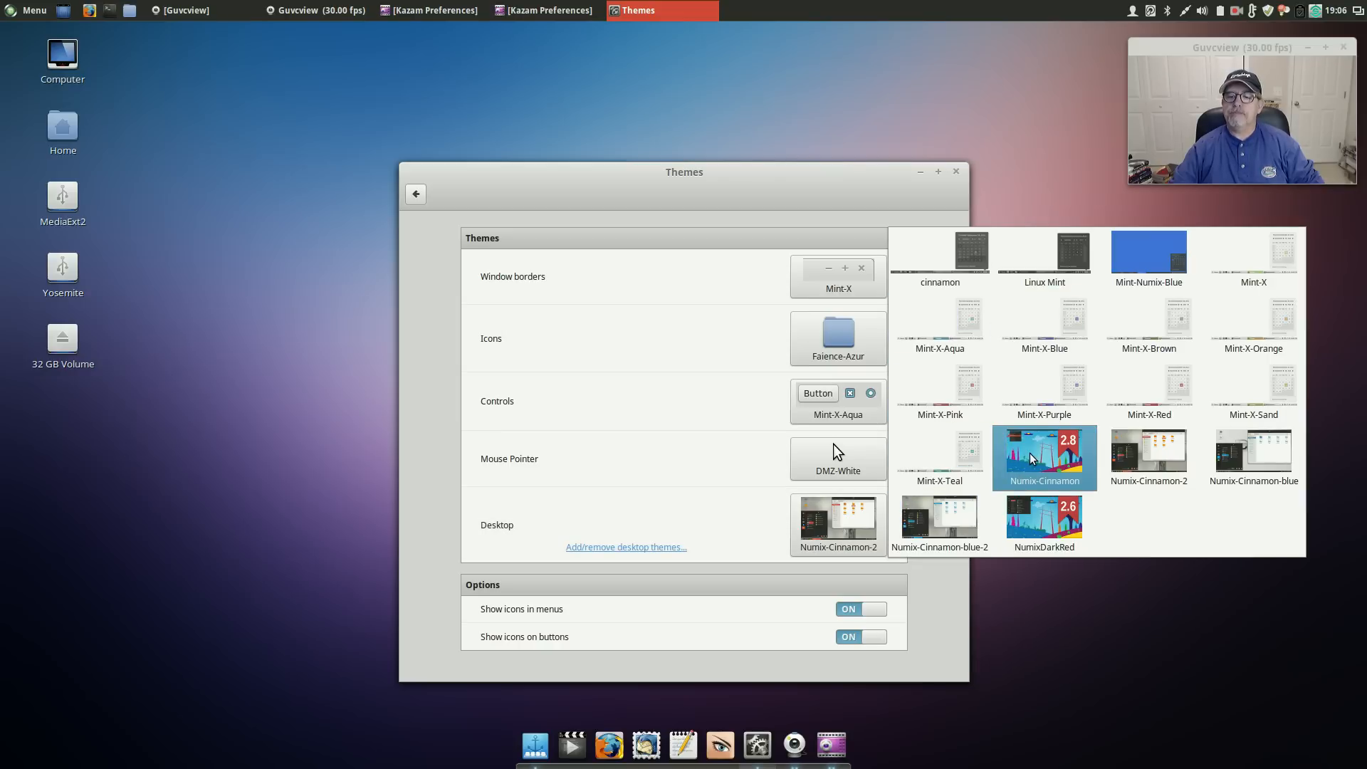
{"action": "mouse_move", "coordinate": [1069, 451]}
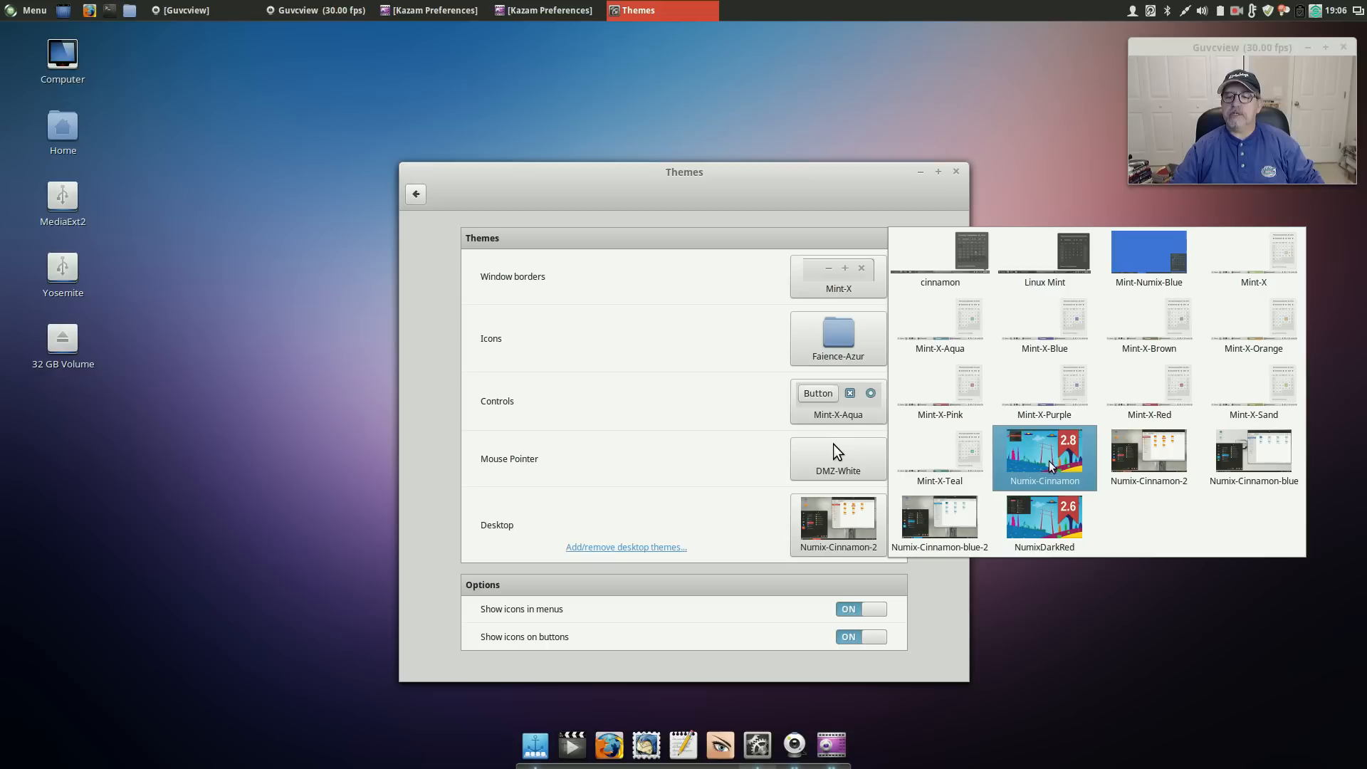
{"action": "left_click", "coordinate": [1044, 458]}
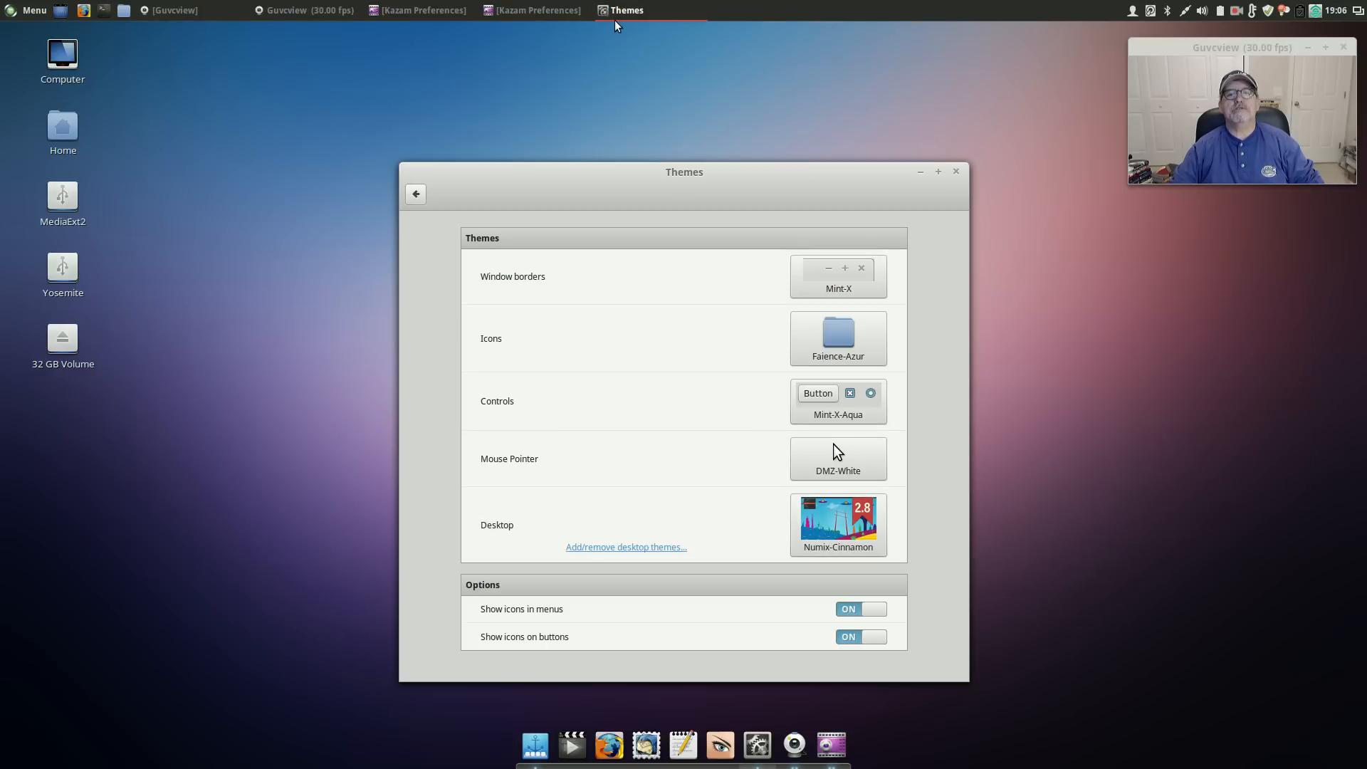
{"action": "mouse_move", "coordinate": [818, 513]}
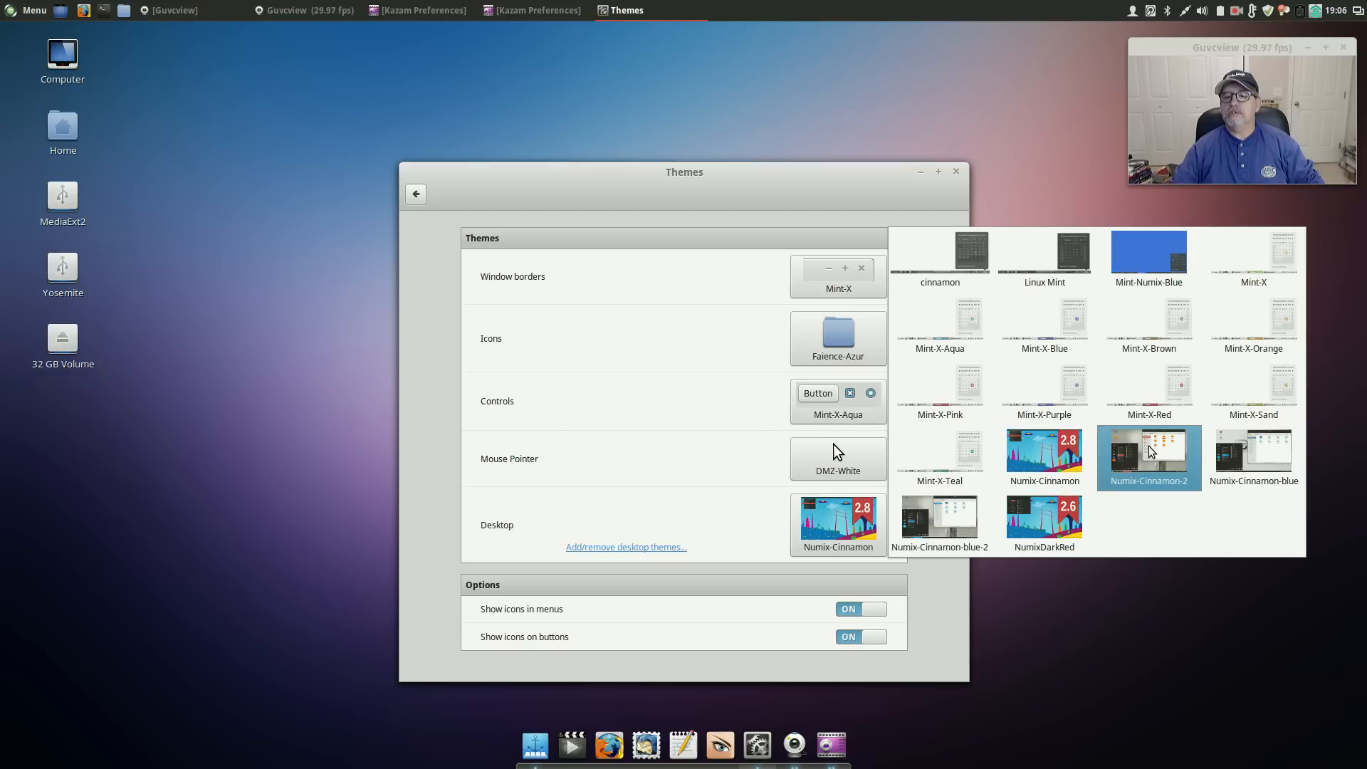
{"action": "left_click", "coordinate": [1147, 451]}
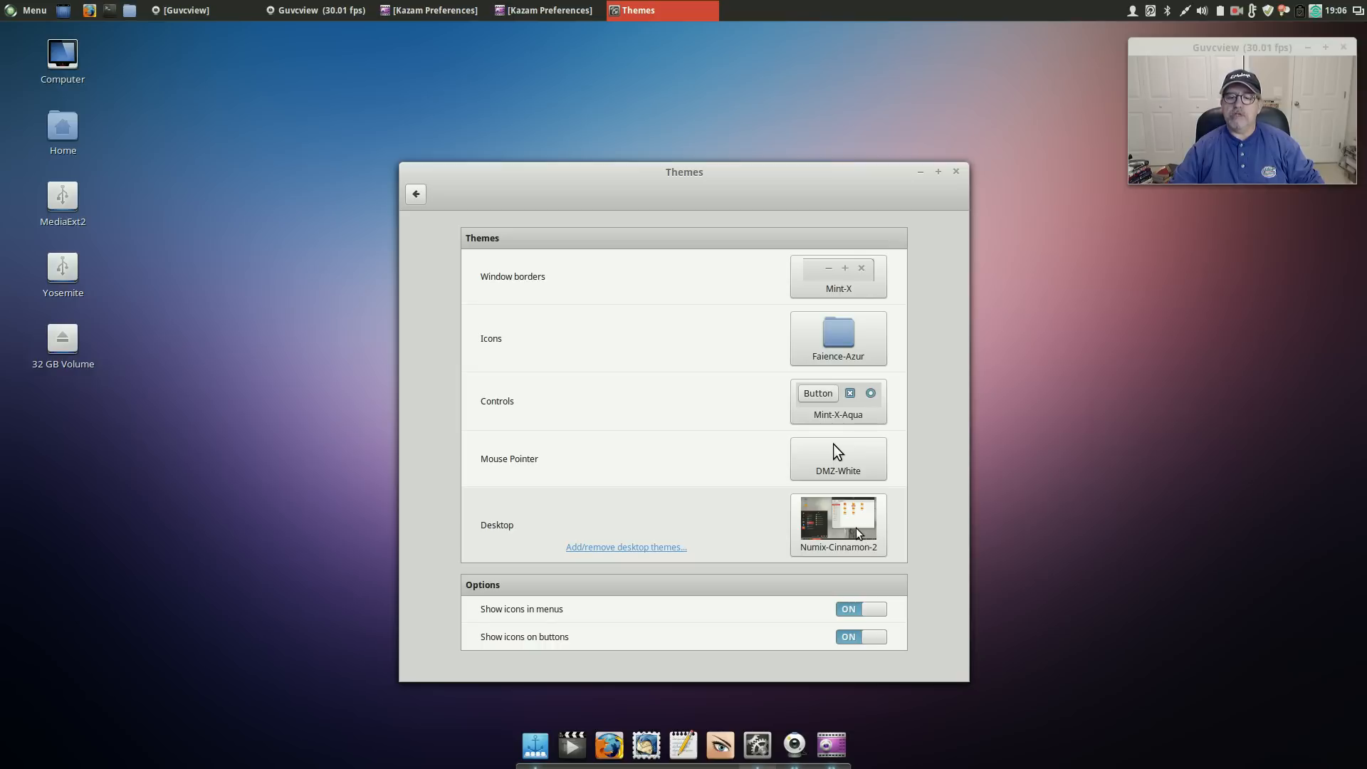
{"action": "mouse_move", "coordinate": [846, 499]}
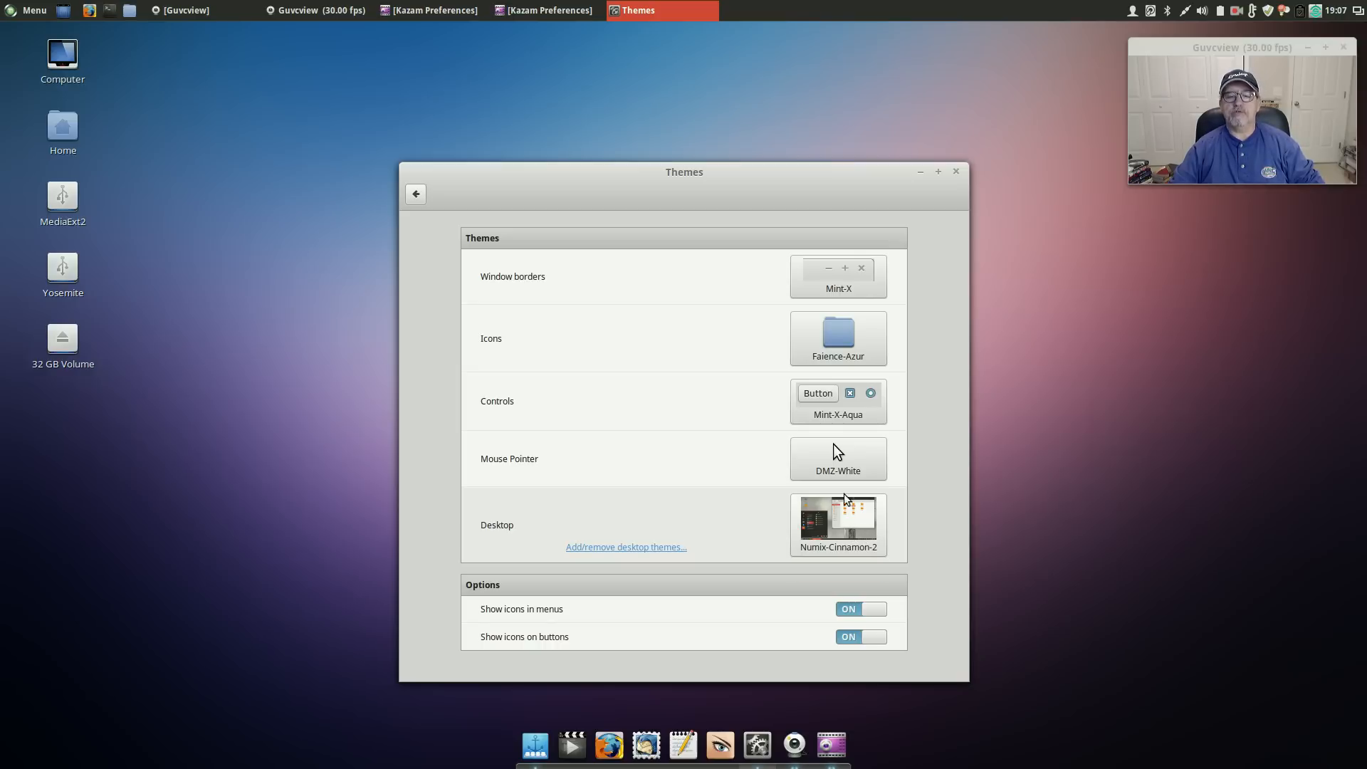
{"action": "left_click", "coordinate": [836, 339]}
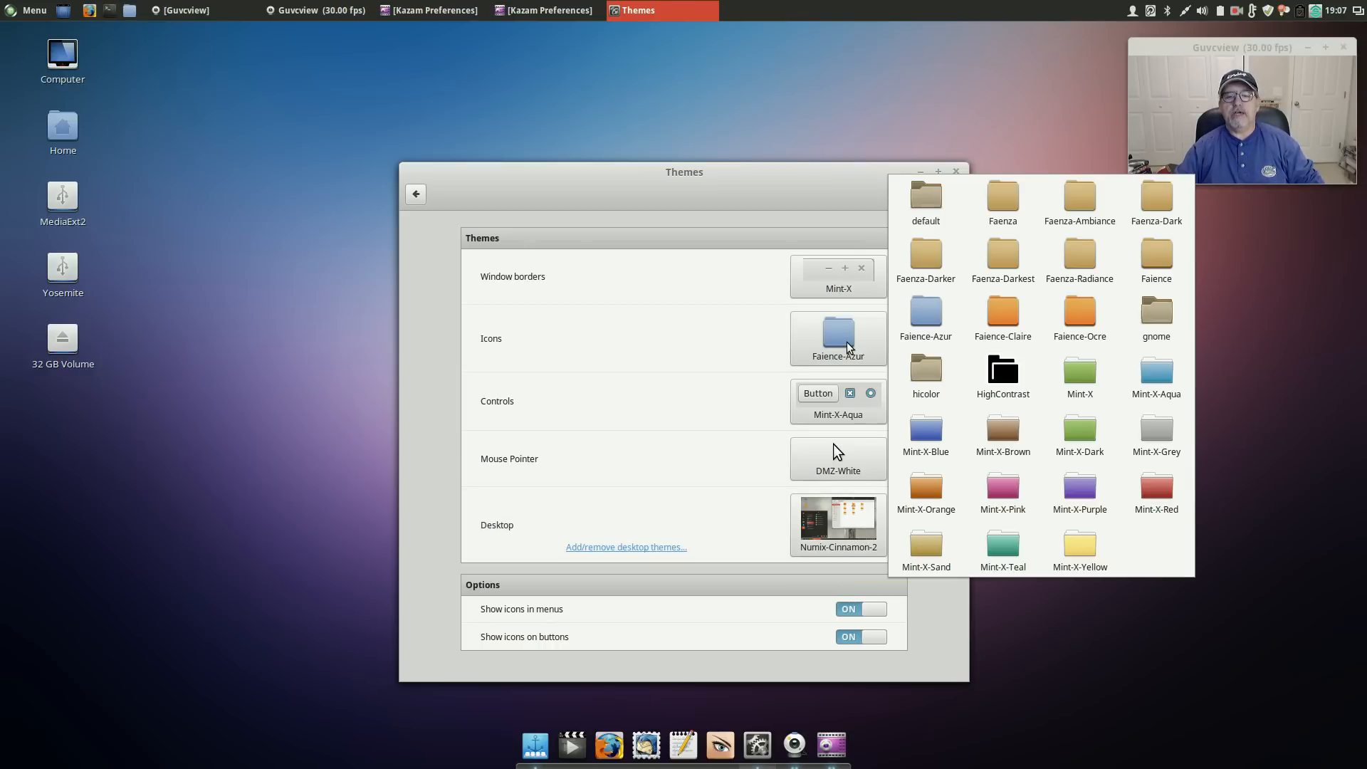
{"action": "left_click", "coordinate": [1156, 258]}
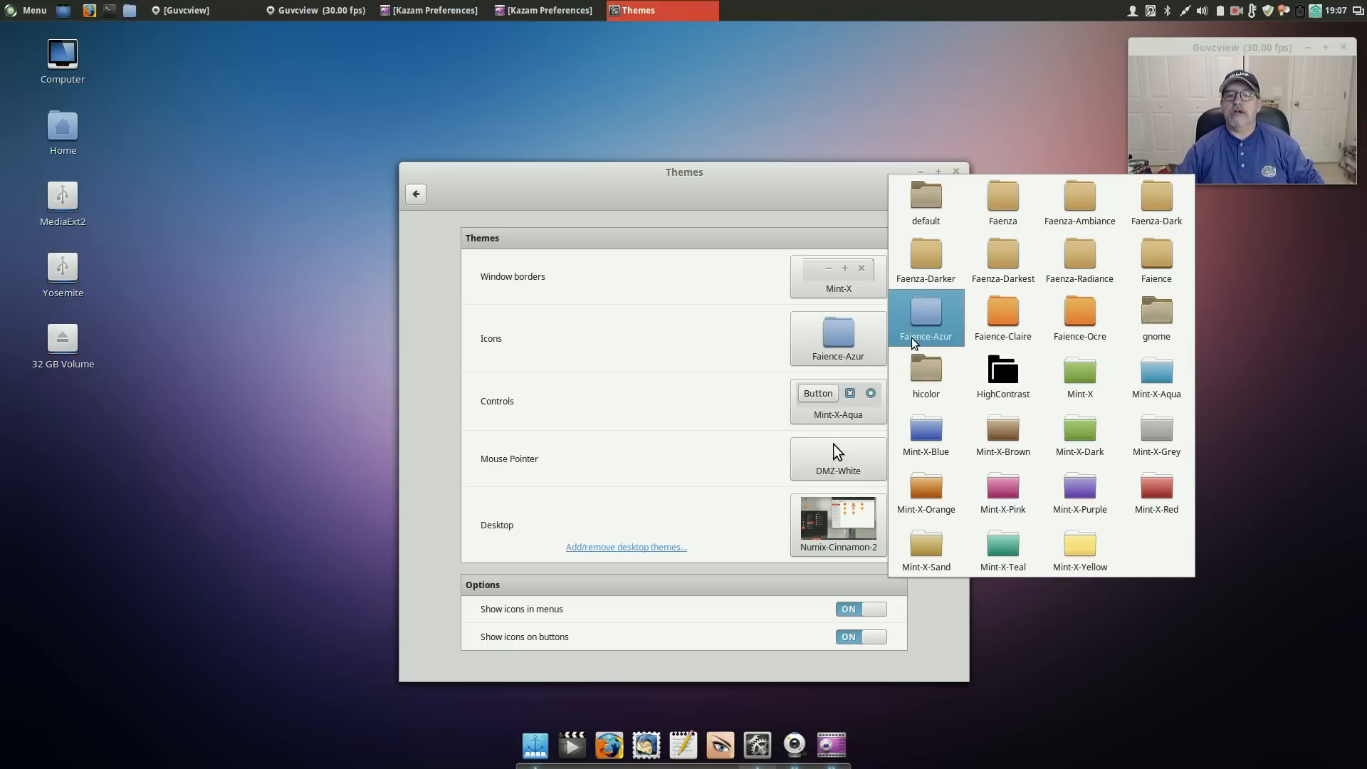
{"action": "mouse_move", "coordinate": [928, 310]}
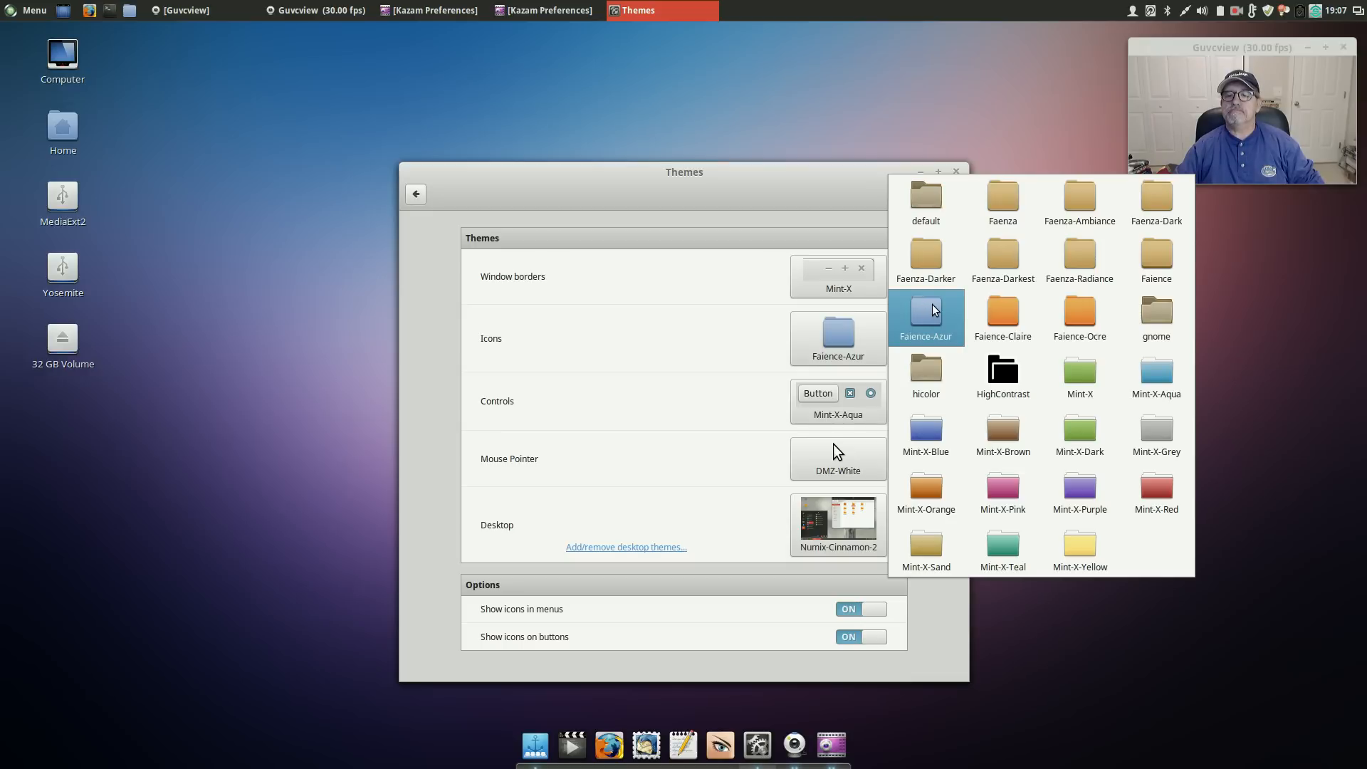
{"action": "mouse_move", "coordinate": [951, 326]}
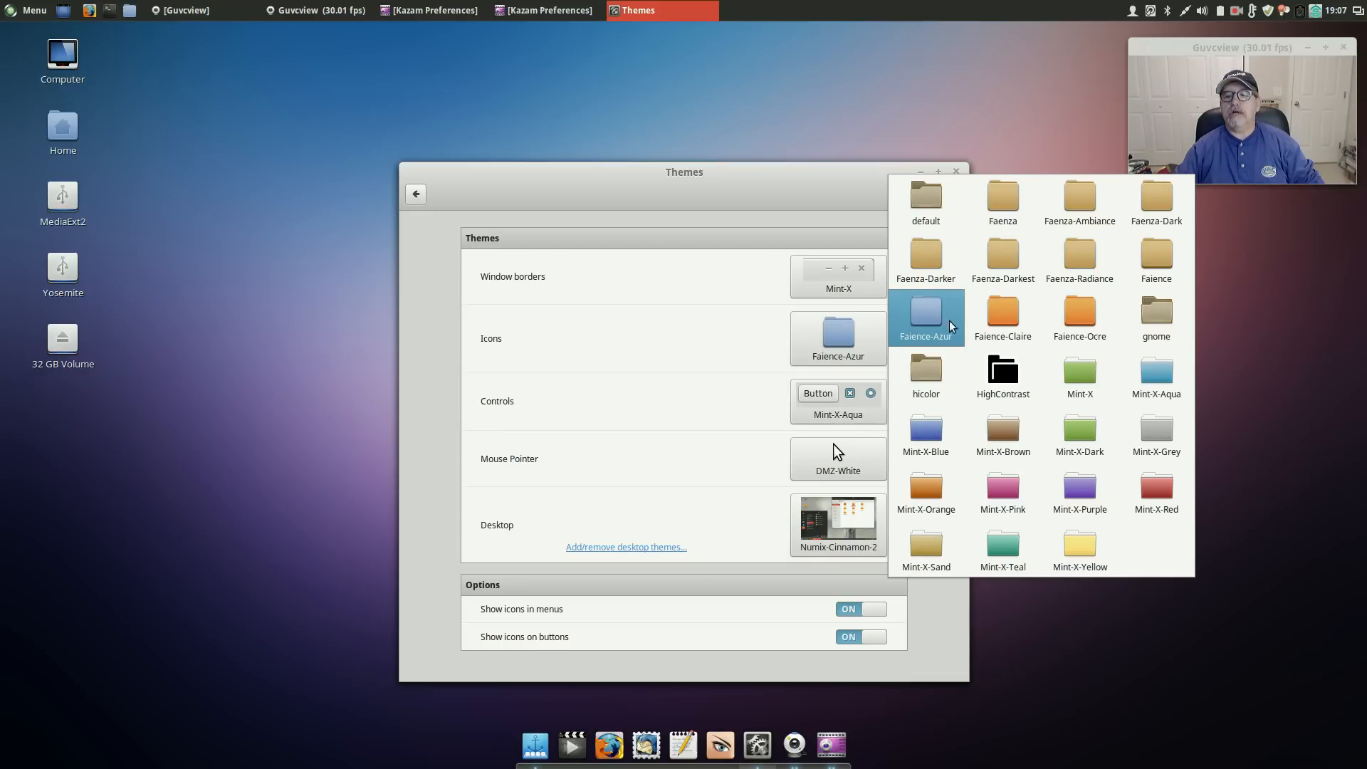
{"action": "left_click", "coordinate": [1002, 316]}
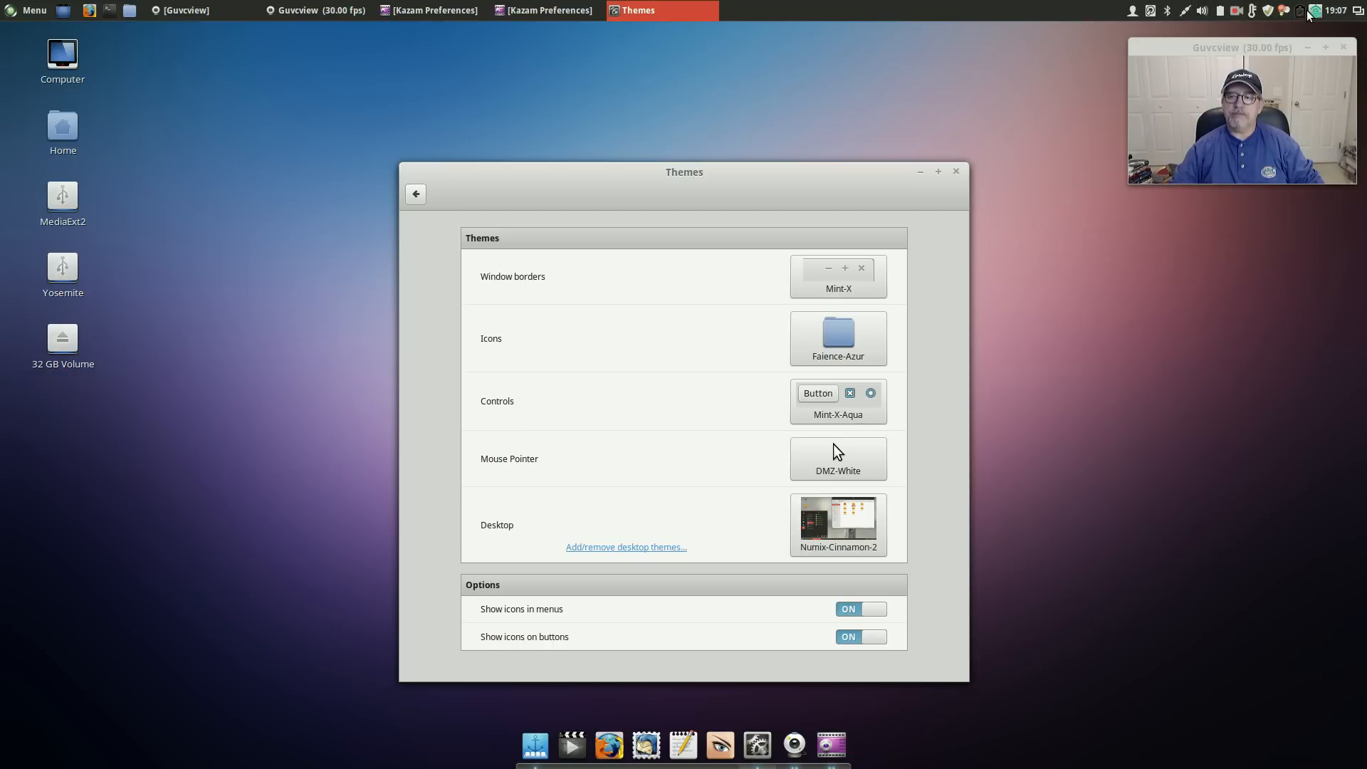
{"action": "mouse_move", "coordinate": [927, 549]}
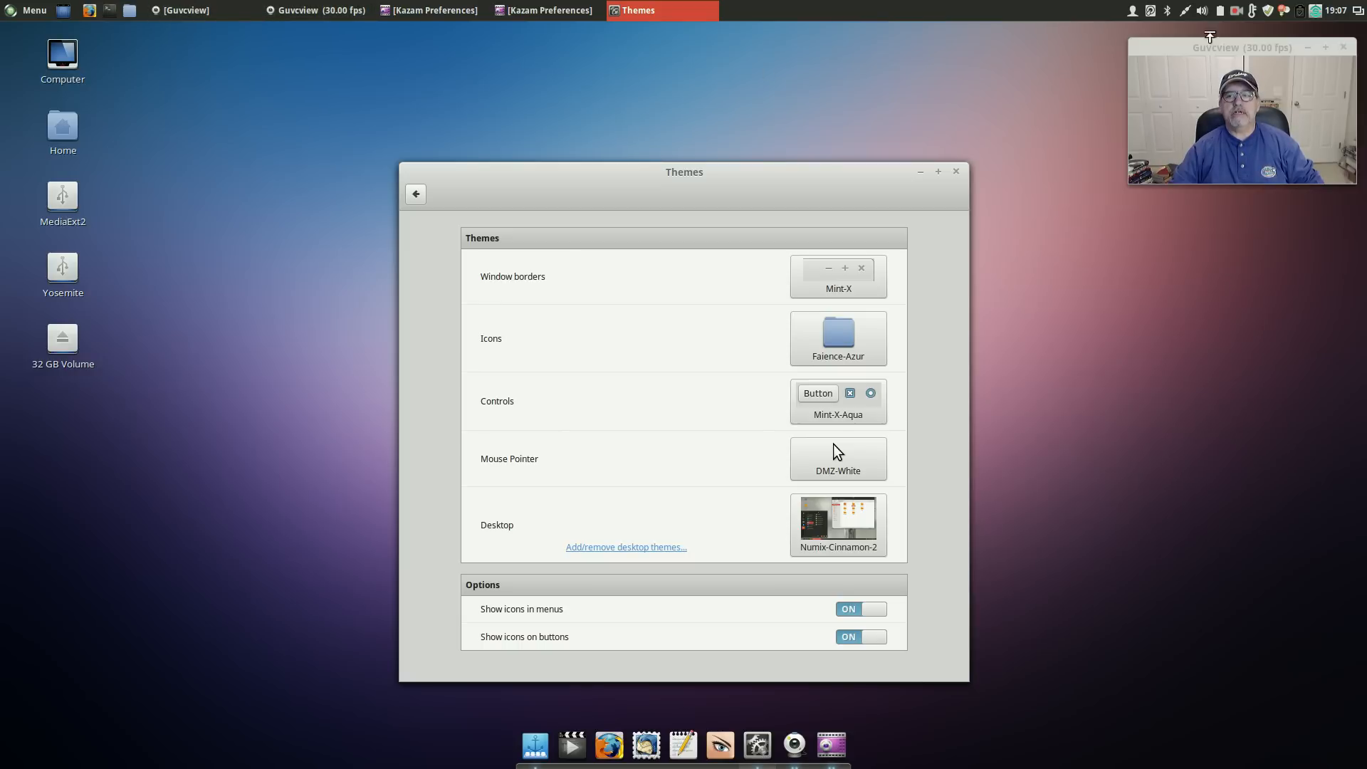
{"action": "mouse_move", "coordinate": [812, 63]}
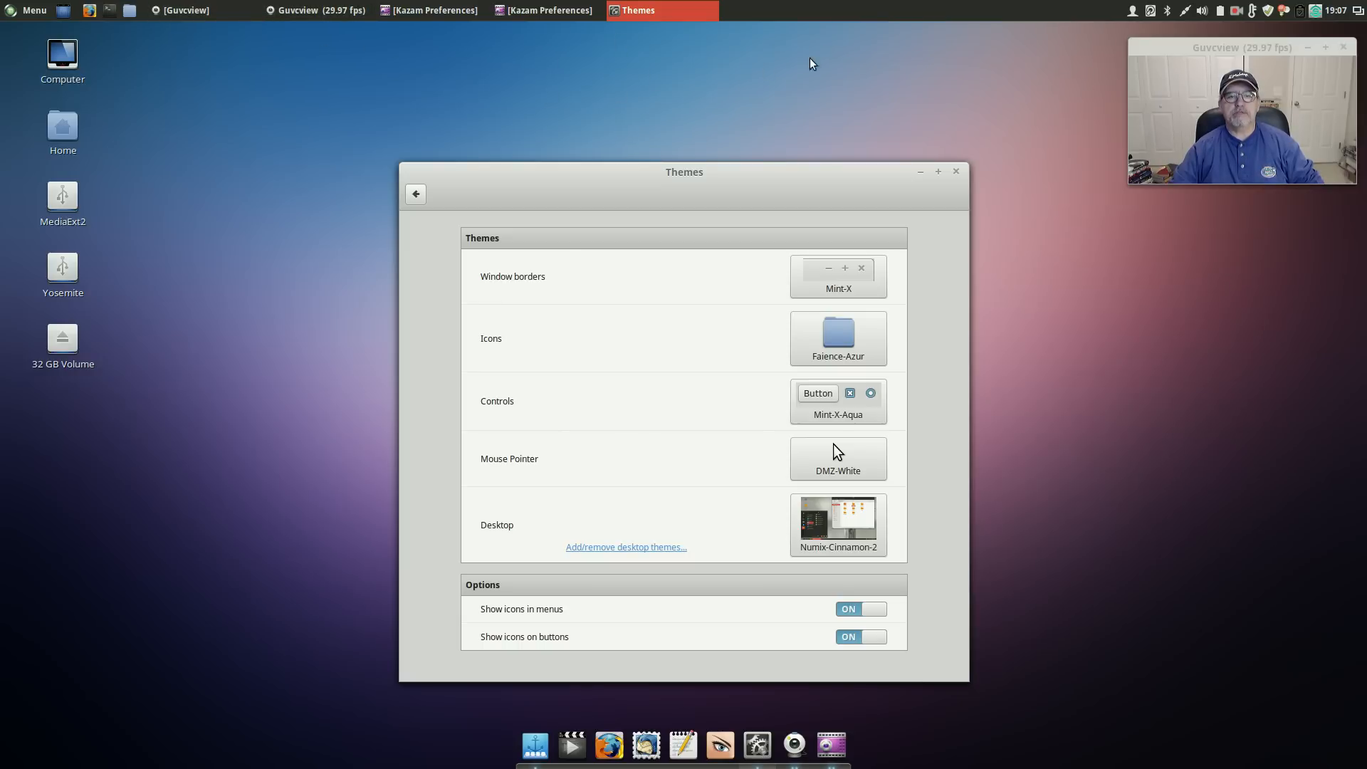
{"action": "mouse_move", "coordinate": [752, 19]}
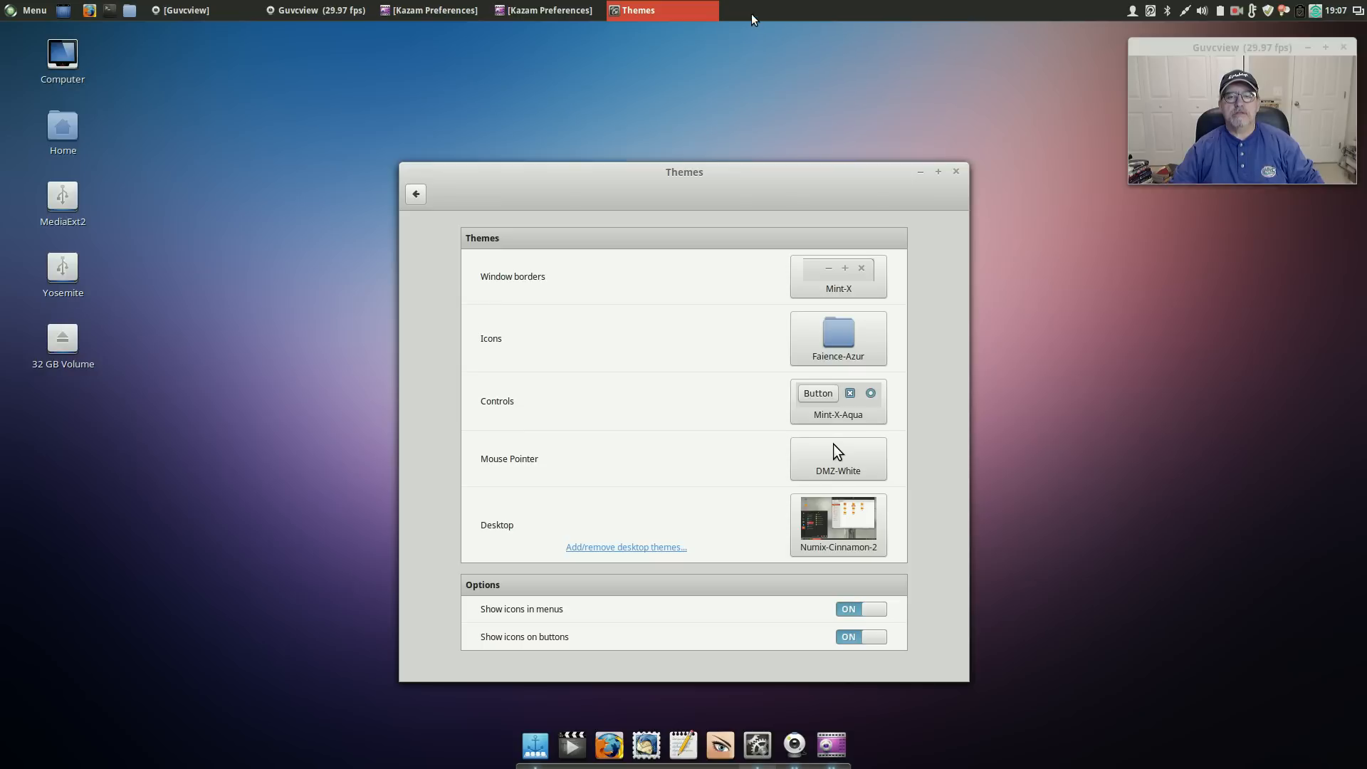
{"action": "mouse_move", "coordinate": [765, 25]}
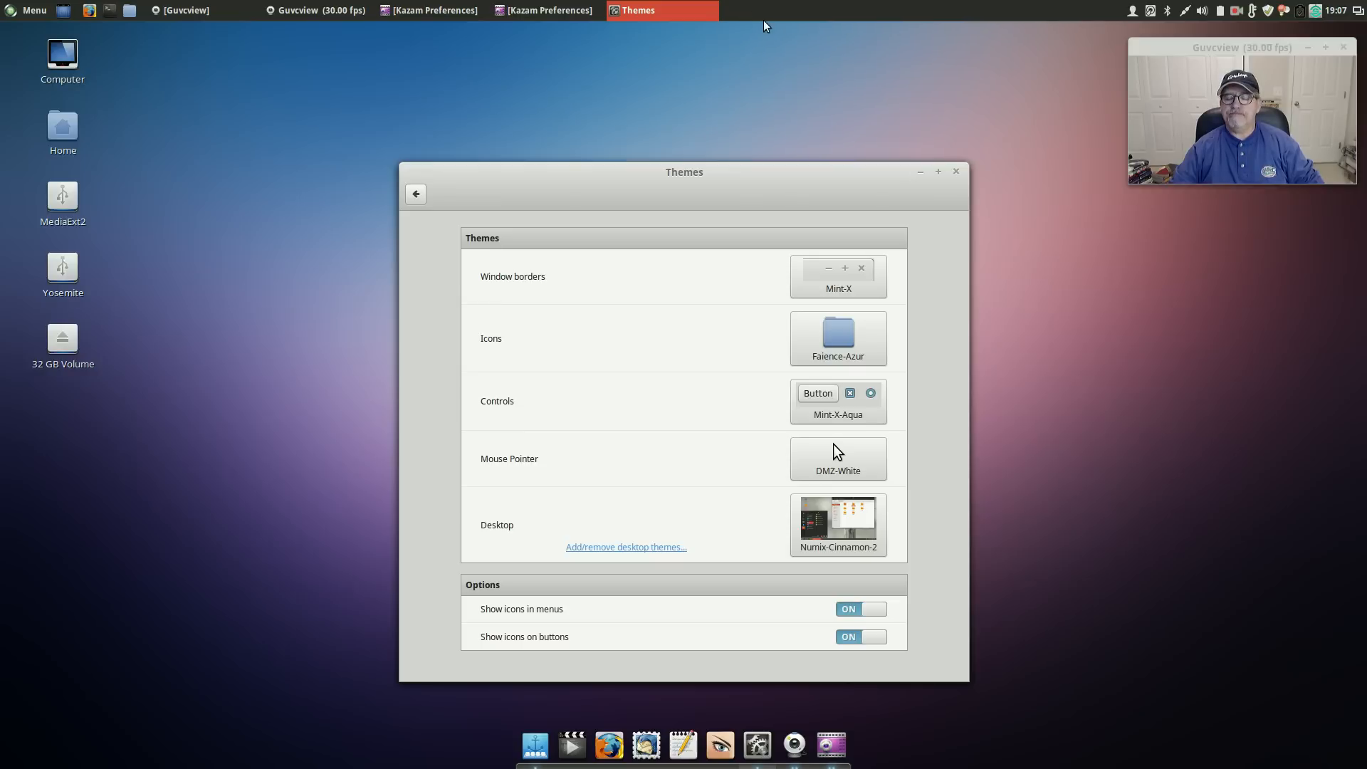
{"action": "mouse_move", "coordinate": [730, 116]}
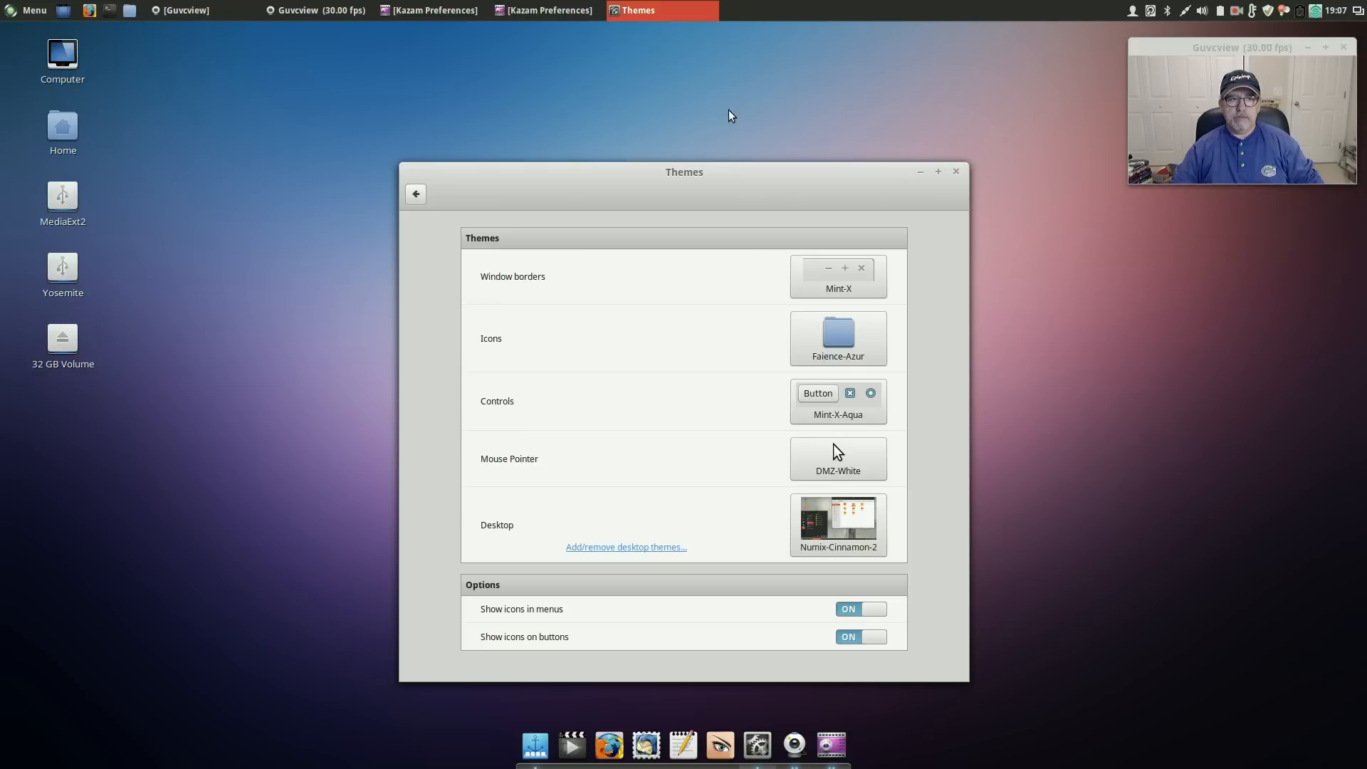
{"action": "mouse_move", "coordinate": [1149, 567]}
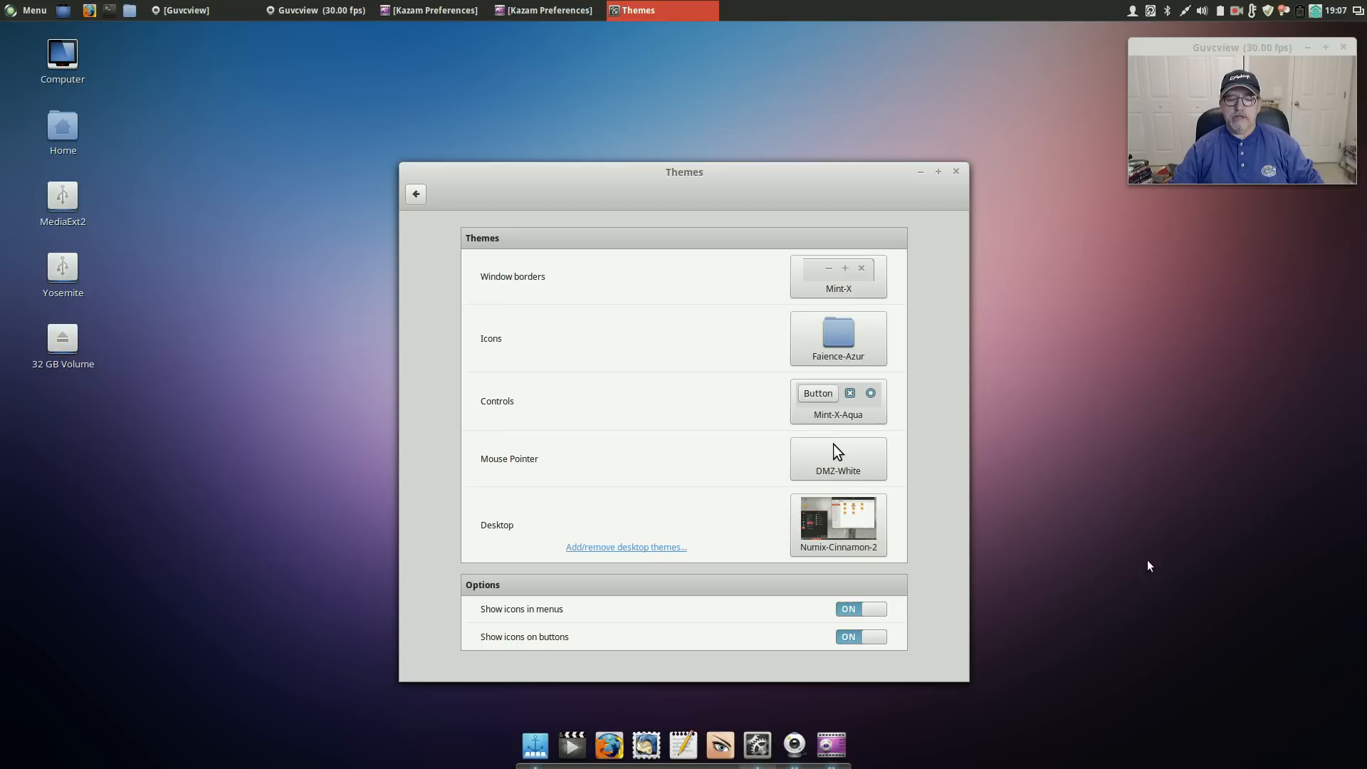
{"action": "mouse_move", "coordinate": [683, 747]}
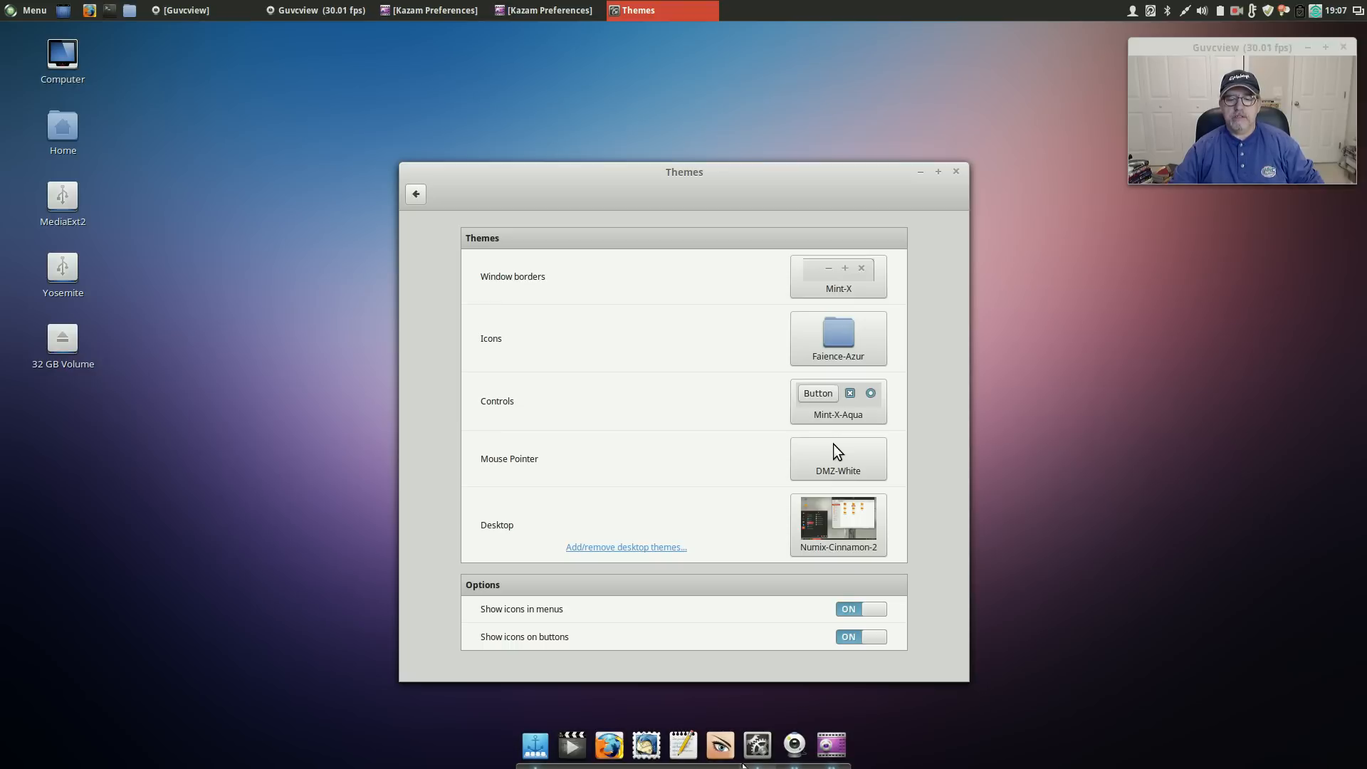
{"action": "mouse_move", "coordinate": [902, 54]}
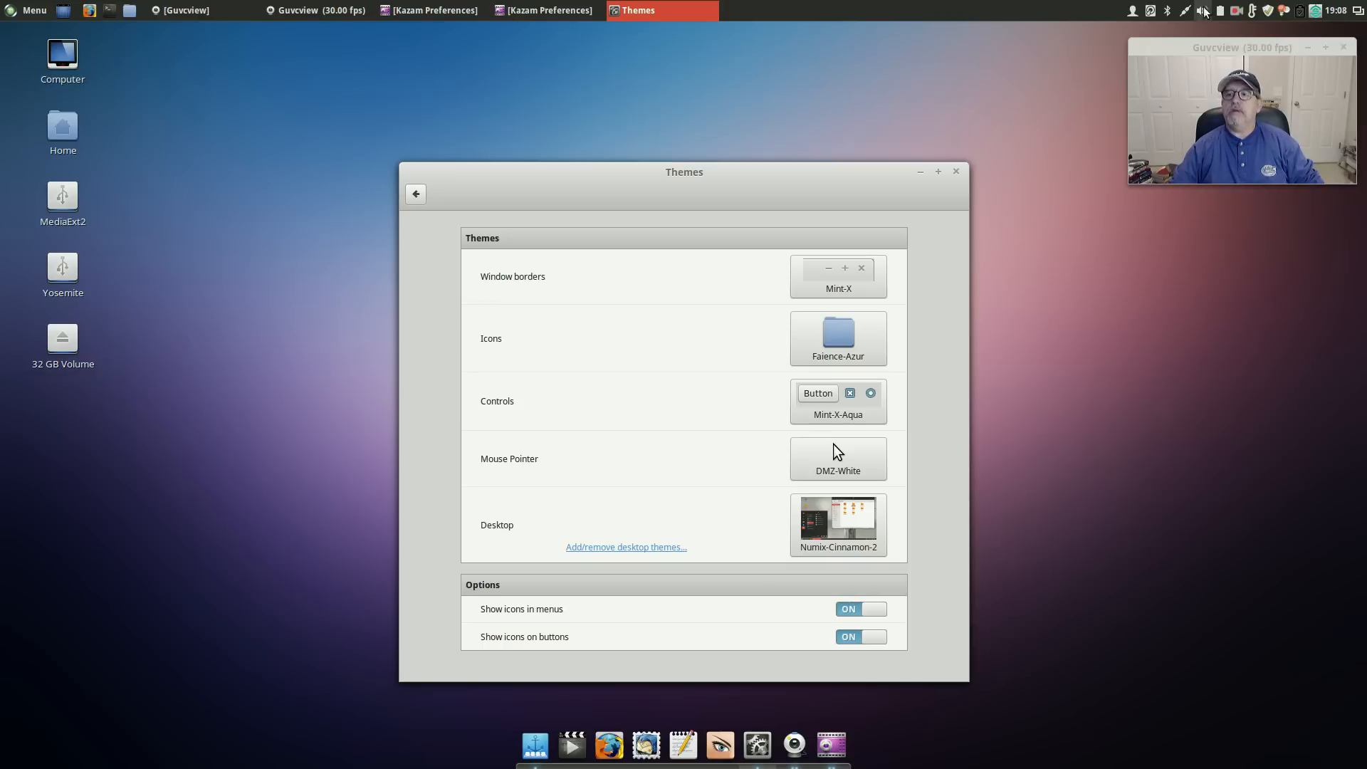
Step: Open the Synapse launcher, then close the Themes window and the Psensor monitor
{"action": "left_click", "coordinate": [1317, 10]}
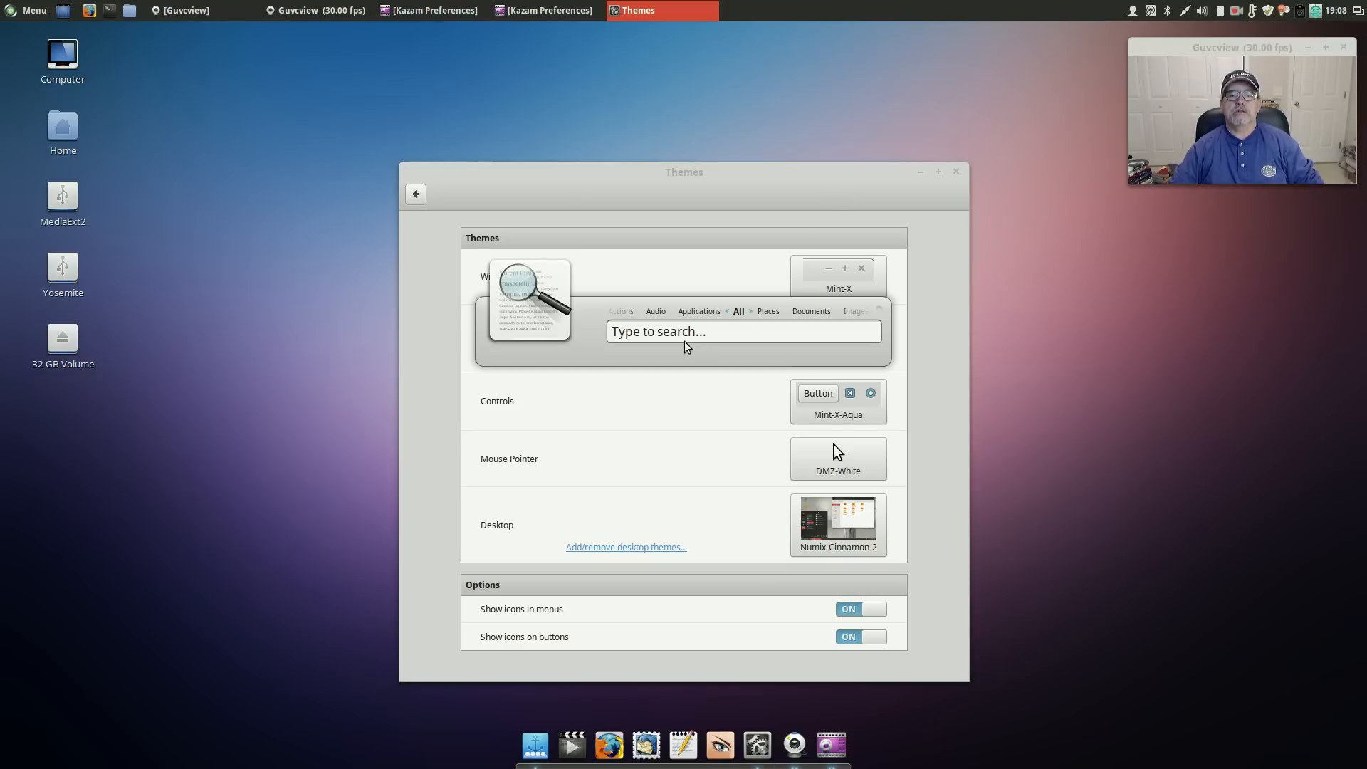
{"action": "mouse_move", "coordinate": [888, 191]}
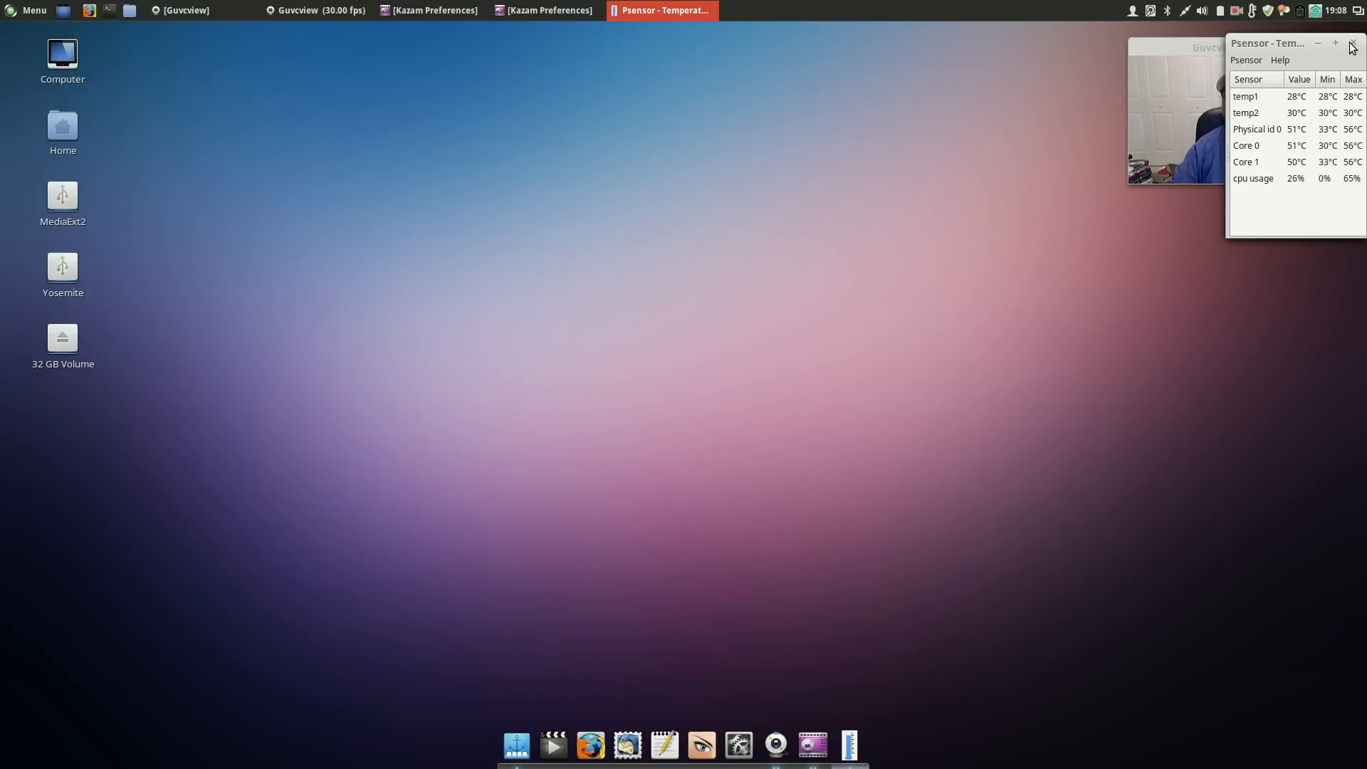
{"action": "left_click", "coordinate": [1351, 43]}
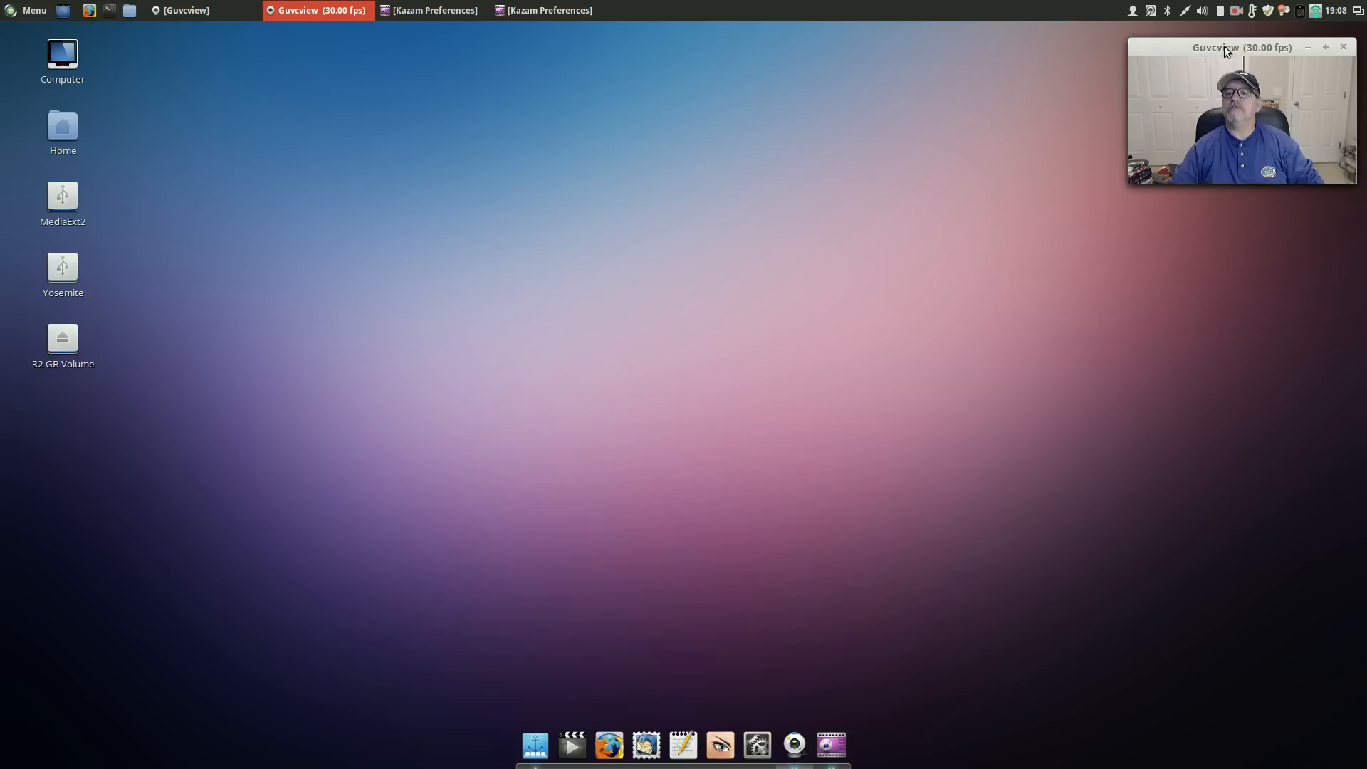
{"action": "mouse_move", "coordinate": [1221, 11]}
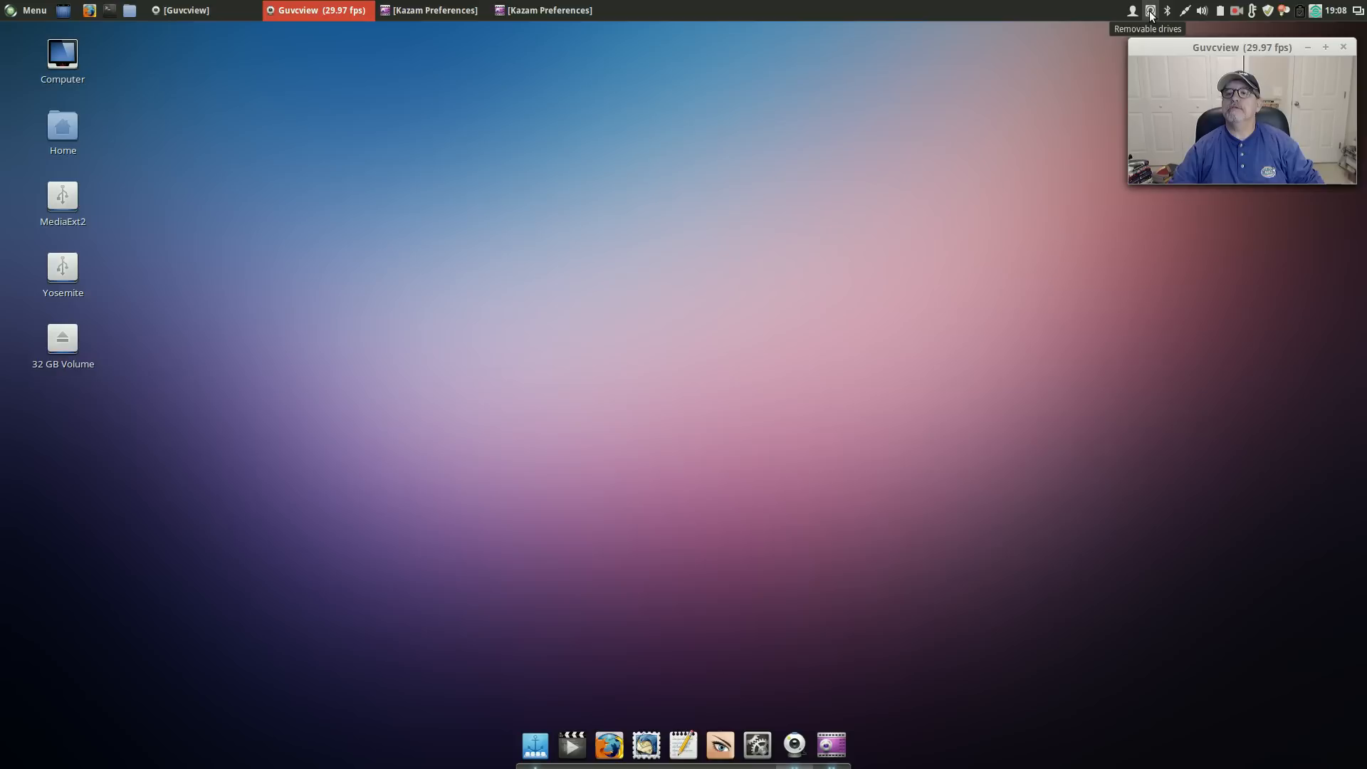
{"action": "left_click", "coordinate": [1149, 11]}
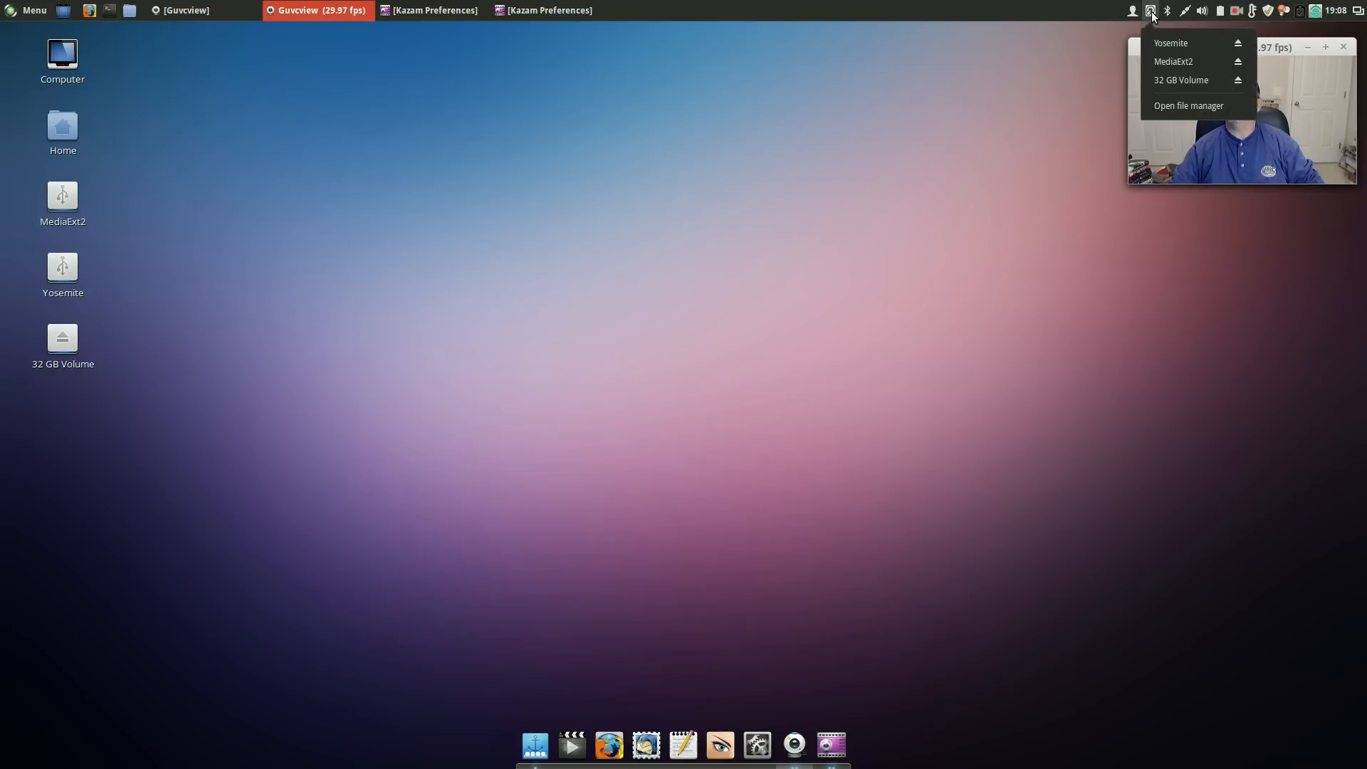
{"action": "left_click", "coordinate": [1133, 11]}
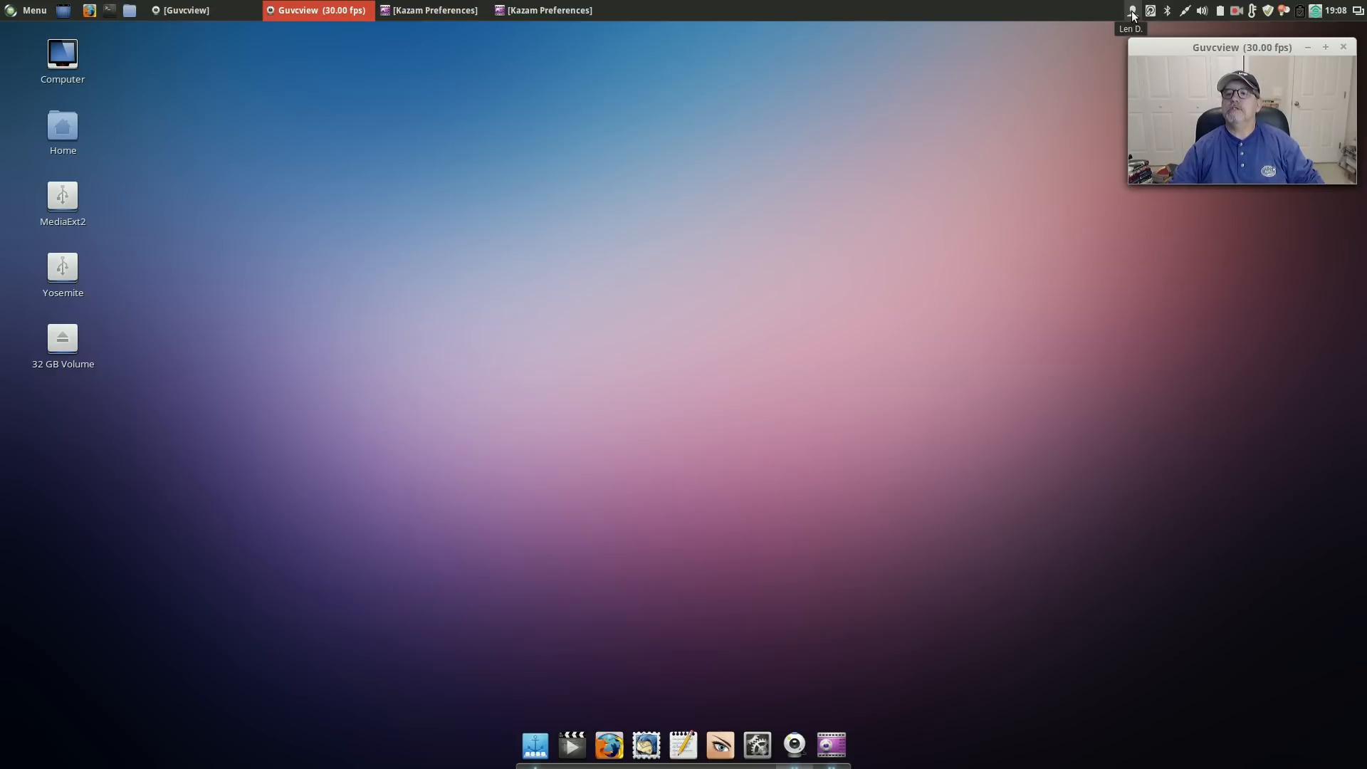
{"action": "left_click", "coordinate": [1133, 9]}
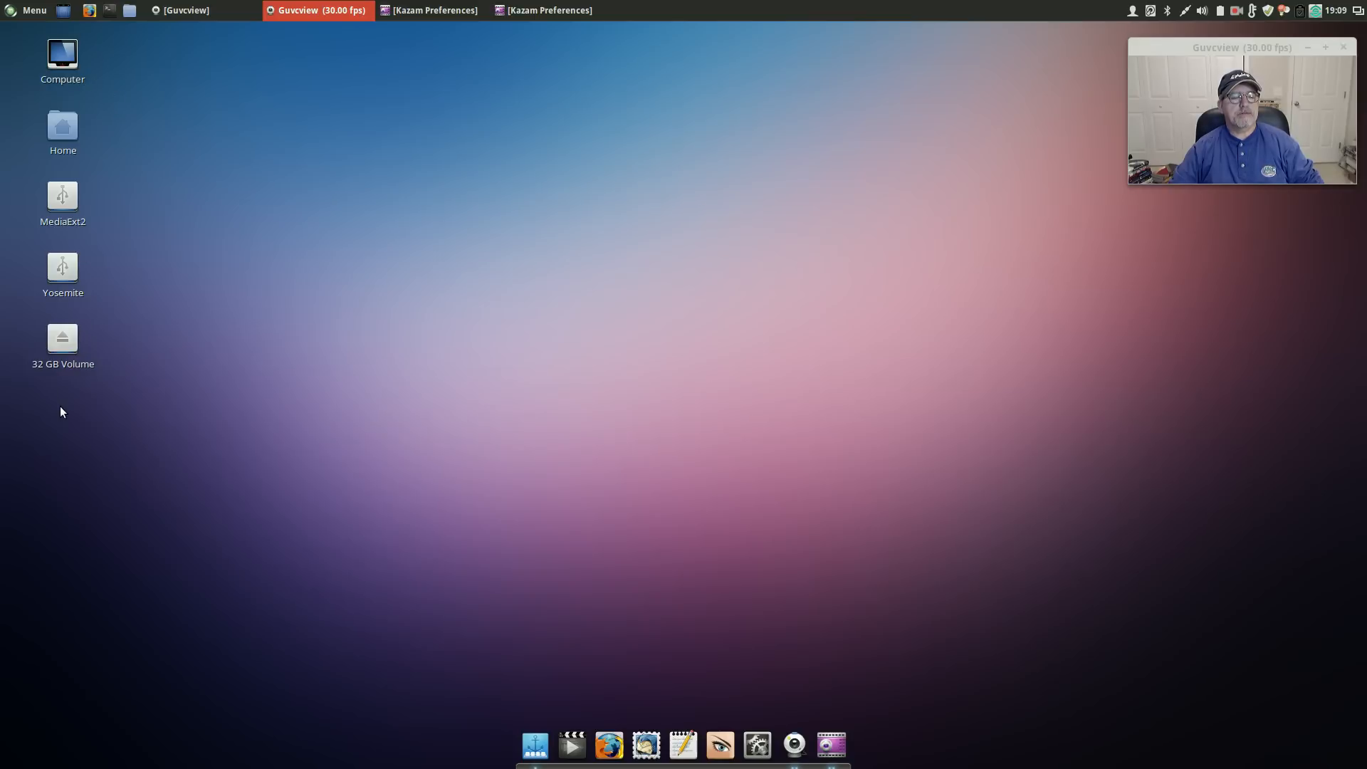
{"action": "mouse_move", "coordinate": [193, 303]}
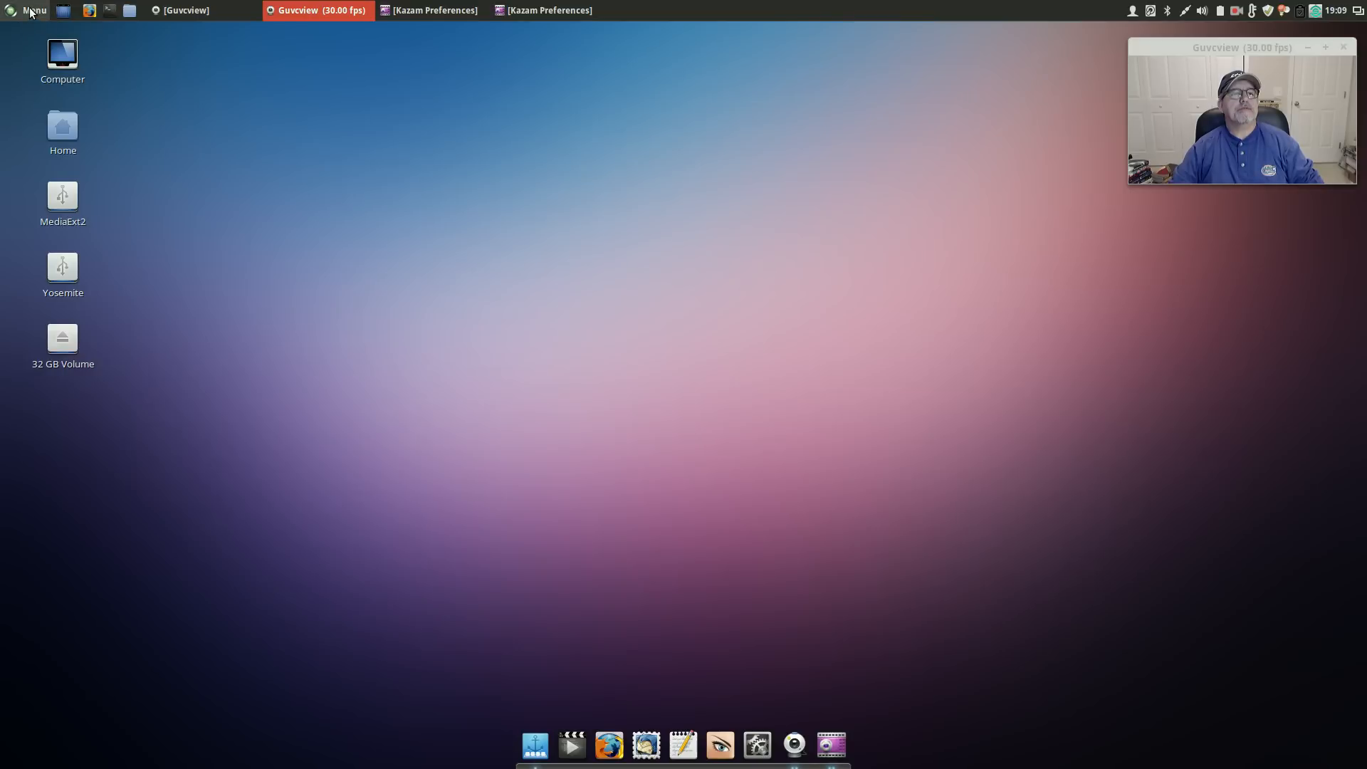
Step: Open the Cinnamon application menu showing All Applications and its categories
{"action": "left_click", "coordinate": [30, 9]}
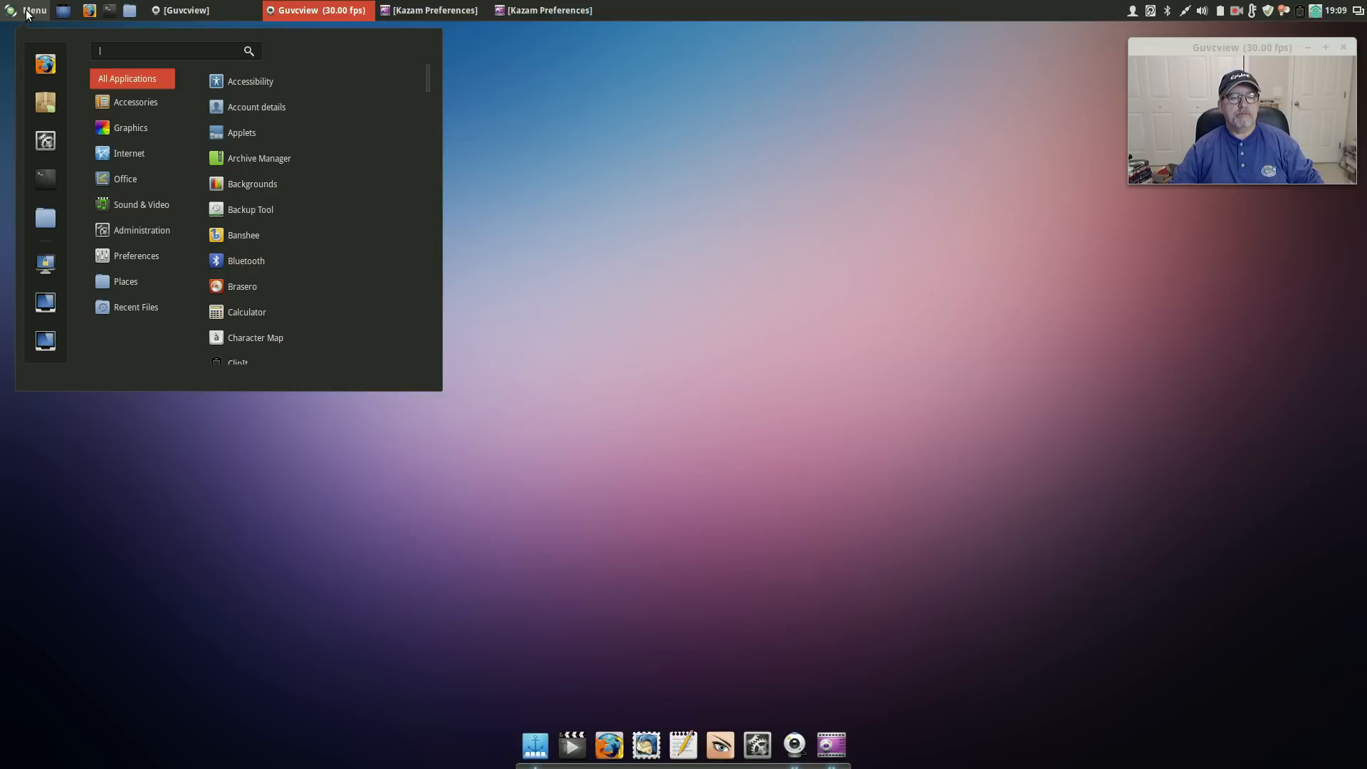
{"action": "mouse_move", "coordinate": [517, 194]}
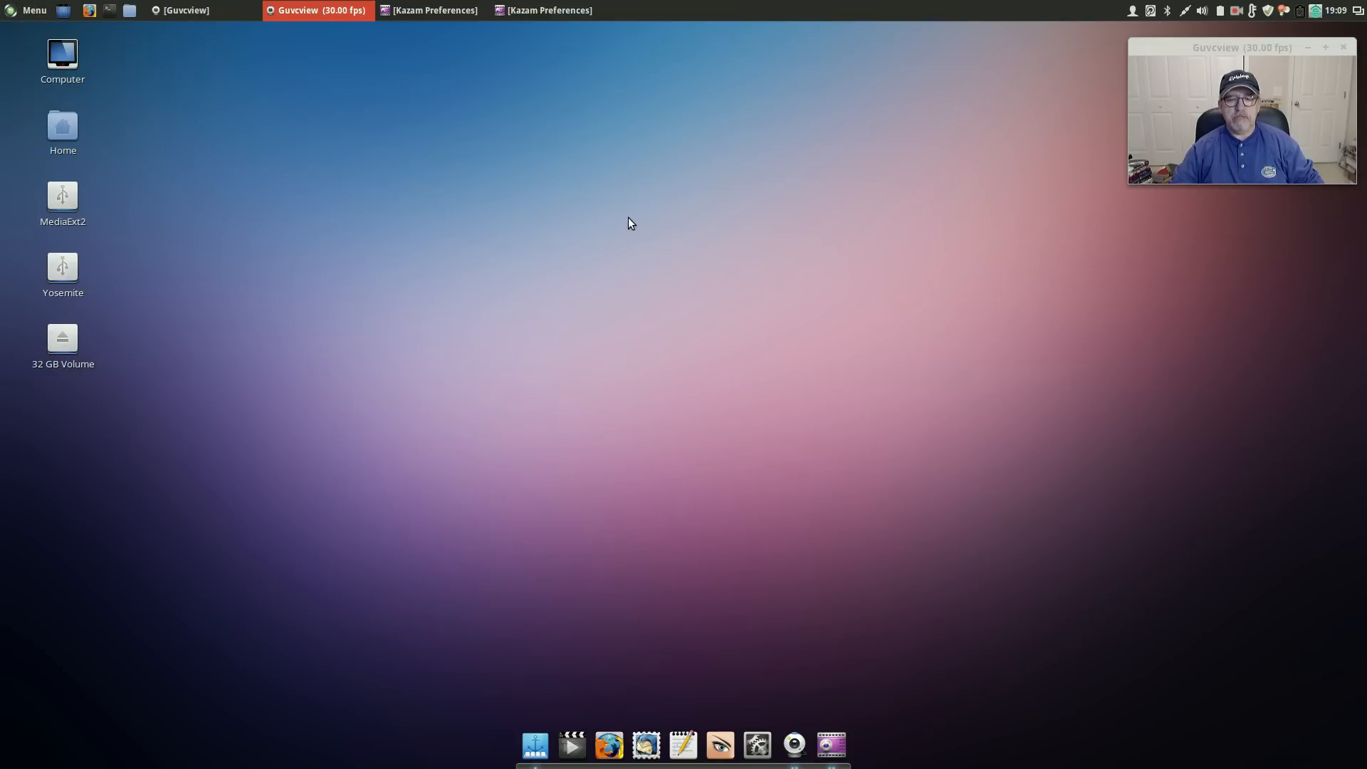
{"action": "mouse_move", "coordinate": [636, 374]}
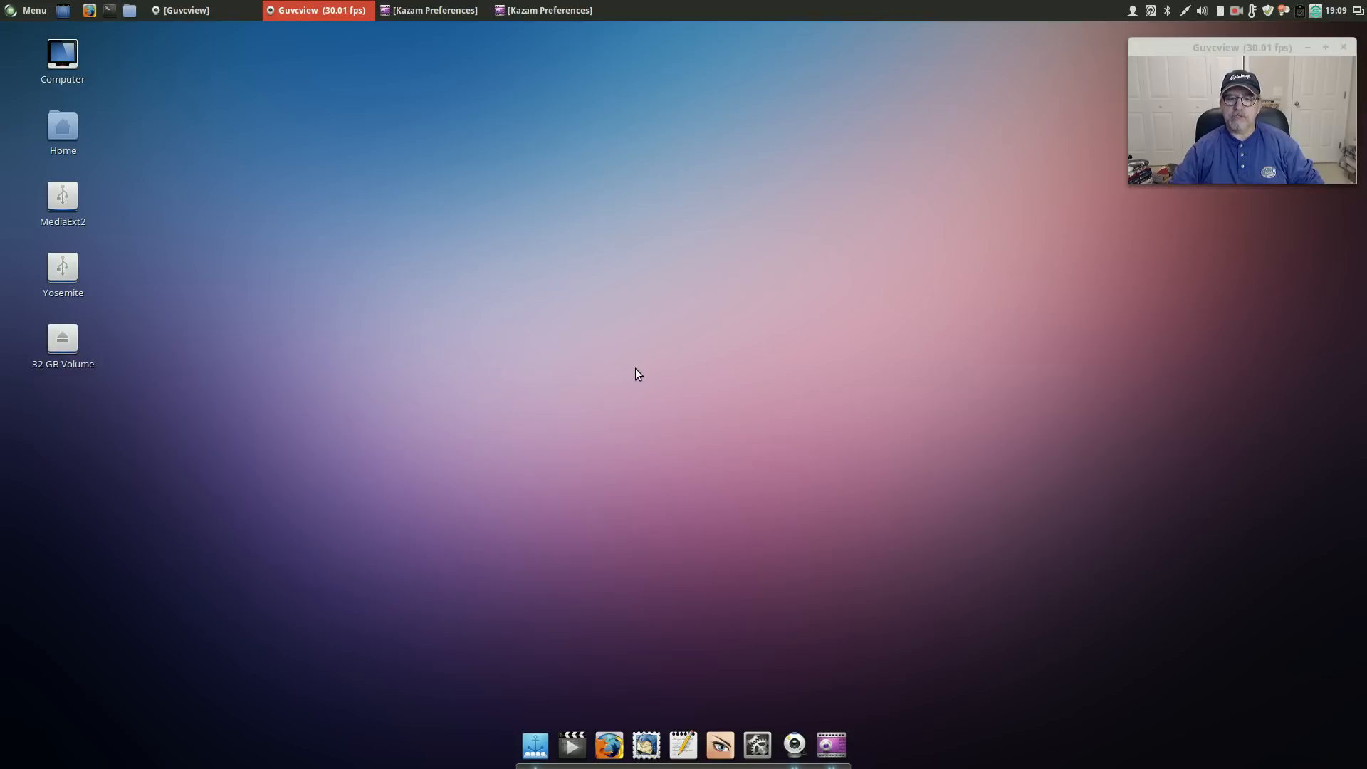
{"action": "mouse_move", "coordinate": [671, 438]}
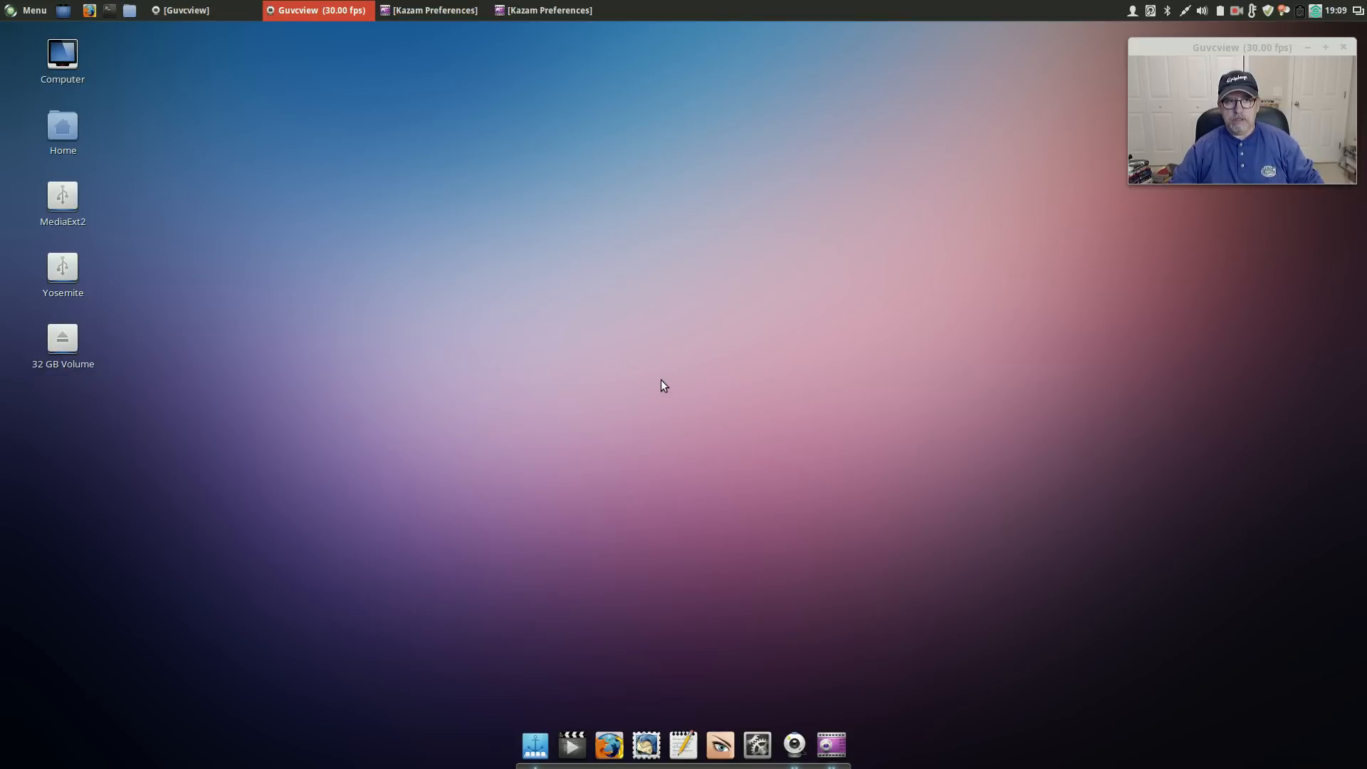
{"action": "mouse_move", "coordinate": [672, 381]}
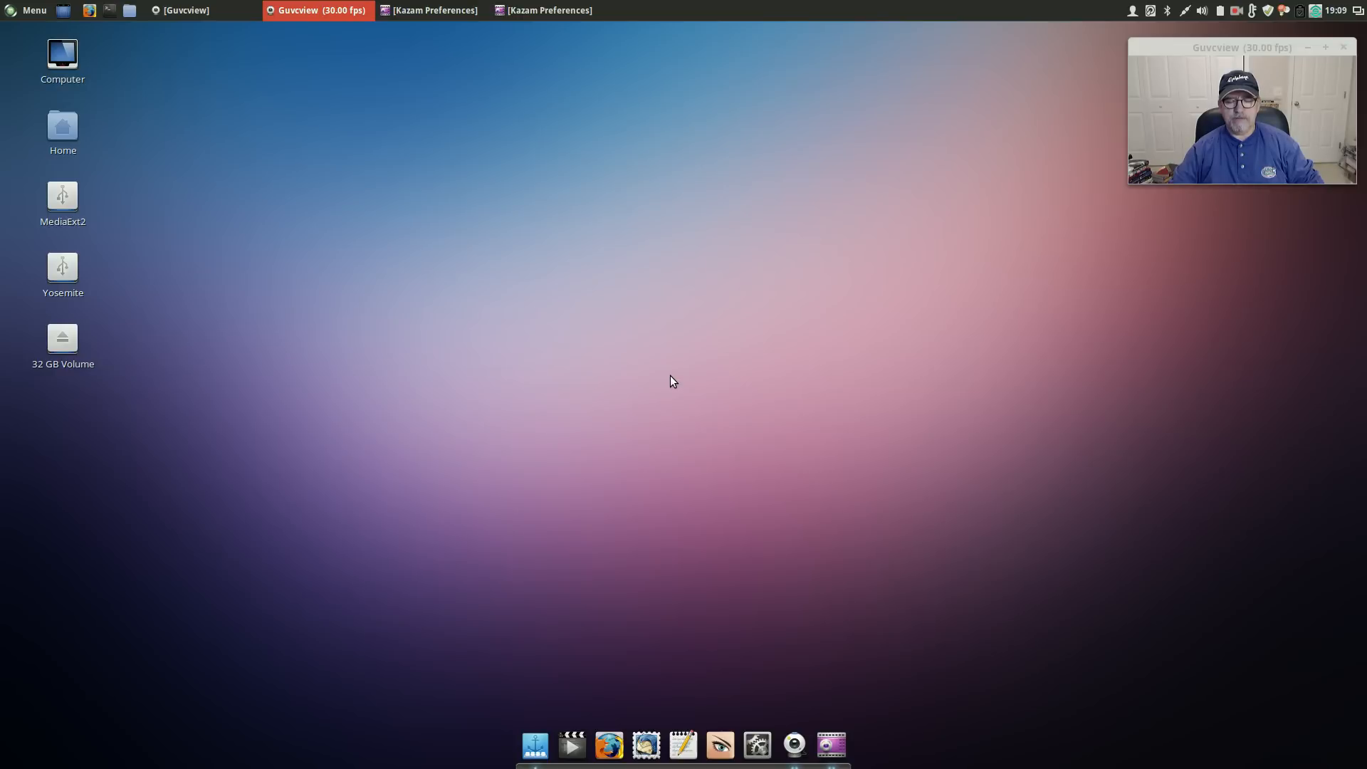
{"action": "mouse_move", "coordinate": [663, 320]}
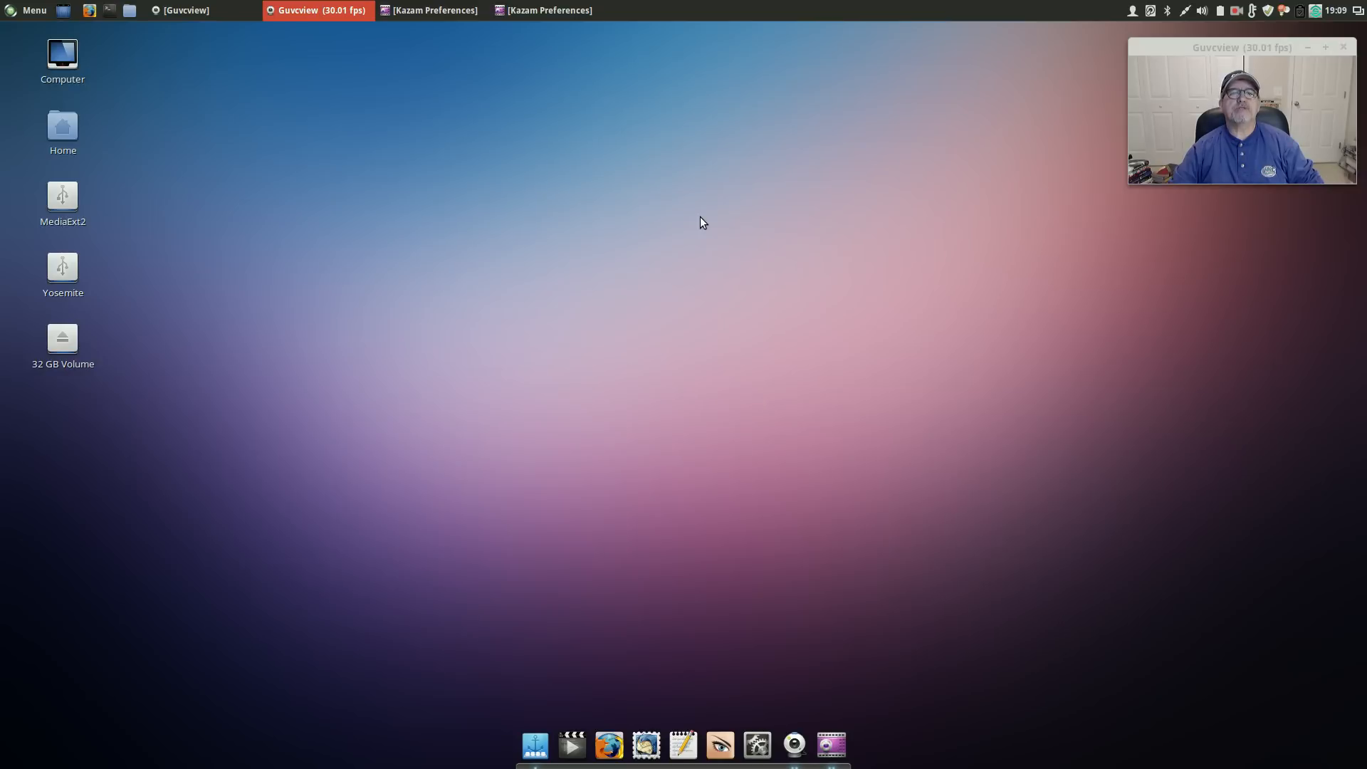
{"action": "mouse_move", "coordinate": [648, 304]}
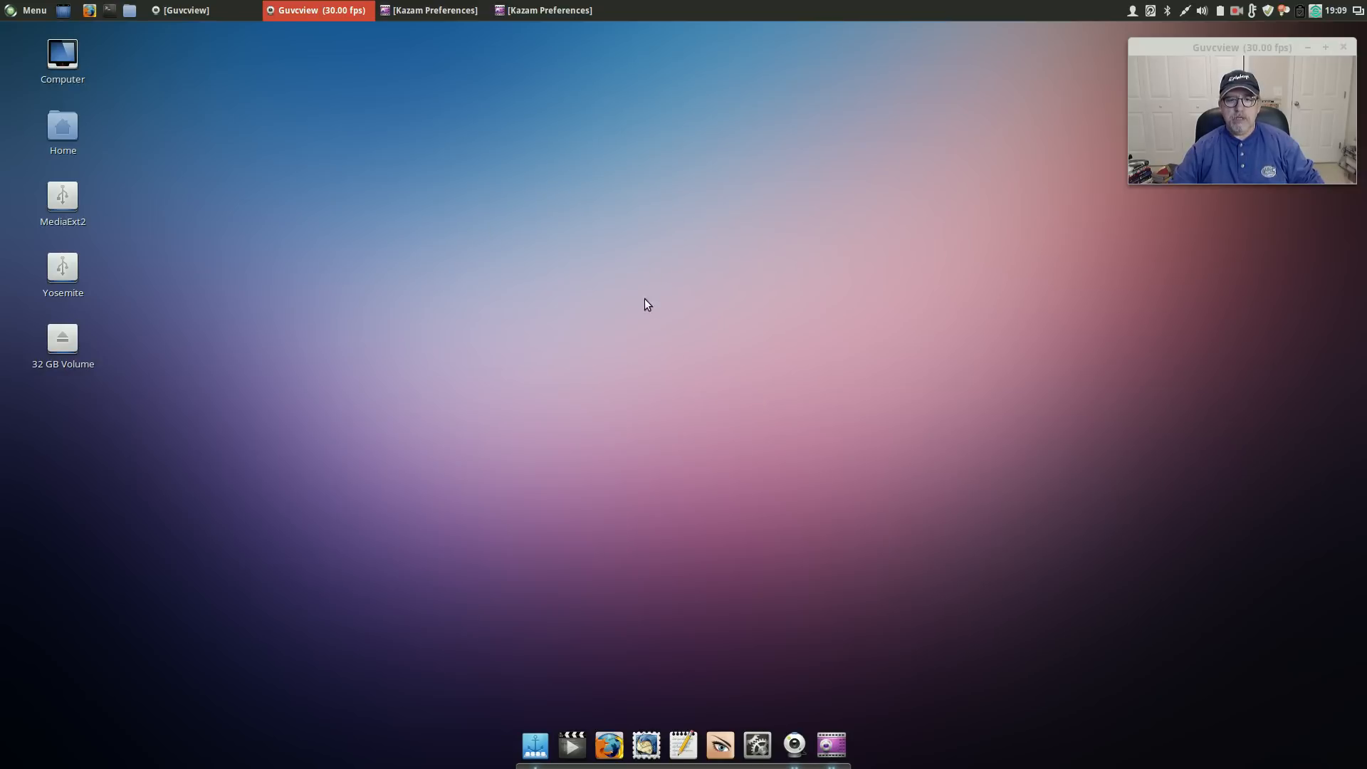
{"action": "mouse_move", "coordinate": [859, 512]}
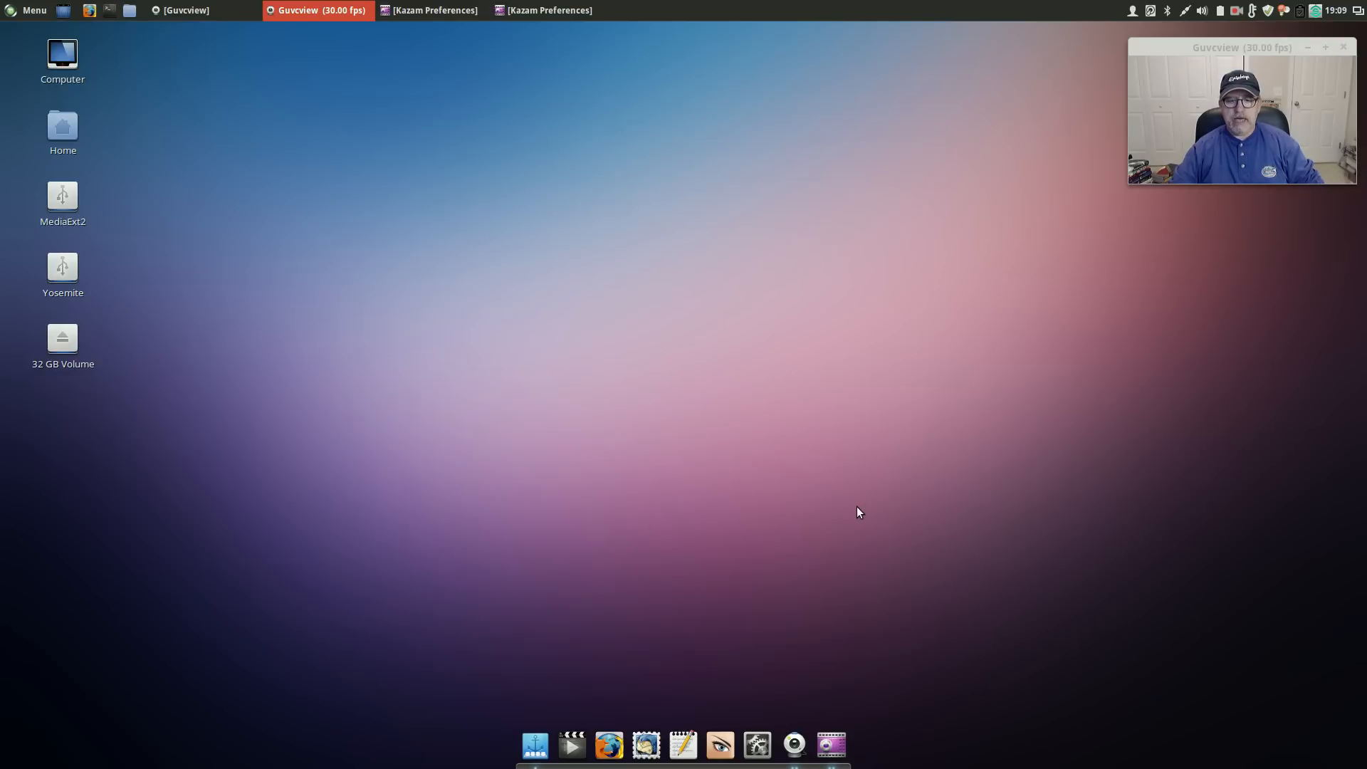
{"action": "mouse_move", "coordinate": [661, 385]}
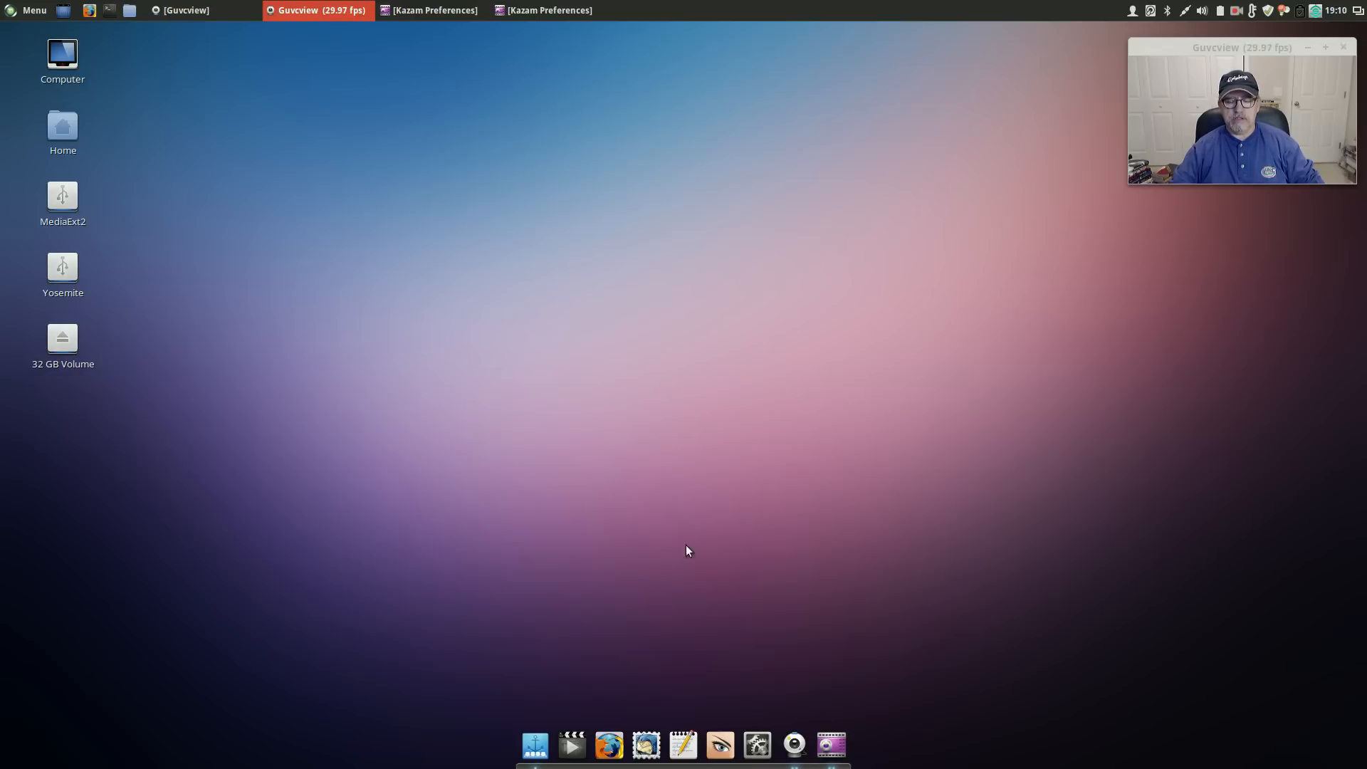
{"action": "mouse_move", "coordinate": [687, 475]}
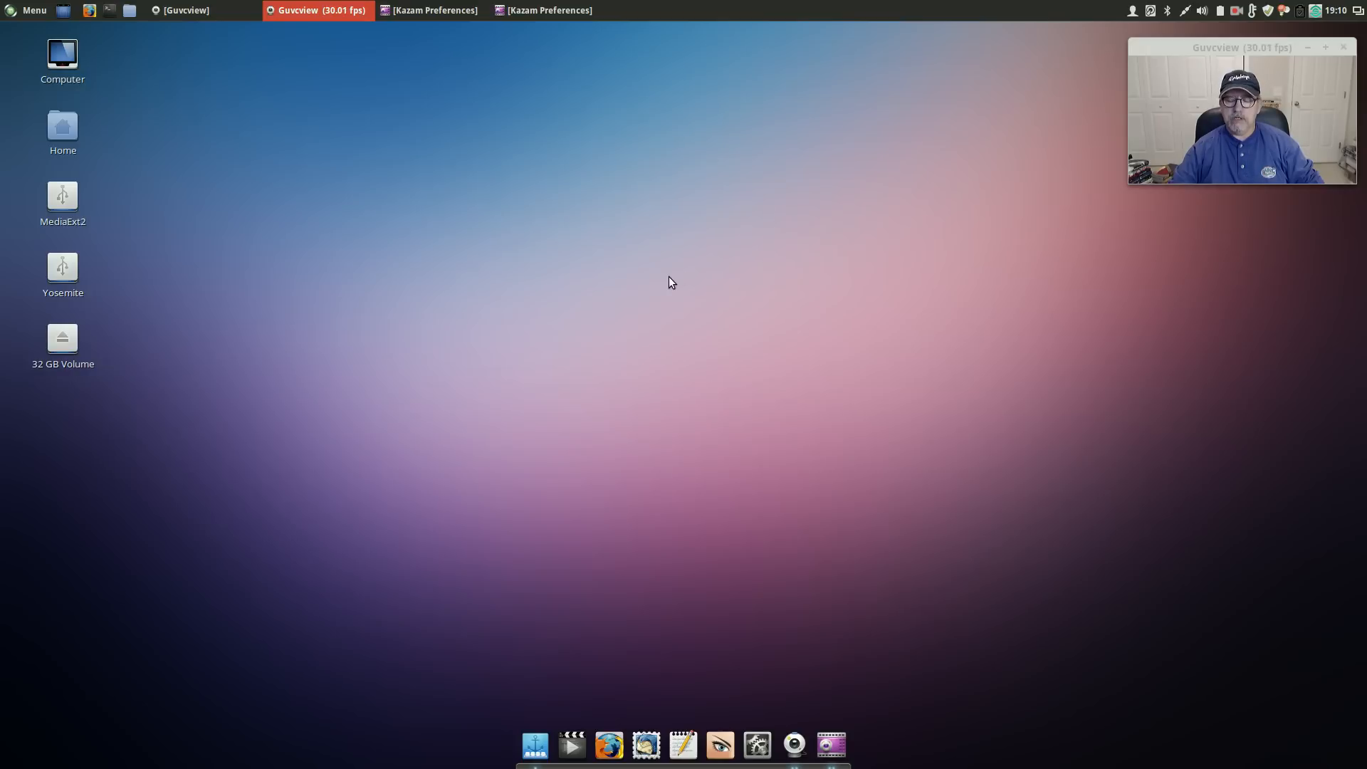
{"action": "mouse_move", "coordinate": [671, 342]}
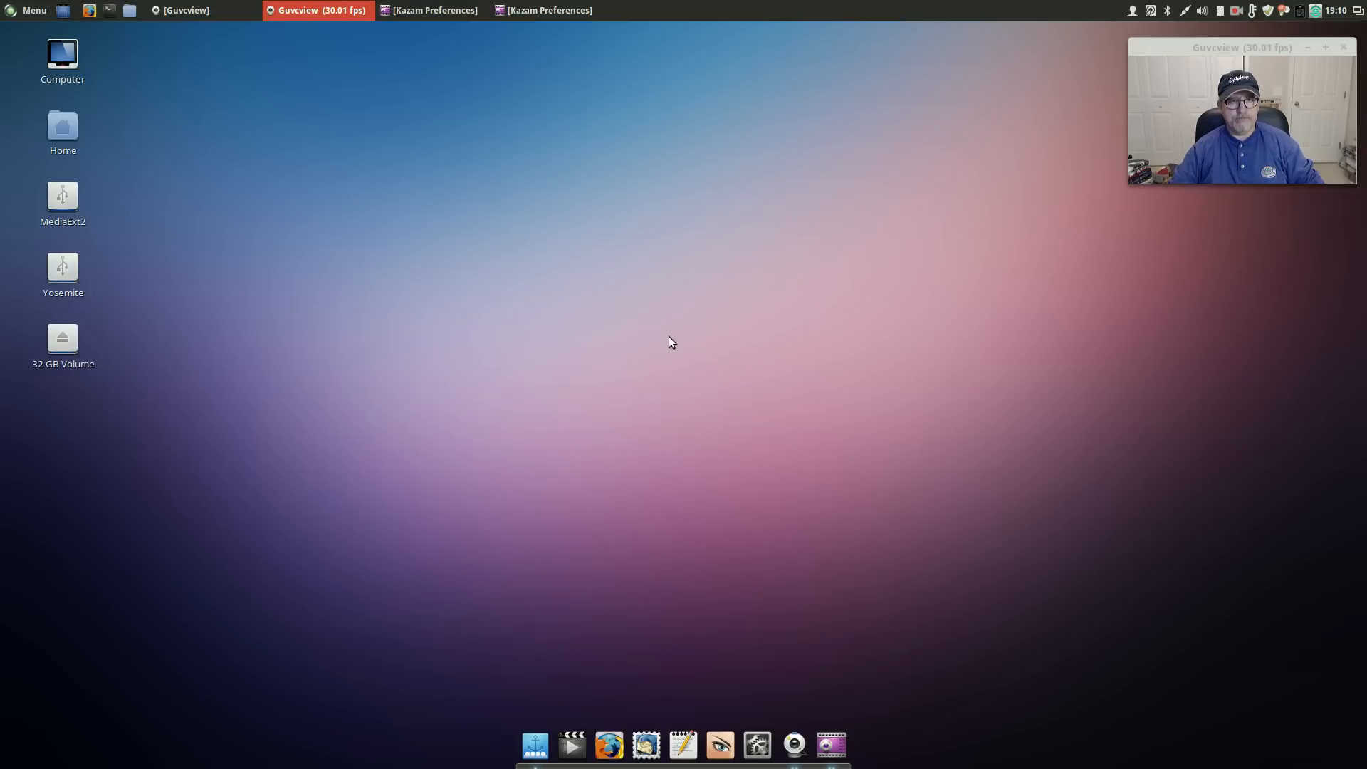
{"action": "mouse_move", "coordinate": [319, 590]}
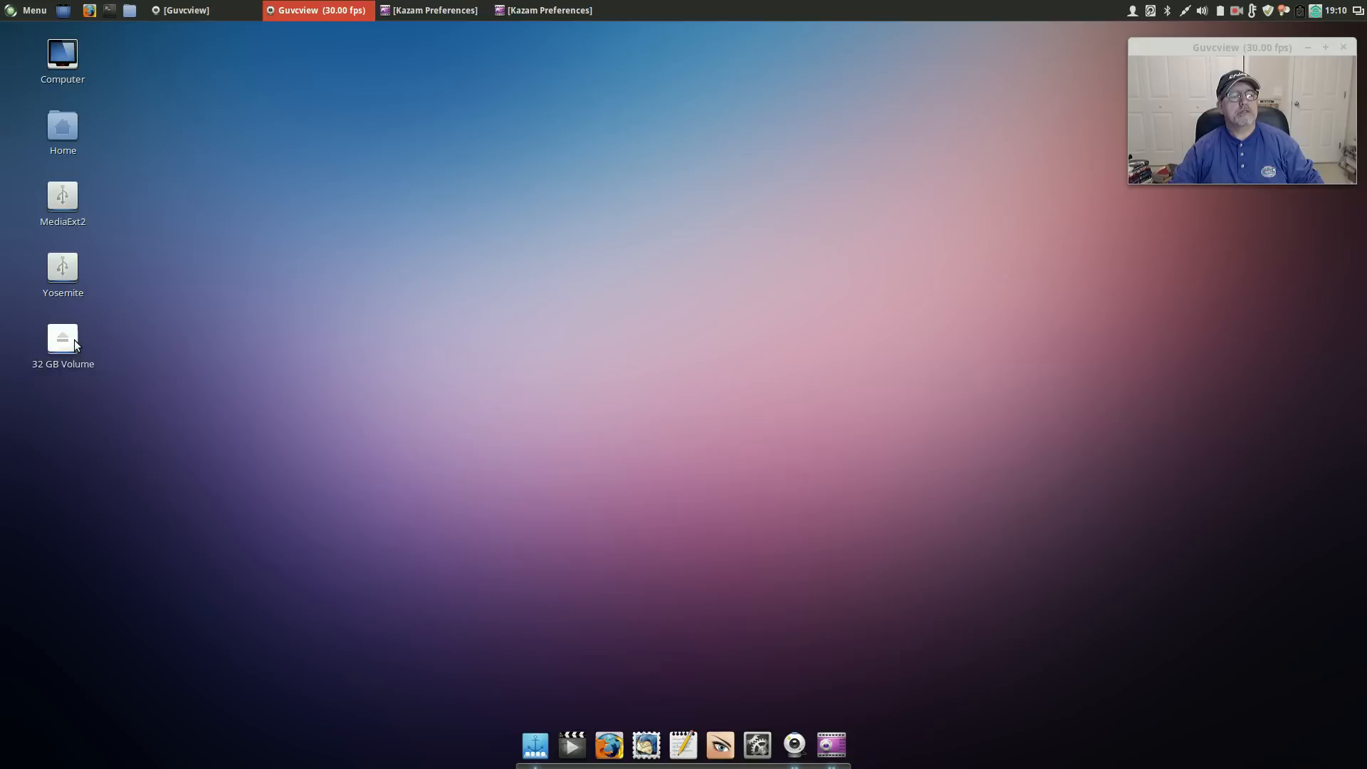
Step: Open the guvcview note from 32 GB Volume's 32gig Documents in gedit, then close it
{"action": "double_click", "coordinate": [62, 338]}
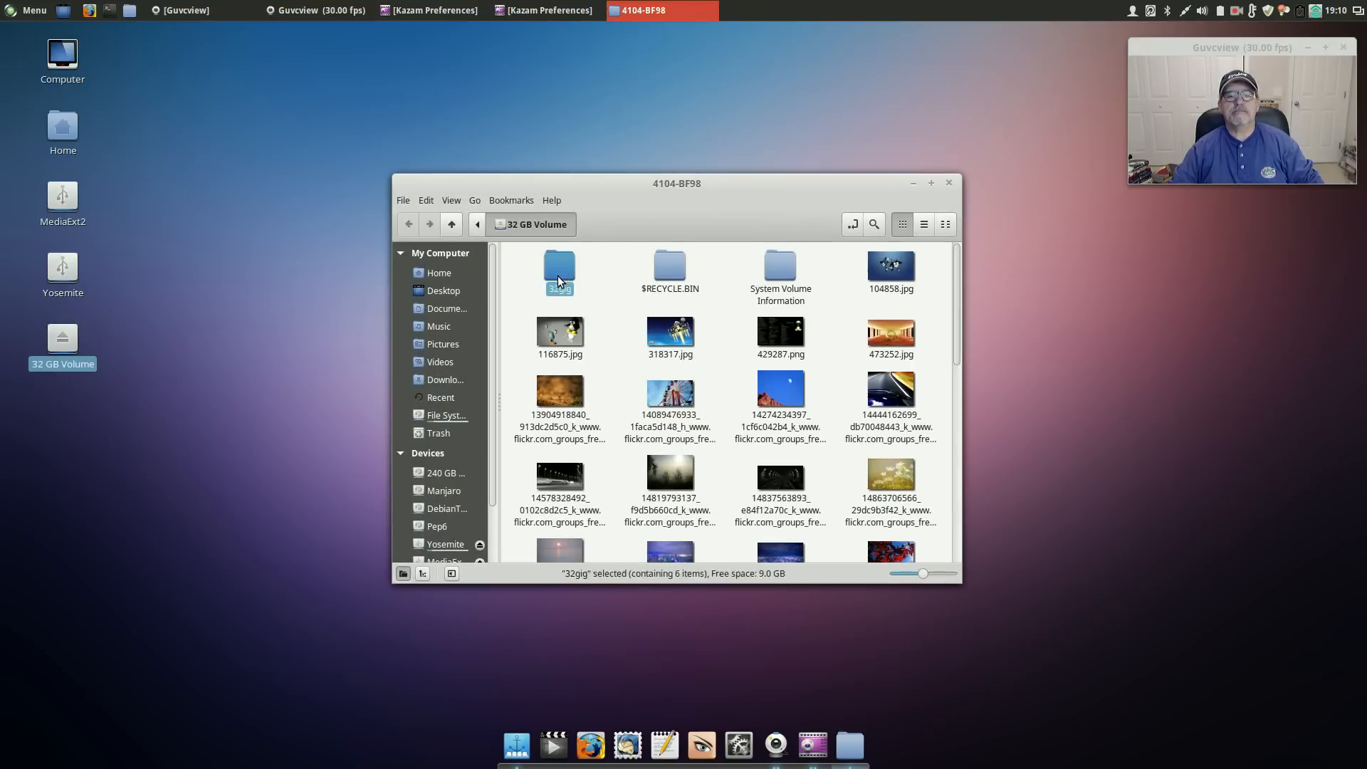
{"action": "double_click", "coordinate": [559, 271]}
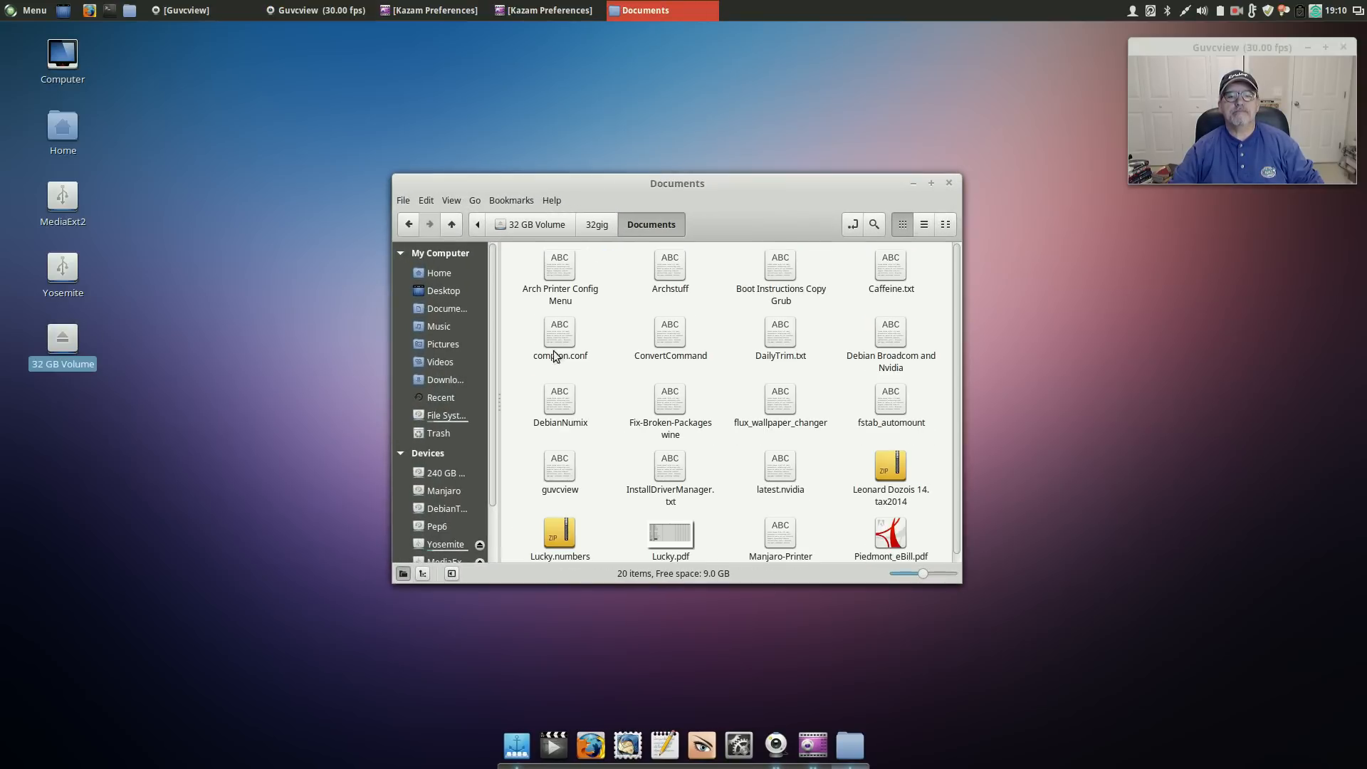
{"action": "double_click", "coordinate": [560, 474]}
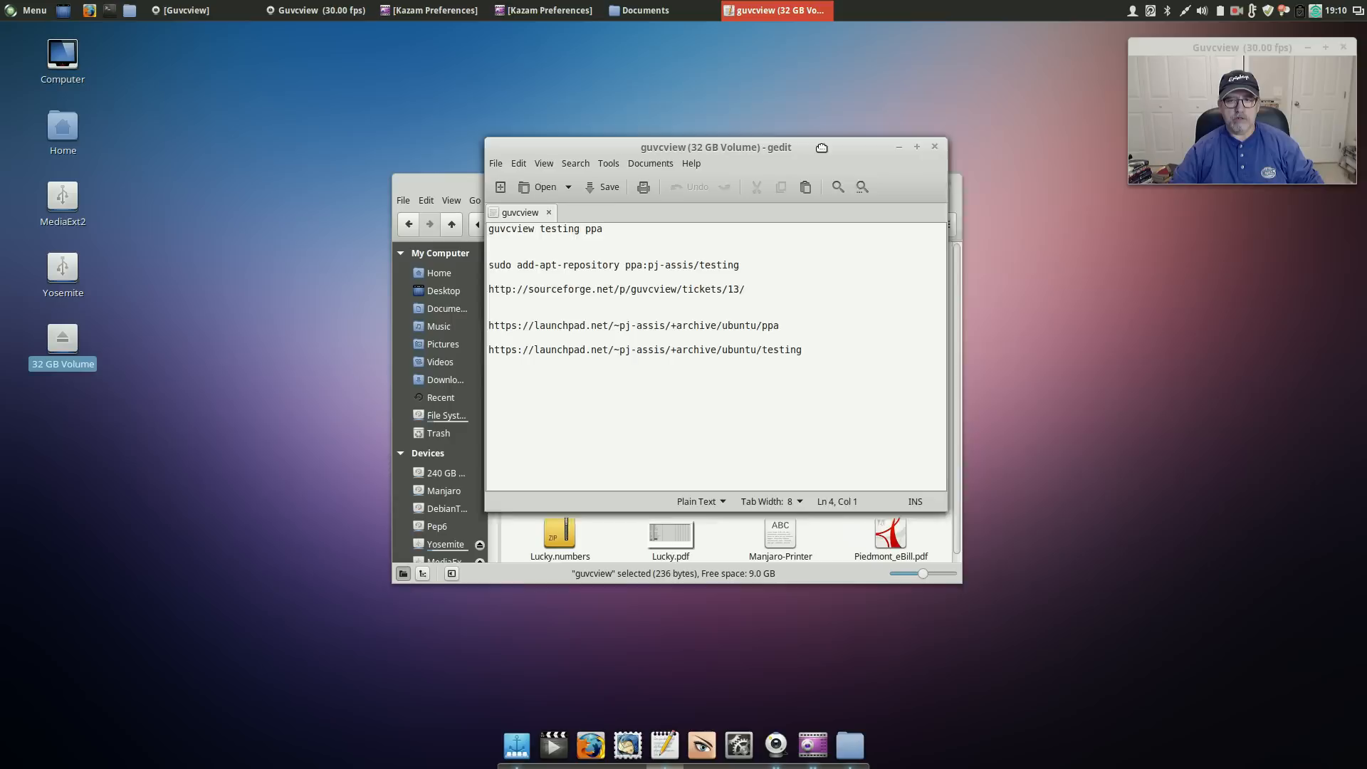
{"action": "left_click_drag", "start_coordinate": [715, 147], "coordinate": [827, 127]}
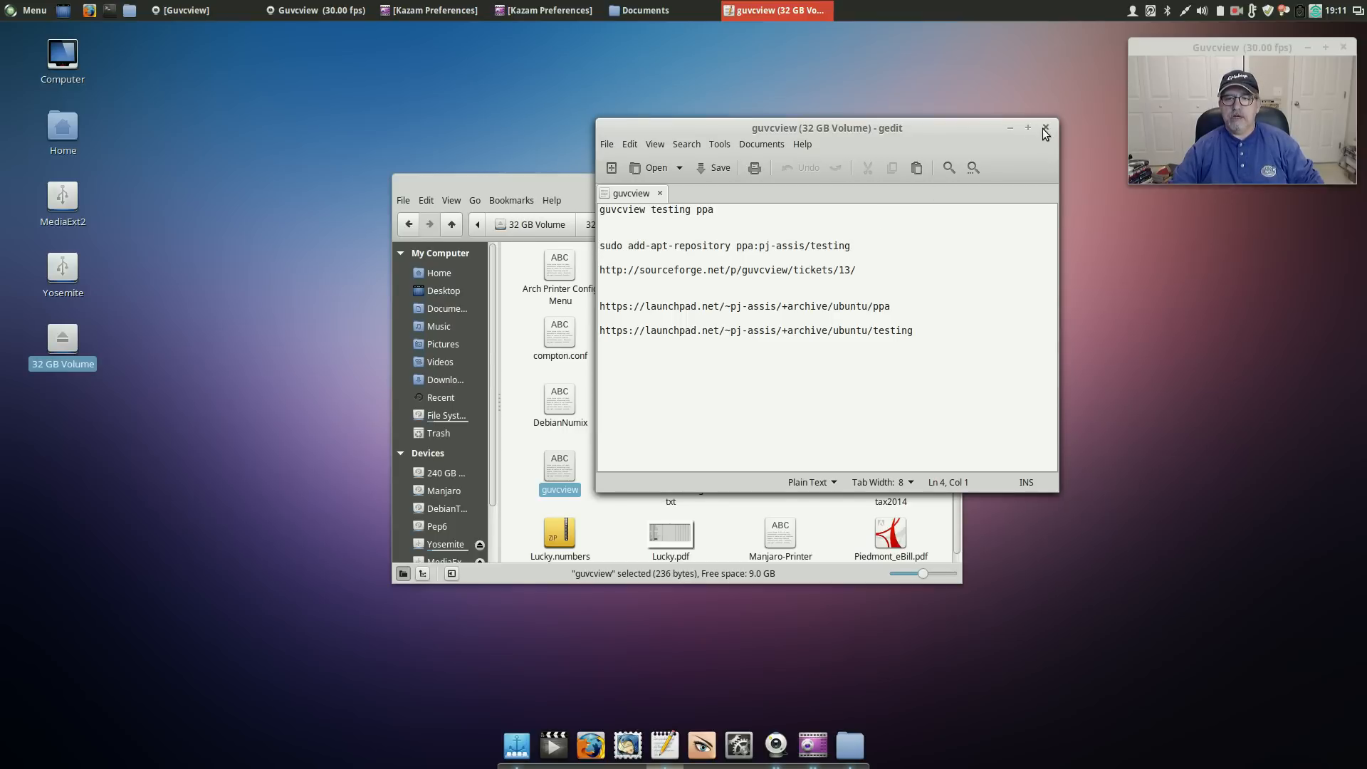
{"action": "left_click", "coordinate": [1044, 132]}
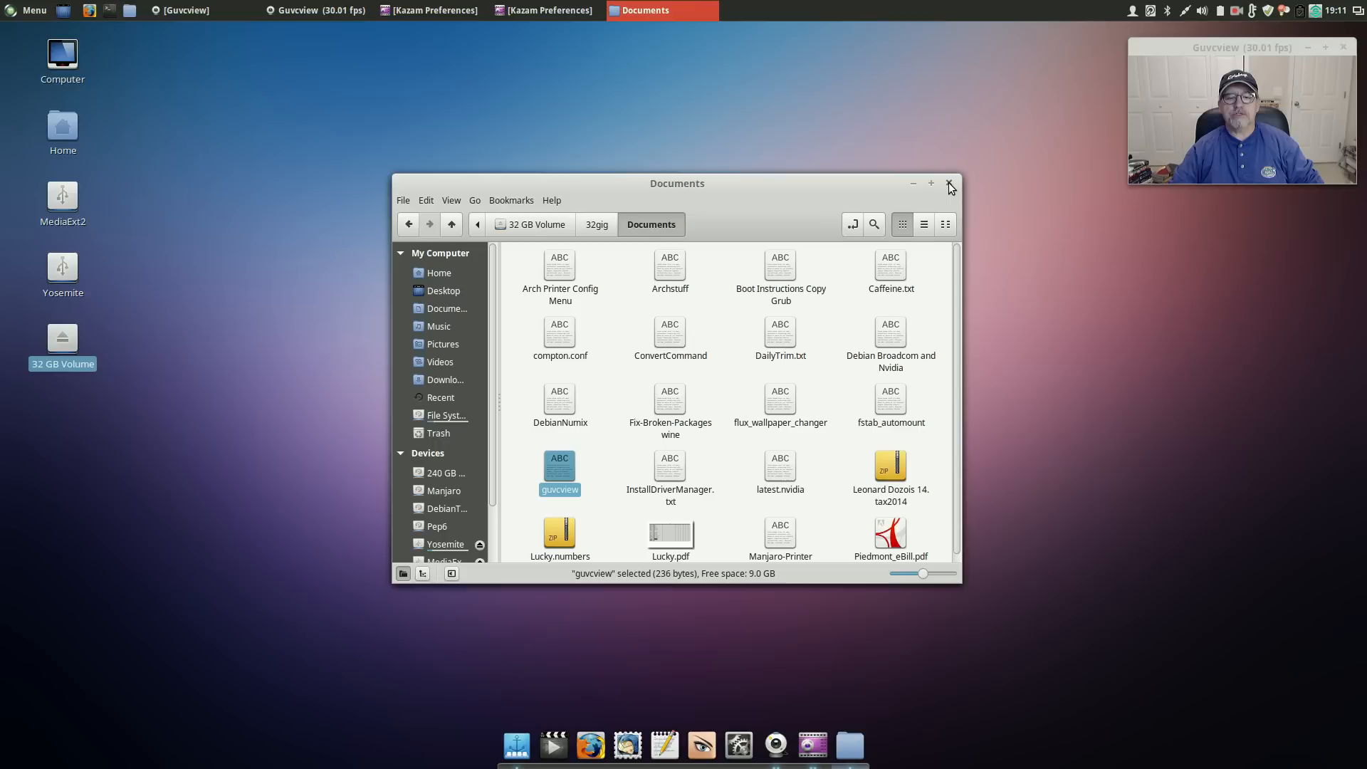
Step: Close the Documents folder and browse All Applications and Accessories in the Menu
{"action": "left_click", "coordinate": [950, 183]}
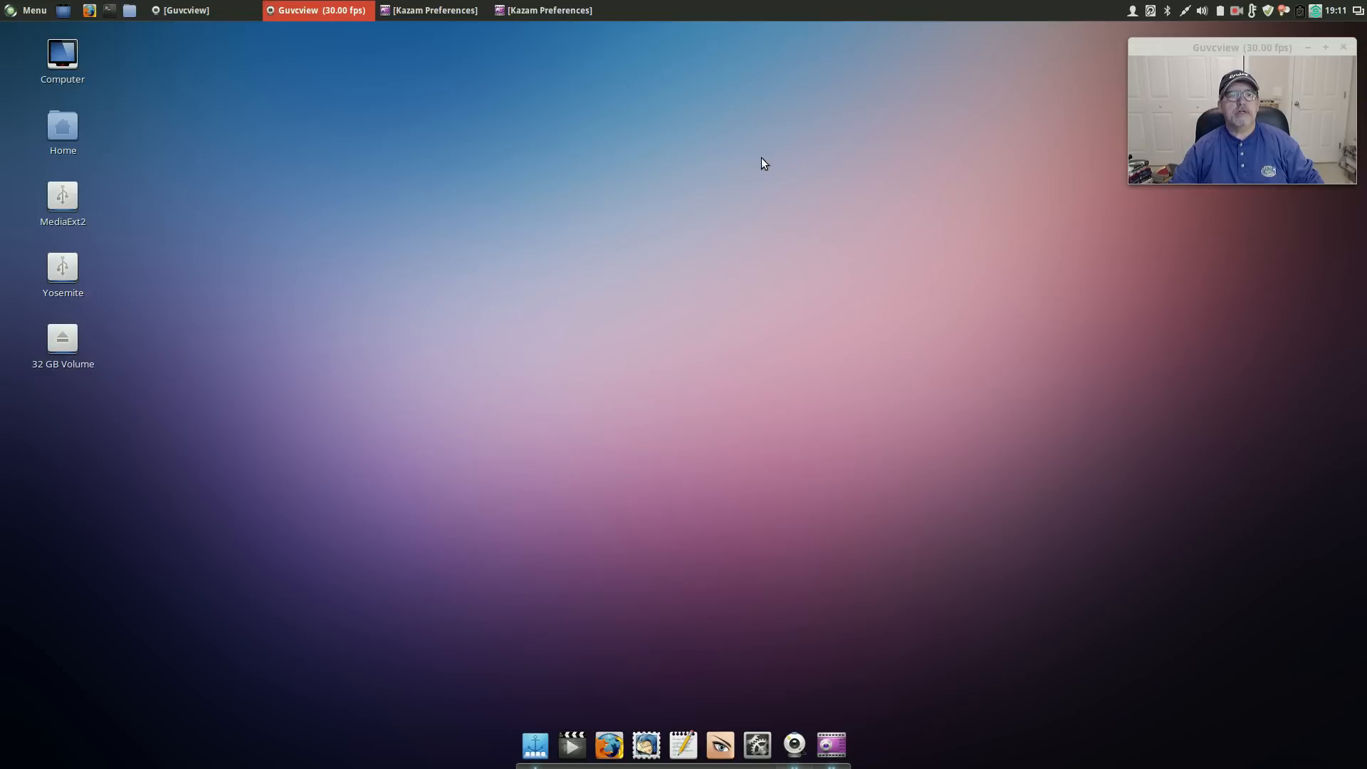
{"action": "mouse_move", "coordinate": [473, 144]}
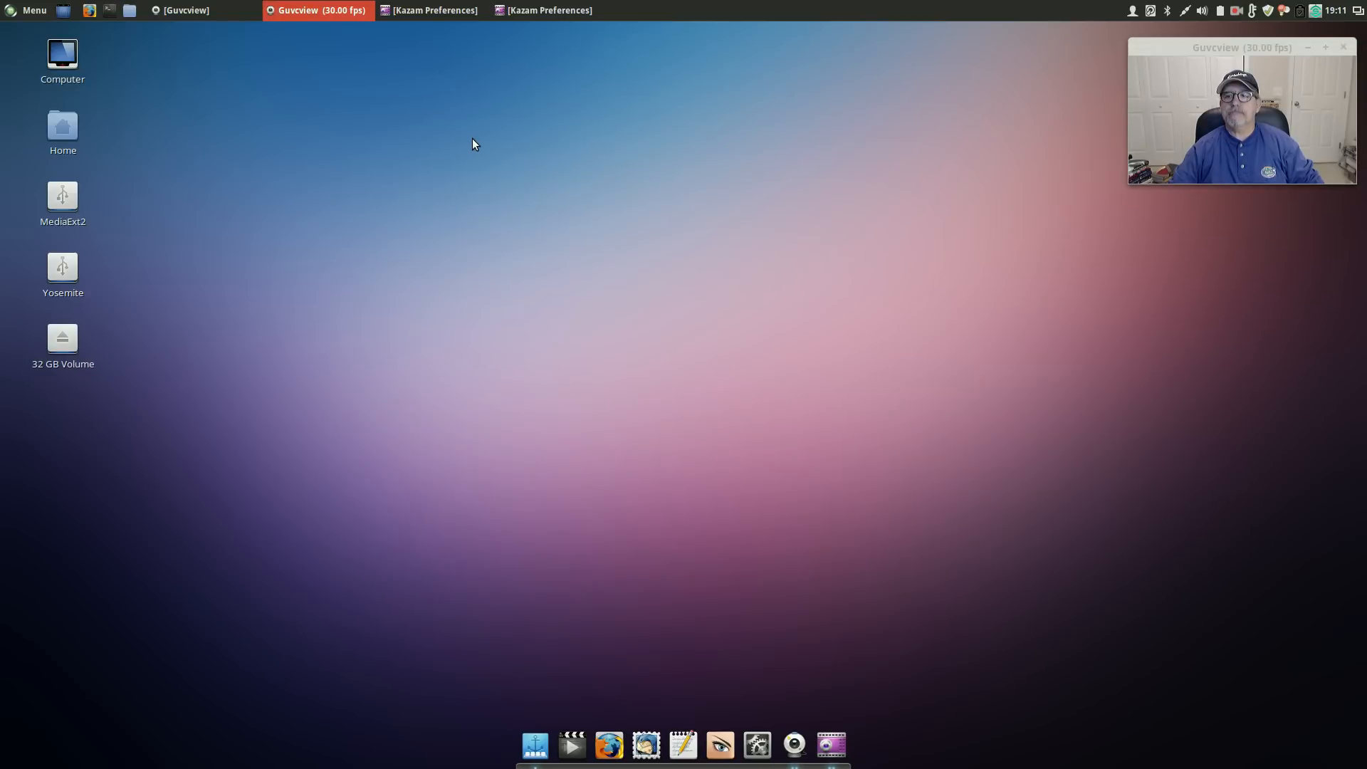
{"action": "mouse_move", "coordinate": [859, 158]}
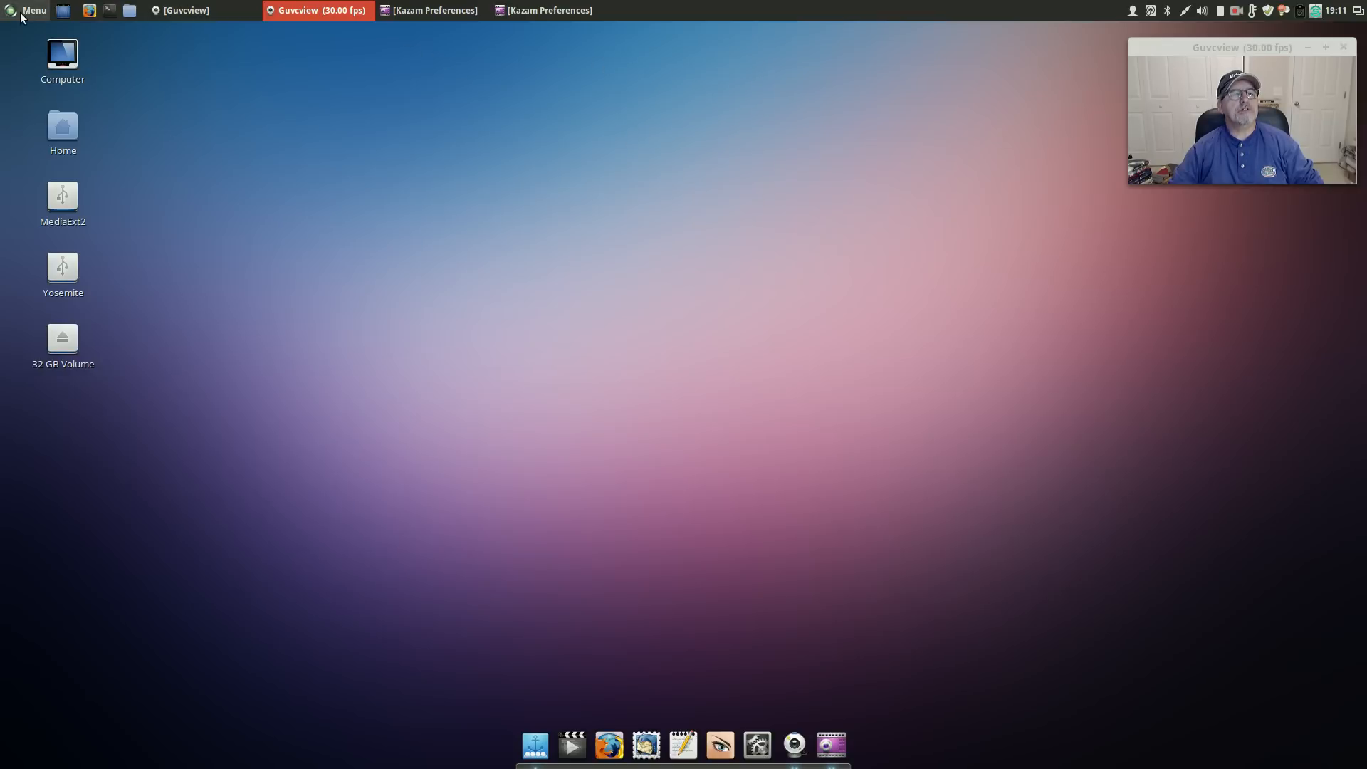
{"action": "left_click", "coordinate": [34, 9]}
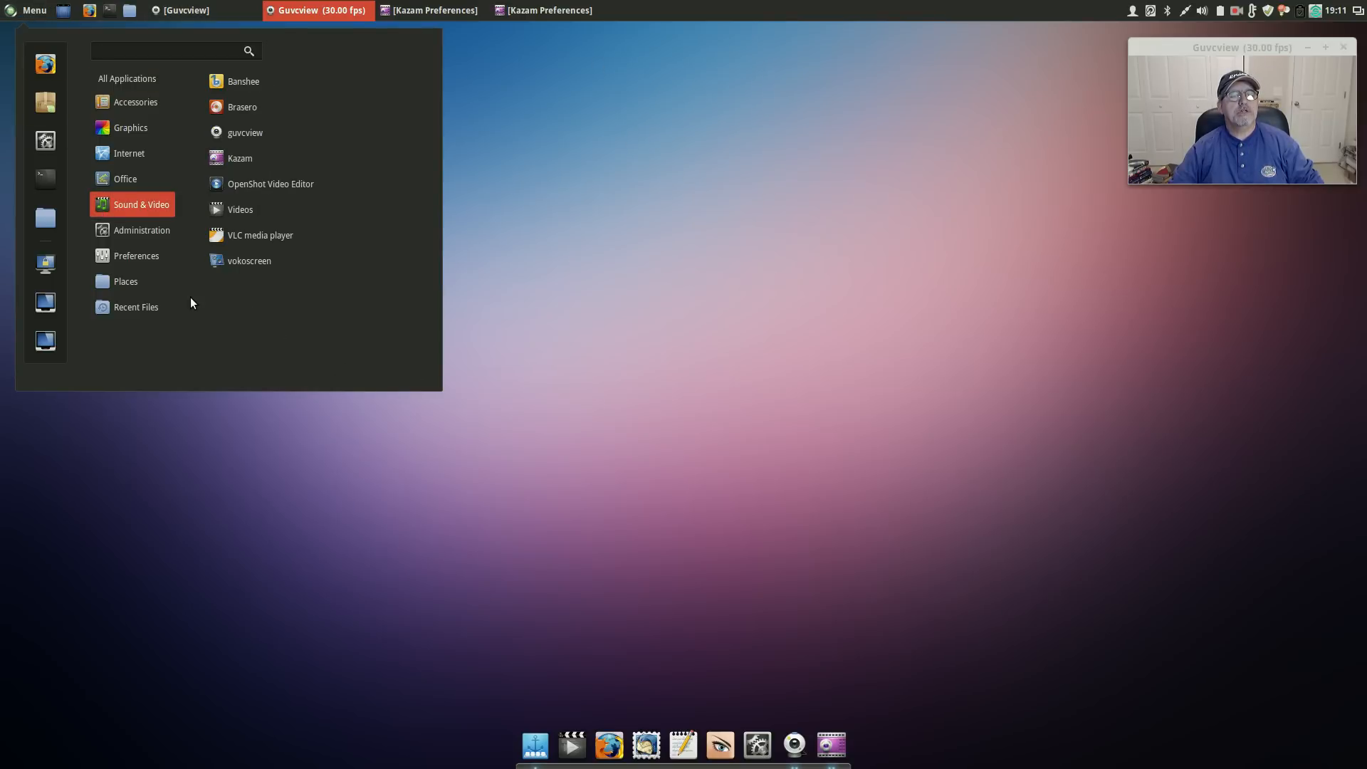
{"action": "mouse_move", "coordinate": [279, 265]}
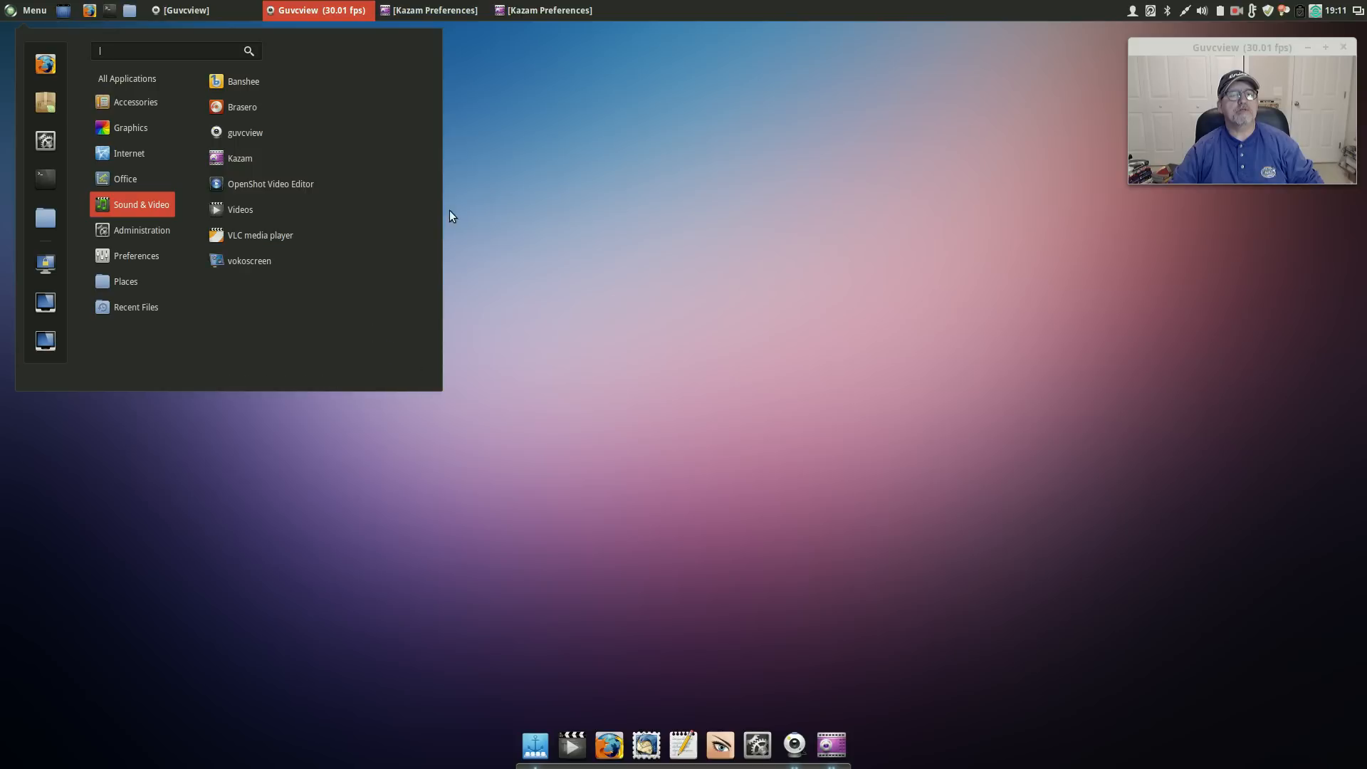
{"action": "mouse_move", "coordinate": [242, 198]}
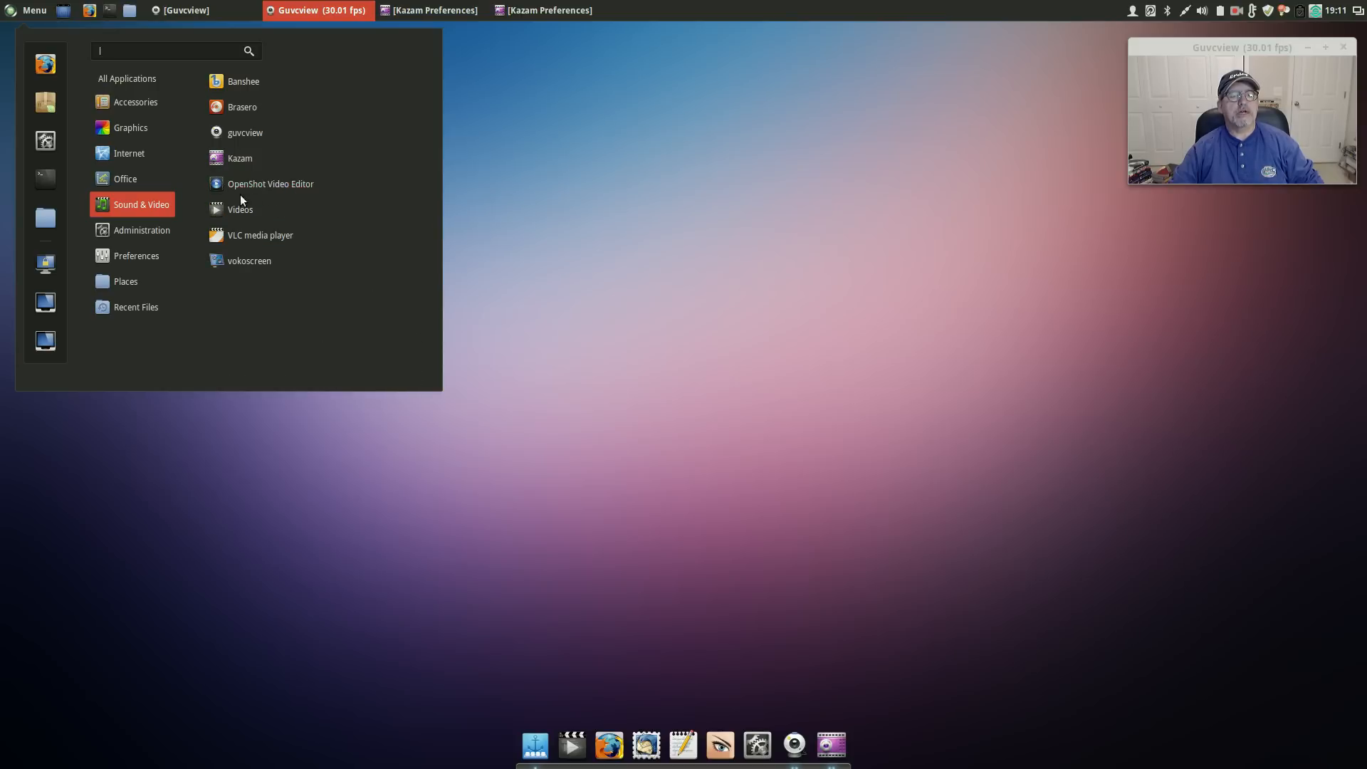
{"action": "mouse_move", "coordinate": [269, 184]}
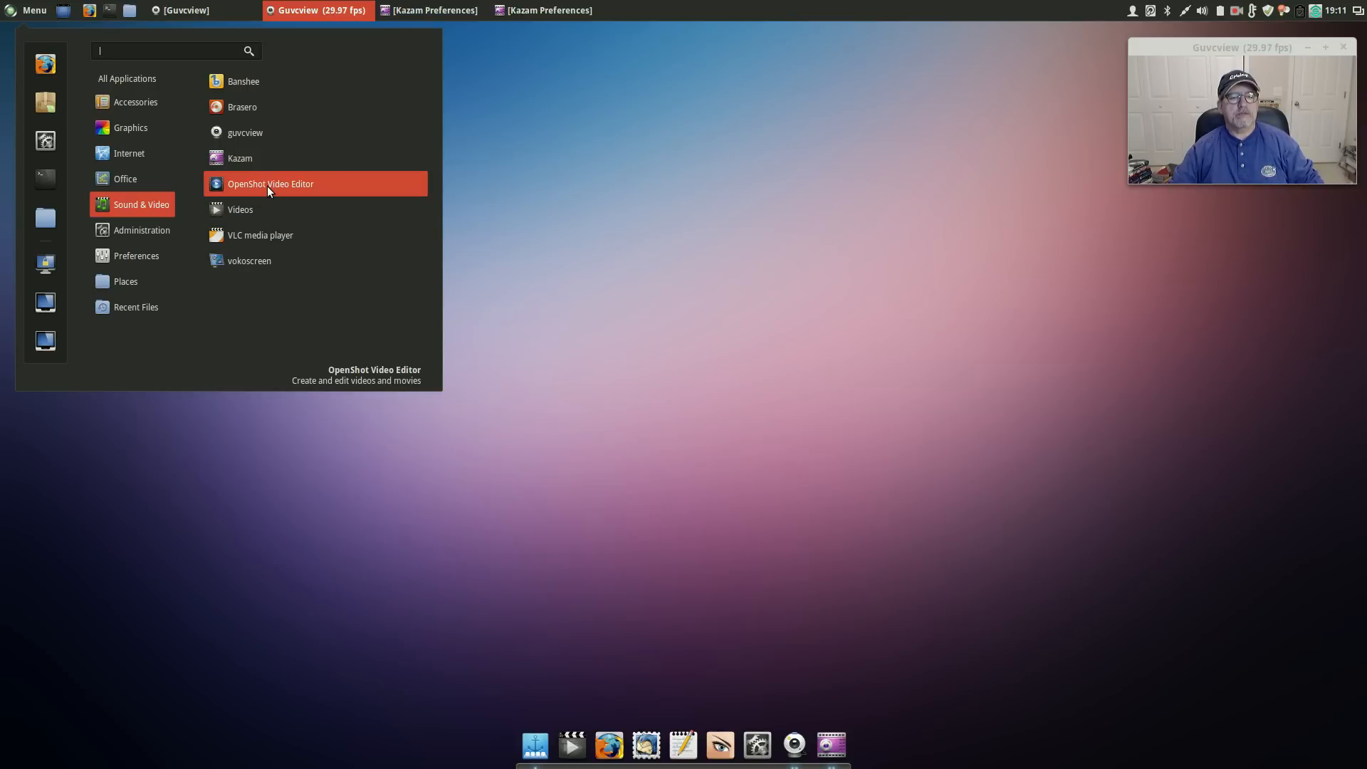
{"action": "left_click", "coordinate": [126, 78]}
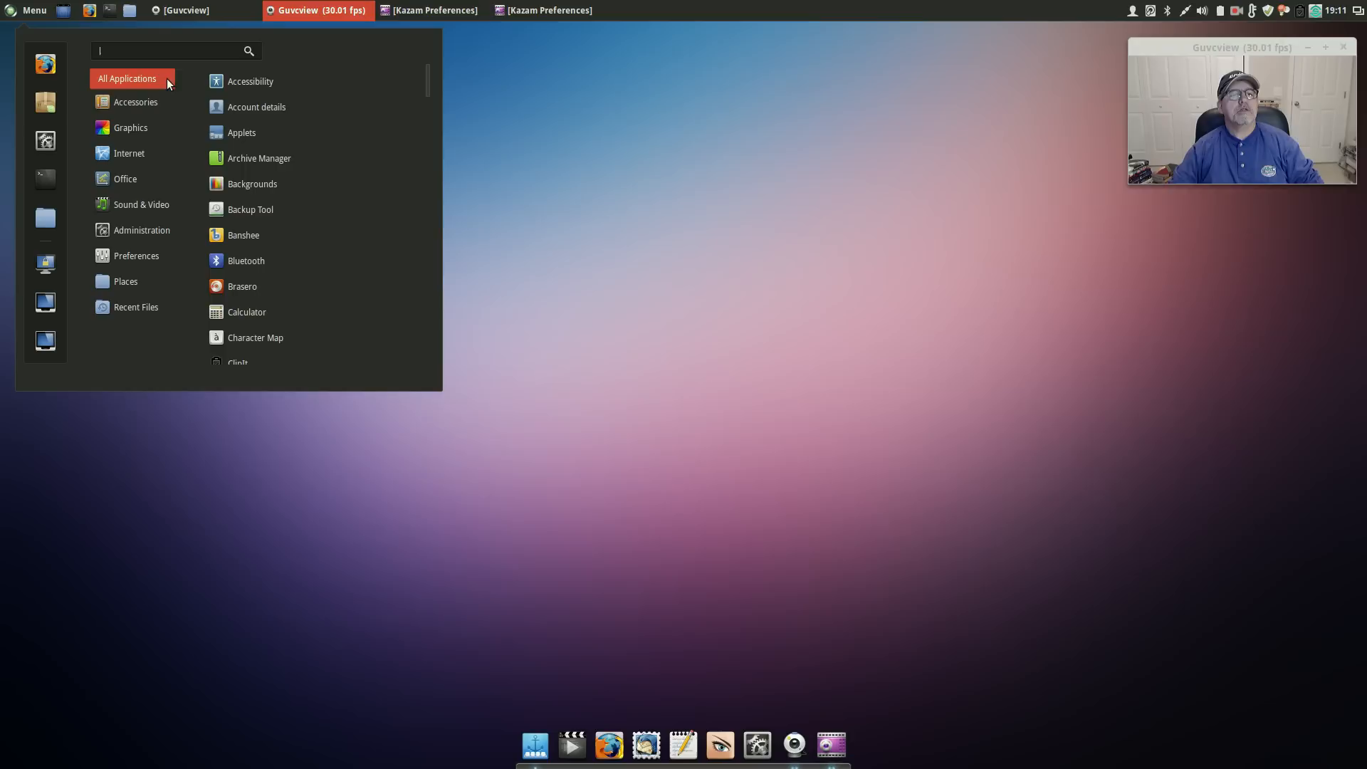
{"action": "left_click", "coordinate": [135, 101]}
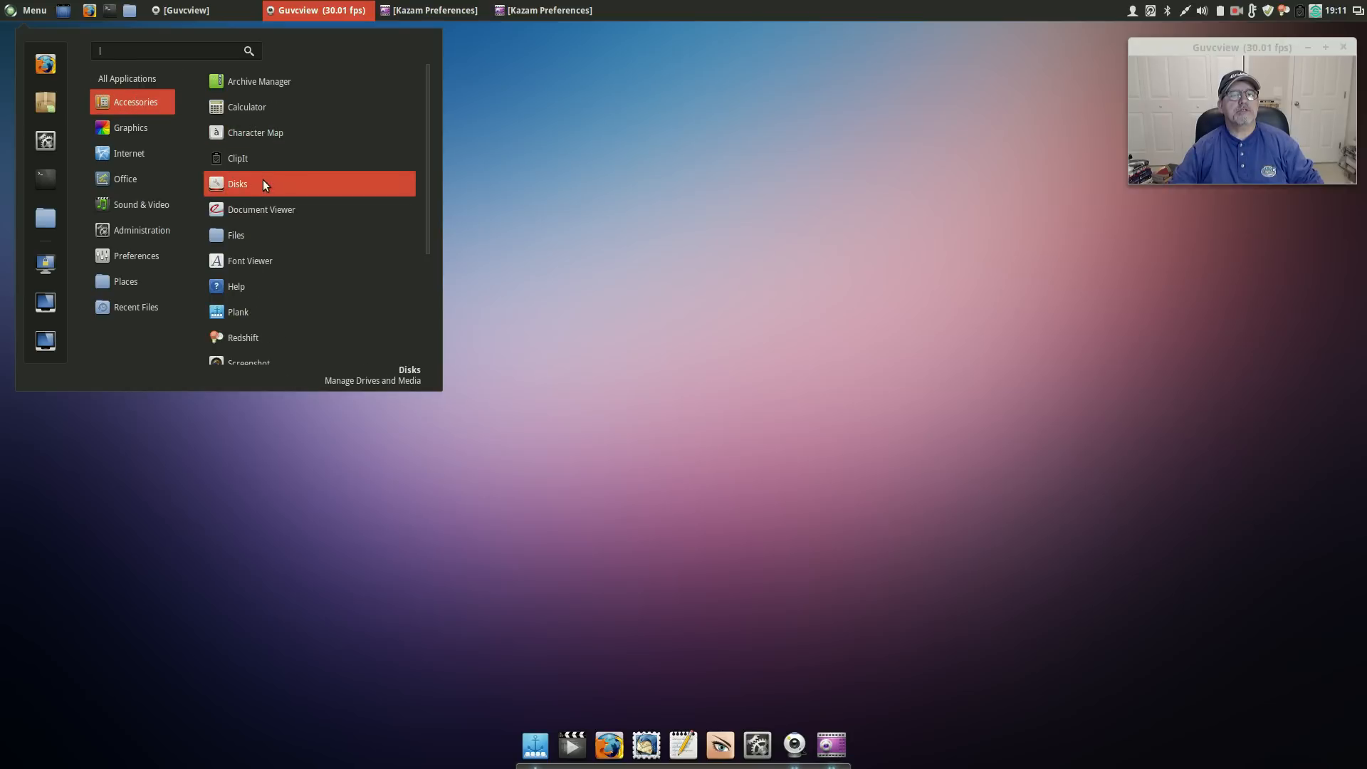
{"action": "mouse_move", "coordinate": [247, 284]}
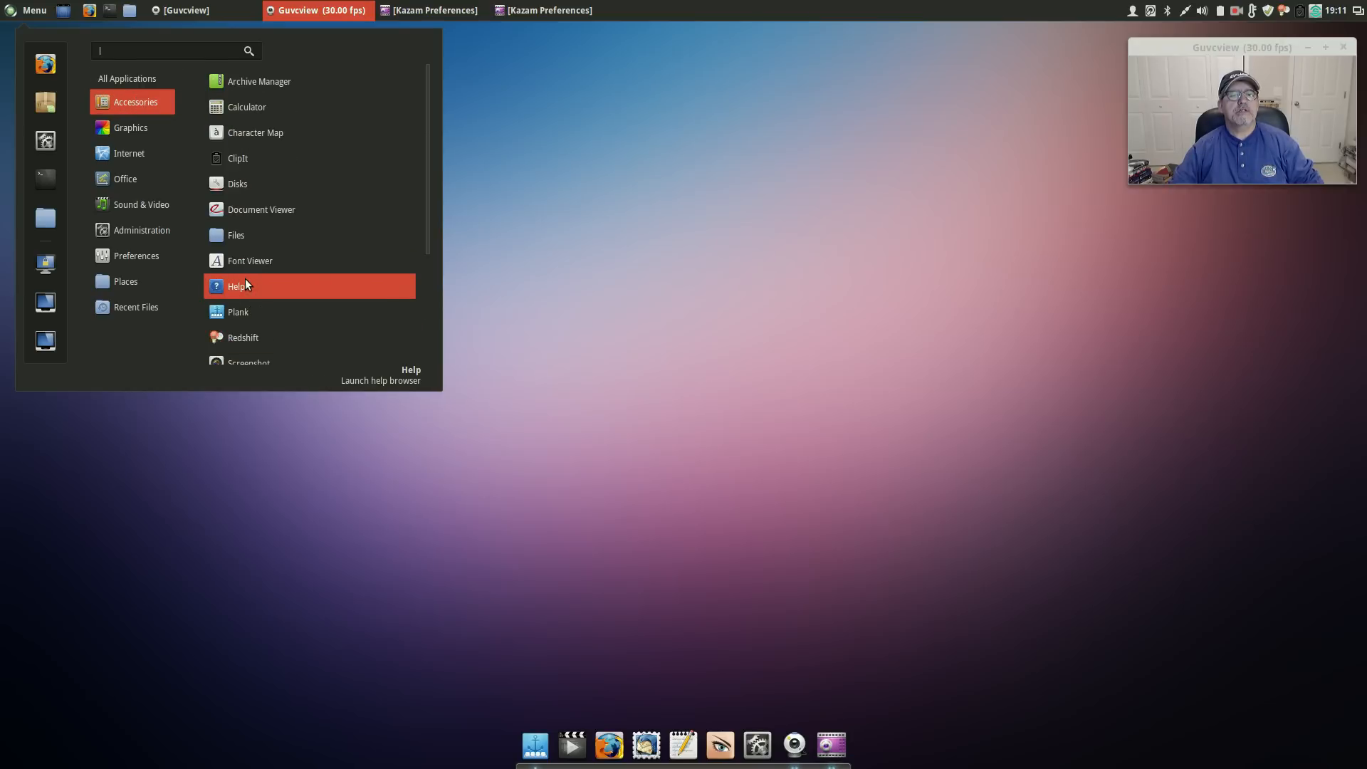
{"action": "scroll", "scroll_direction": "down", "scroll_amount": 3}
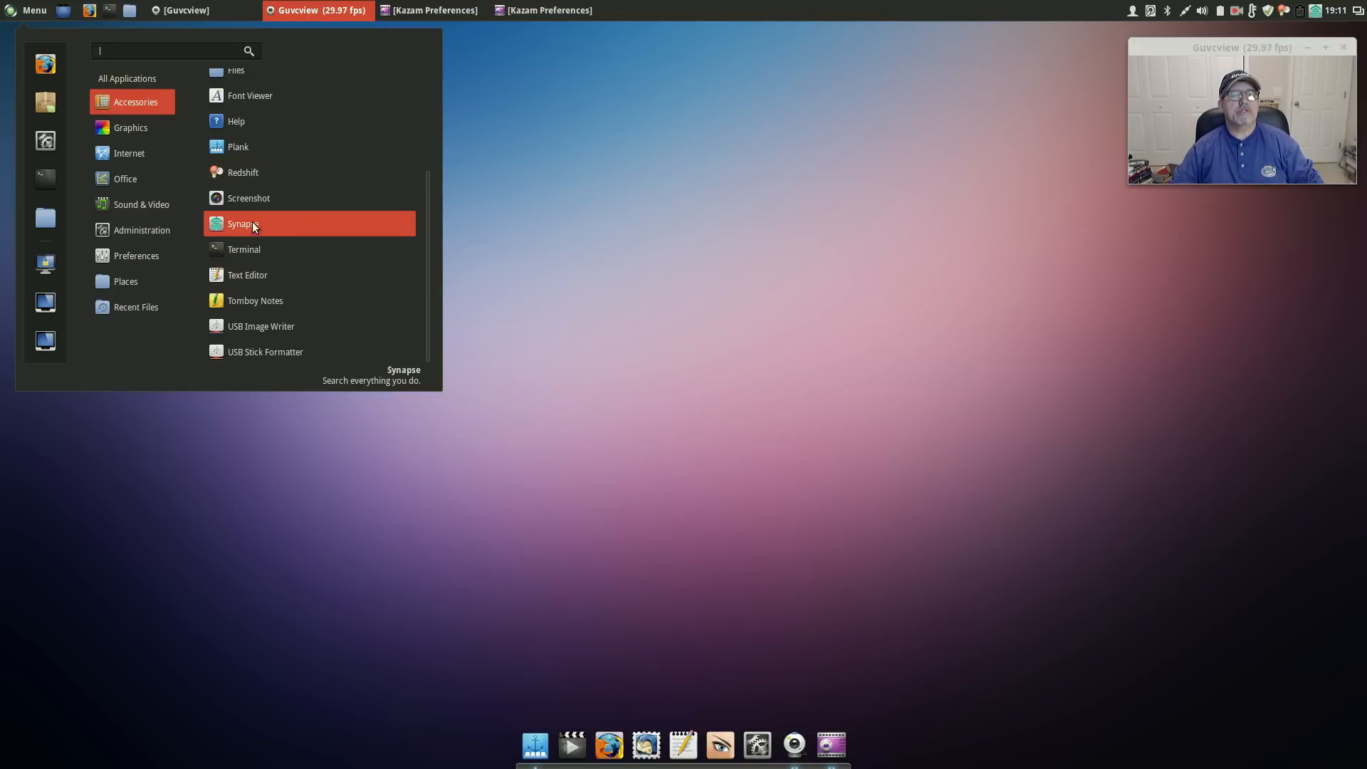
{"action": "mouse_move", "coordinate": [260, 326]}
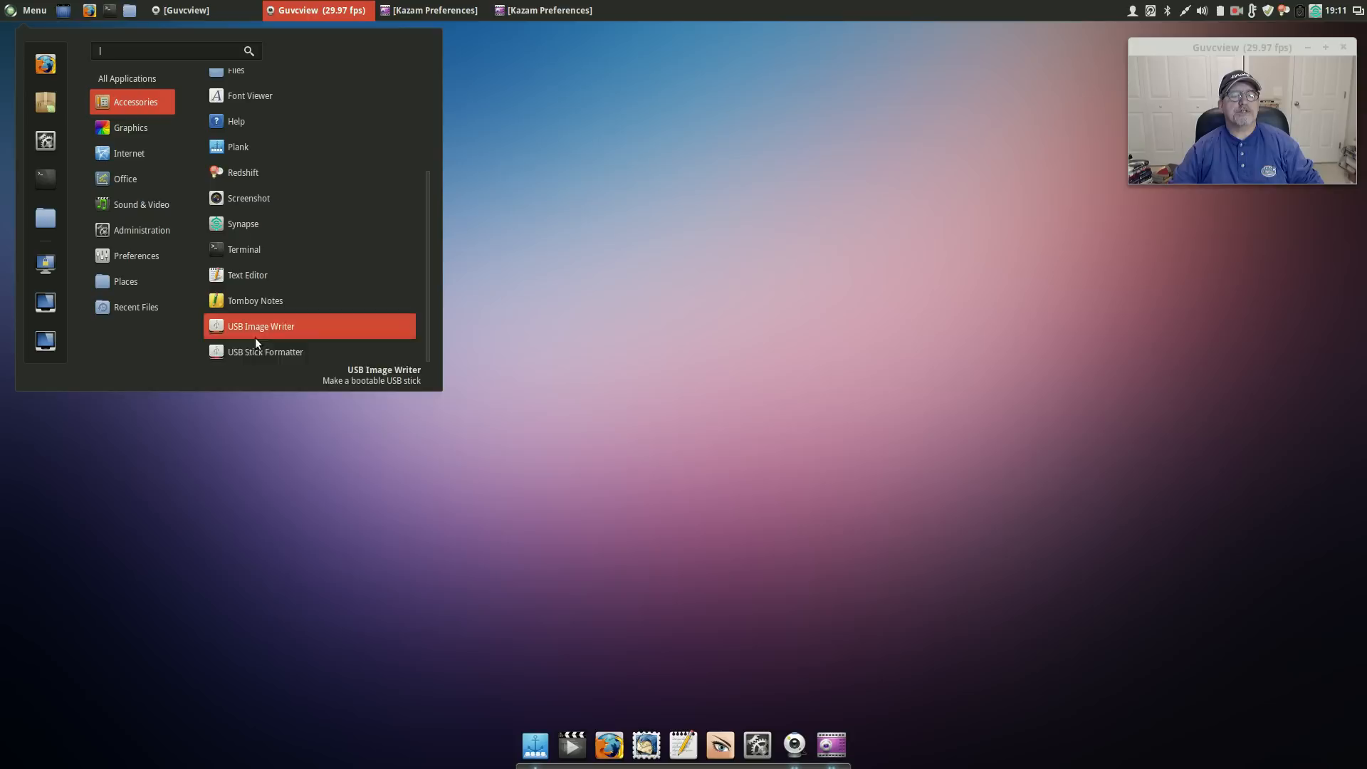
{"action": "mouse_move", "coordinate": [264, 351]}
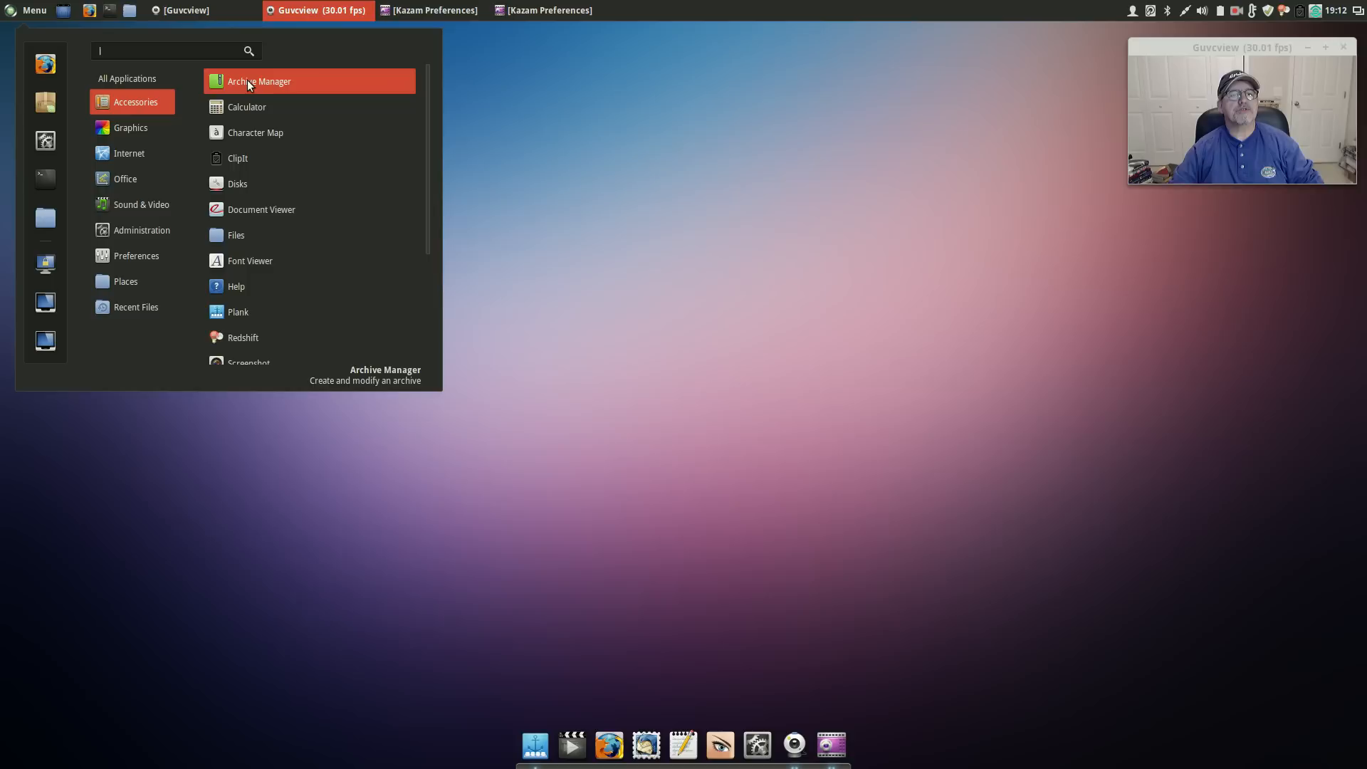
Step: Step through further categories to Administration, scroll its tools, then show Preferences
{"action": "left_click", "coordinate": [131, 128]}
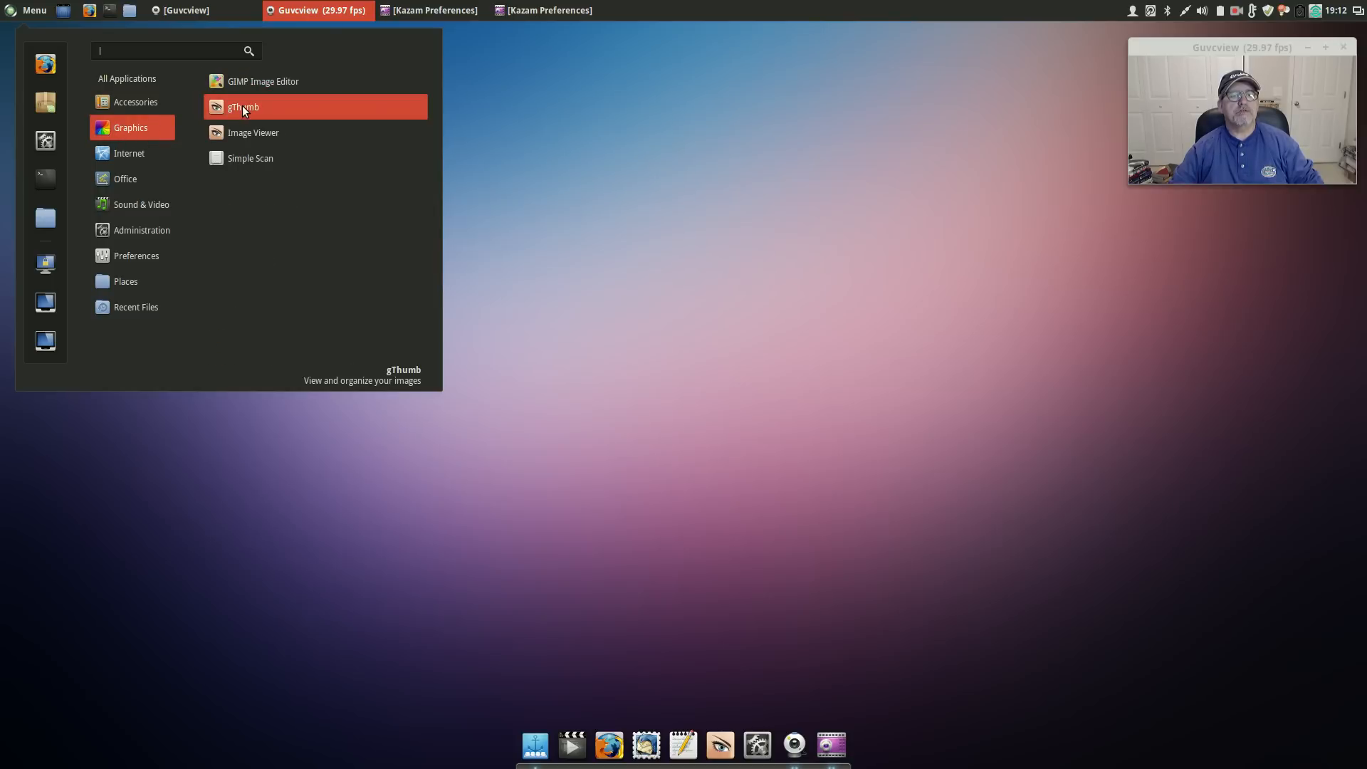
{"action": "left_click", "coordinate": [129, 152]}
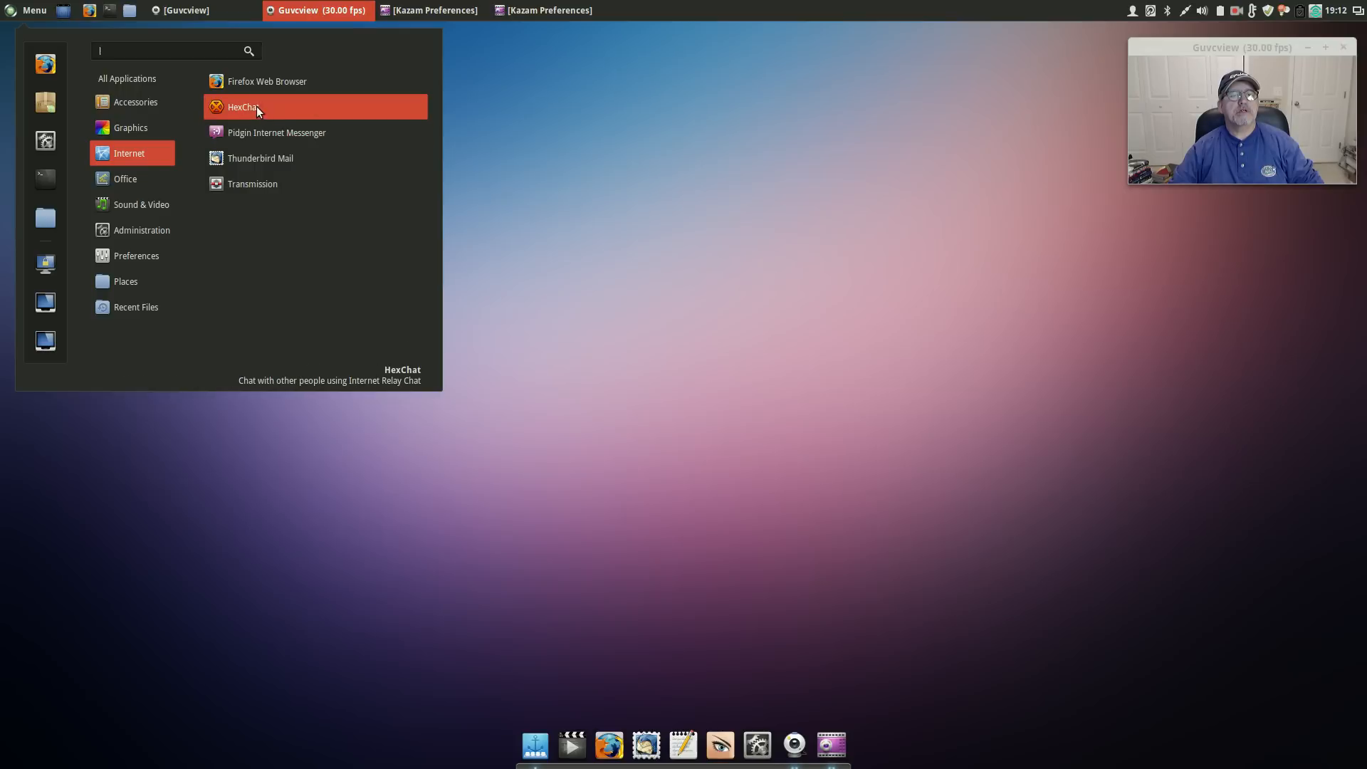
{"action": "mouse_move", "coordinate": [259, 158]}
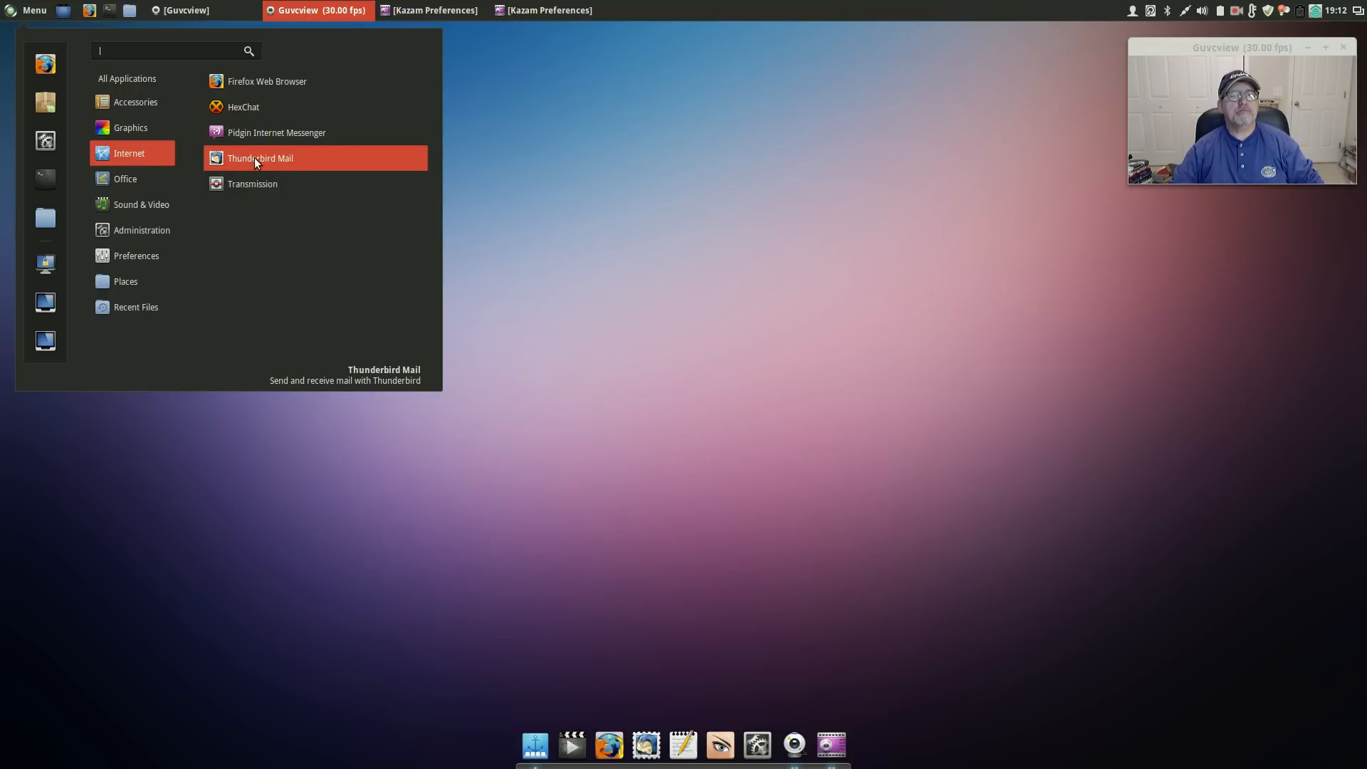
{"action": "mouse_move", "coordinate": [256, 81]}
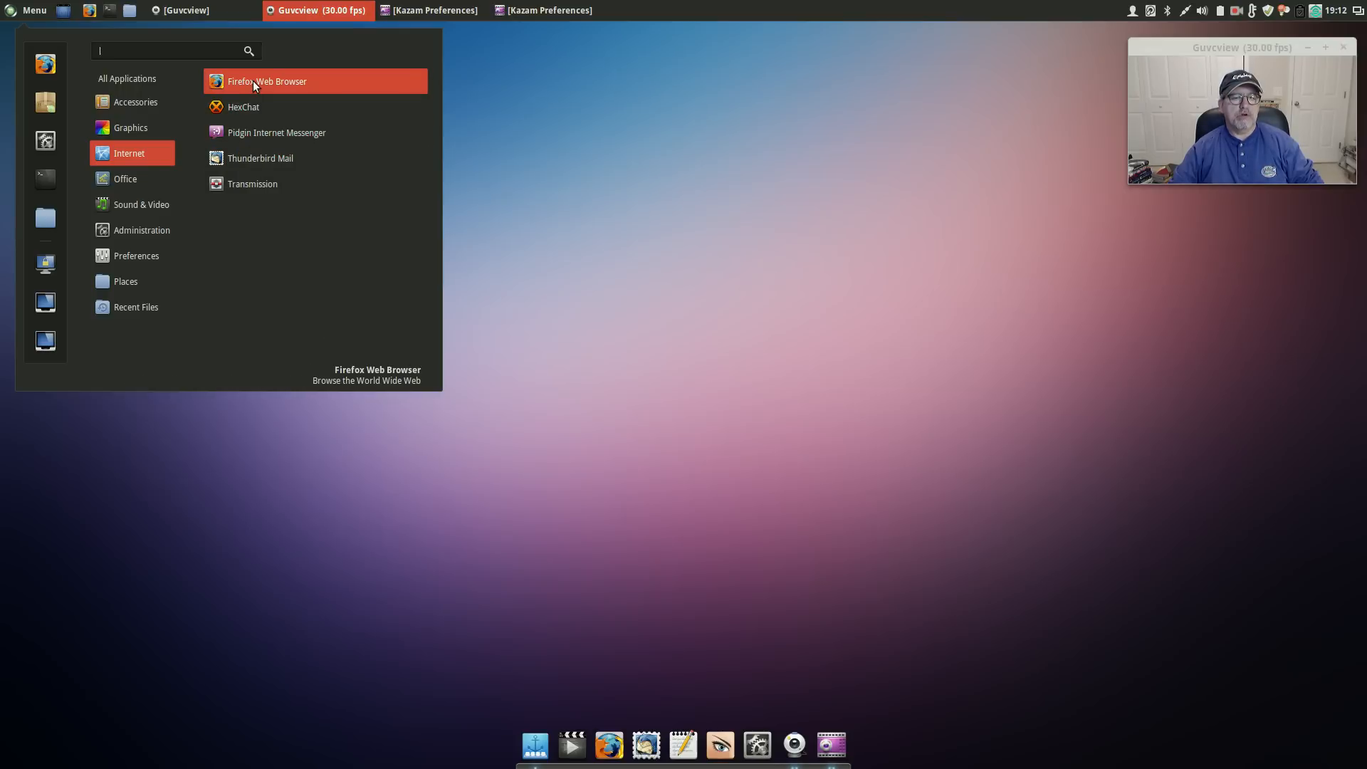
{"action": "mouse_move", "coordinate": [252, 163]}
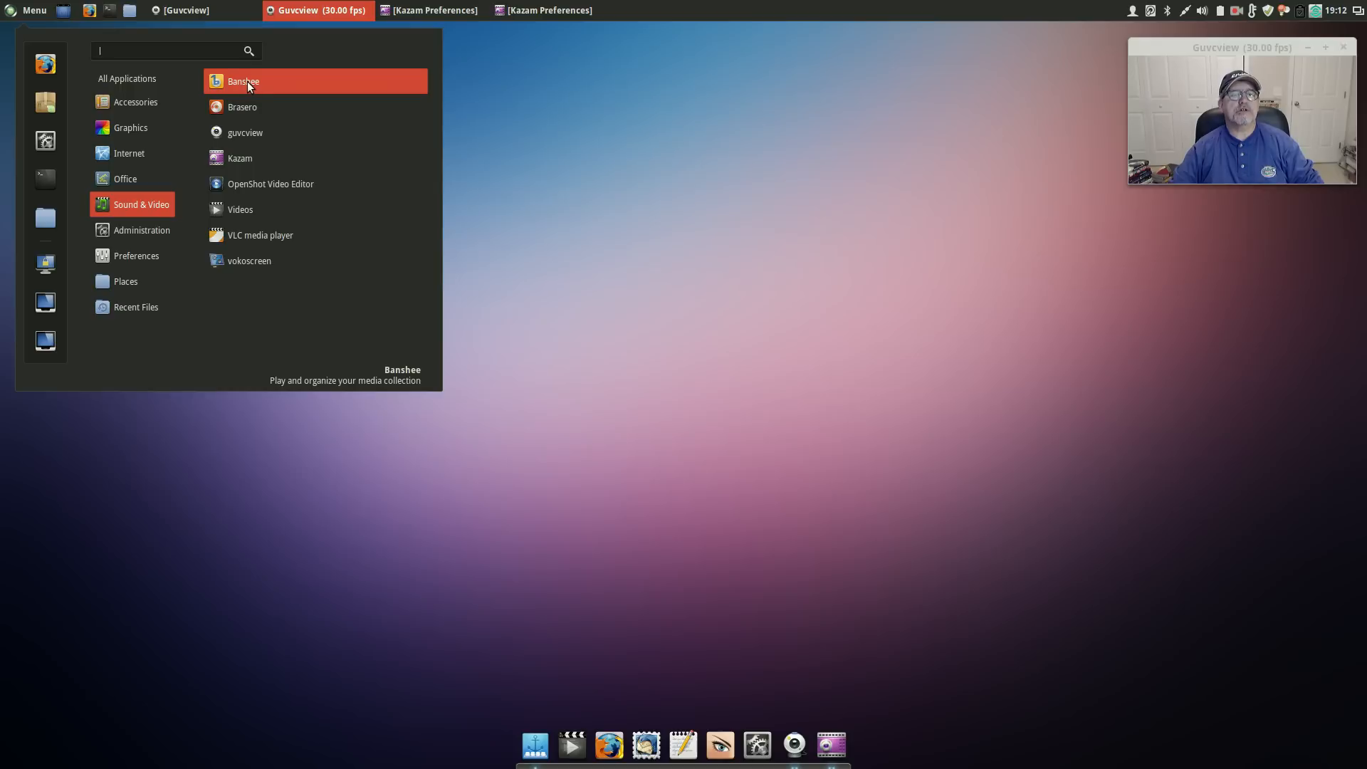
{"action": "mouse_move", "coordinate": [244, 158]}
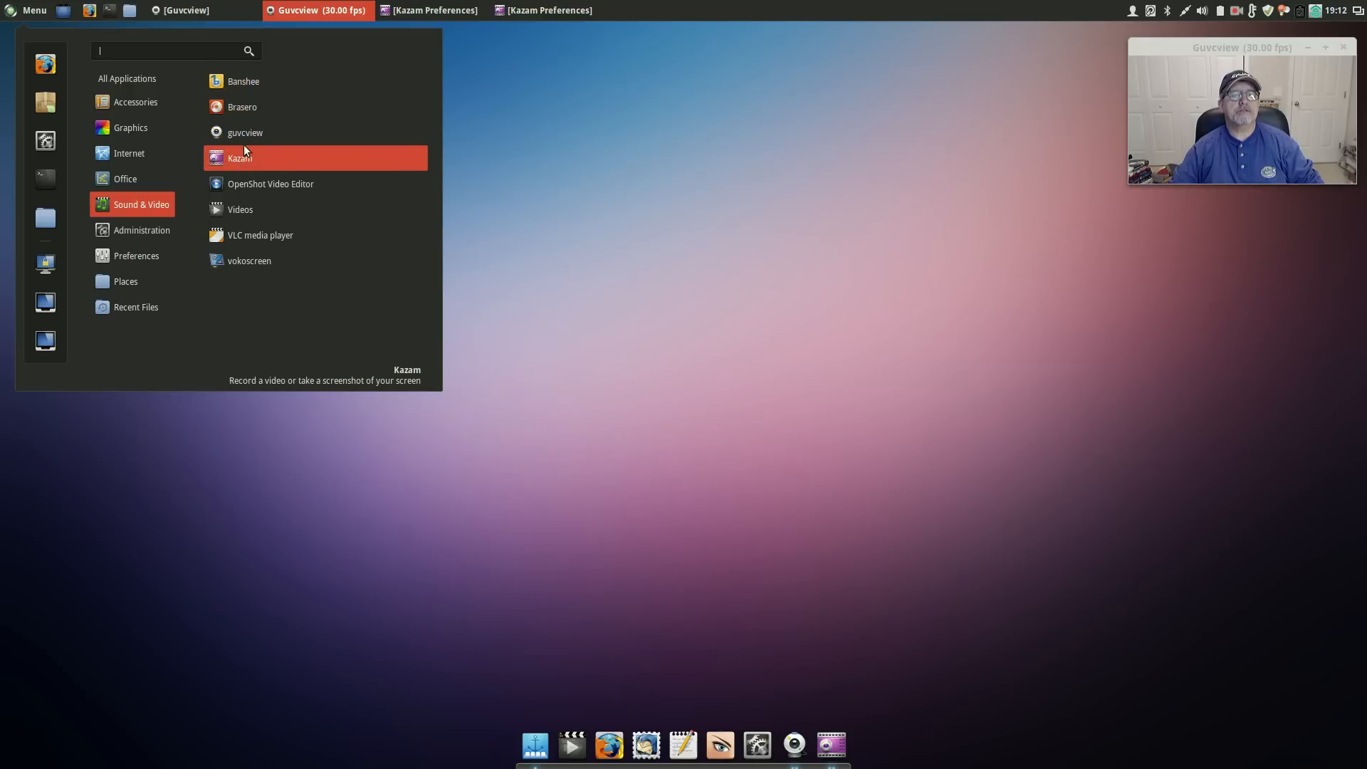
{"action": "mouse_move", "coordinate": [248, 260]}
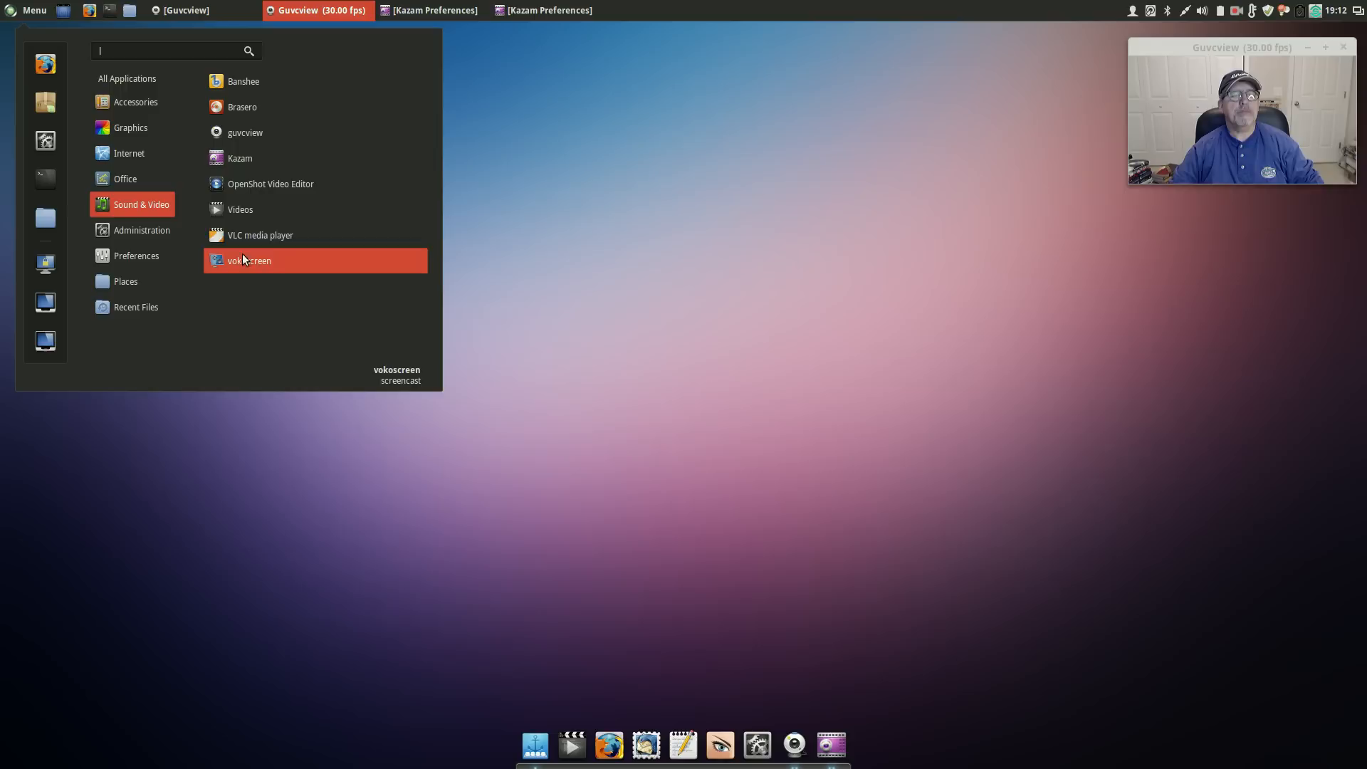
{"action": "mouse_move", "coordinate": [272, 159]}
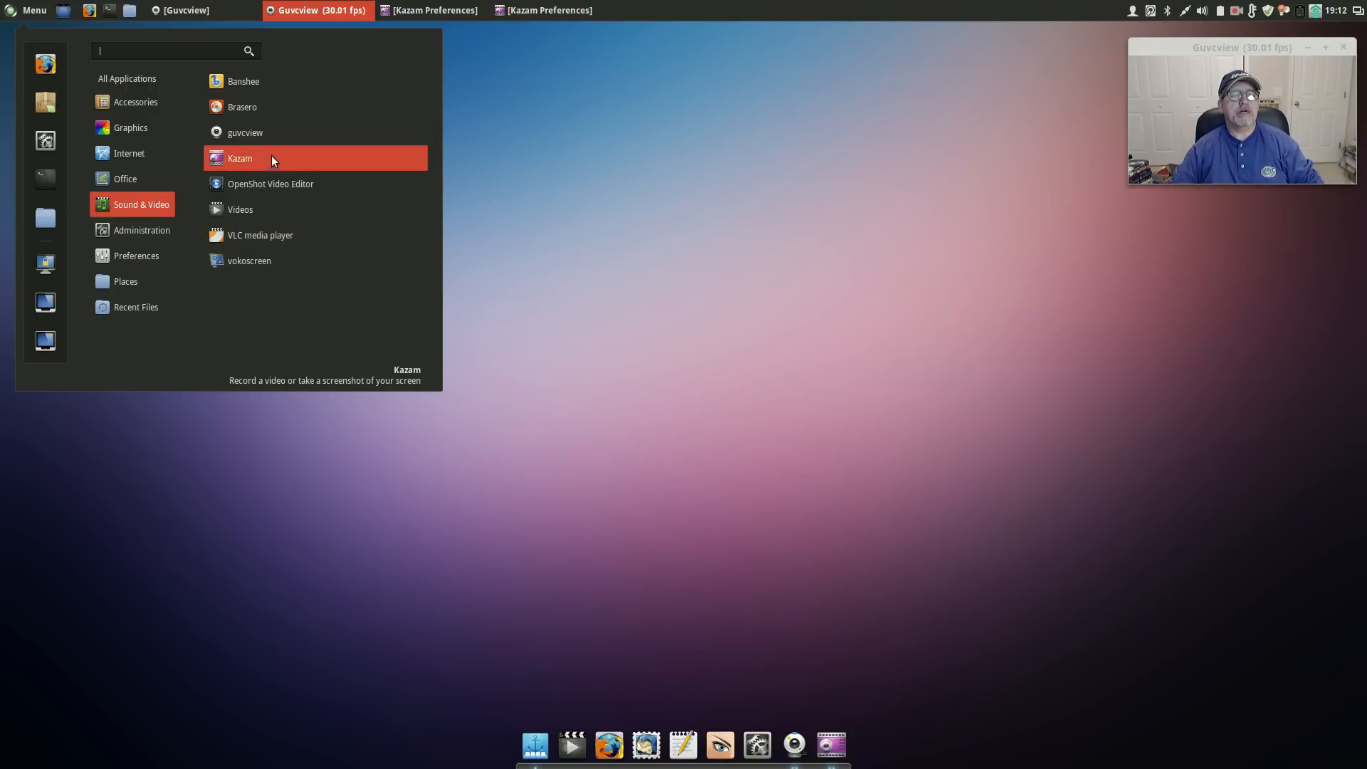
{"action": "left_click", "coordinate": [140, 229]}
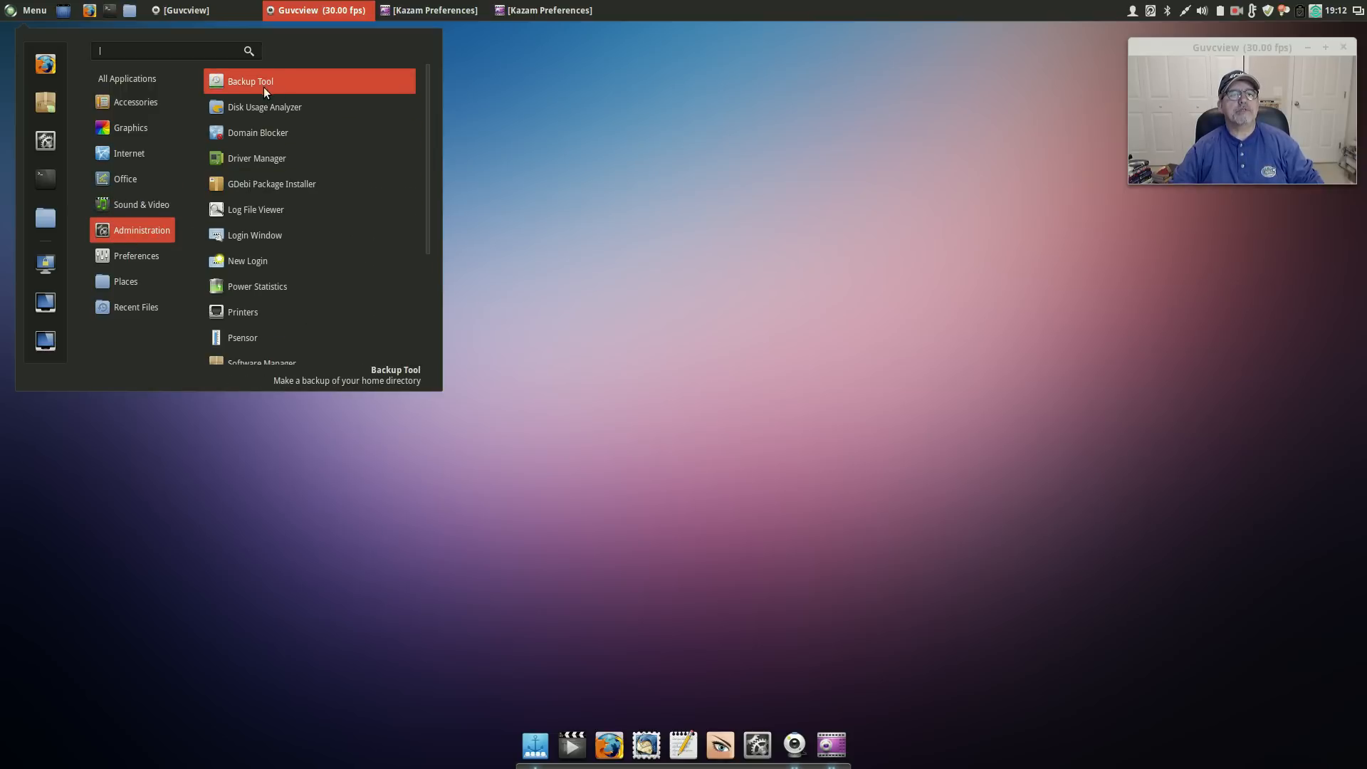
{"action": "mouse_move", "coordinate": [280, 183]}
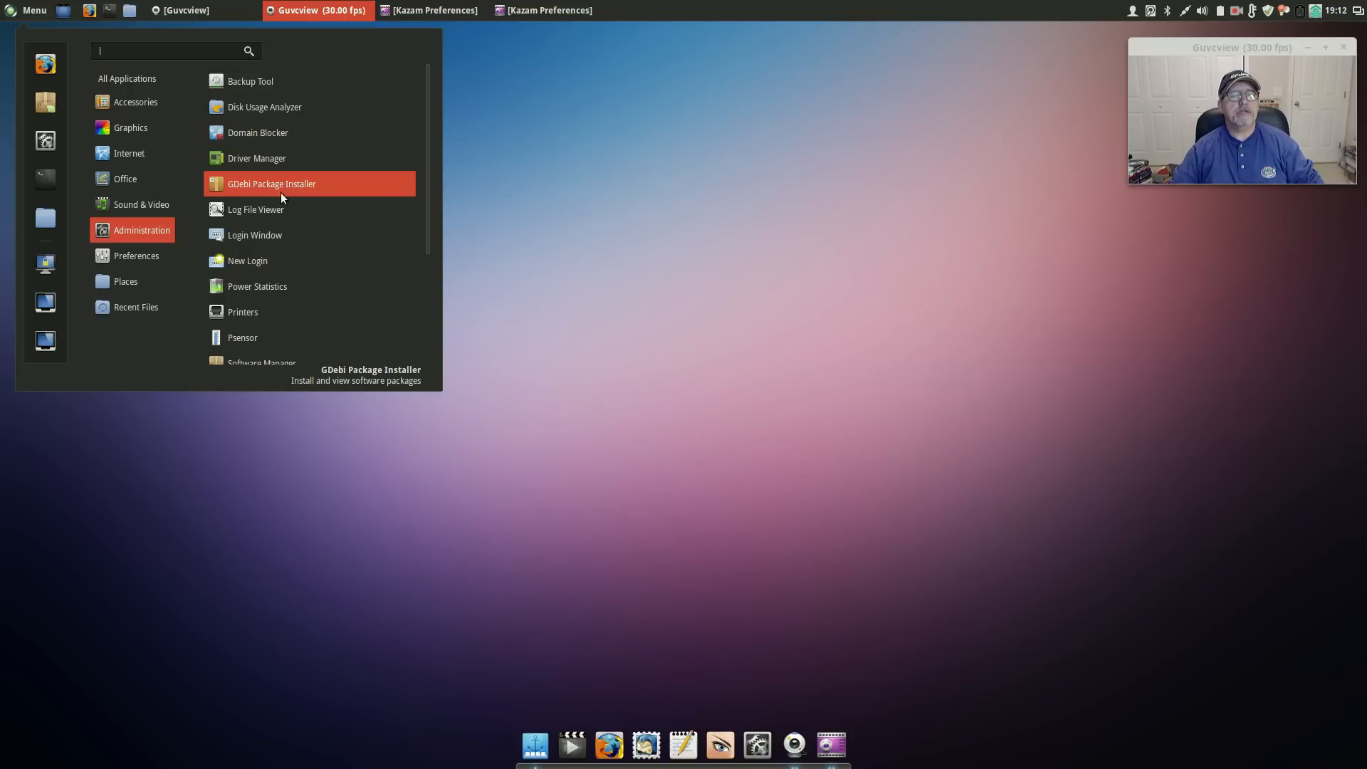
{"action": "mouse_move", "coordinate": [271, 316]}
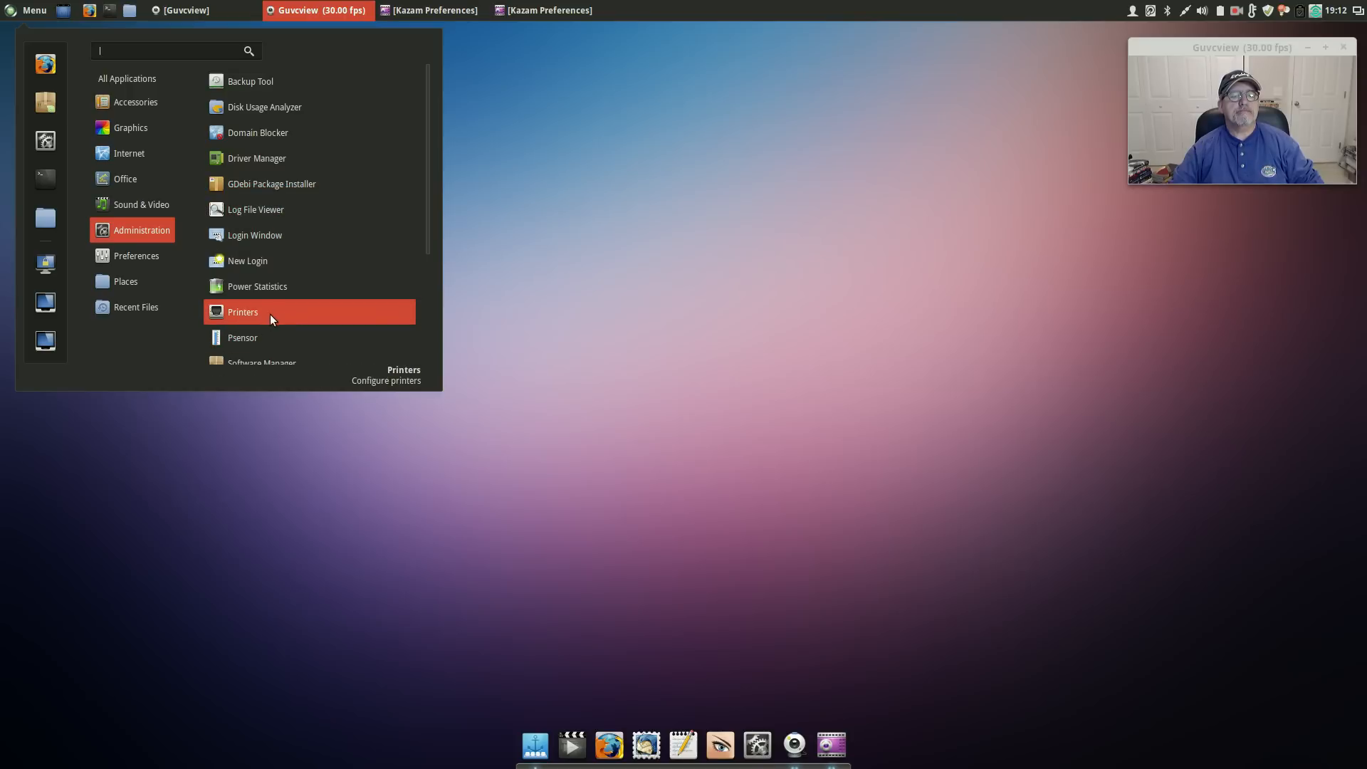
{"action": "scroll", "scroll_direction": "down", "scroll_amount": 3}
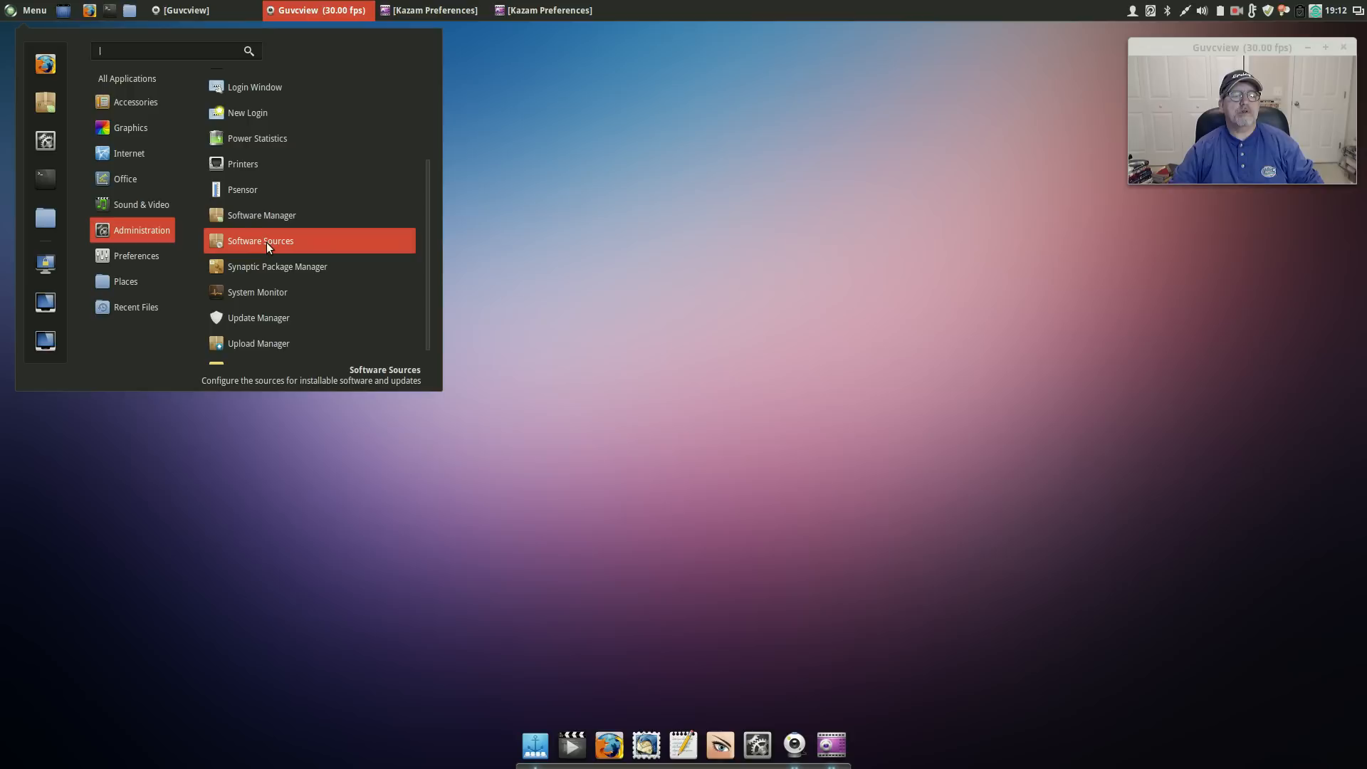
{"action": "mouse_move", "coordinate": [277, 271]}
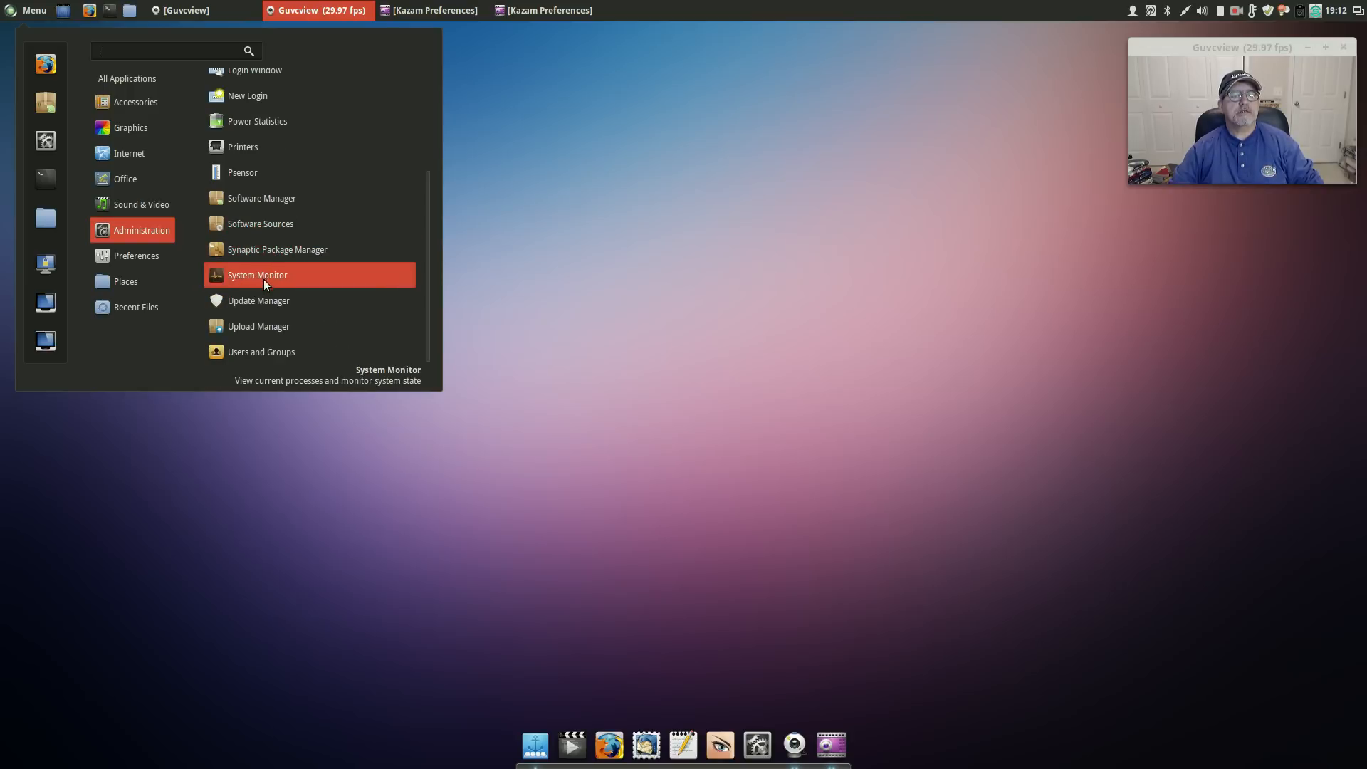
{"action": "mouse_move", "coordinate": [270, 300]}
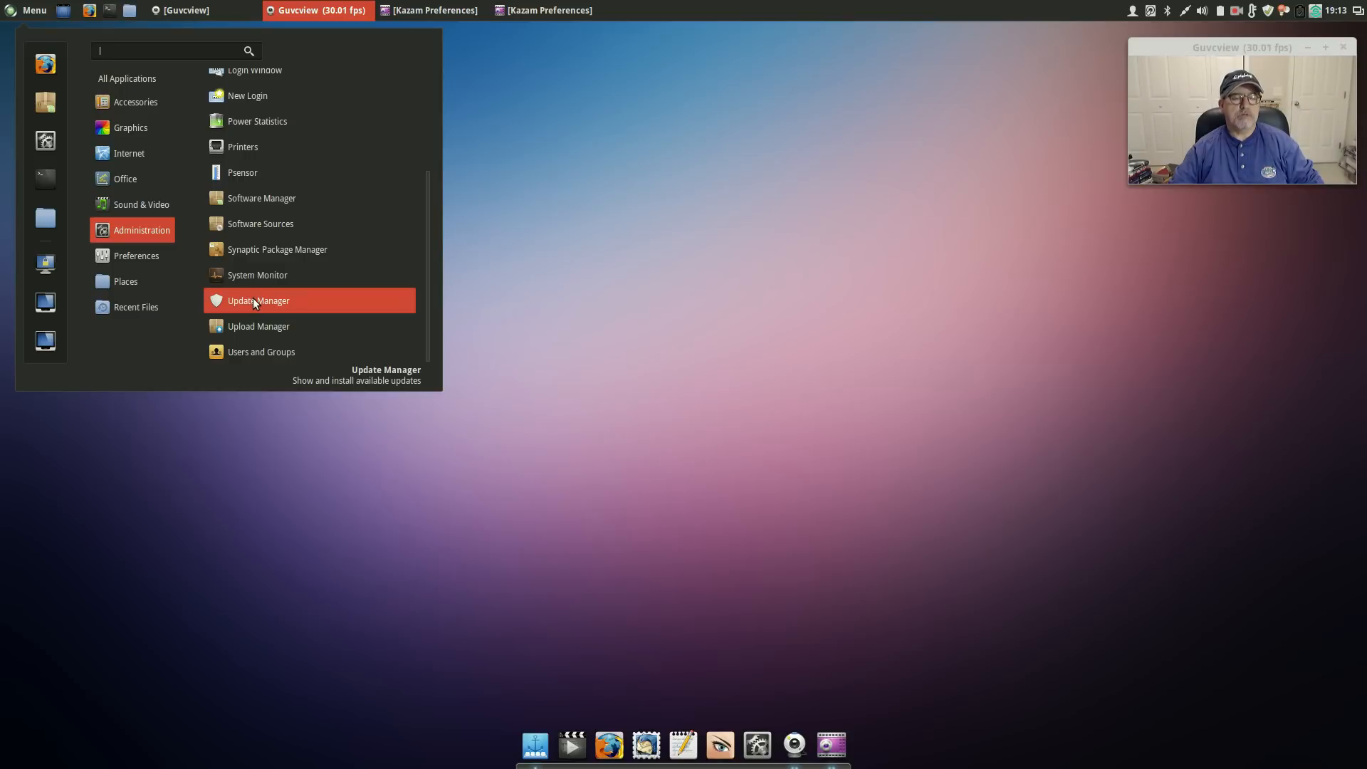
{"action": "mouse_move", "coordinate": [275, 296]}
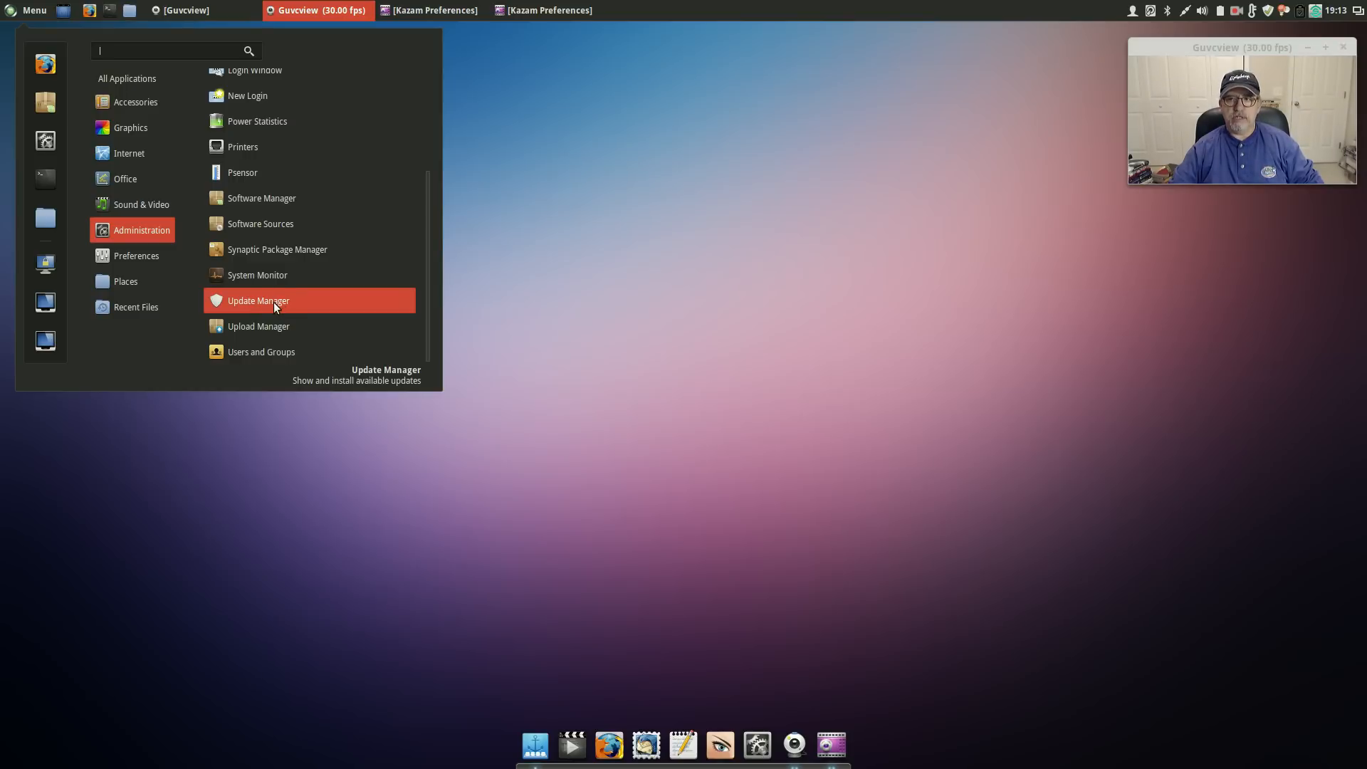
{"action": "left_click", "coordinate": [136, 255]}
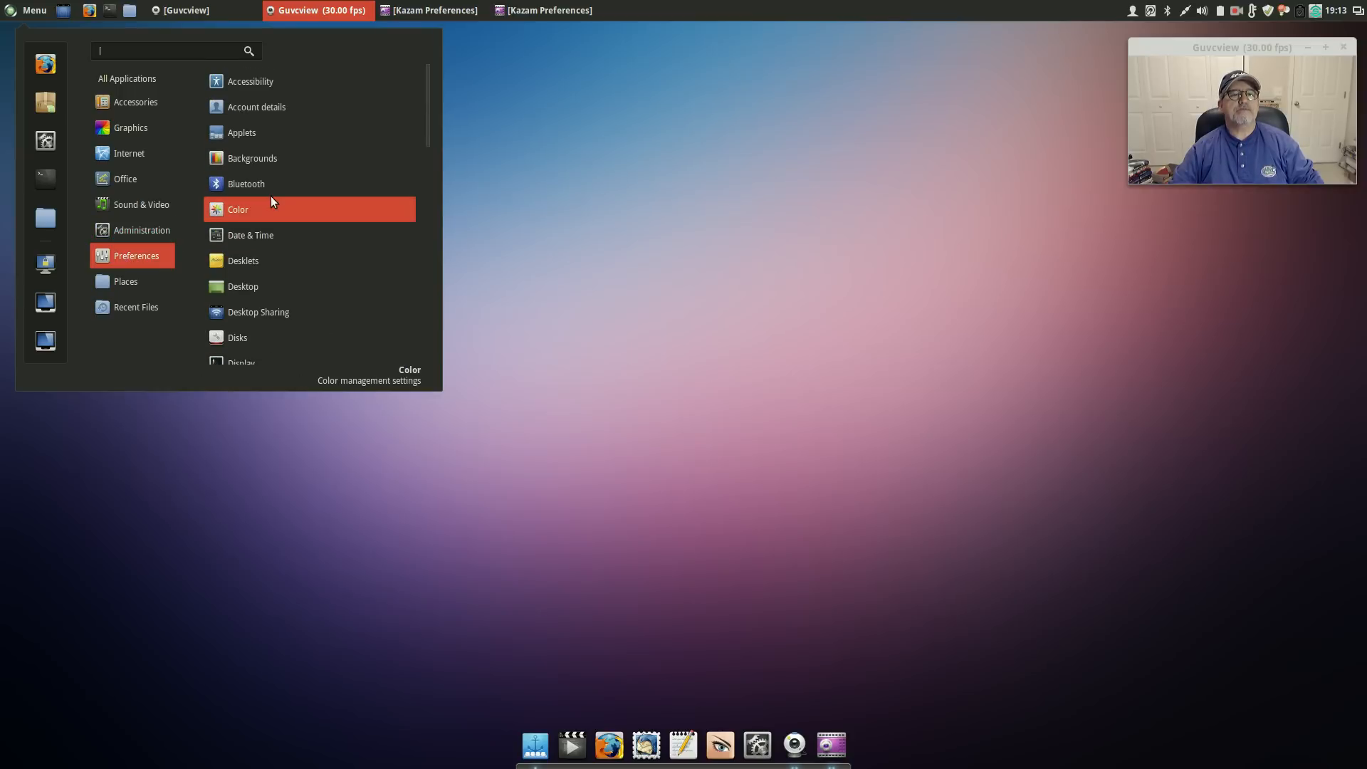
{"action": "mouse_move", "coordinate": [250, 137]}
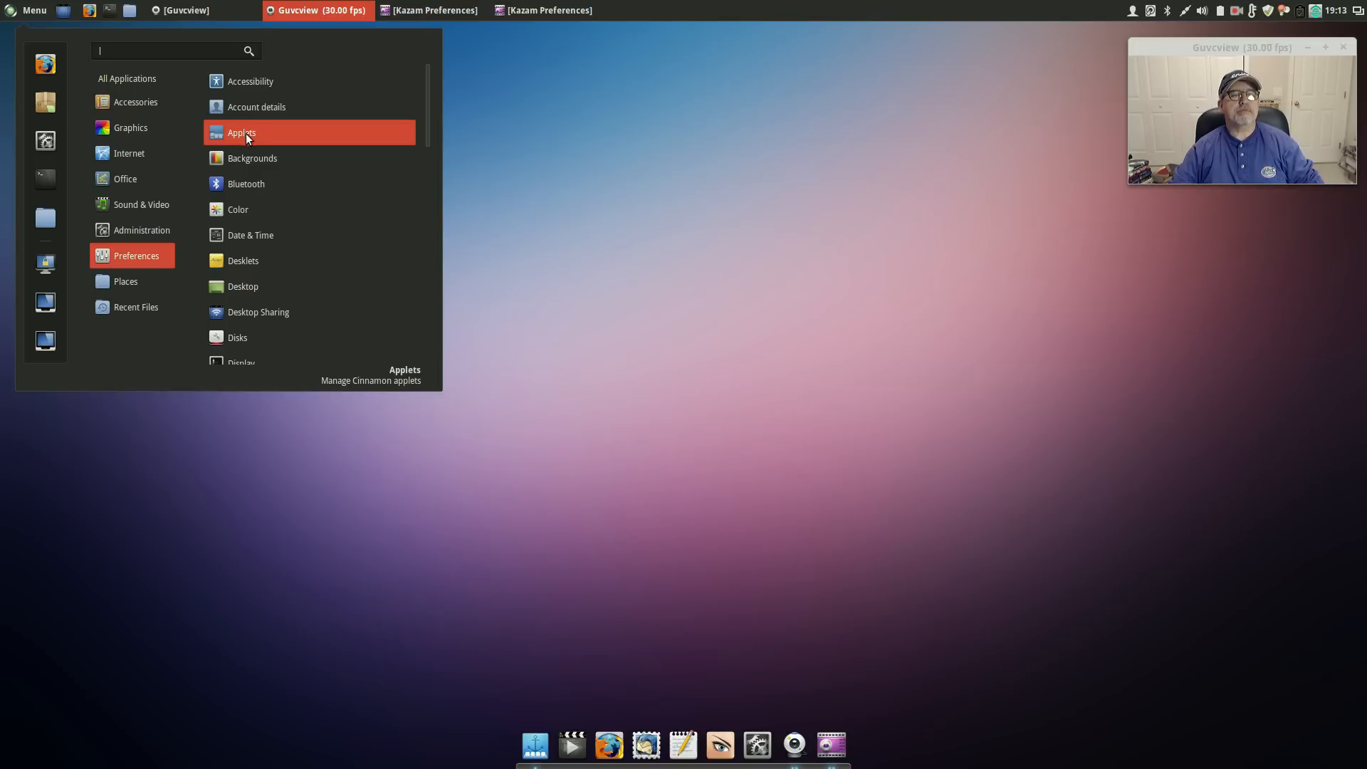
{"action": "mouse_move", "coordinate": [253, 158]}
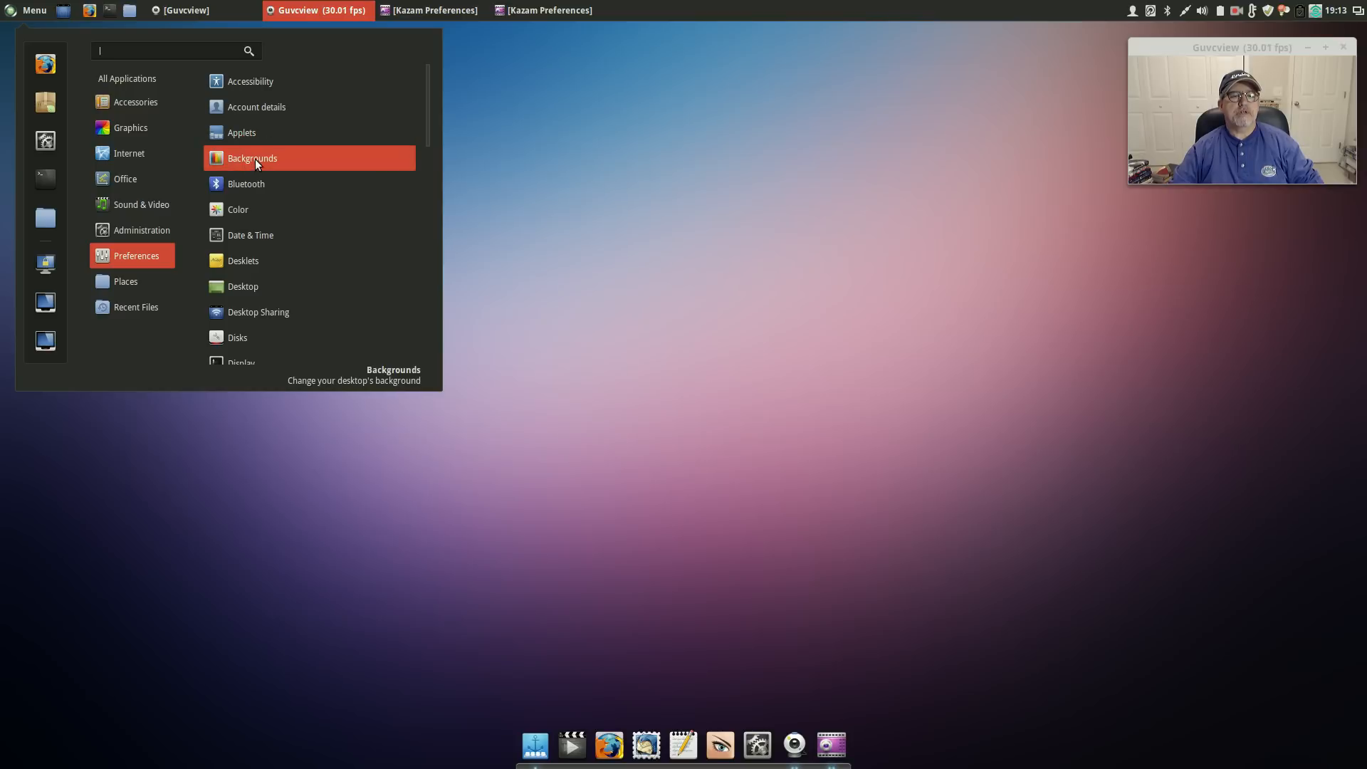
{"action": "mouse_move", "coordinate": [264, 267]}
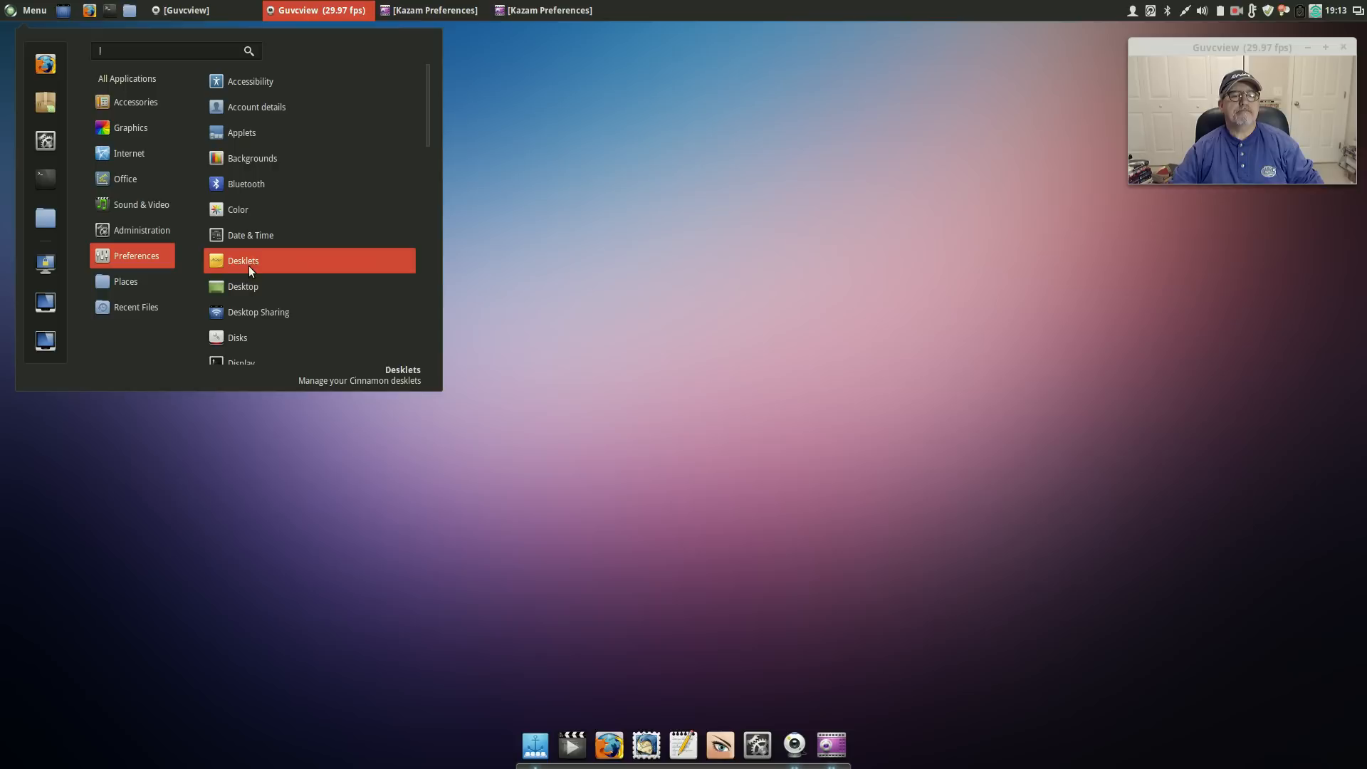
Step: Open Desklets from the Menu's Preferences list
{"action": "left_click", "coordinate": [243, 261]}
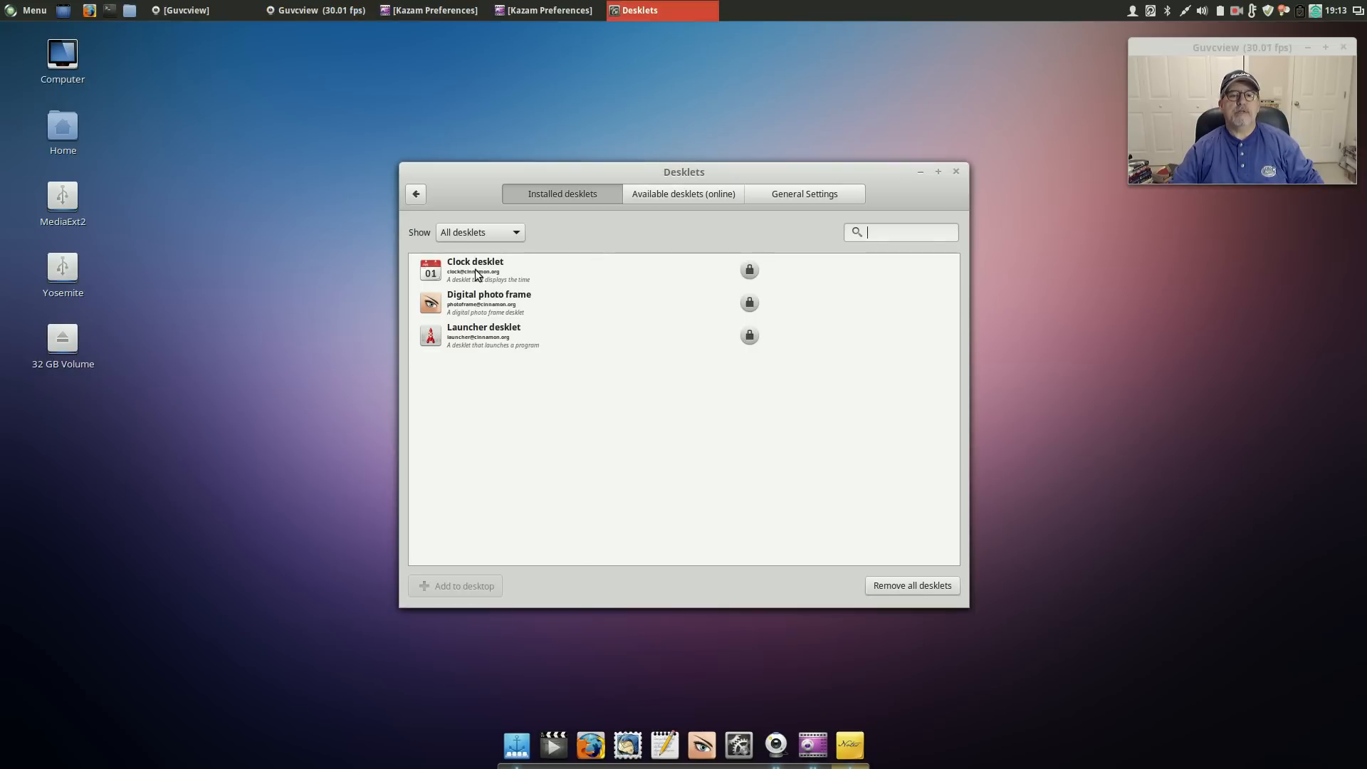
{"action": "mouse_move", "coordinate": [489, 356]}
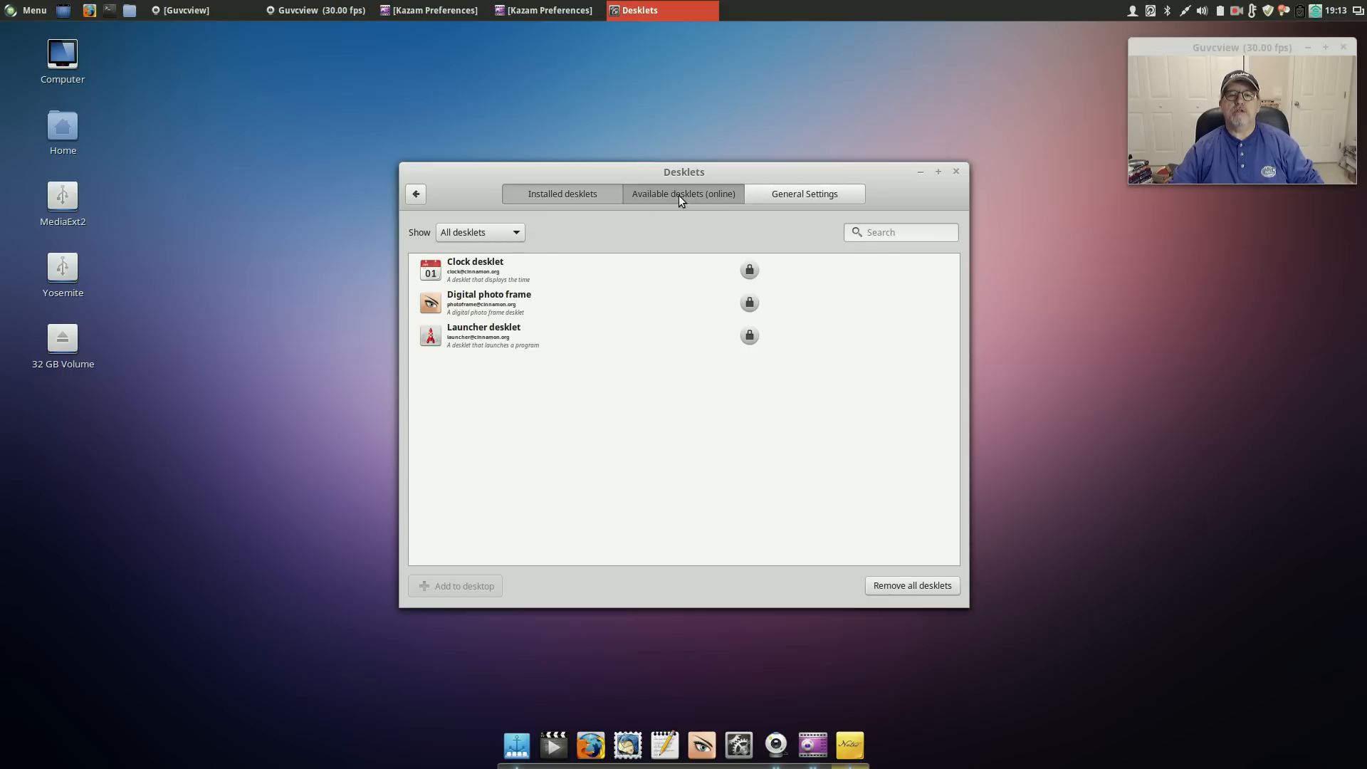
Step: Browse the online desklets catalogue, close the Desklets window and reopen the Menu
{"action": "left_click", "coordinate": [682, 194]}
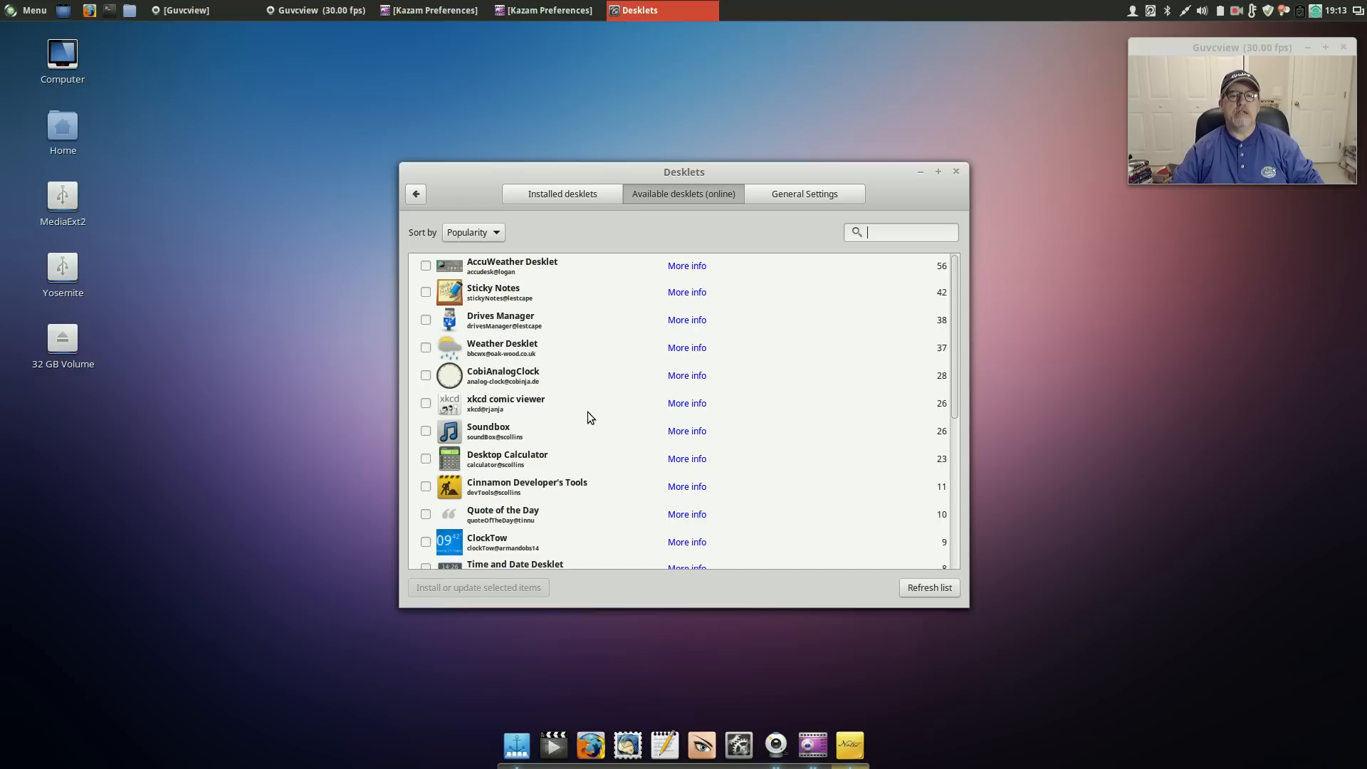
{"action": "mouse_move", "coordinate": [537, 495]}
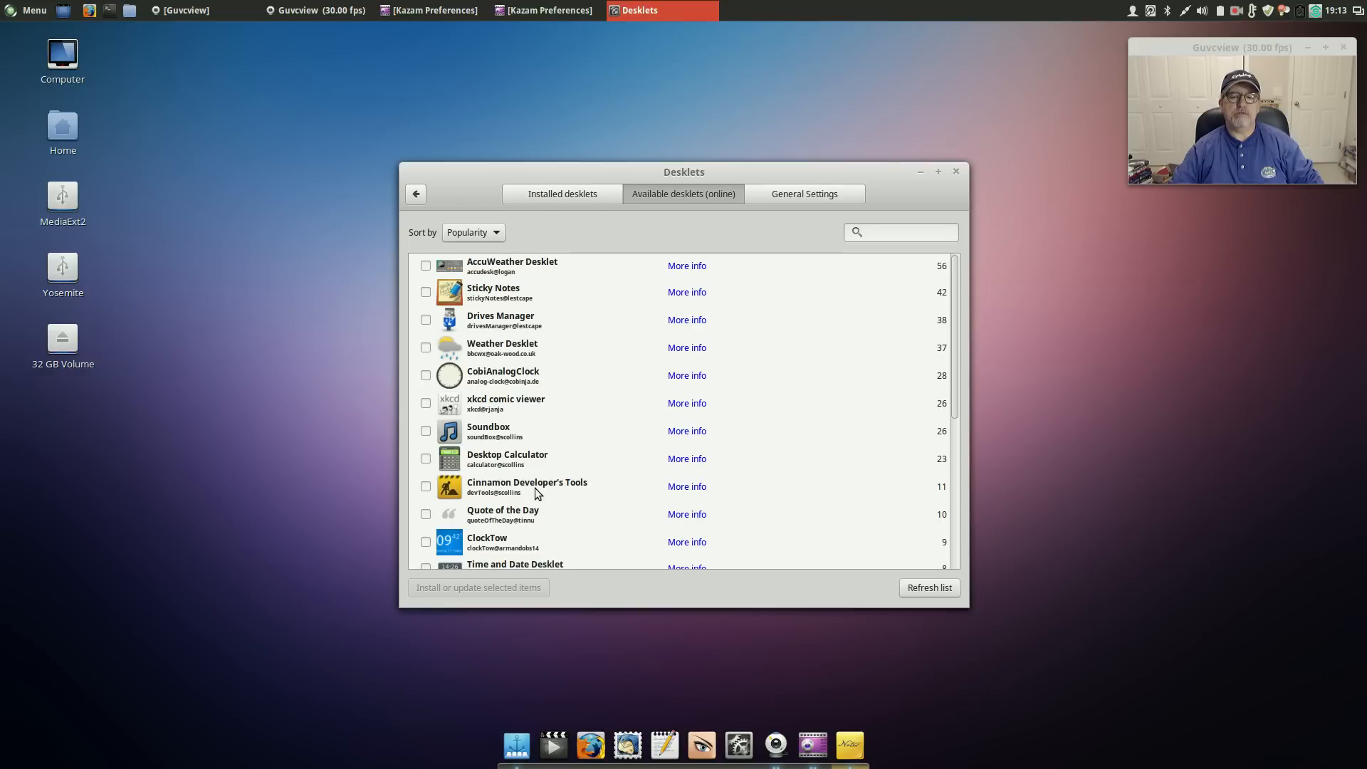
{"action": "left_click", "coordinate": [901, 232]}
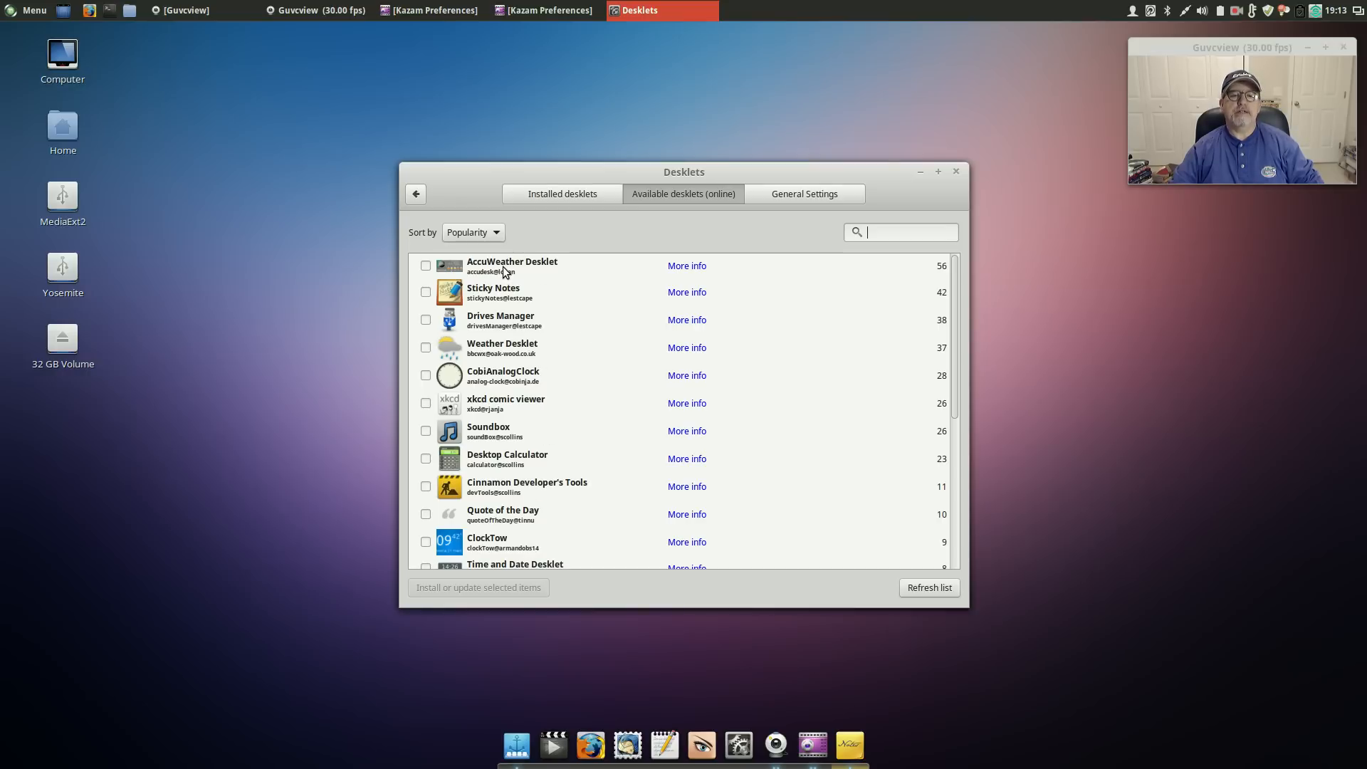
{"action": "mouse_move", "coordinate": [543, 498]}
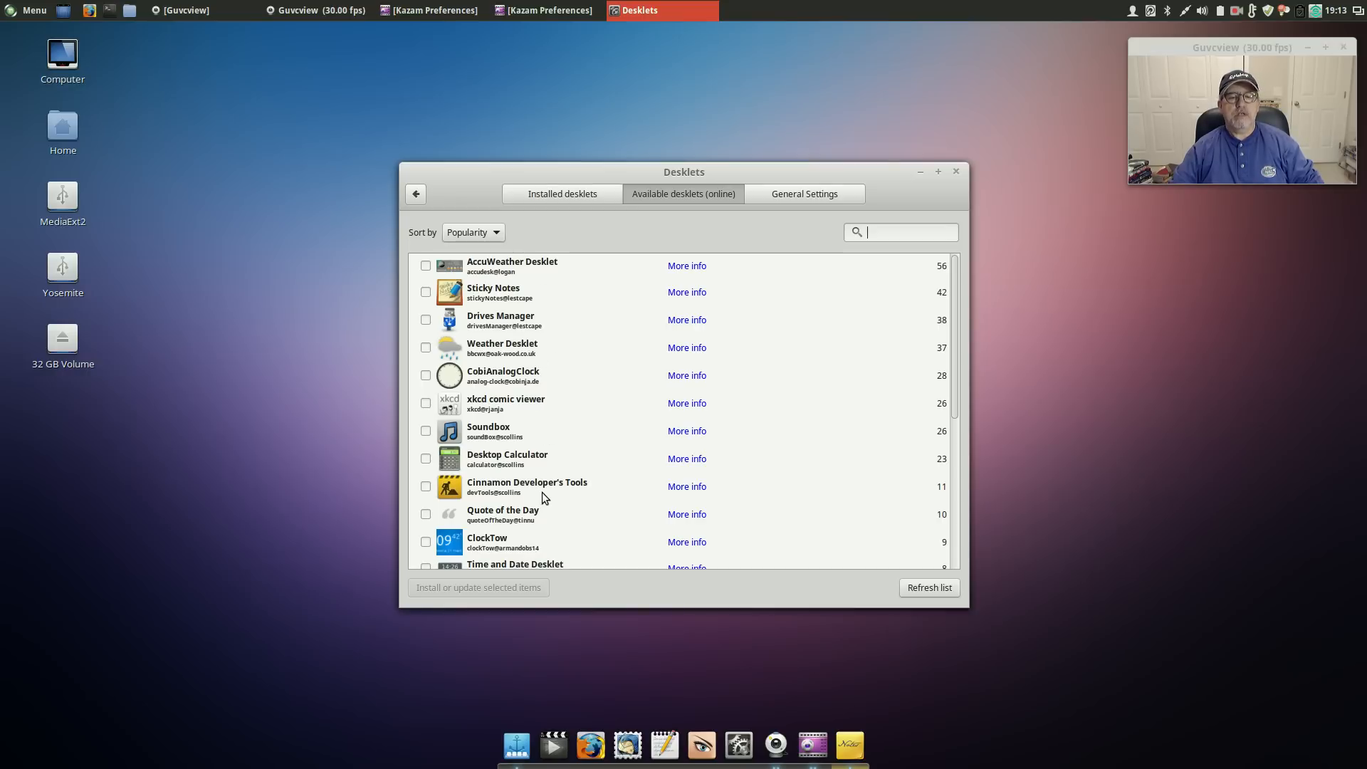
{"action": "scroll", "scroll_direction": "down", "scroll_amount": 3}
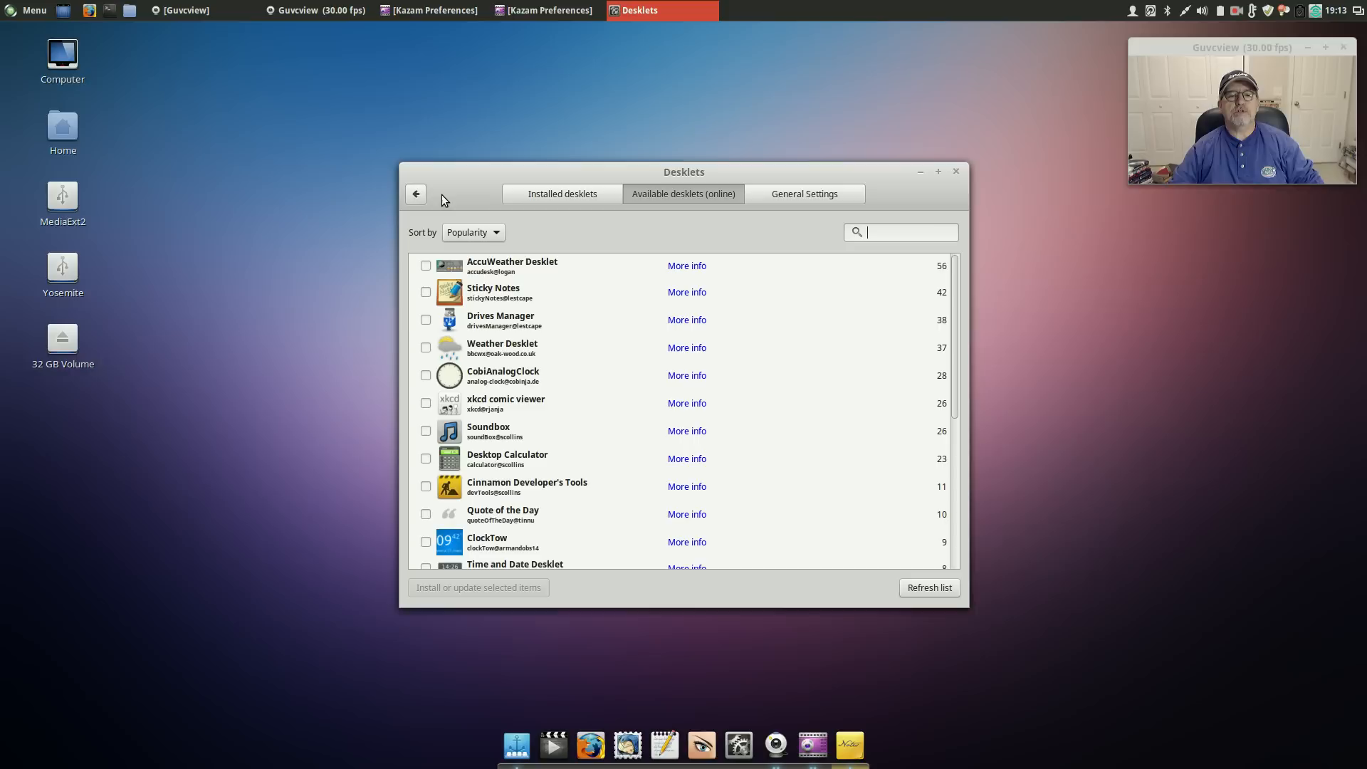
{"action": "left_click", "coordinate": [416, 194]}
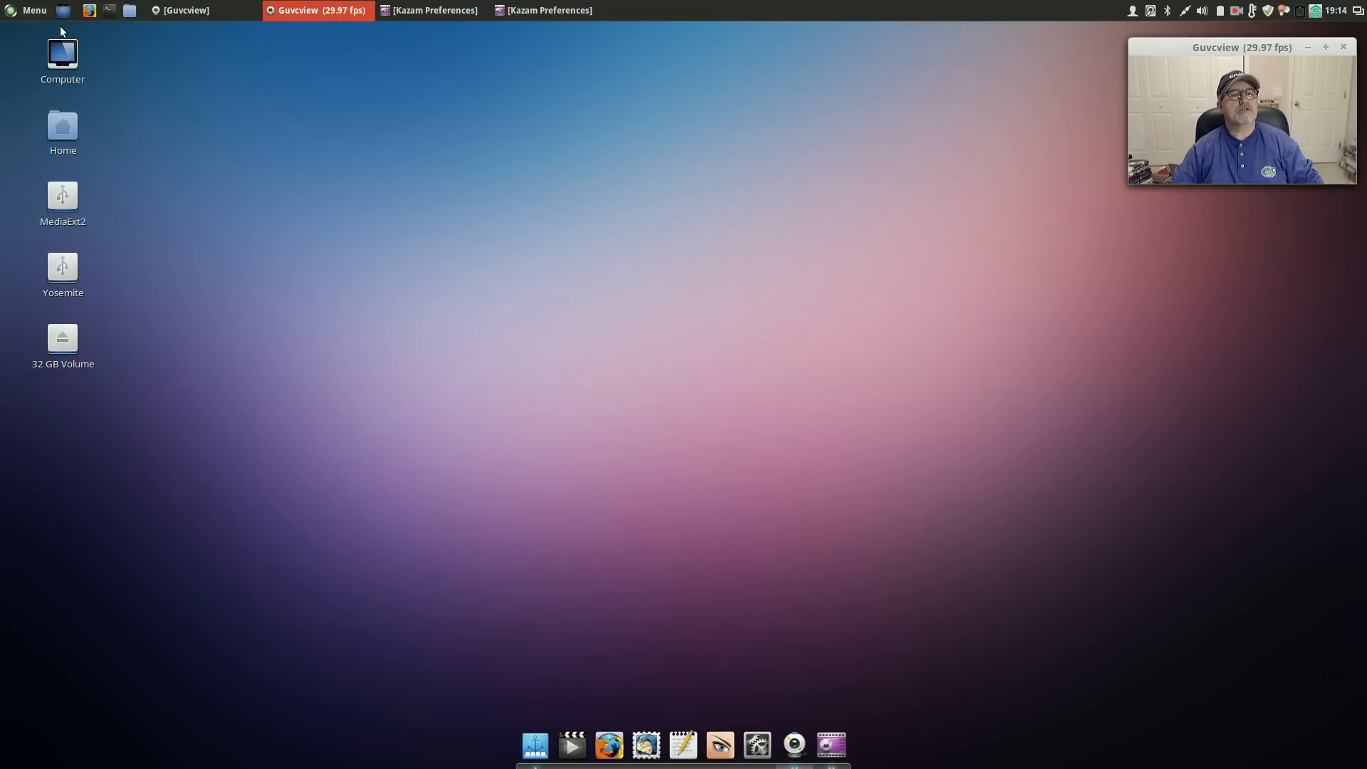
{"action": "left_click", "coordinate": [34, 9]}
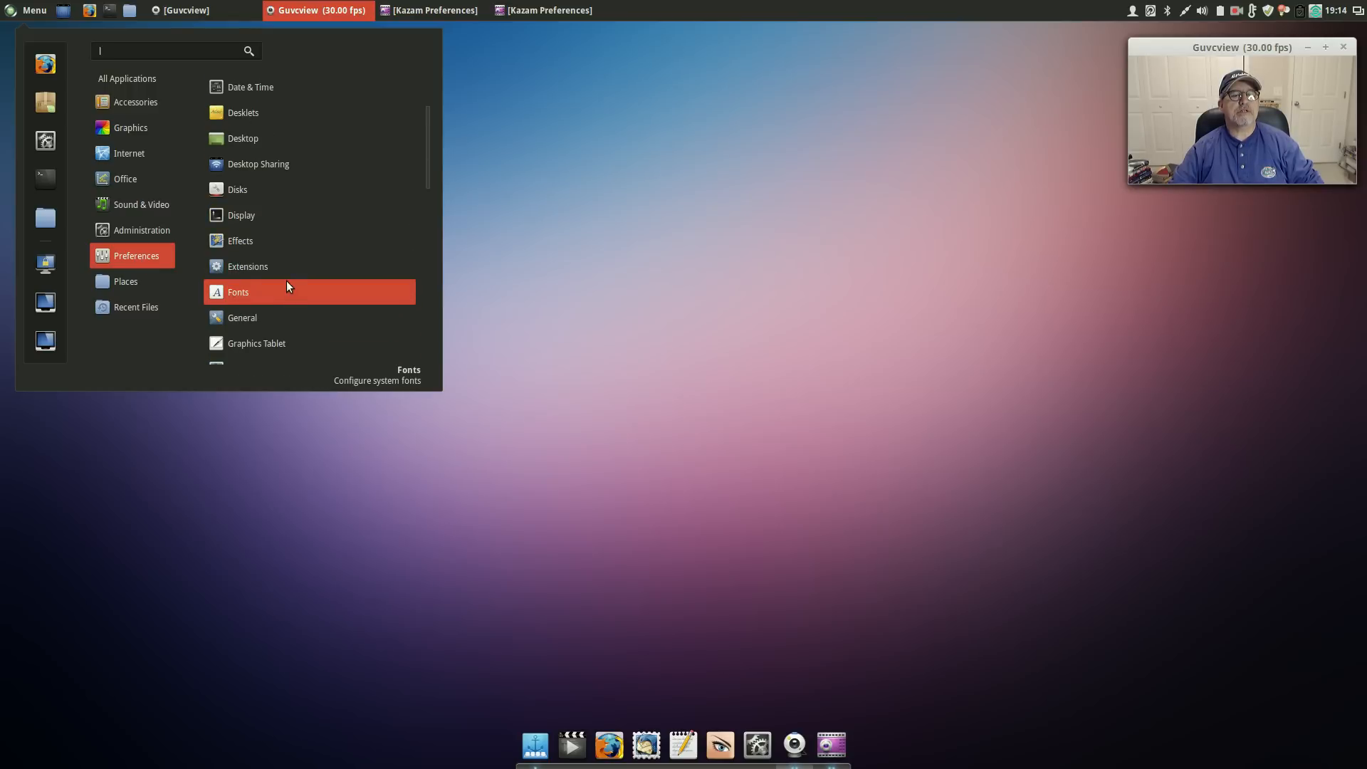
Step: Scroll down the Menu's Preferences list toward the Windows entry
{"action": "scroll", "scroll_direction": "down", "scroll_amount": 3}
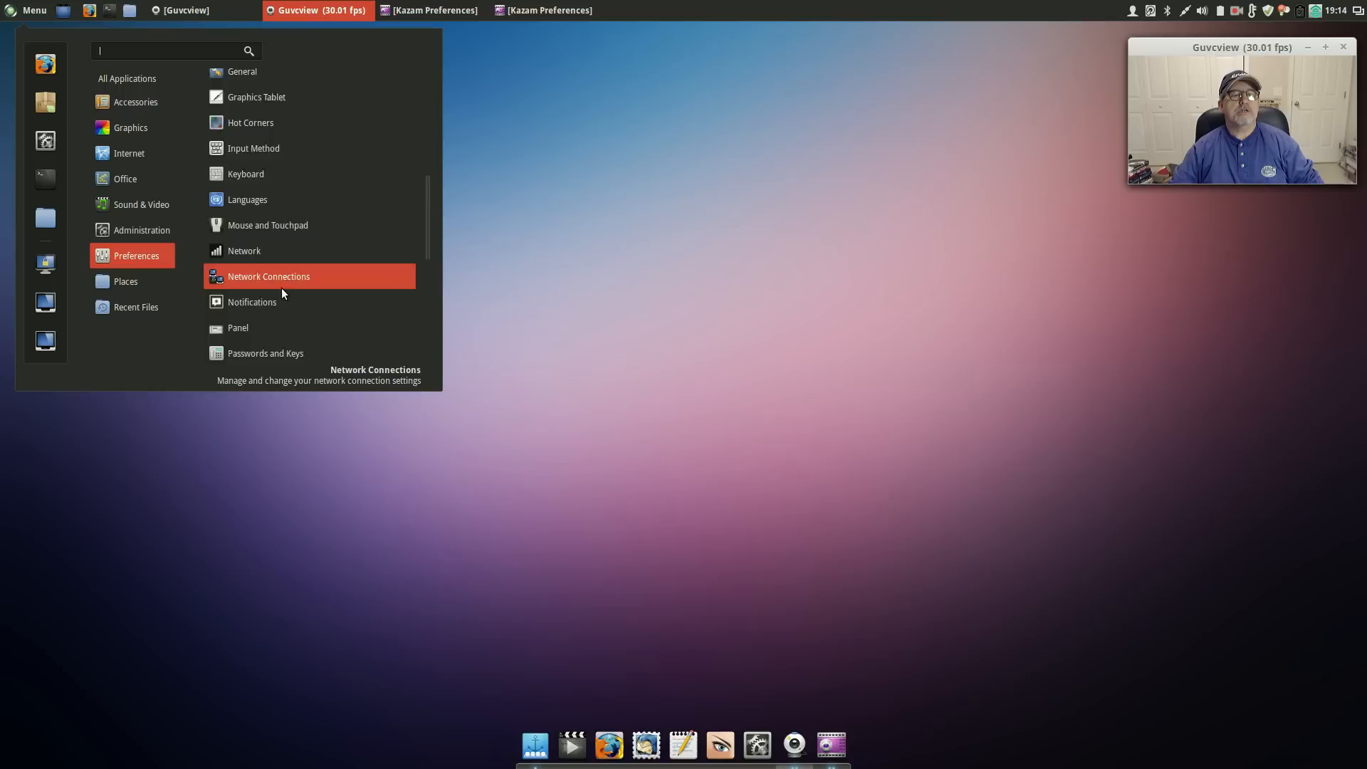
{"action": "scroll", "scroll_direction": "down", "scroll_amount": 3}
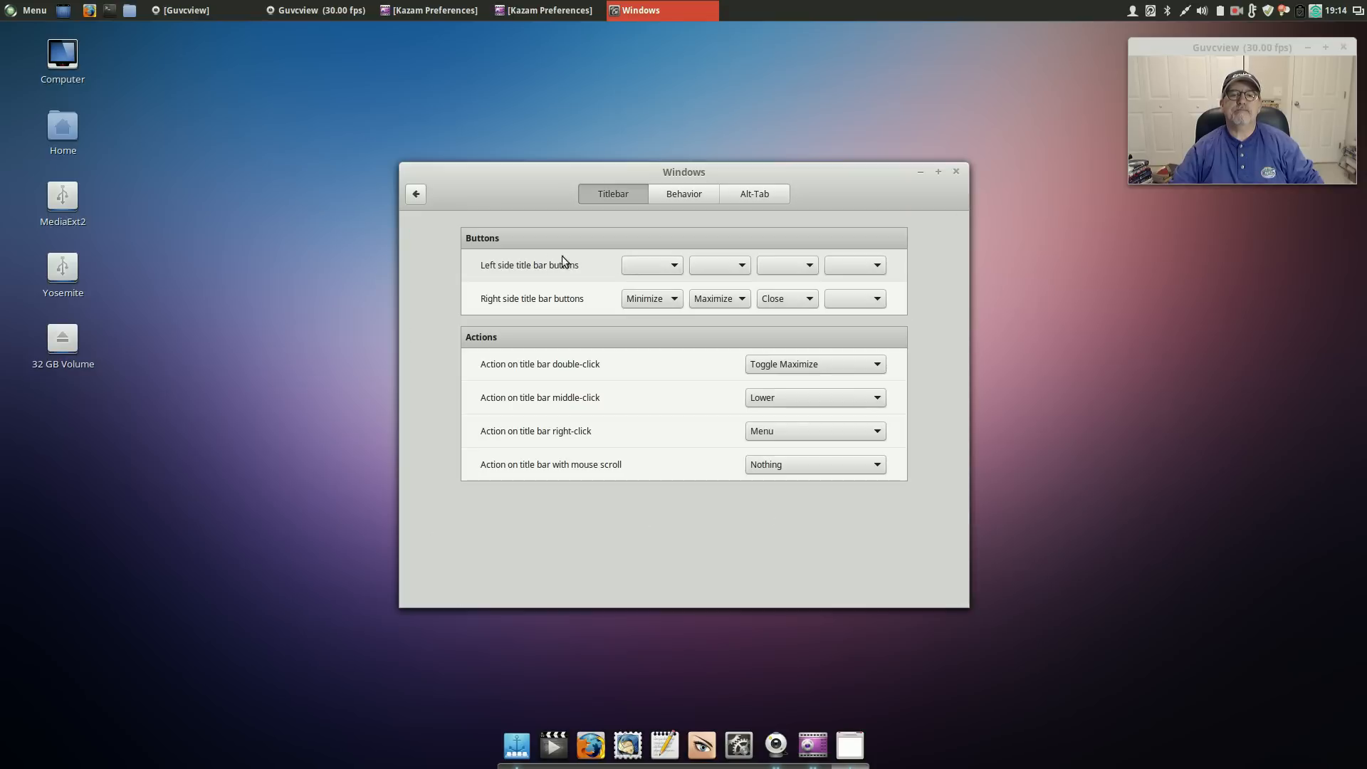
Step: View the Windows settings Behavior tab, then close the Windows settings window
{"action": "left_click", "coordinate": [683, 194]}
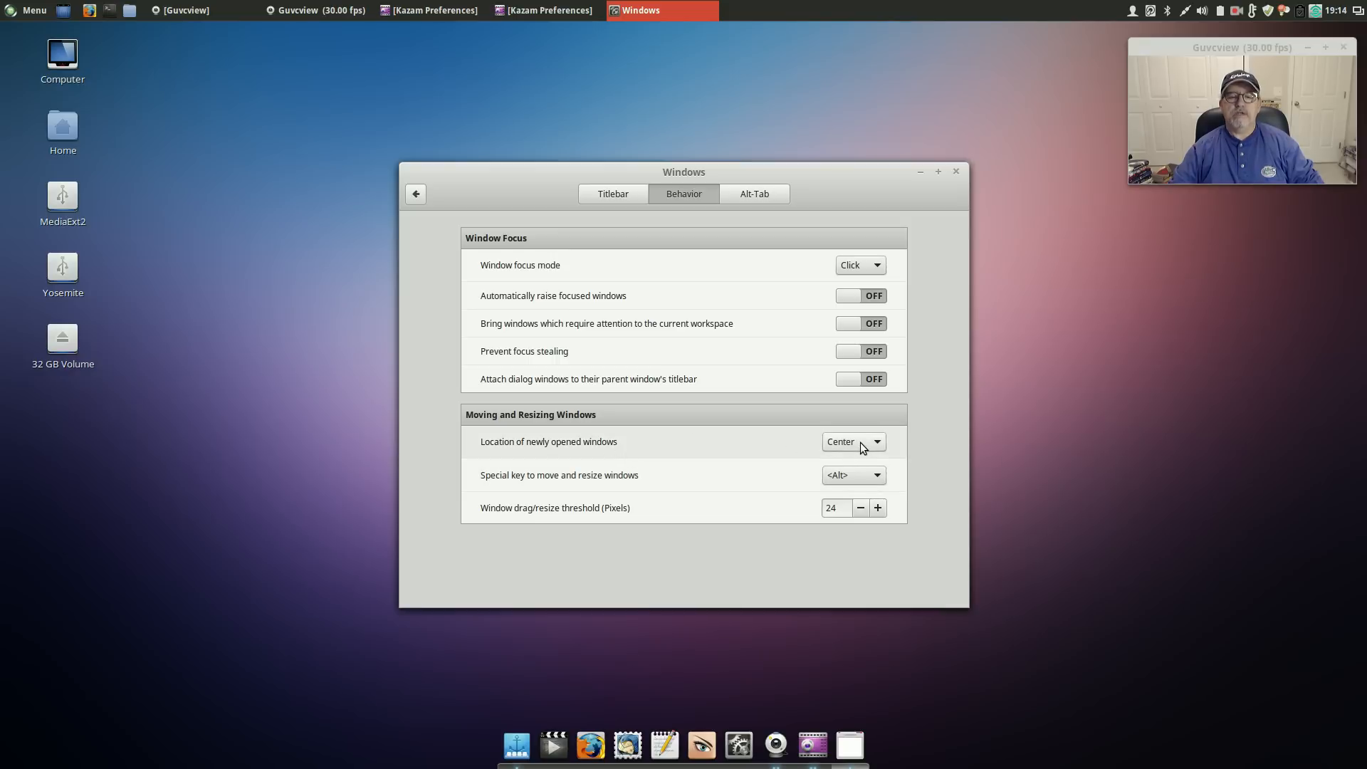
{"action": "mouse_move", "coordinate": [863, 450]}
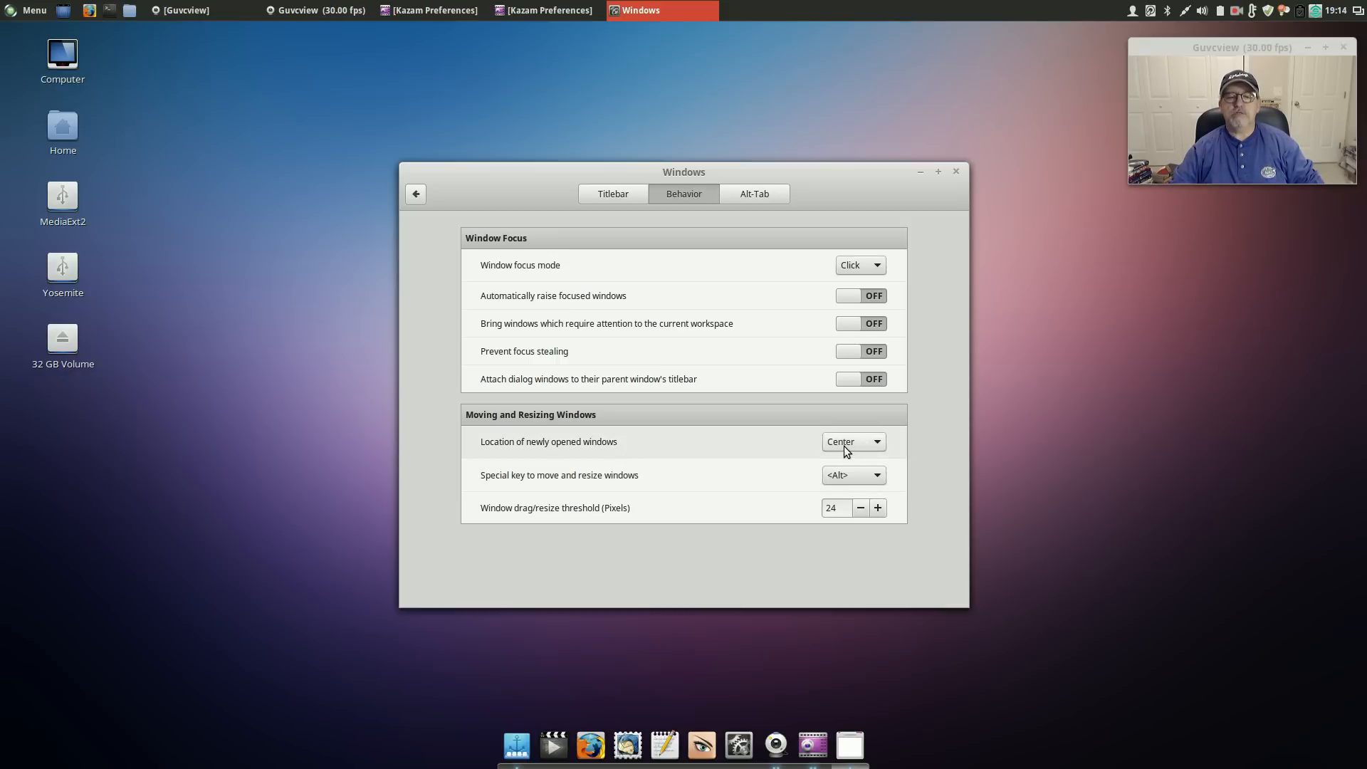
{"action": "mouse_move", "coordinate": [843, 453]}
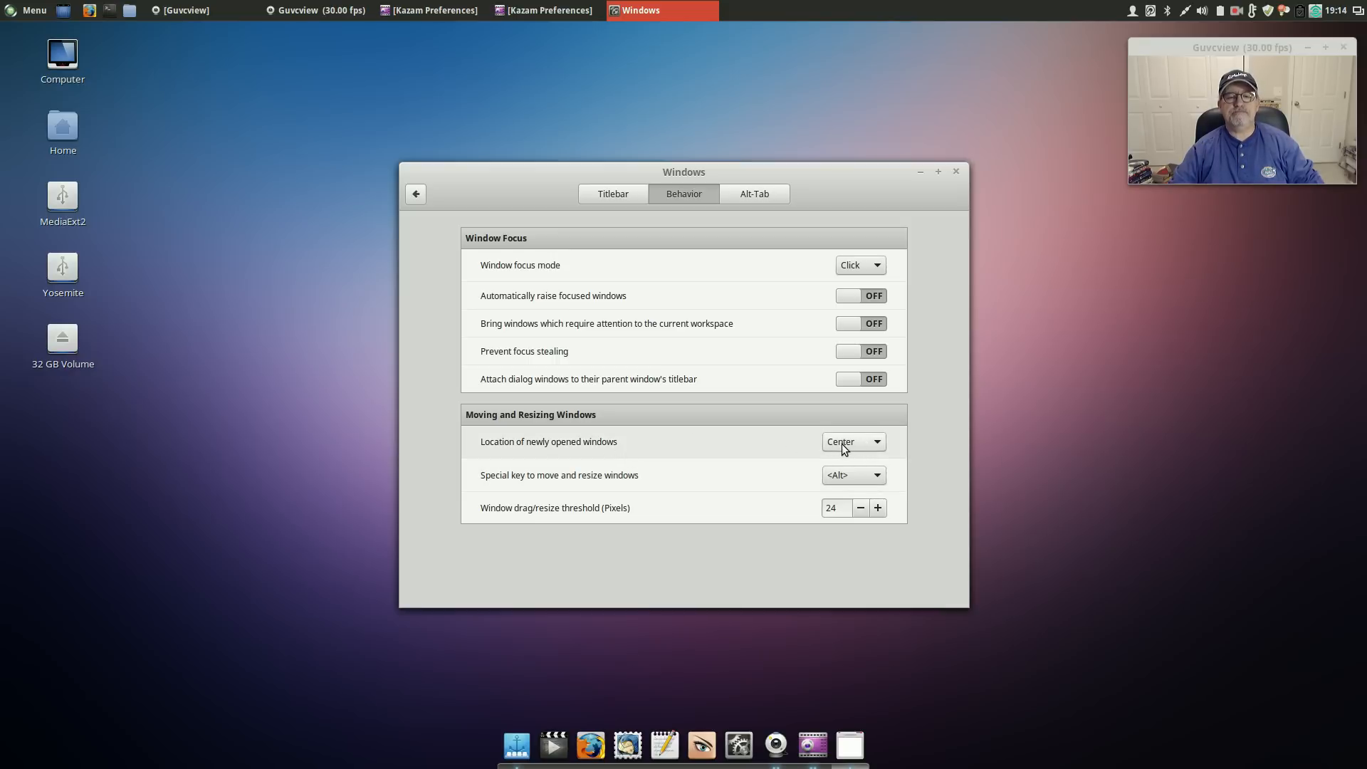
{"action": "mouse_move", "coordinate": [762, 455]}
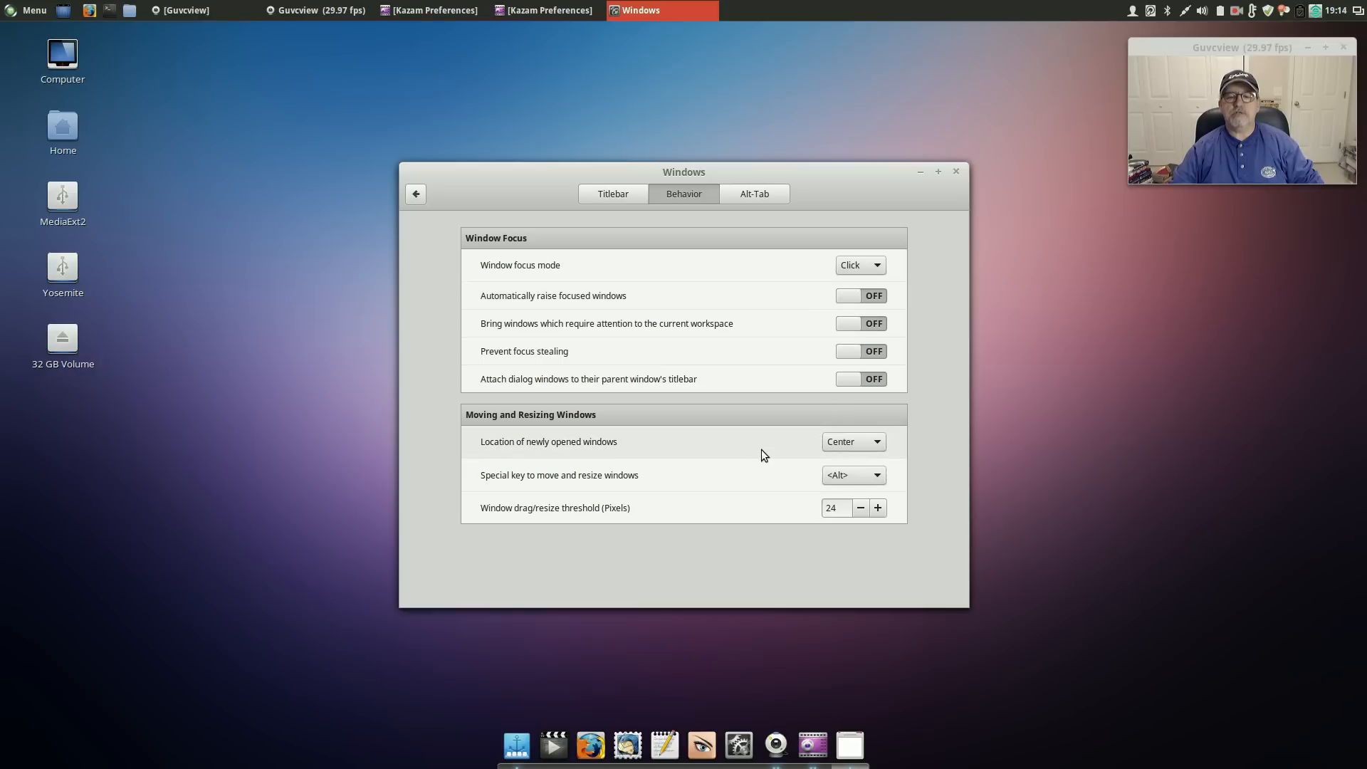
{"action": "mouse_move", "coordinate": [746, 254]}
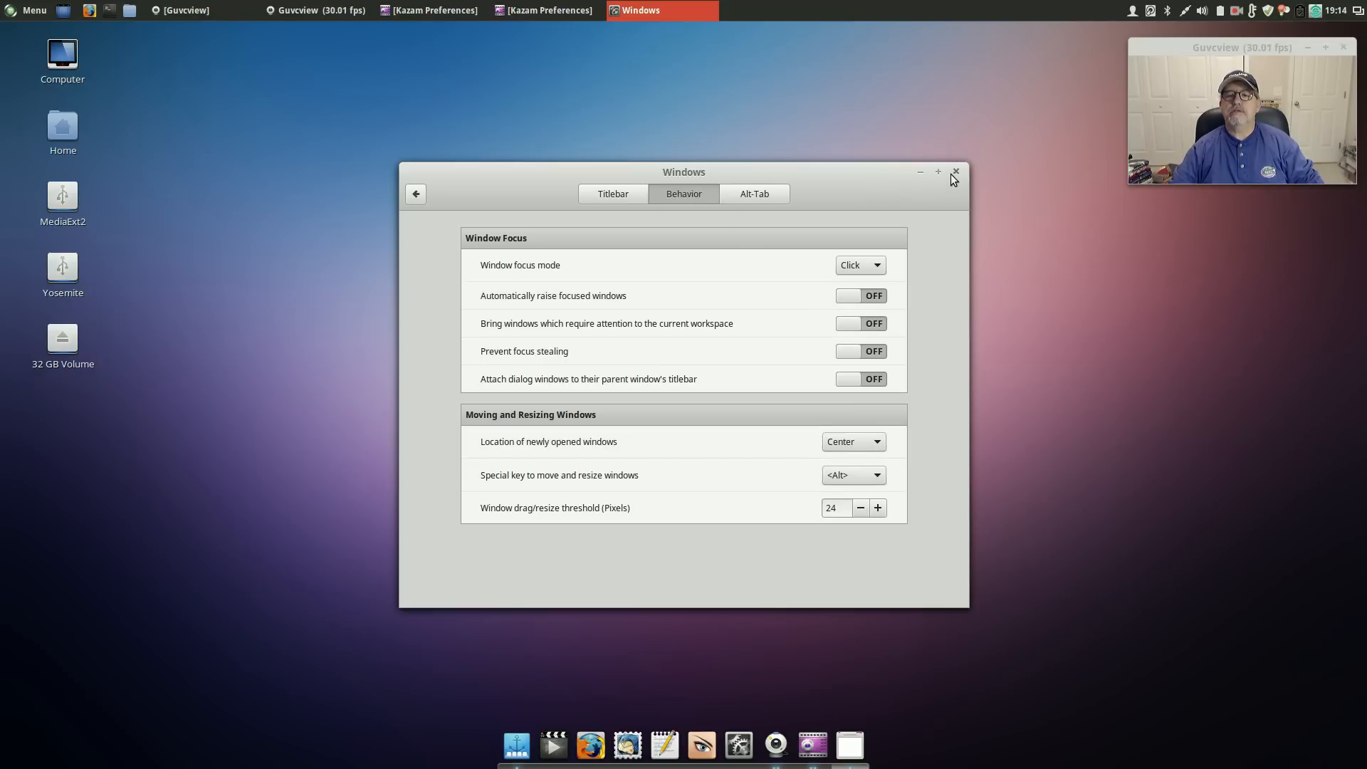
{"action": "left_click", "coordinate": [955, 171]}
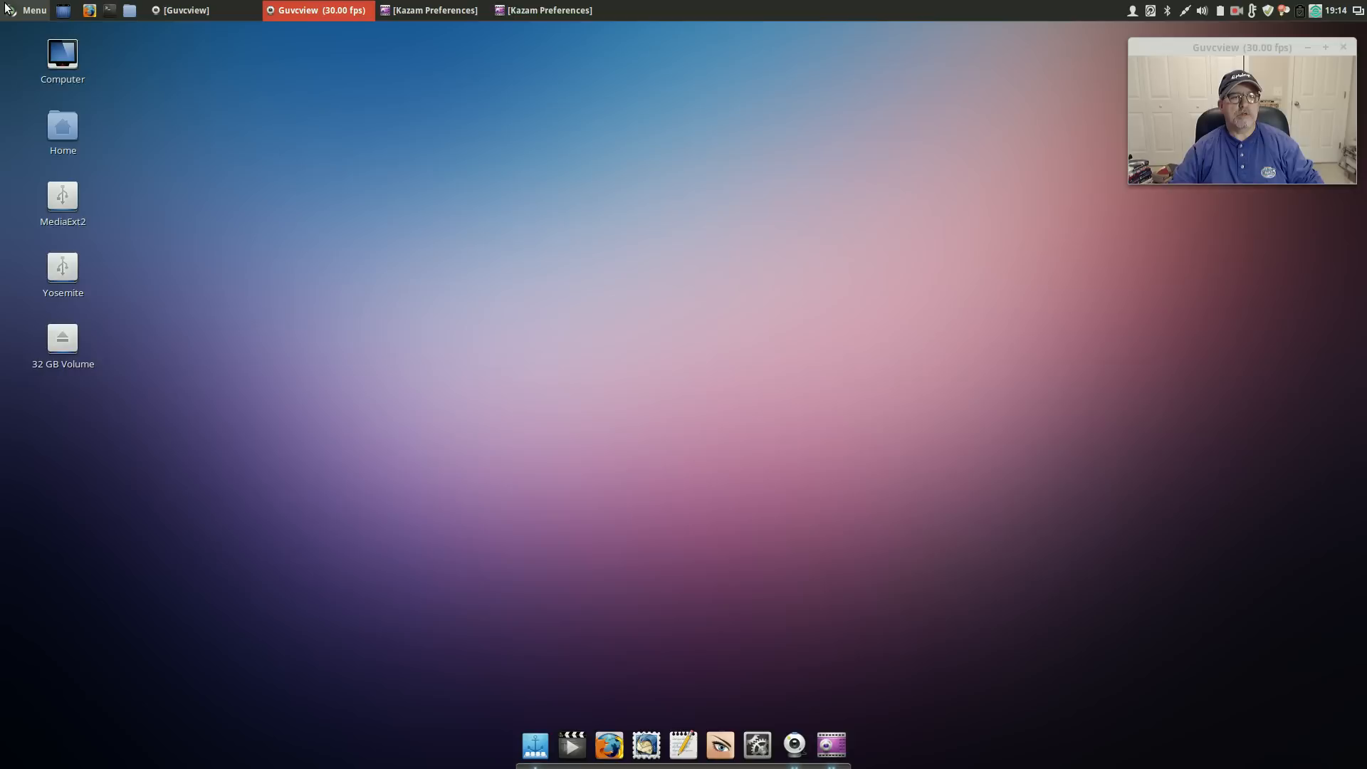
{"action": "left_click", "coordinate": [28, 9]}
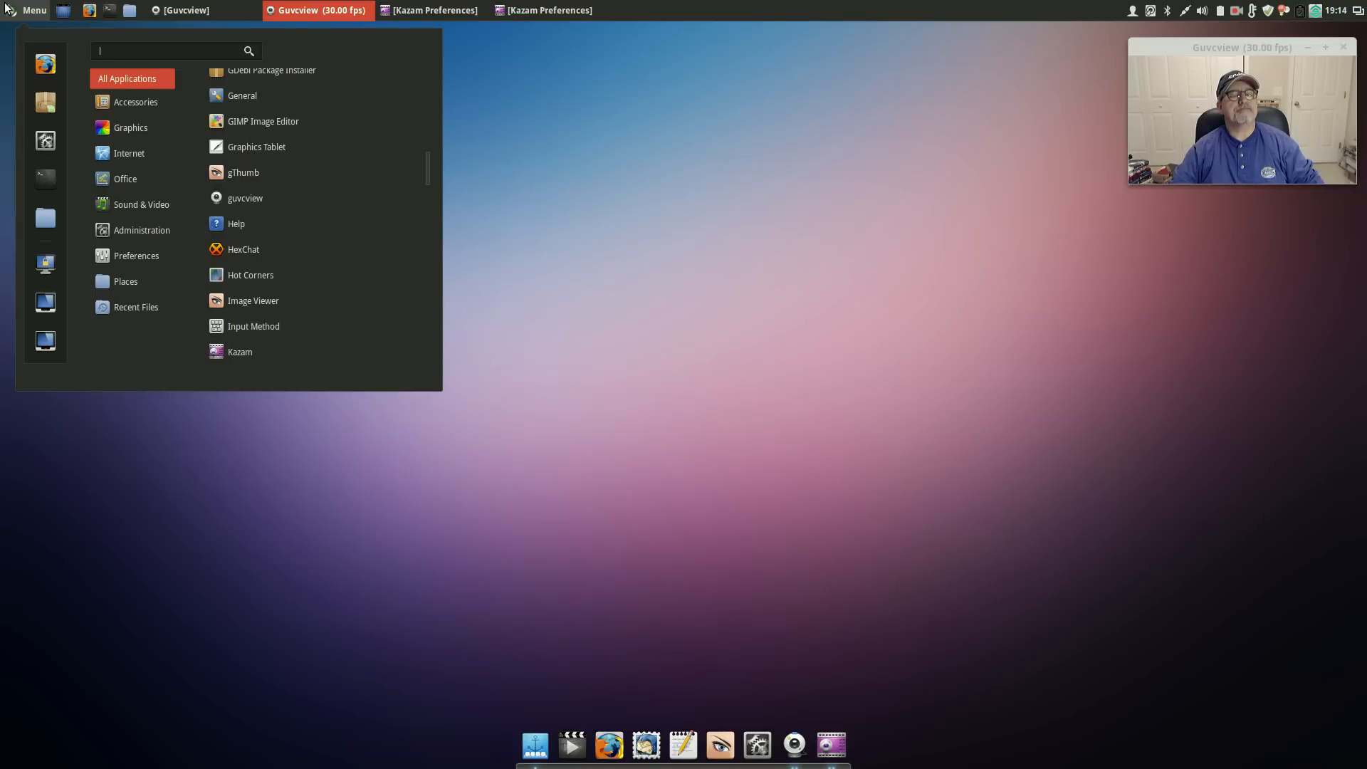
Step: Browse Recent Files in the Cinnamon Menu, then launch System Settings from the favourites
{"action": "left_click", "coordinate": [136, 255]}
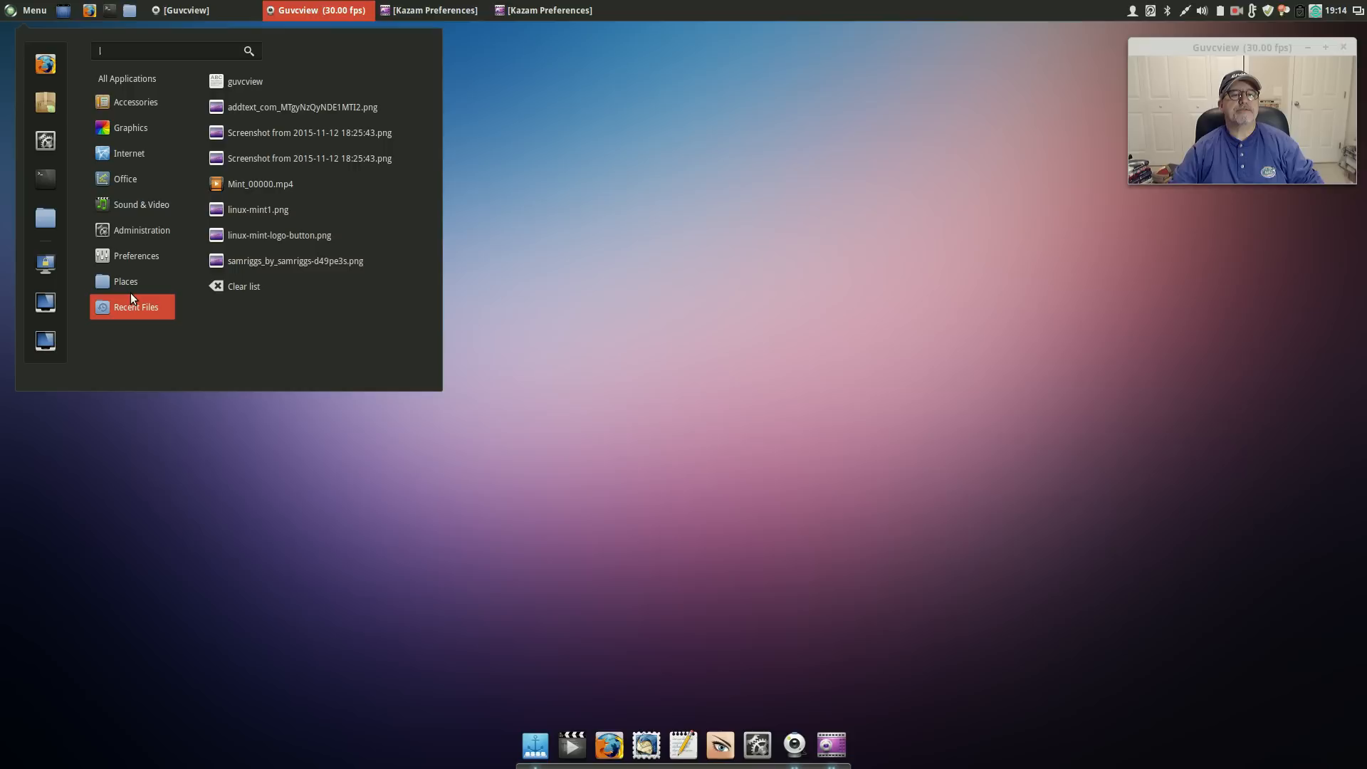
{"action": "left_click", "coordinate": [126, 78]}
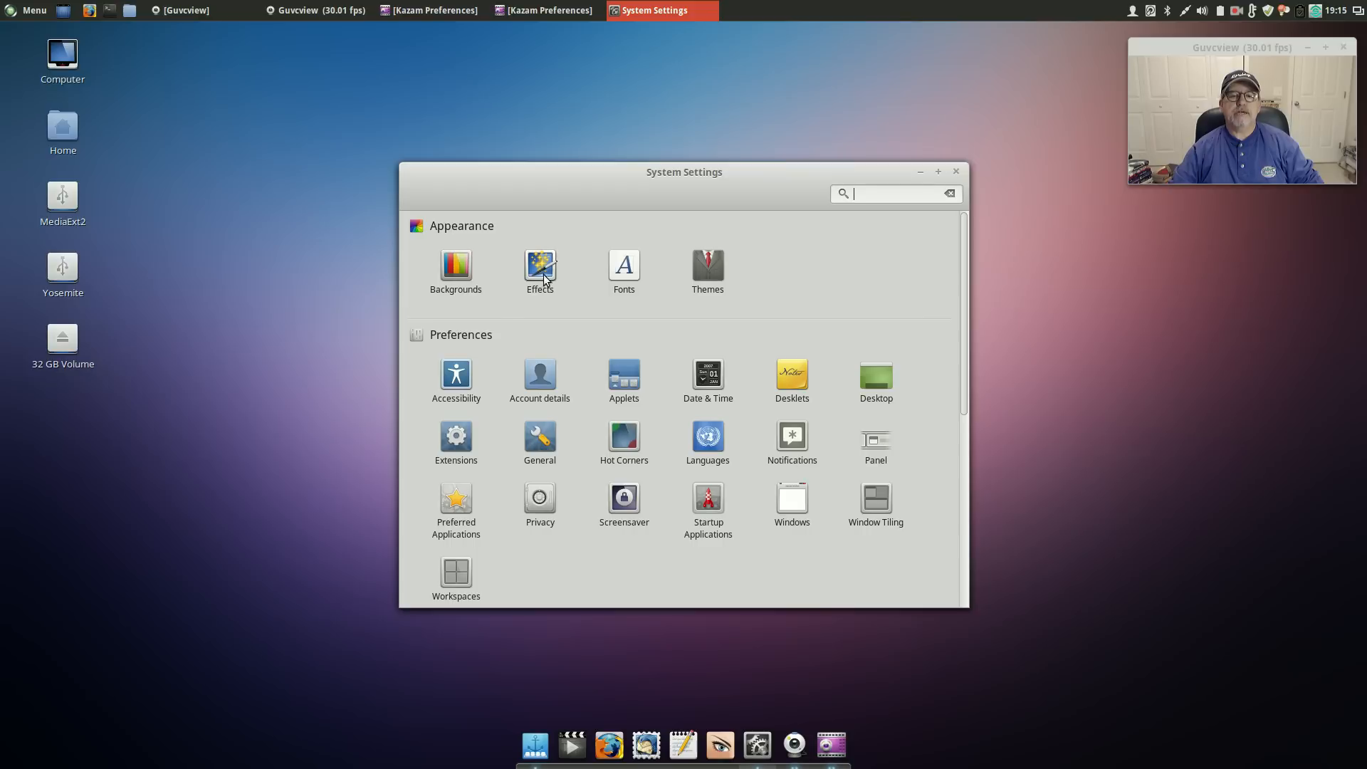
{"action": "mouse_move", "coordinate": [592, 290]}
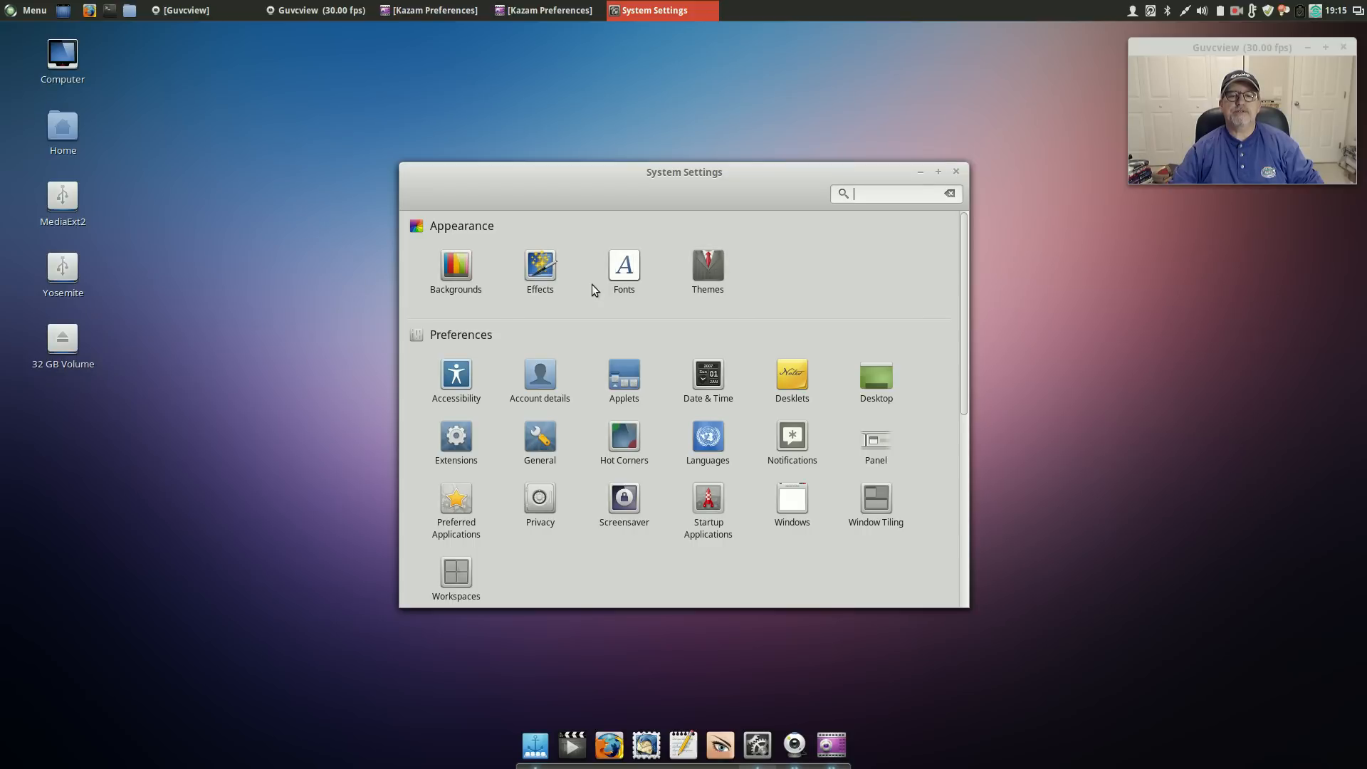
Step: Review the Effects module's Enable effects and Customize tabs, then open Startup Applications
{"action": "left_click", "coordinate": [539, 264]}
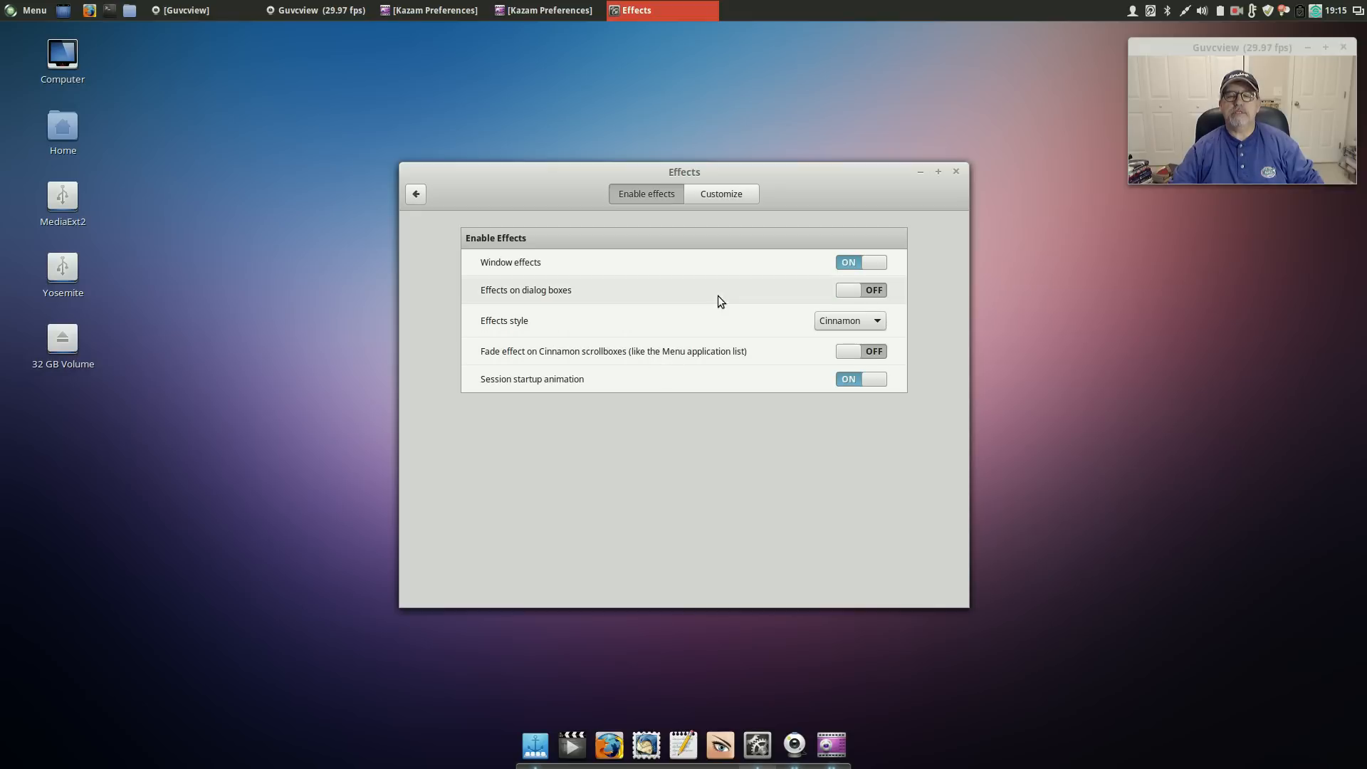
{"action": "mouse_move", "coordinate": [681, 272]}
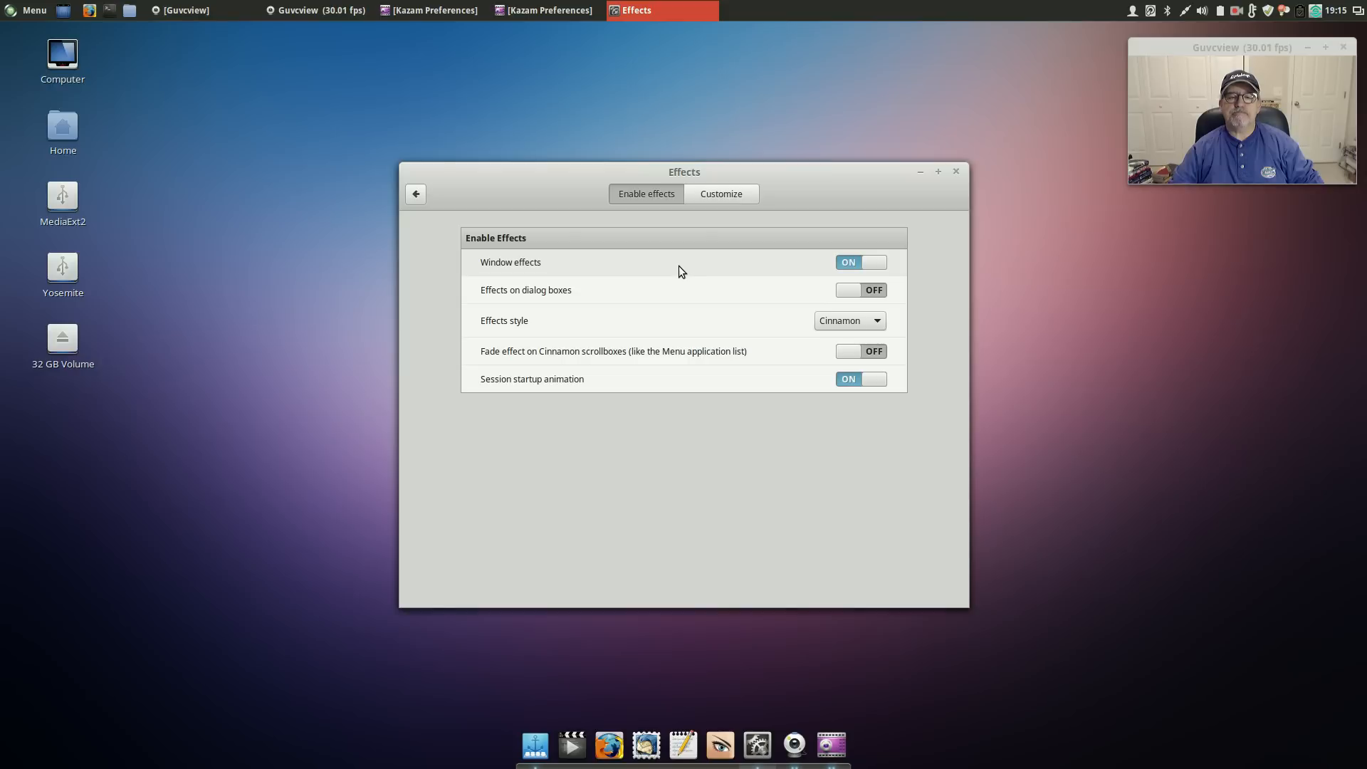
{"action": "mouse_move", "coordinate": [678, 261]}
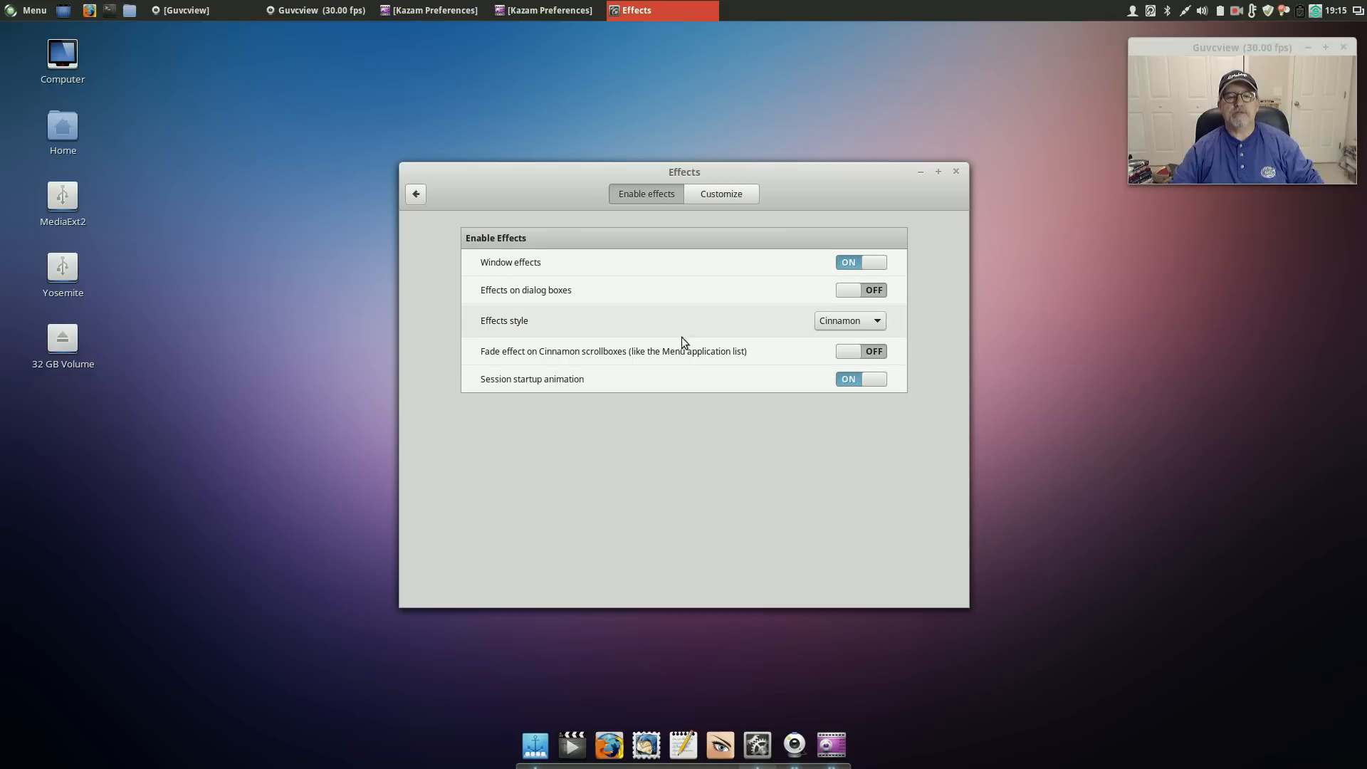
{"action": "mouse_move", "coordinate": [654, 339]}
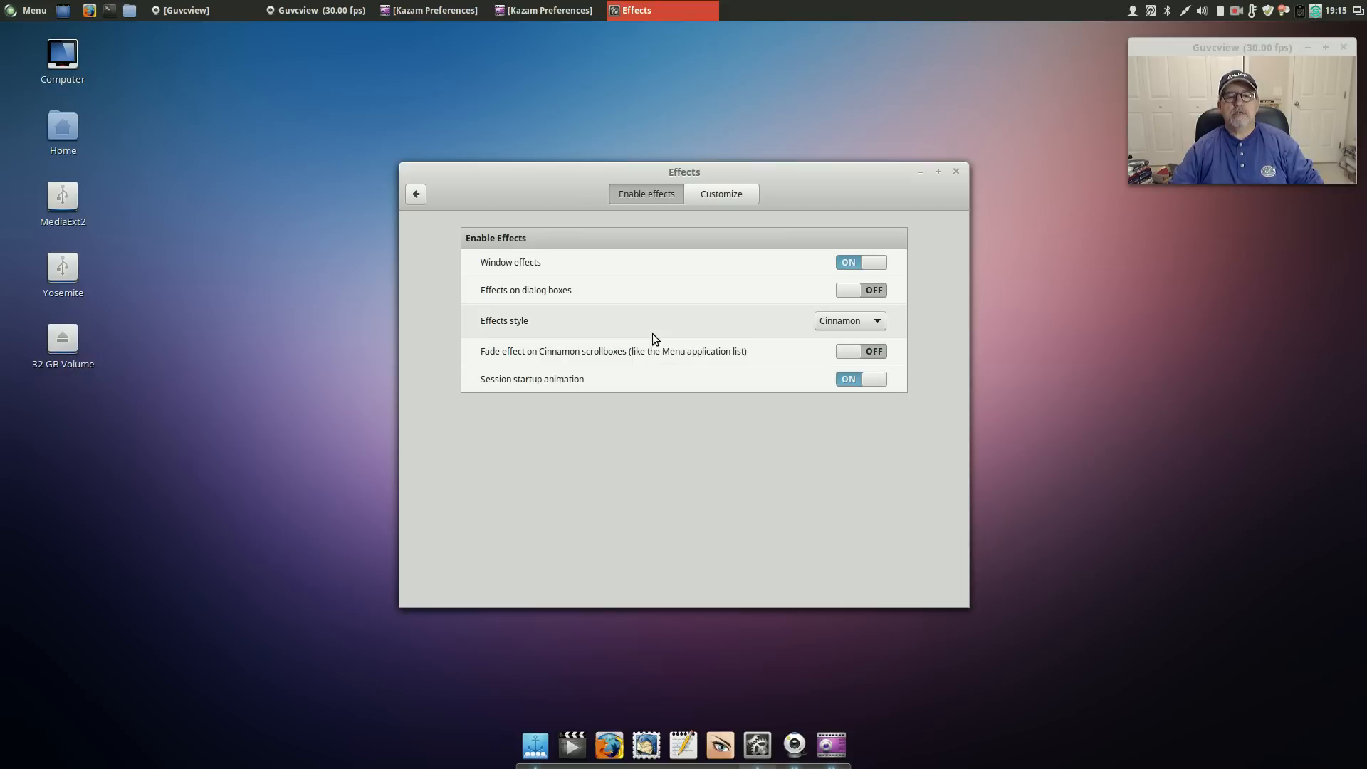
{"action": "left_click", "coordinate": [720, 194]}
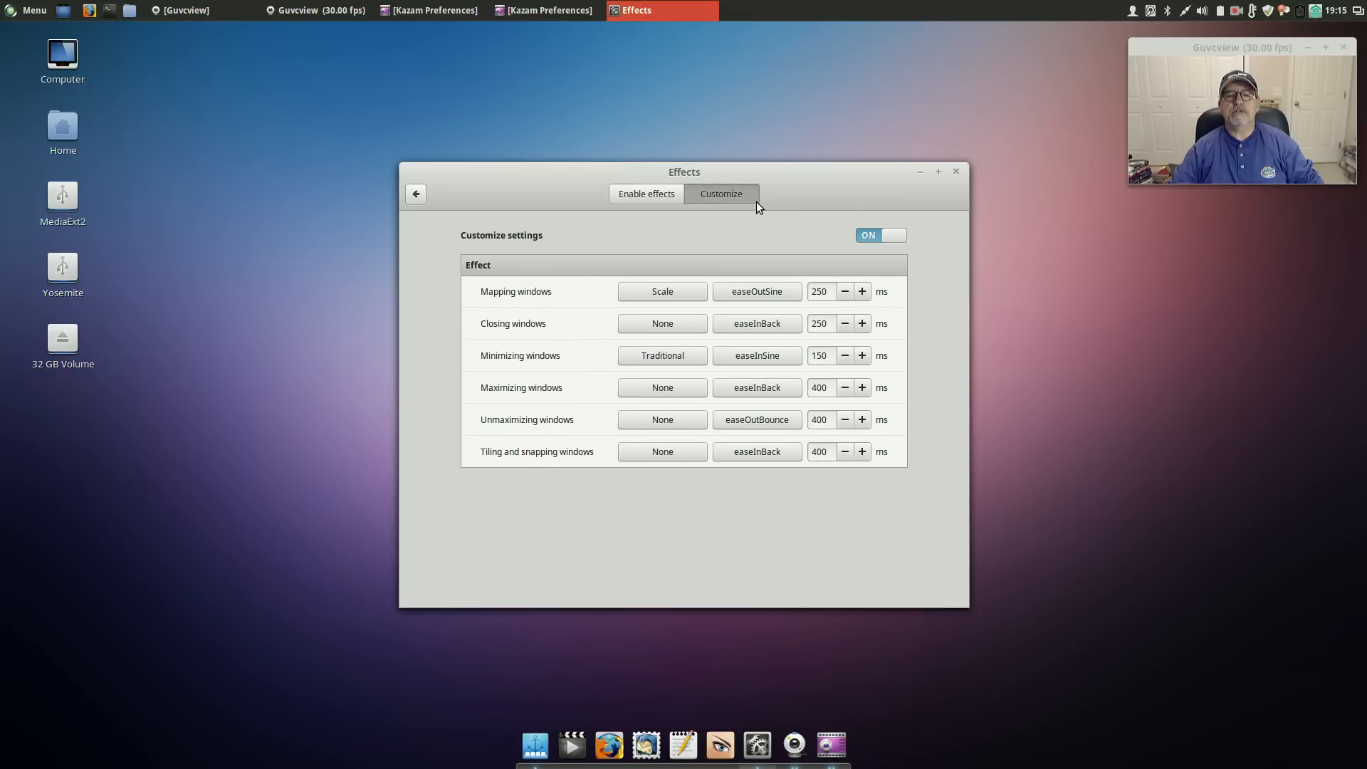
{"action": "left_click", "coordinate": [416, 194]}
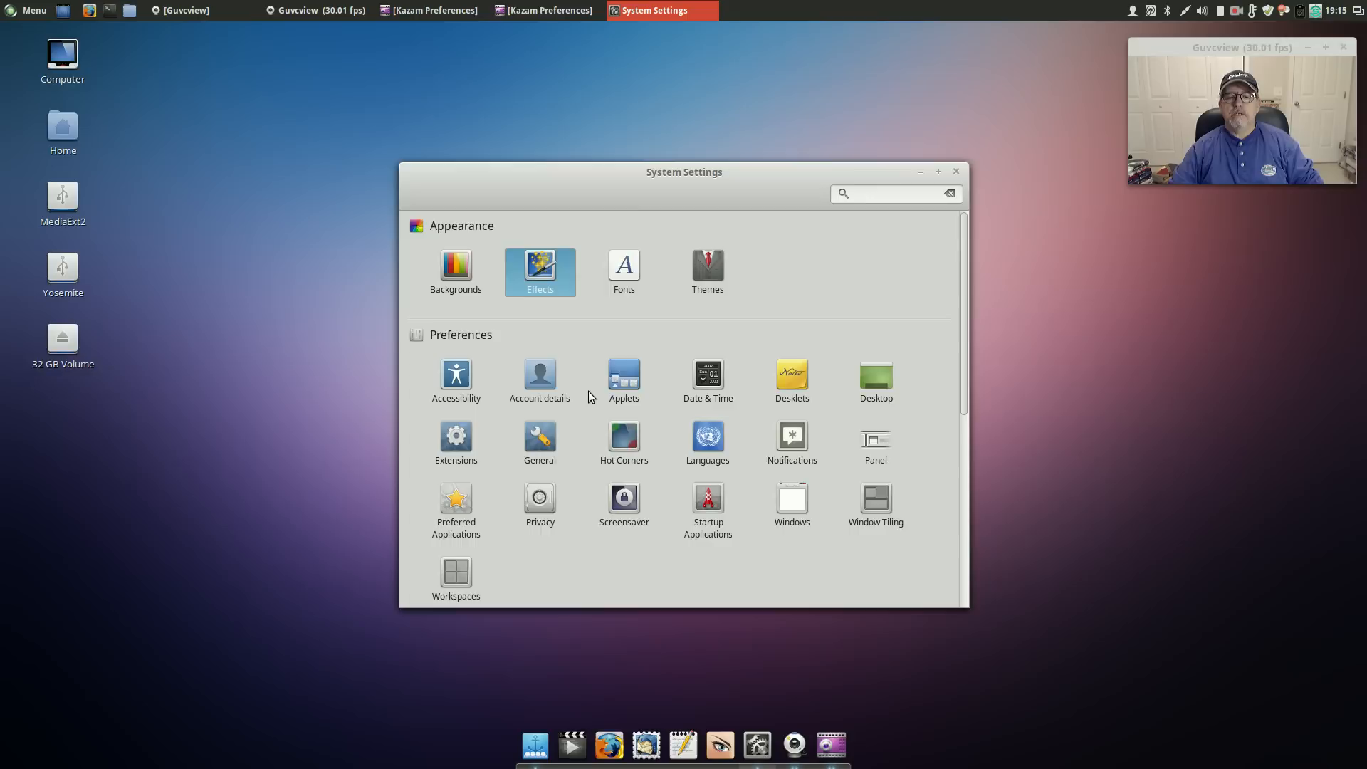
{"action": "scroll", "scroll_direction": "down", "scroll_amount": 3}
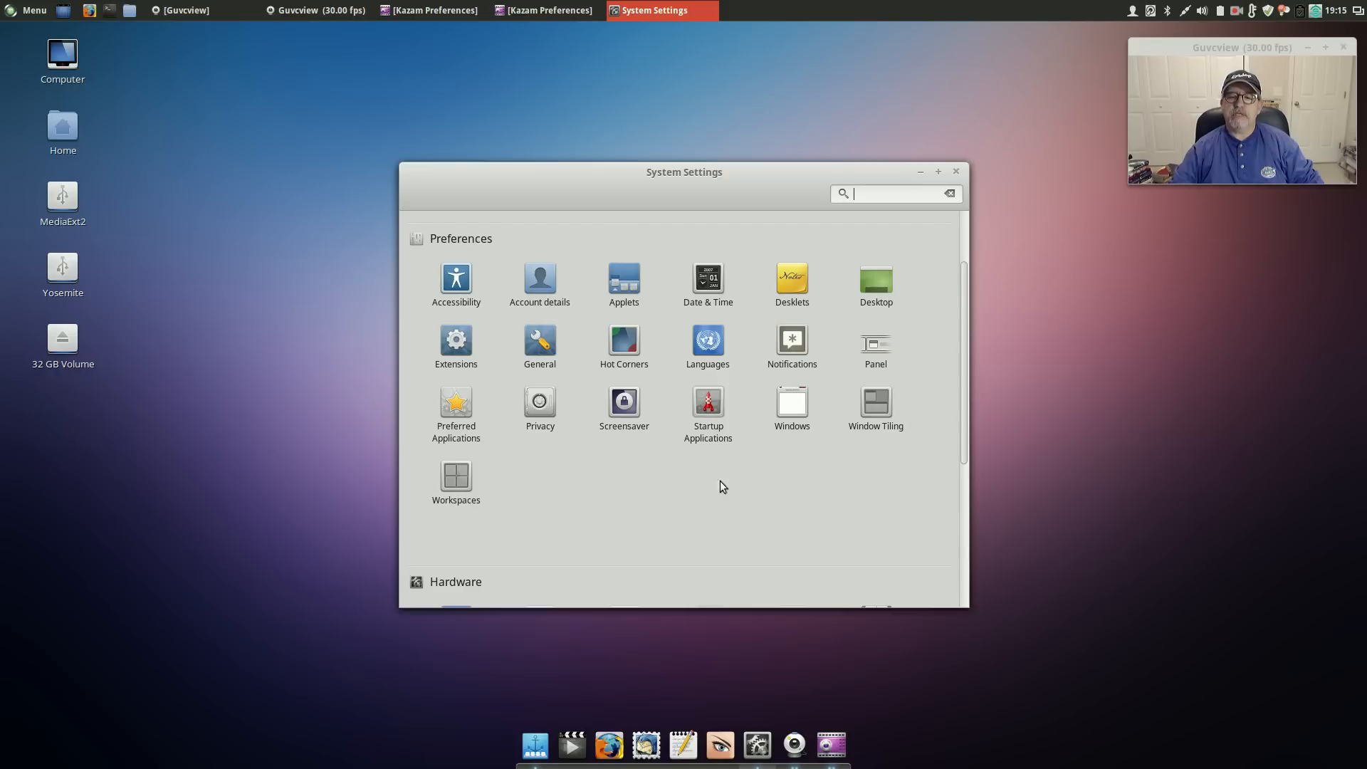
{"action": "left_click", "coordinate": [708, 402]}
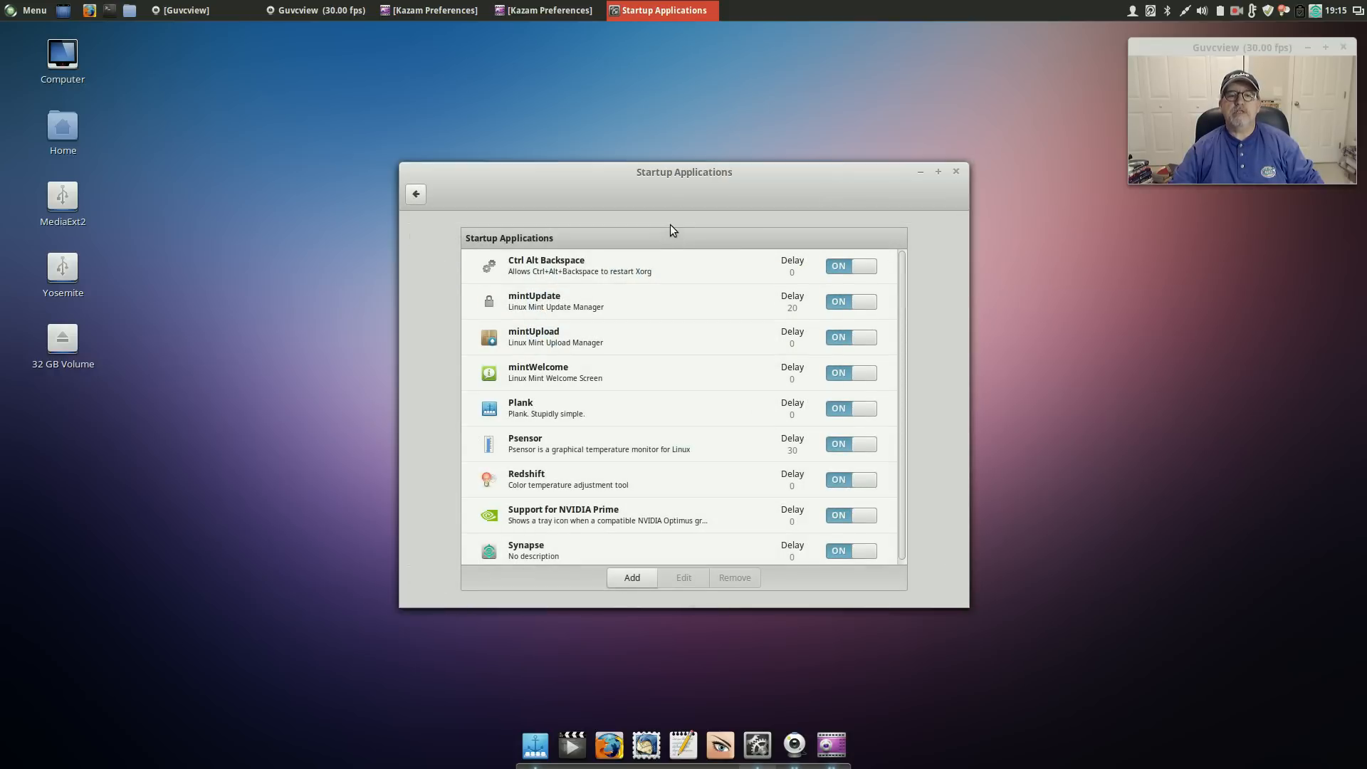
Step: Drag the Startup Applications window higher and show the Custom command / Choose application options
{"action": "left_click_drag", "start_coordinate": [683, 172], "coordinate": [665, 81]}
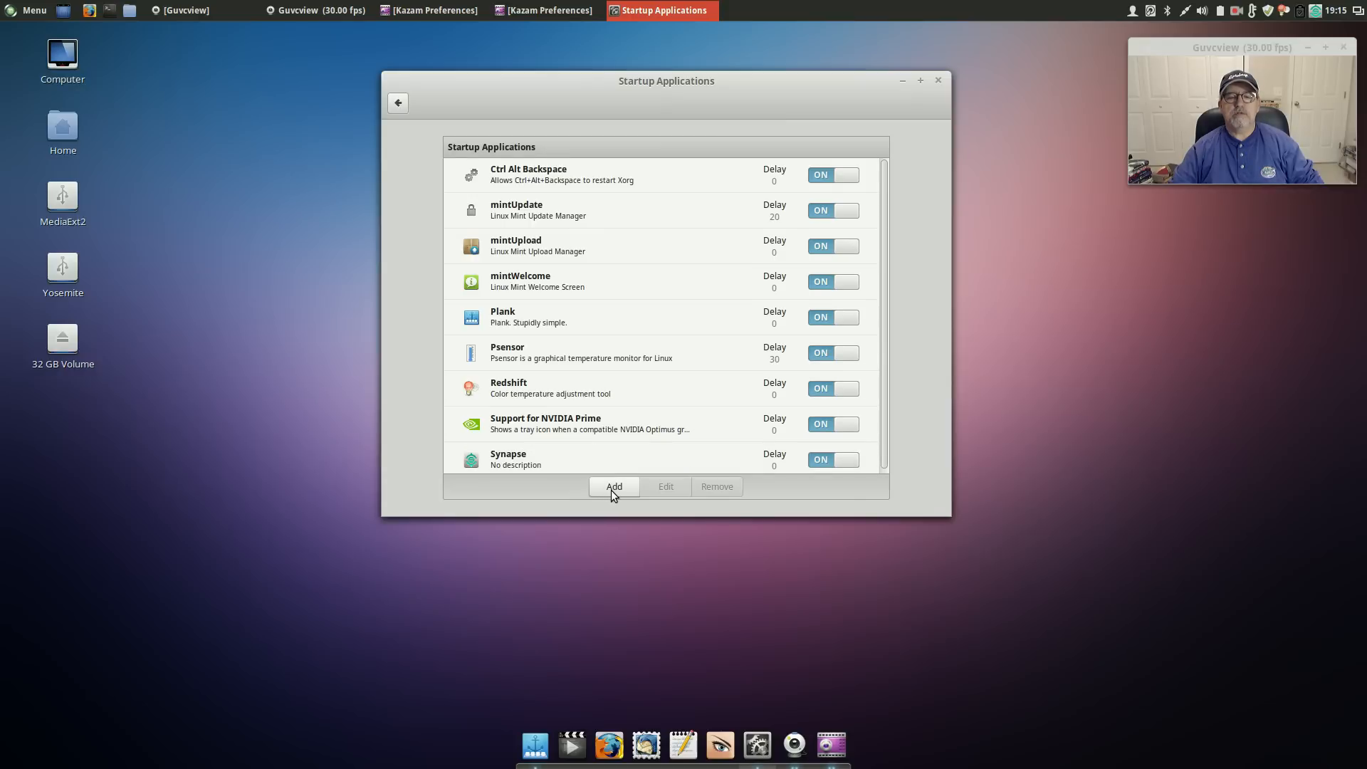
{"action": "left_click", "coordinate": [614, 486]}
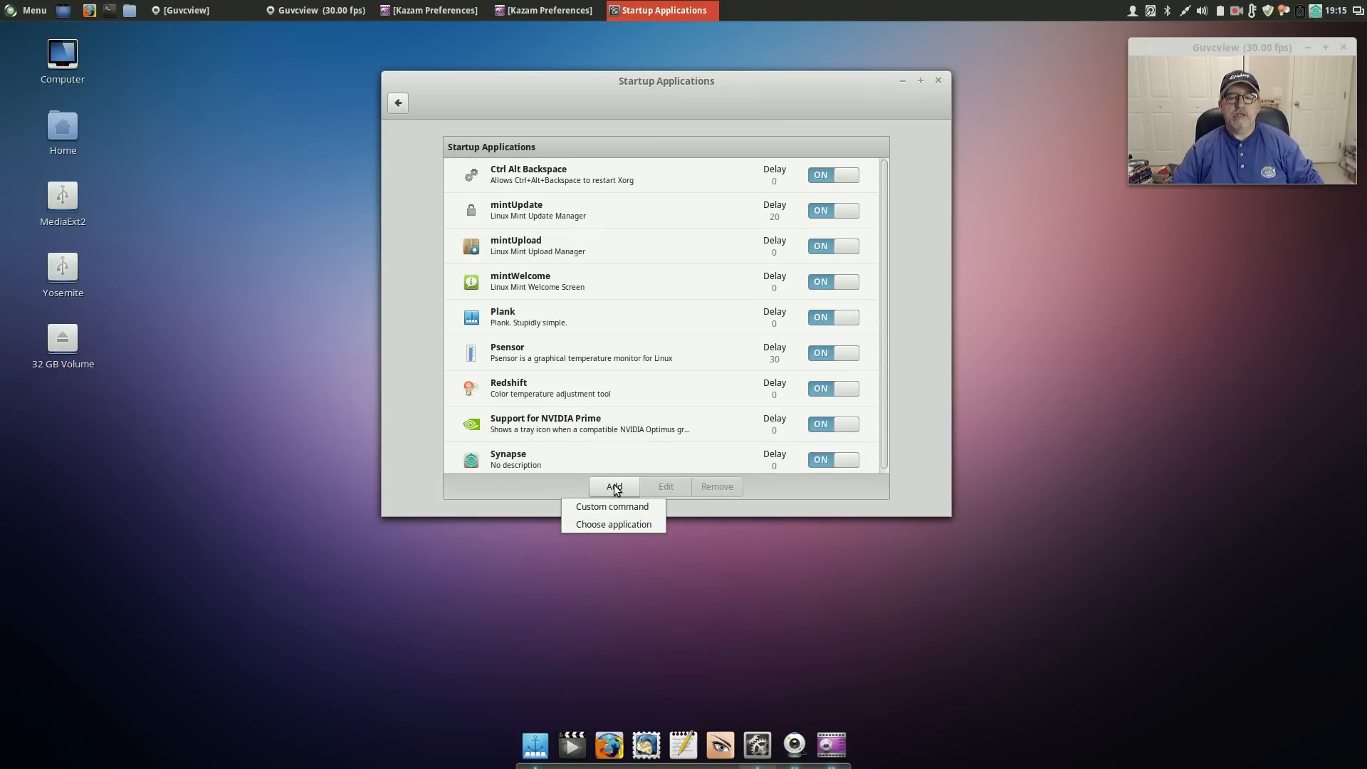
{"action": "mouse_move", "coordinate": [612, 507]}
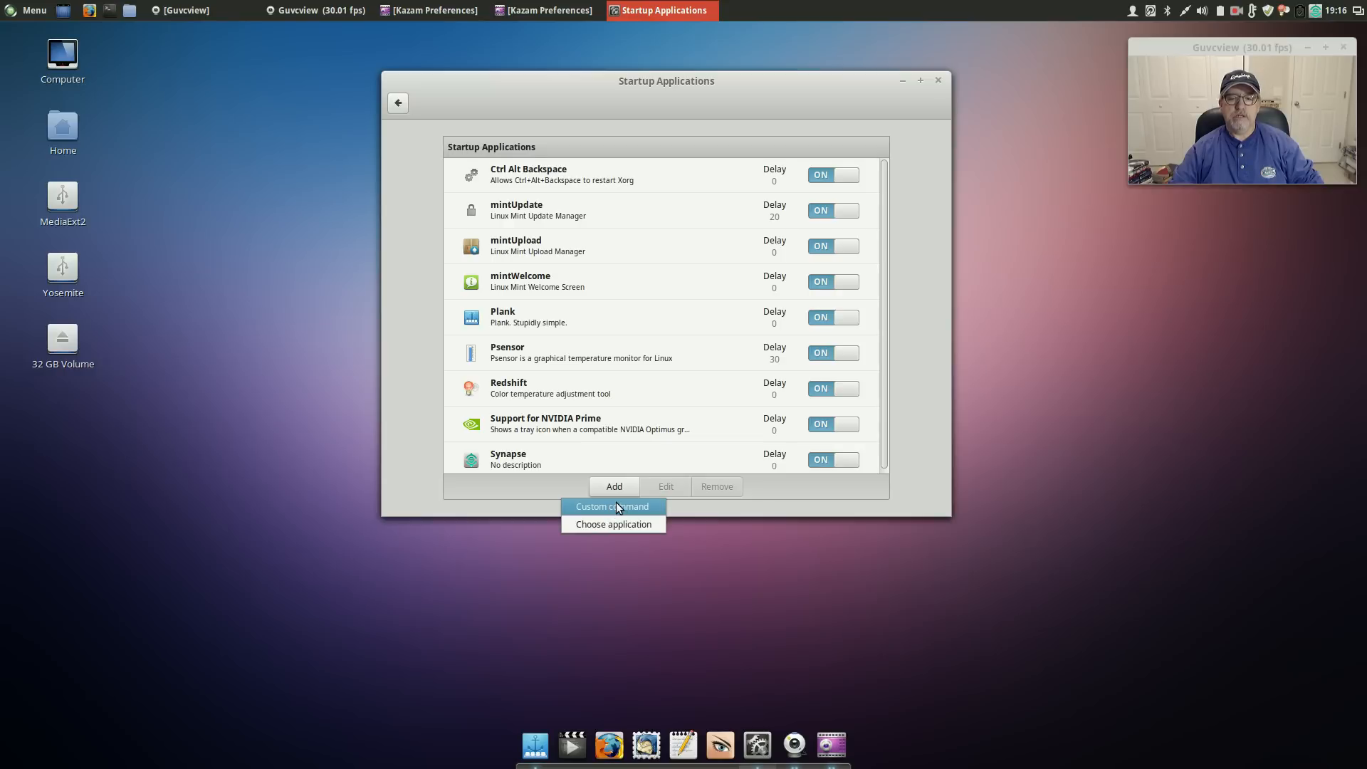
{"action": "mouse_move", "coordinate": [613, 524]}
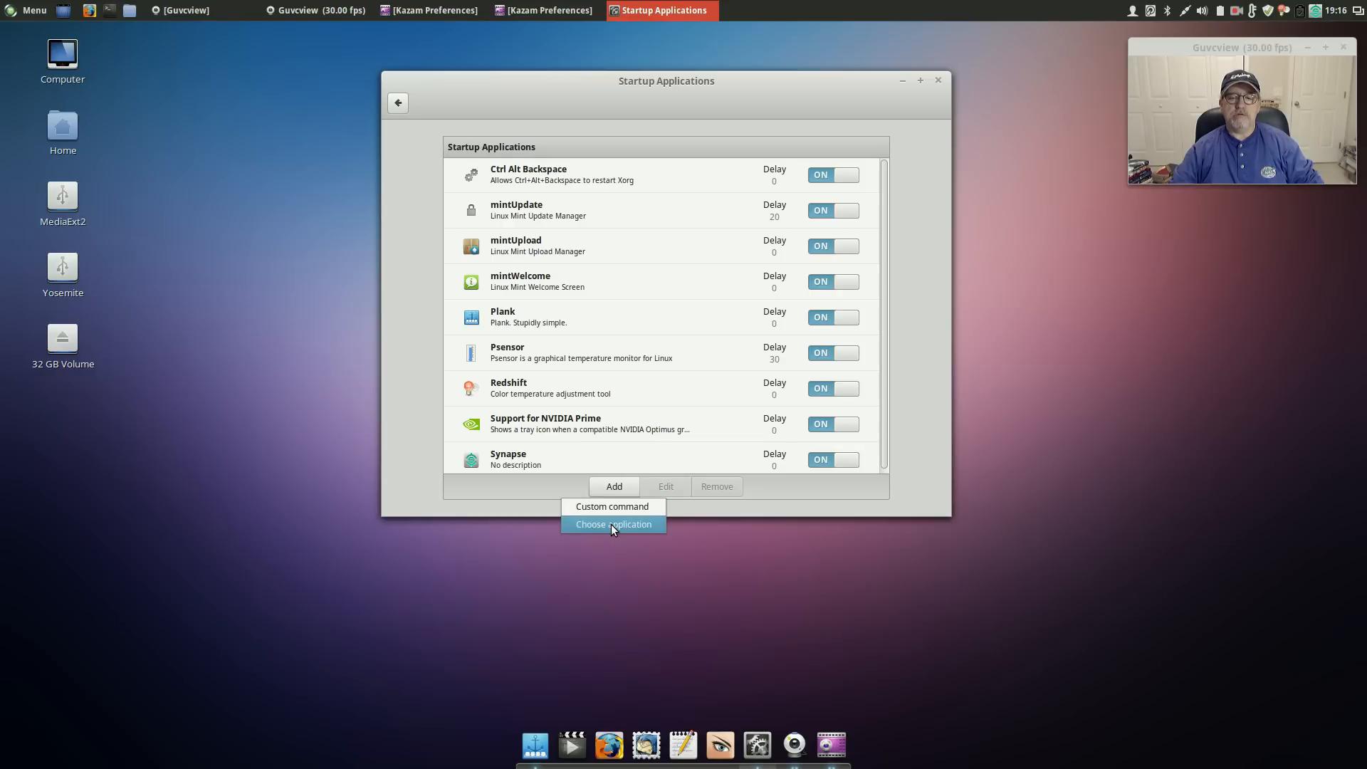
{"action": "left_click", "coordinate": [613, 524]}
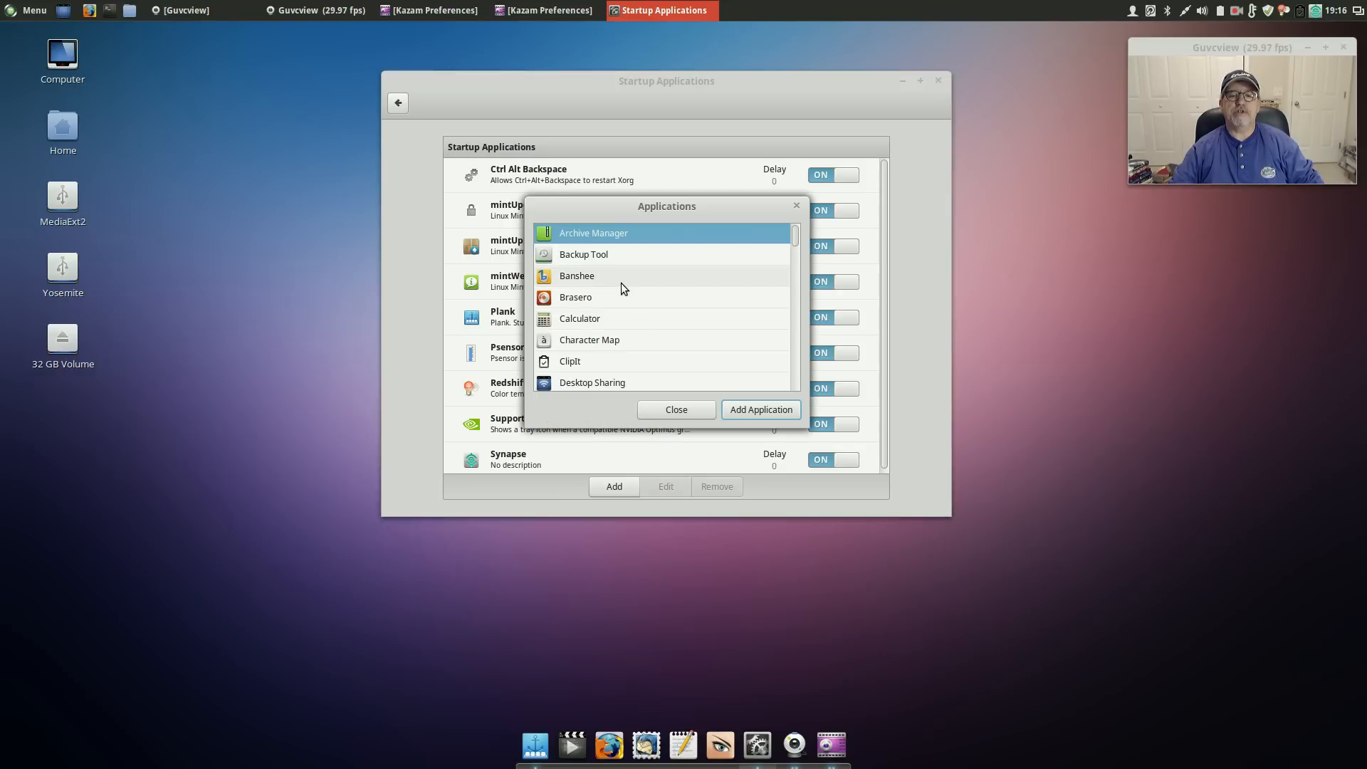
{"action": "scroll", "scroll_direction": "down", "scroll_amount": 3}
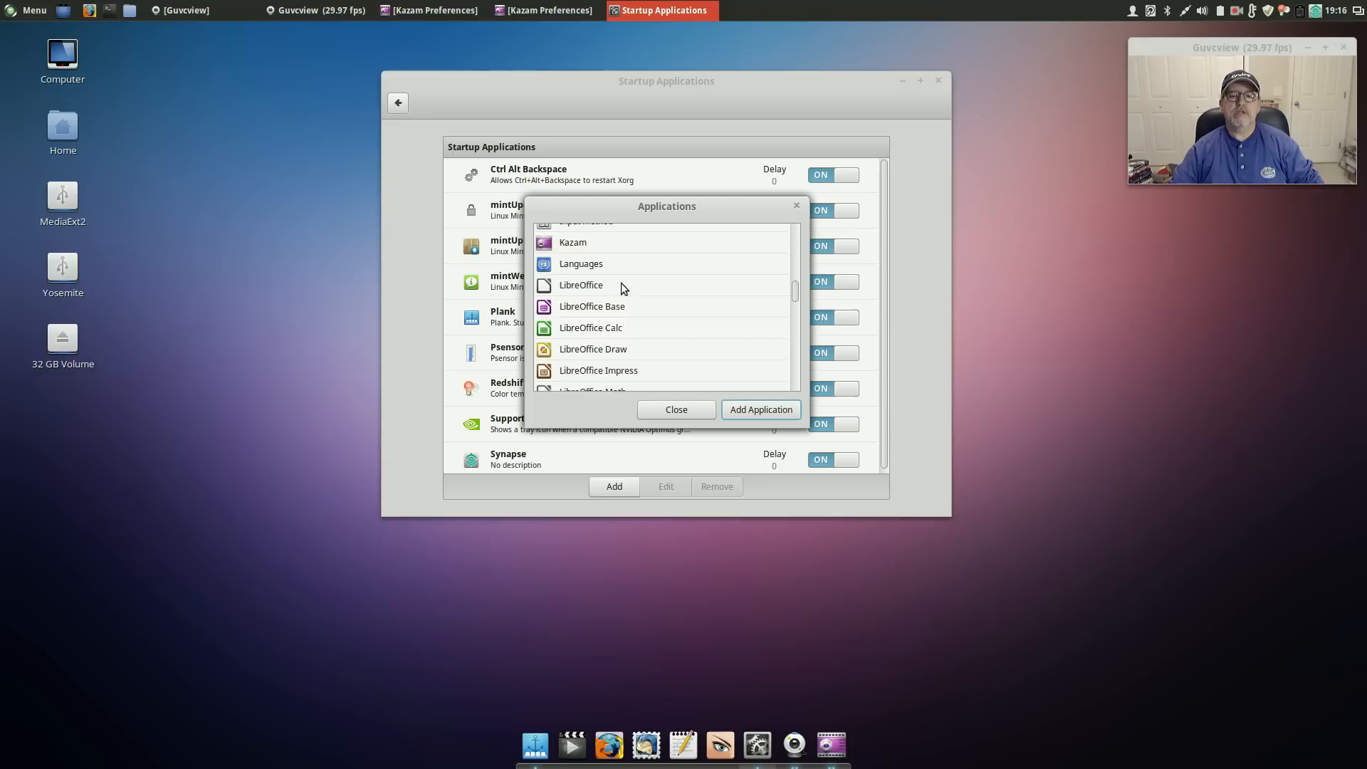
{"action": "scroll", "scroll_direction": "down", "scroll_amount": 3}
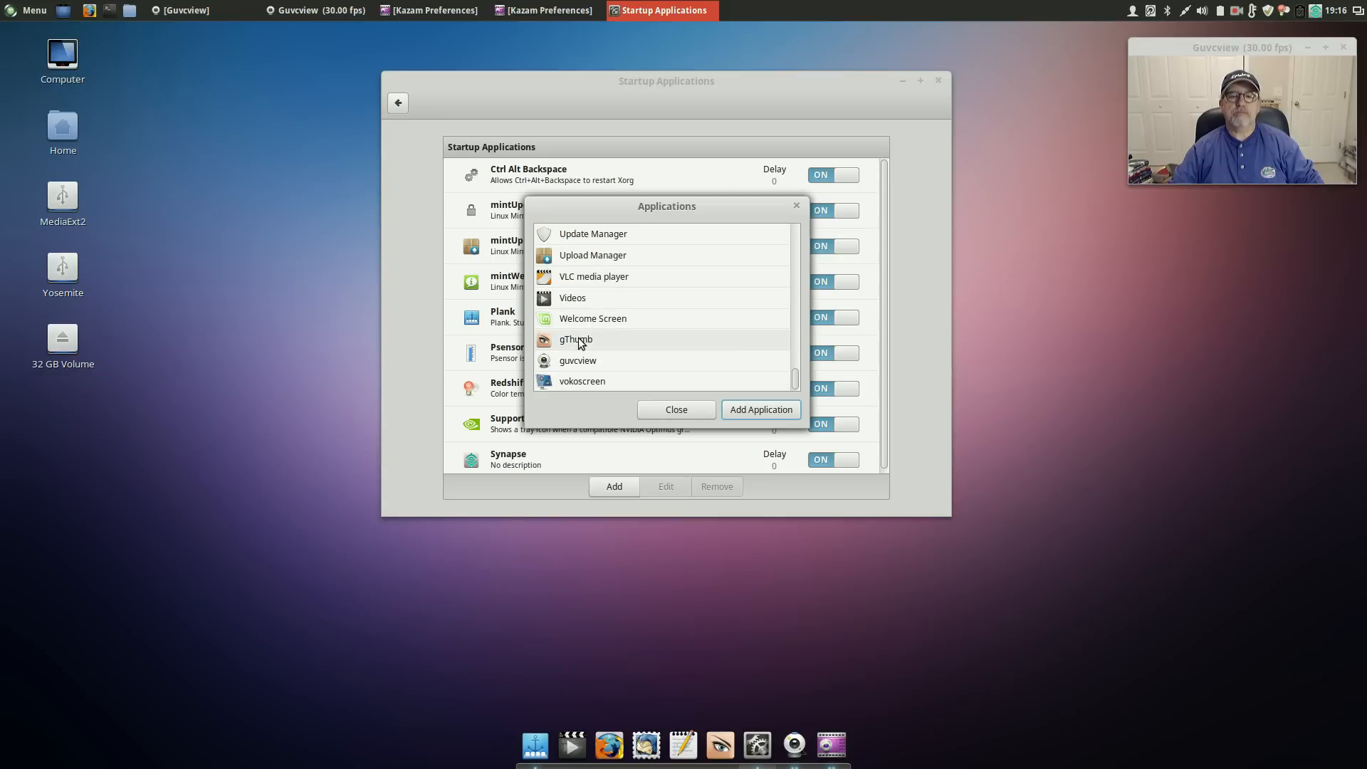
{"action": "mouse_move", "coordinate": [695, 419]}
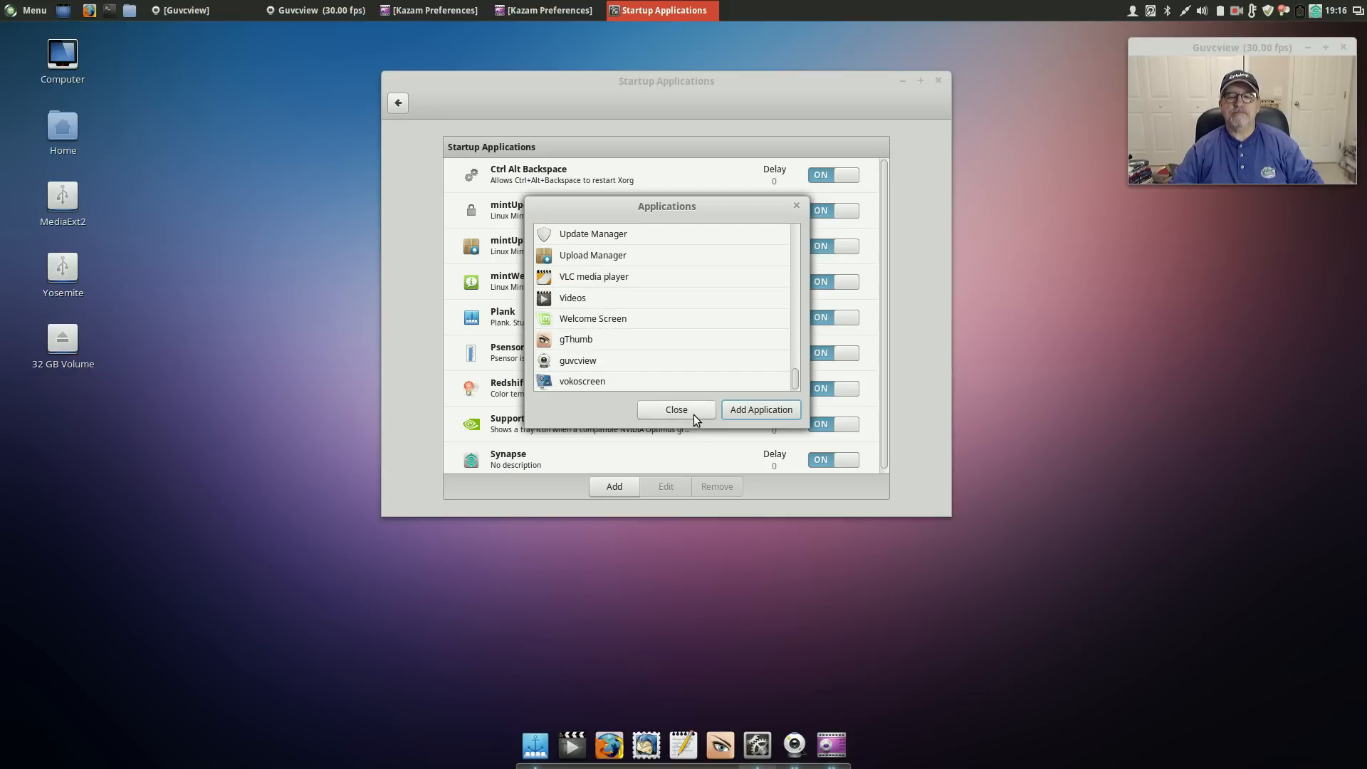
{"action": "left_click", "coordinate": [676, 410]}
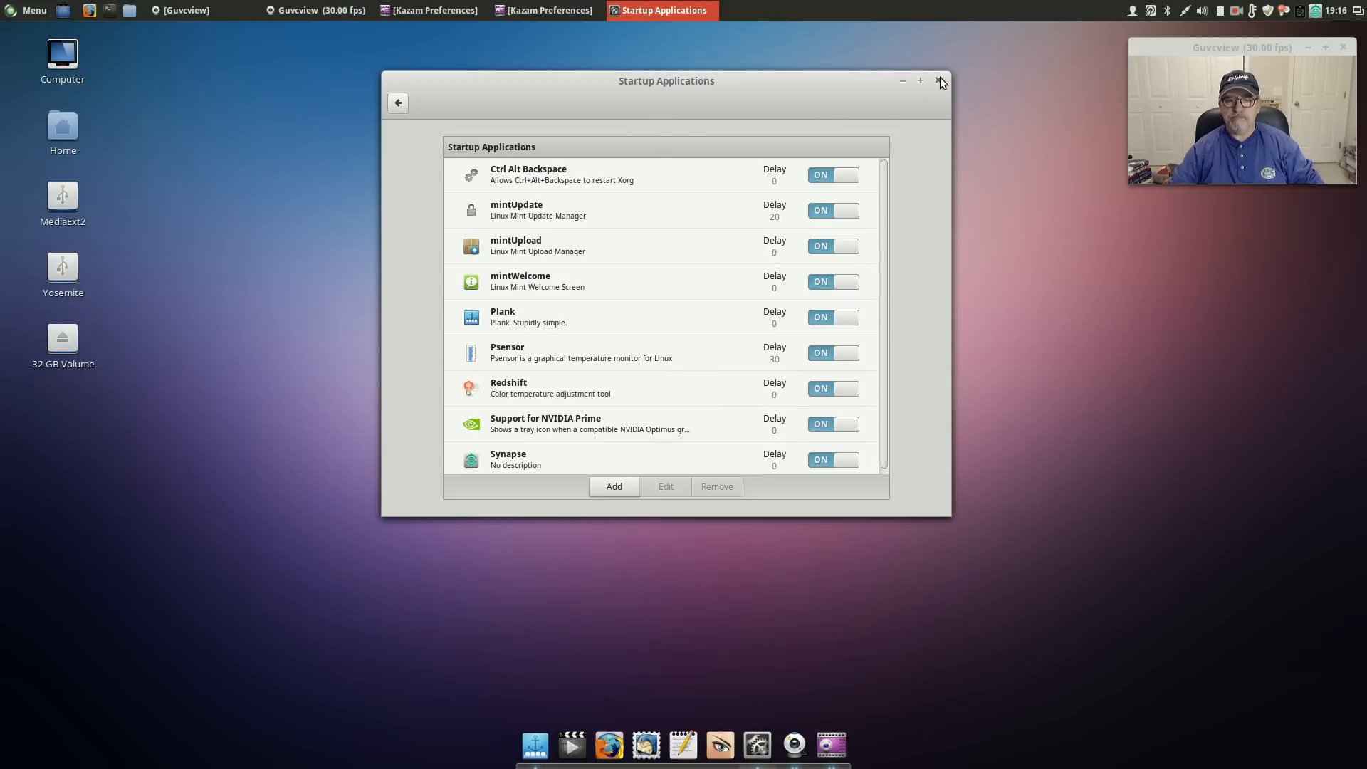
{"action": "mouse_move", "coordinate": [940, 85]}
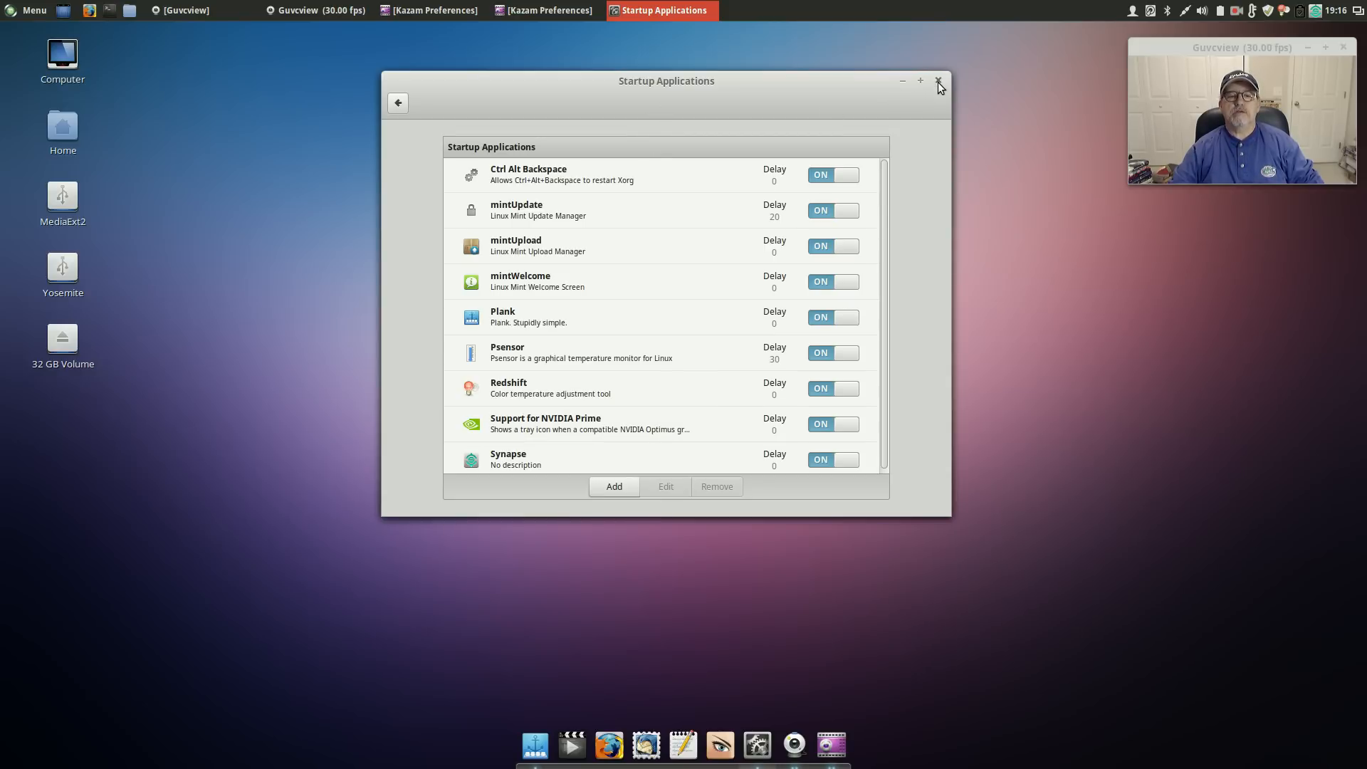
Step: Close Startup Applications, launch Firefox, and search Google for 'screen tearing test'
{"action": "left_click", "coordinate": [940, 81]}
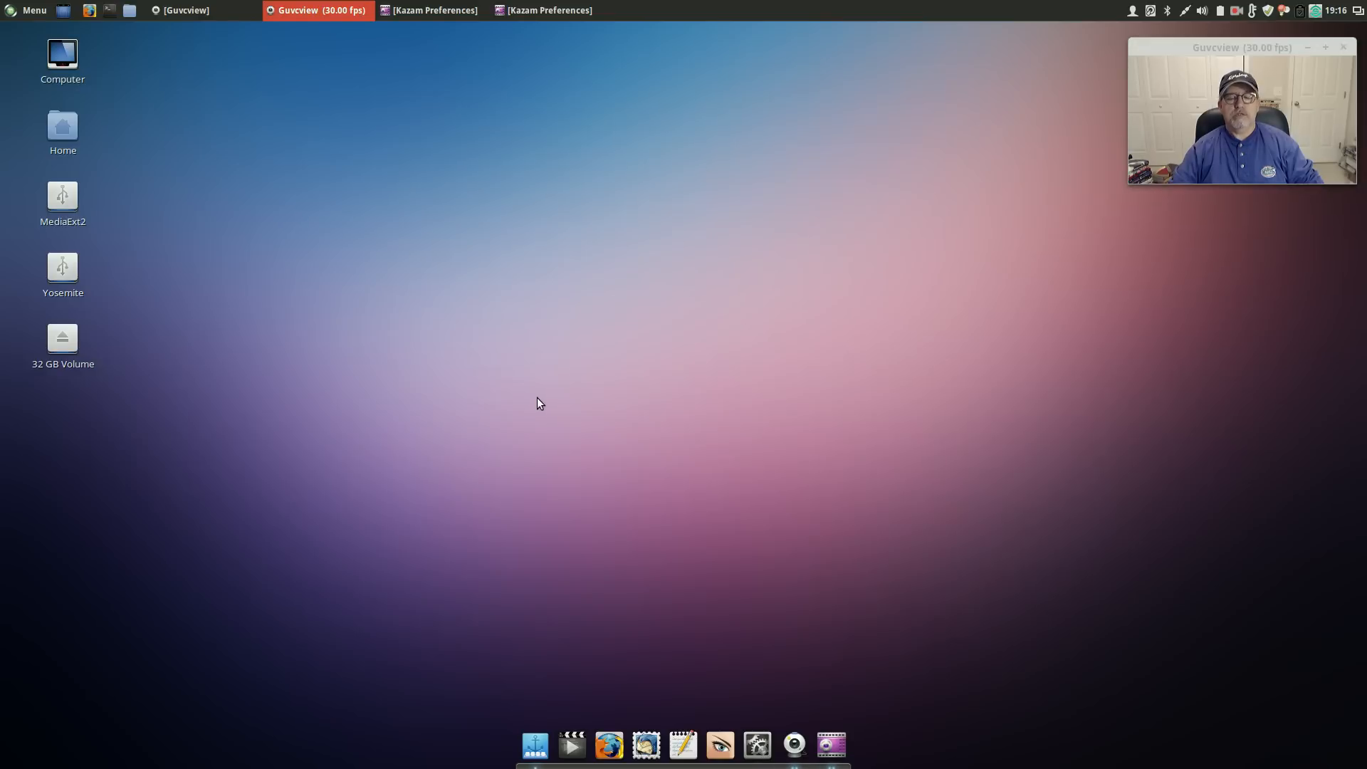
{"action": "mouse_move", "coordinate": [608, 746]}
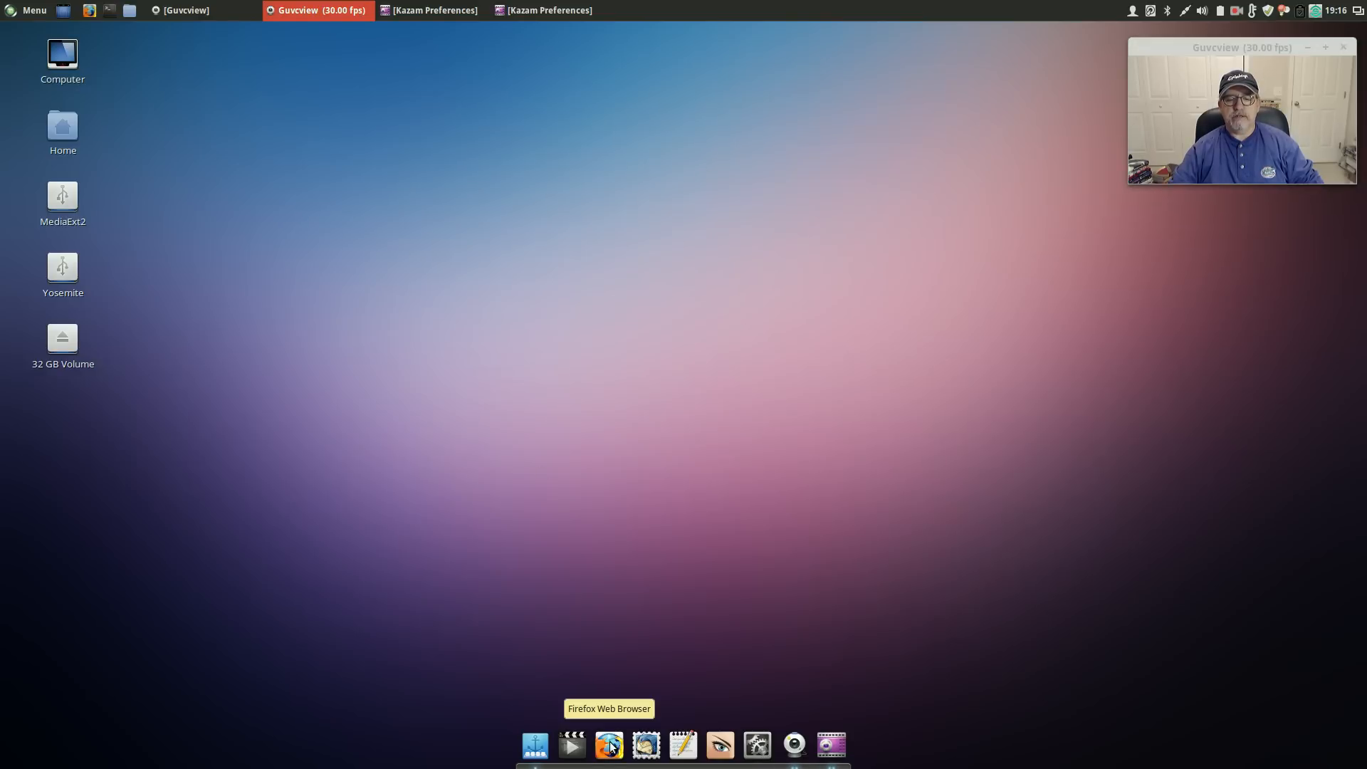
{"action": "left_click", "coordinate": [609, 745]}
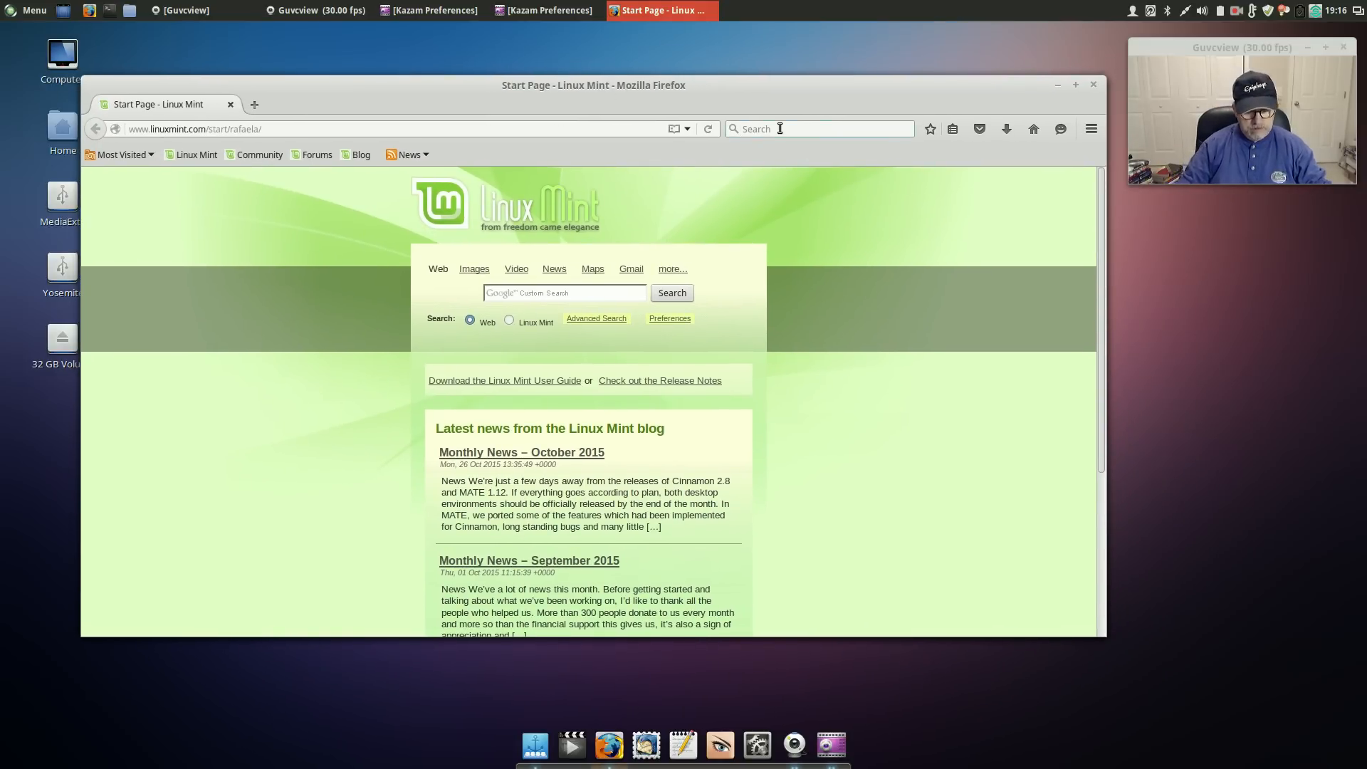
{"action": "left_click", "coordinate": [818, 128]}
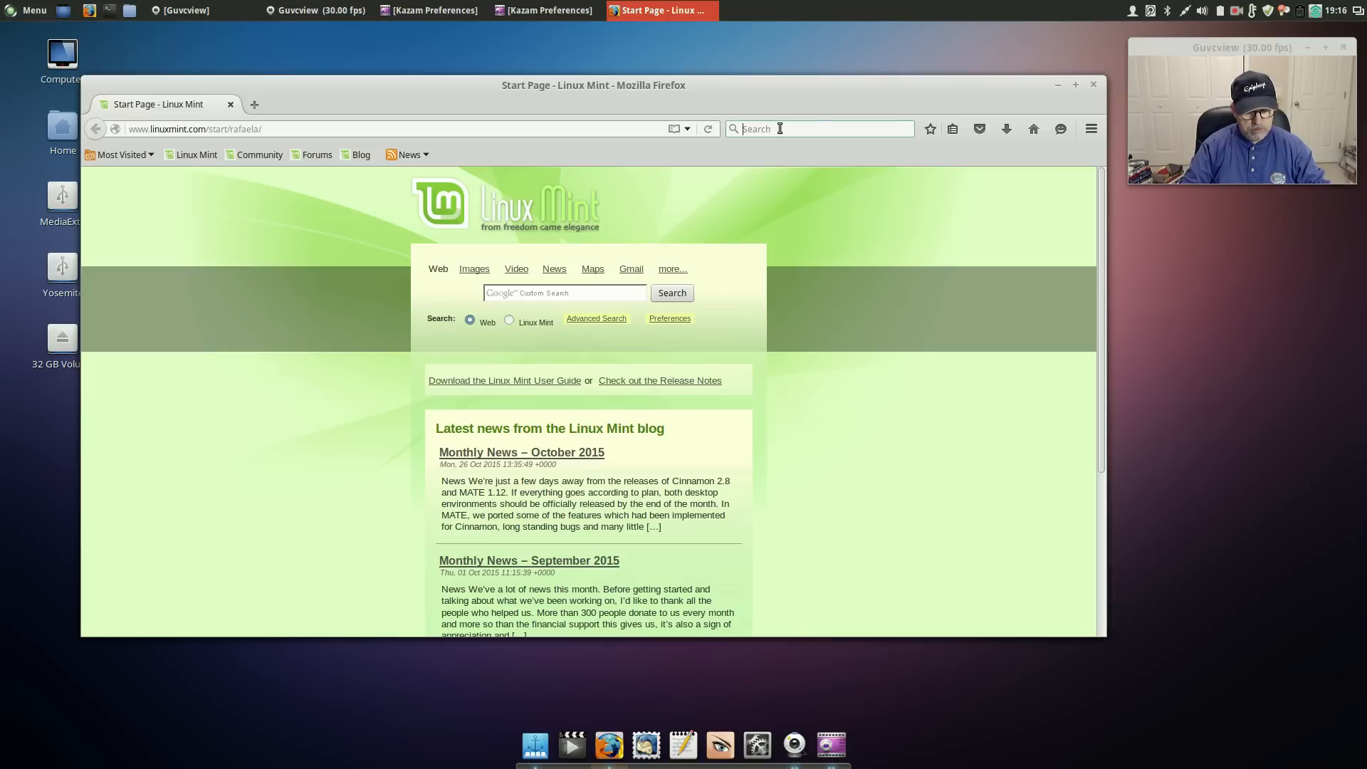
{"action": "type", "text": "screen t"}
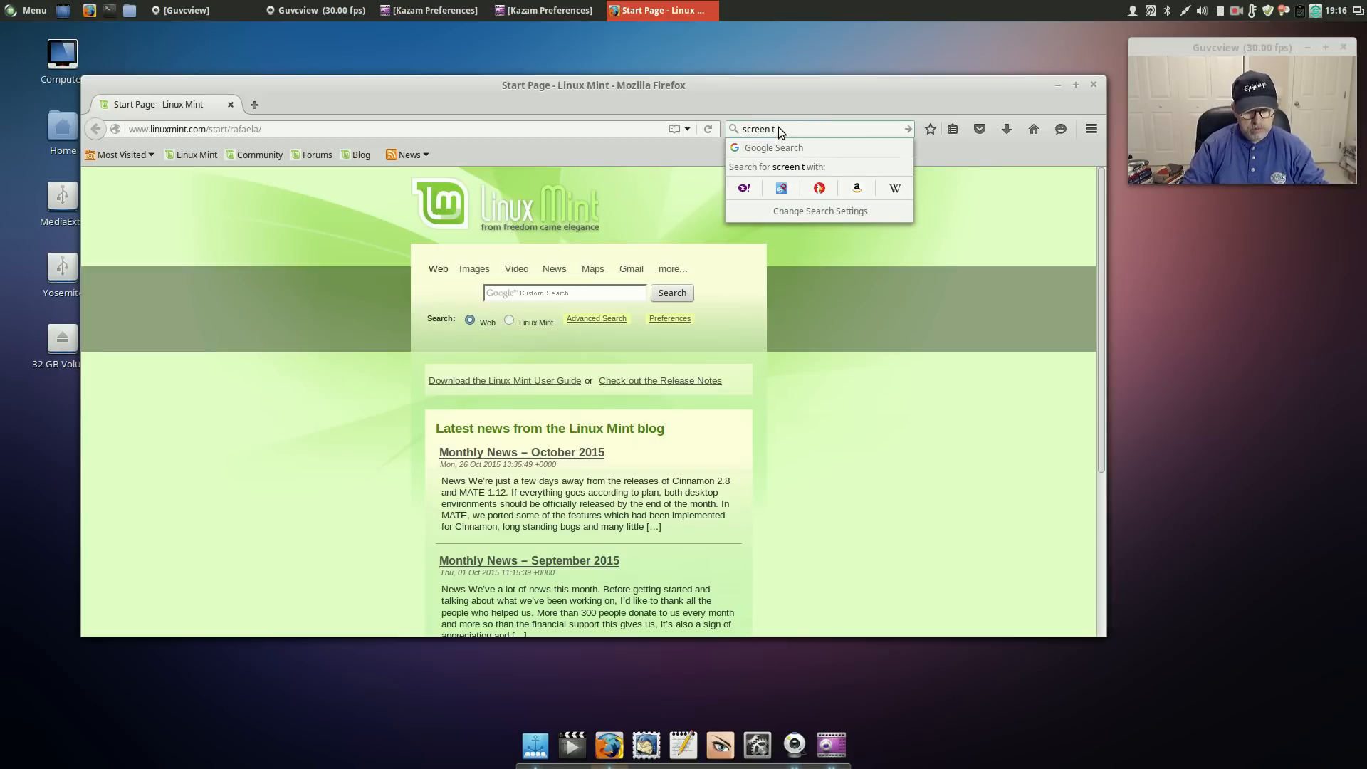
{"action": "type", "text": "earing test"}
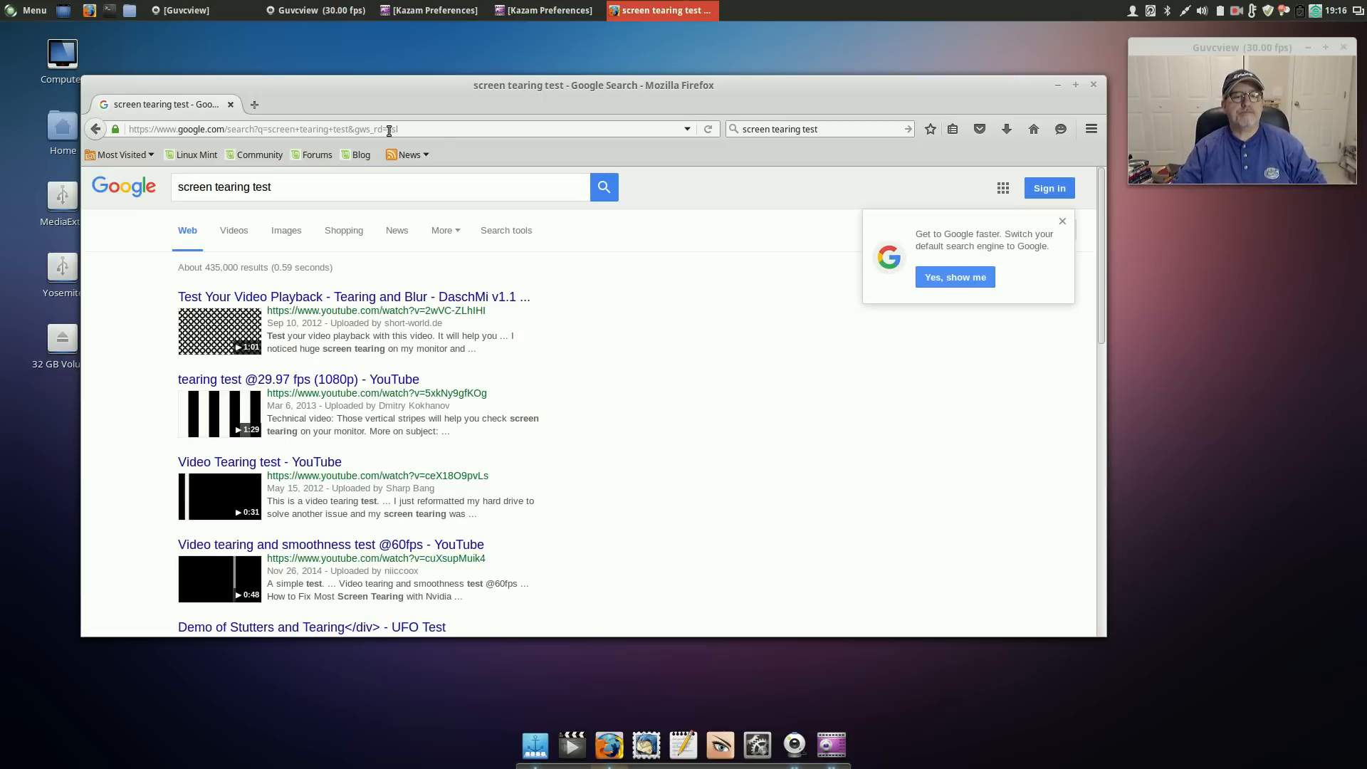
{"action": "left_click", "coordinate": [299, 378]}
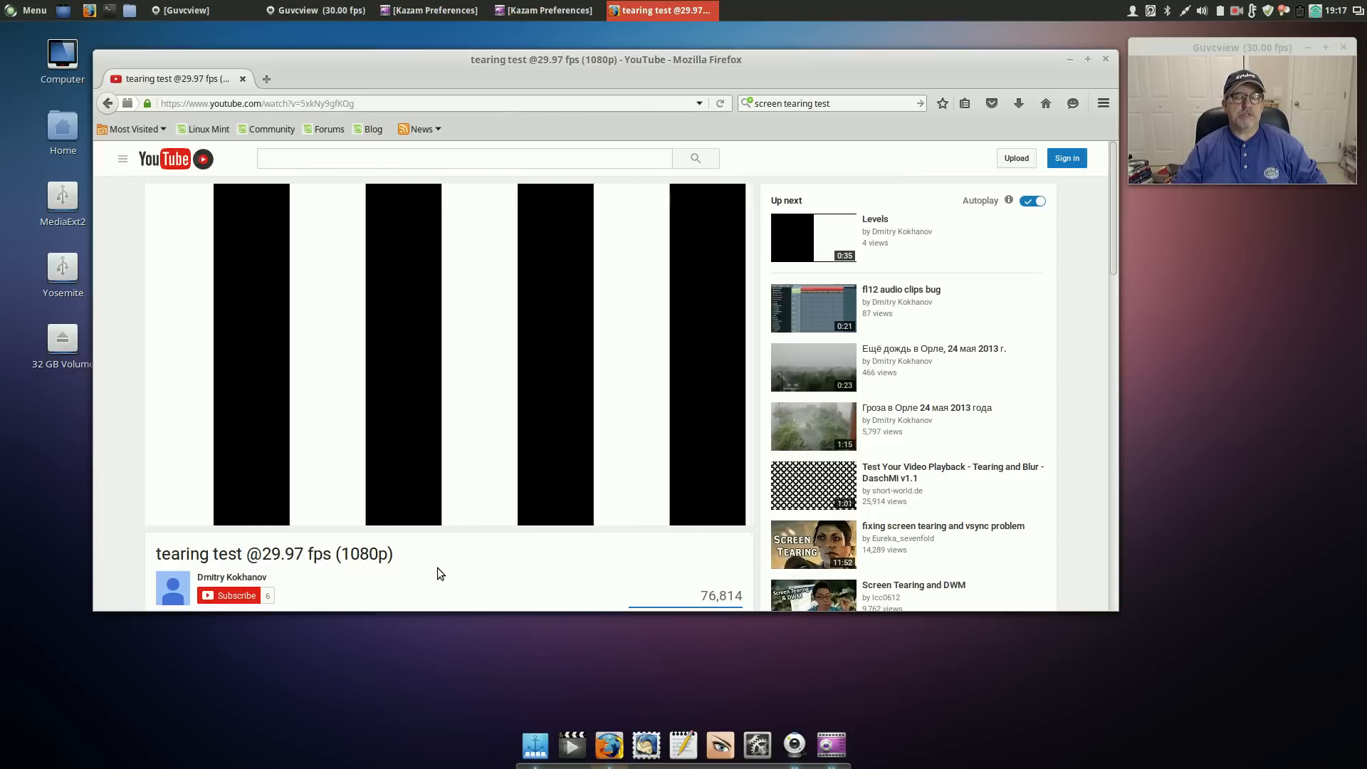
{"action": "mouse_move", "coordinate": [446, 571]}
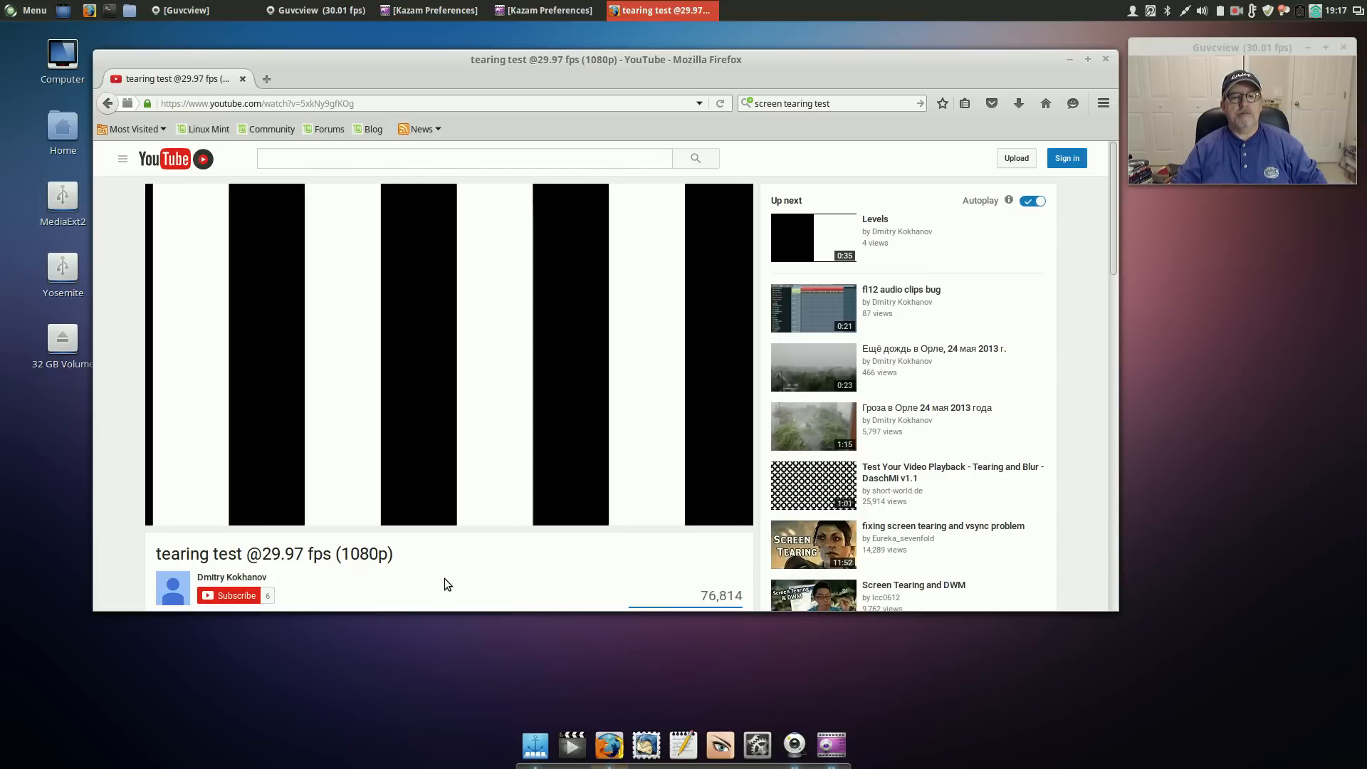
{"action": "mouse_move", "coordinate": [463, 574]}
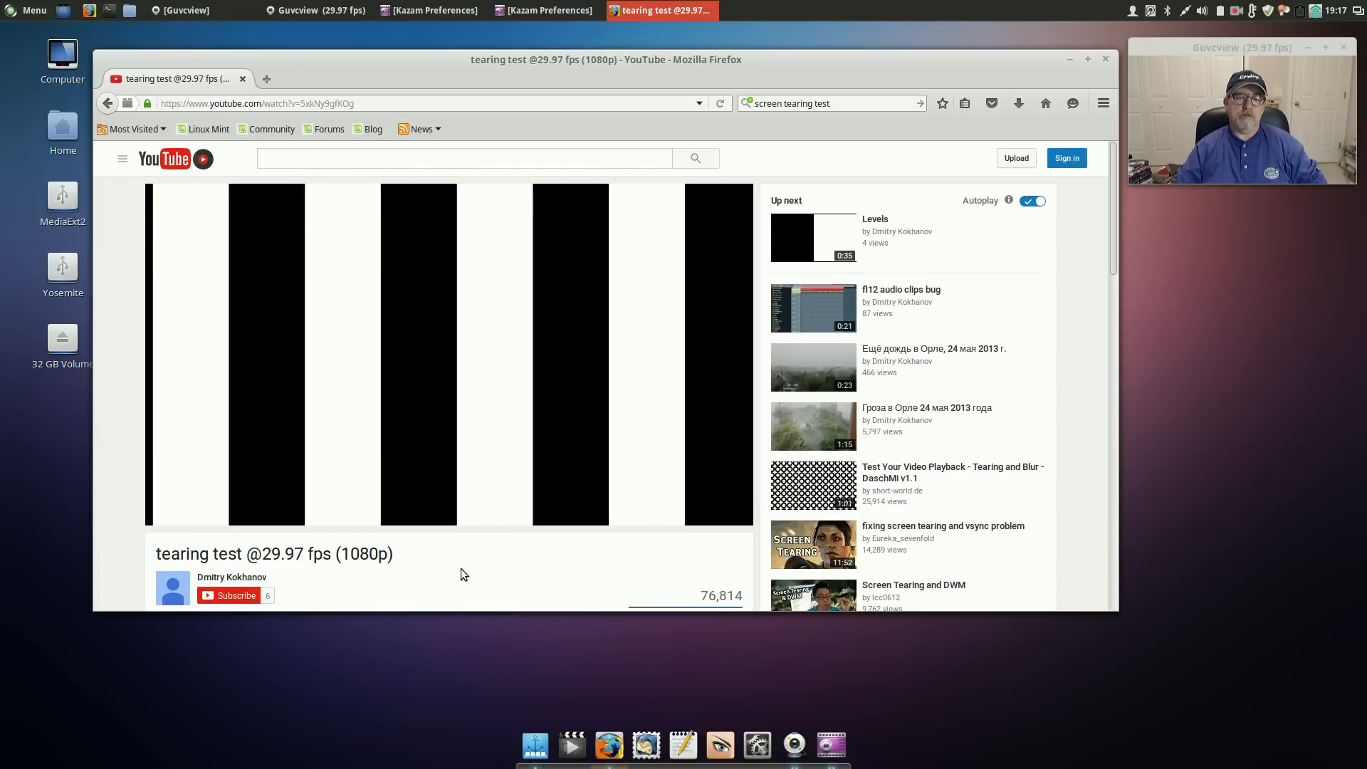
{"action": "scroll", "scroll_direction": "down", "scroll_amount": 3}
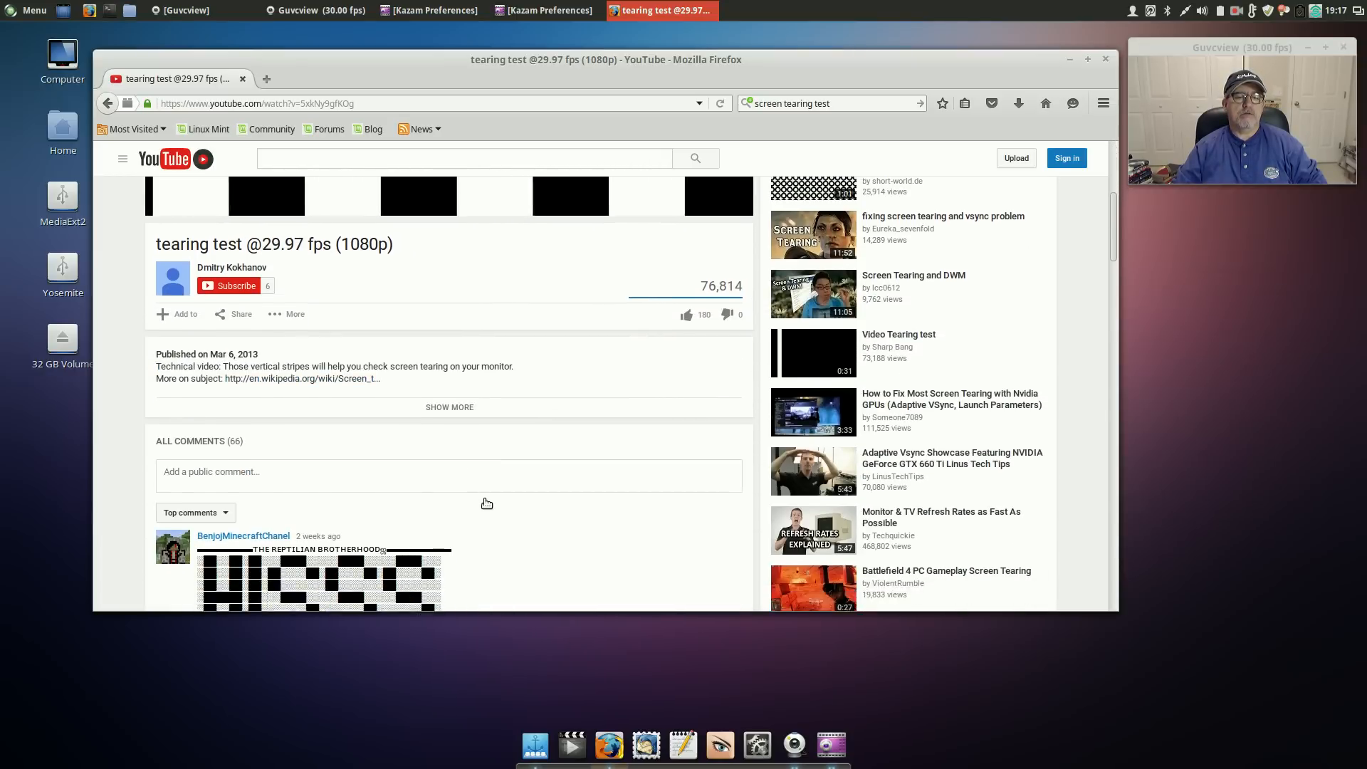
{"action": "scroll", "scroll_direction": "down", "scroll_amount": 3}
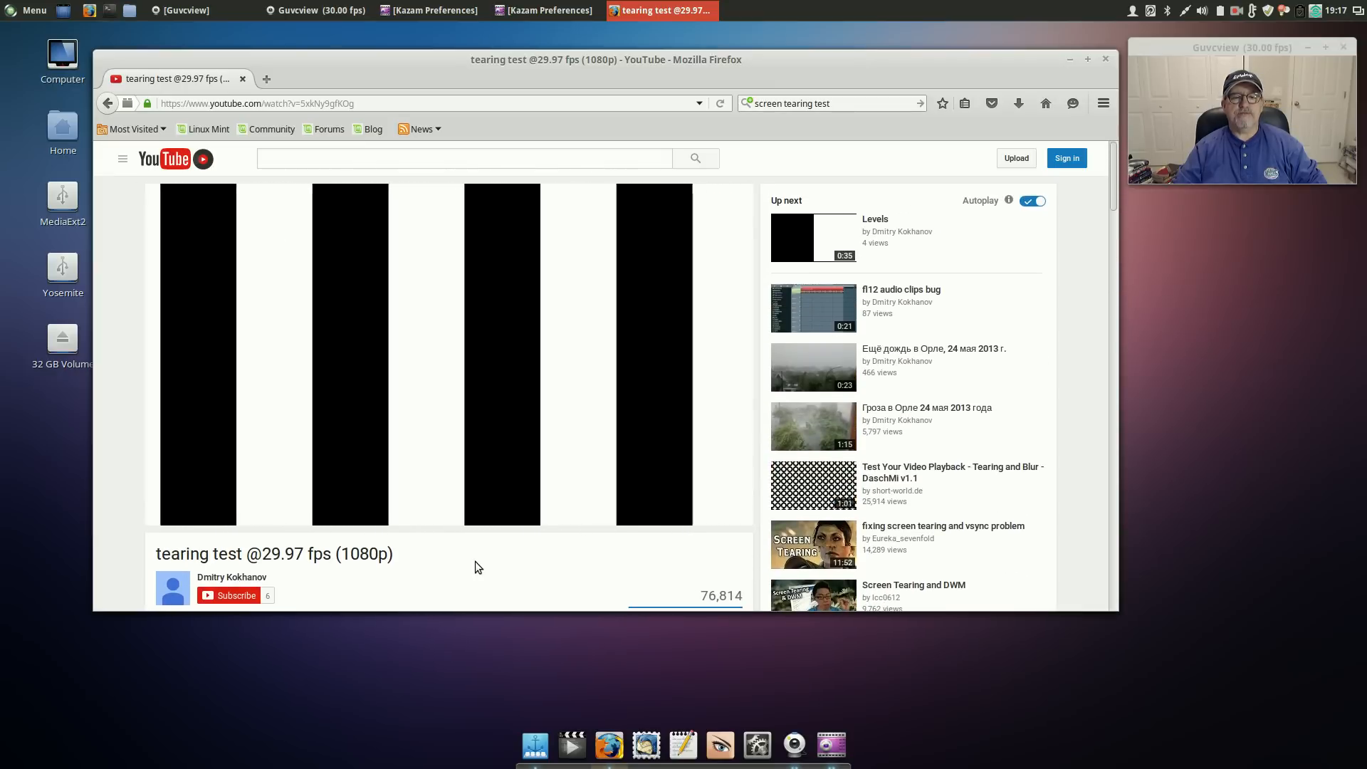
{"action": "mouse_move", "coordinate": [420, 571]}
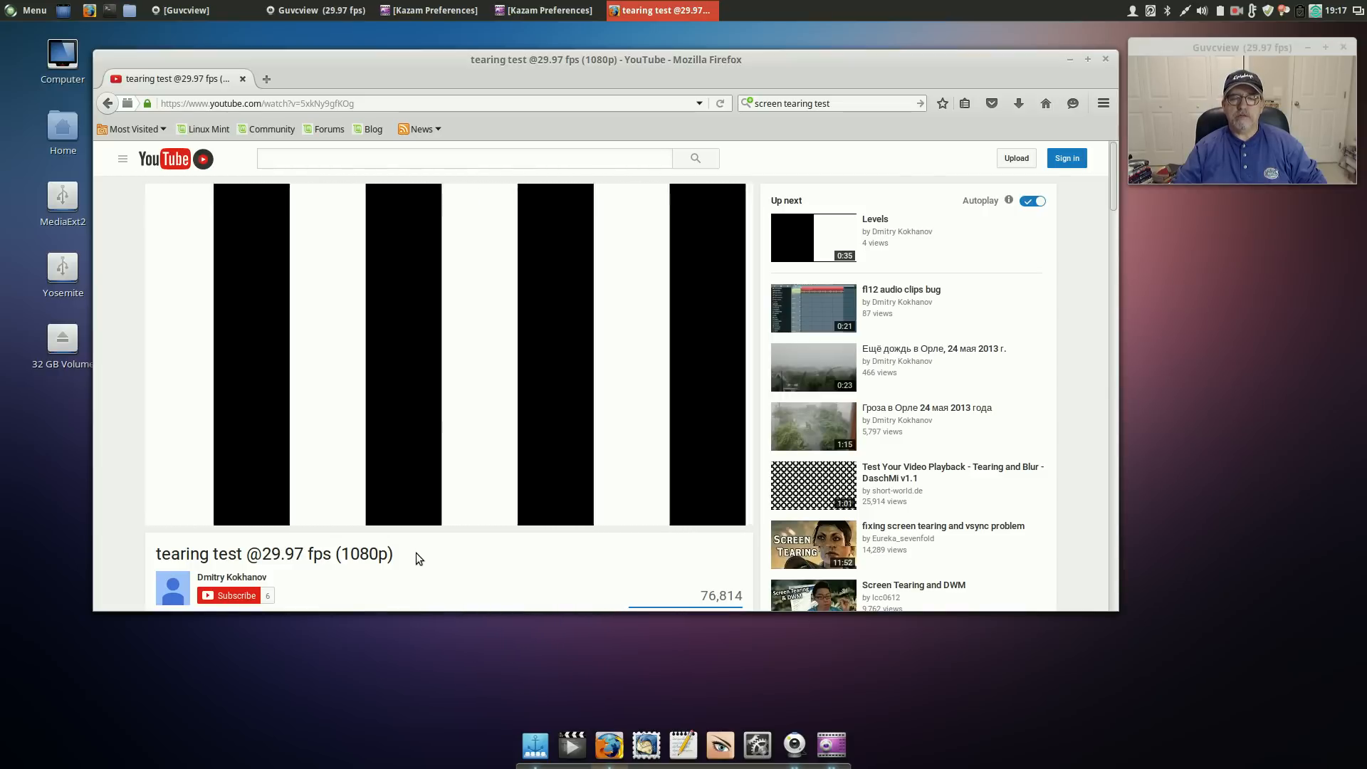
{"action": "mouse_move", "coordinate": [432, 556]}
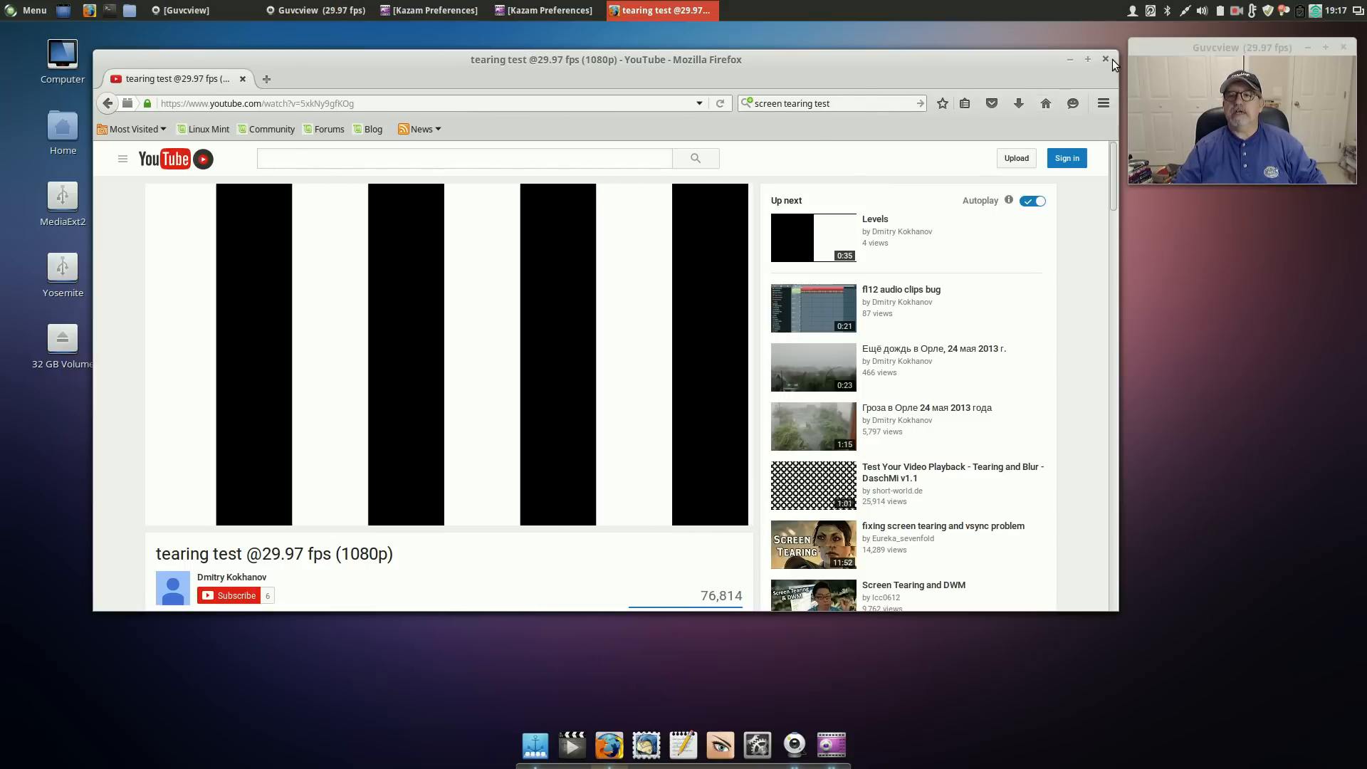
Step: Close the Firefox window showing the YouTube tearing test video
{"action": "left_click", "coordinate": [1105, 59]}
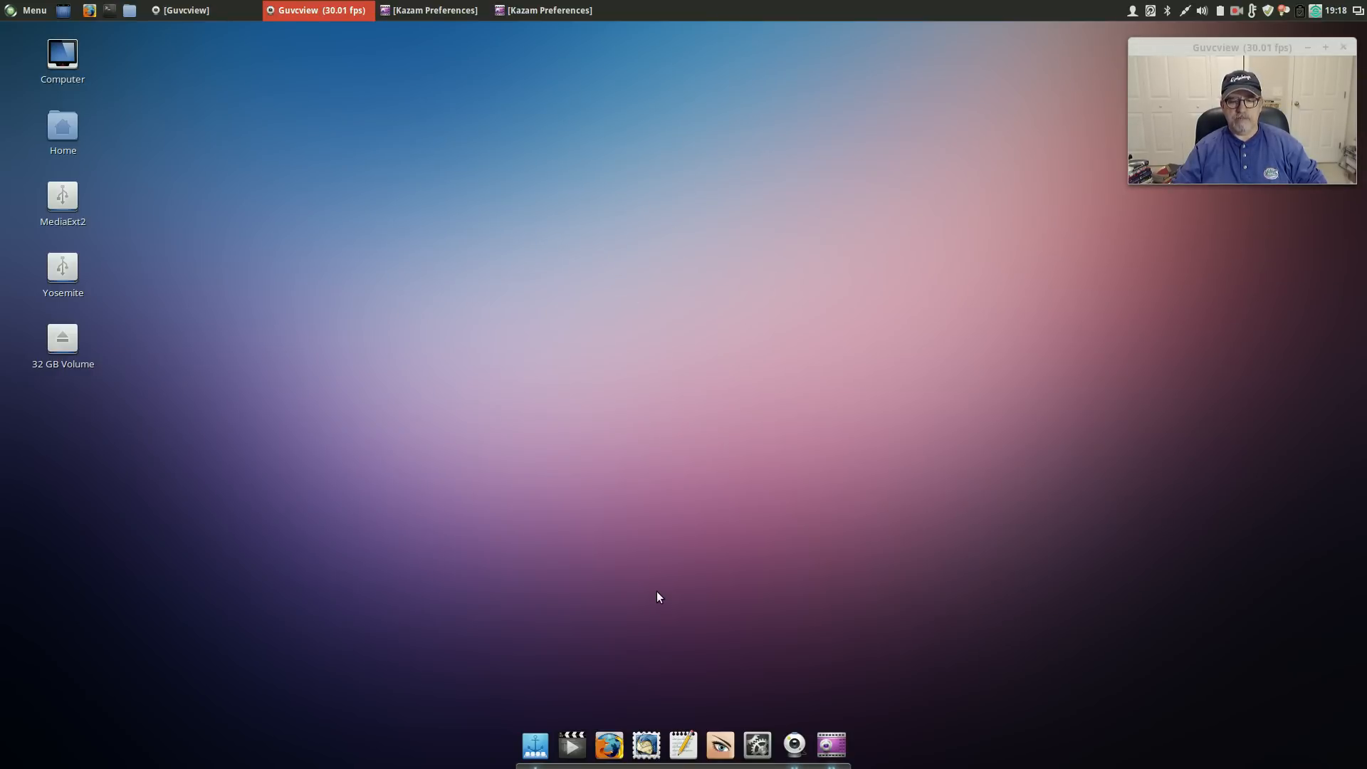
{"action": "mouse_move", "coordinate": [730, 218]}
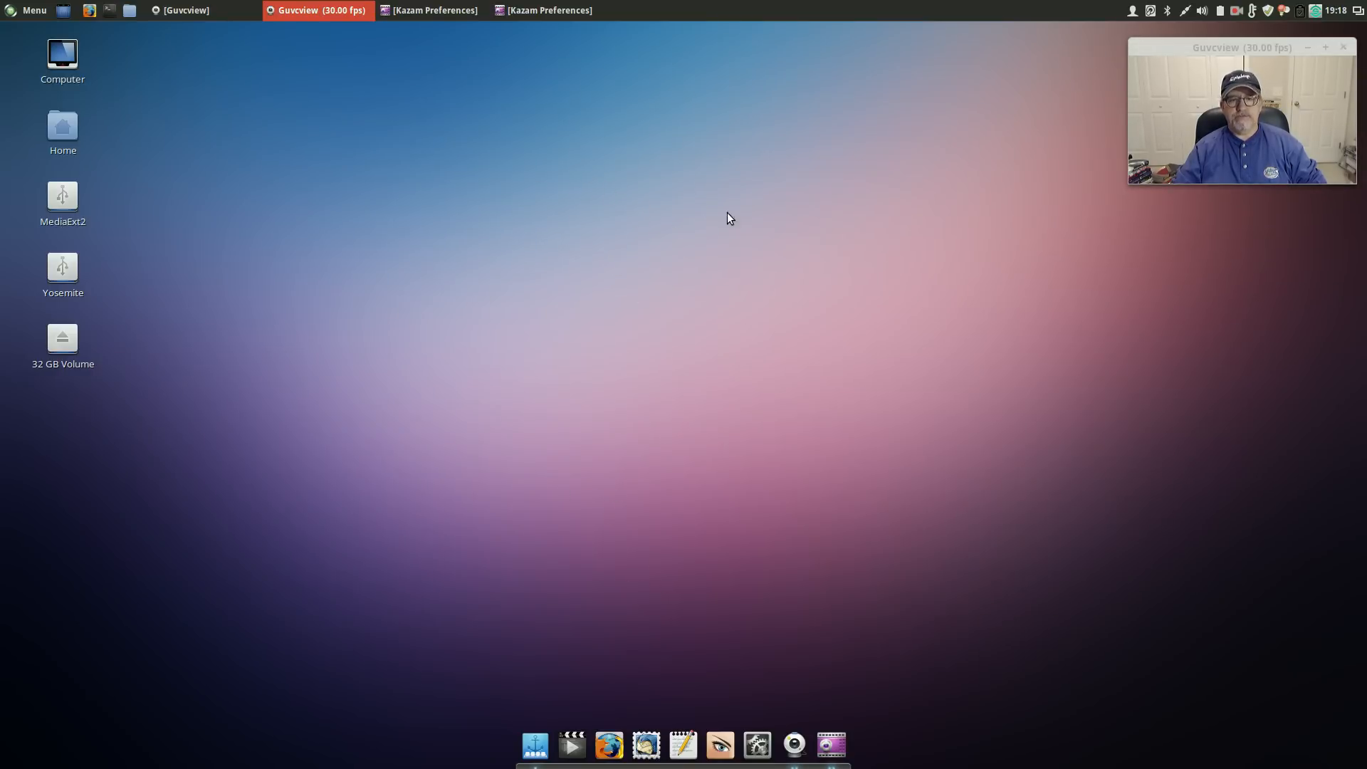
{"action": "mouse_move", "coordinate": [646, 389]}
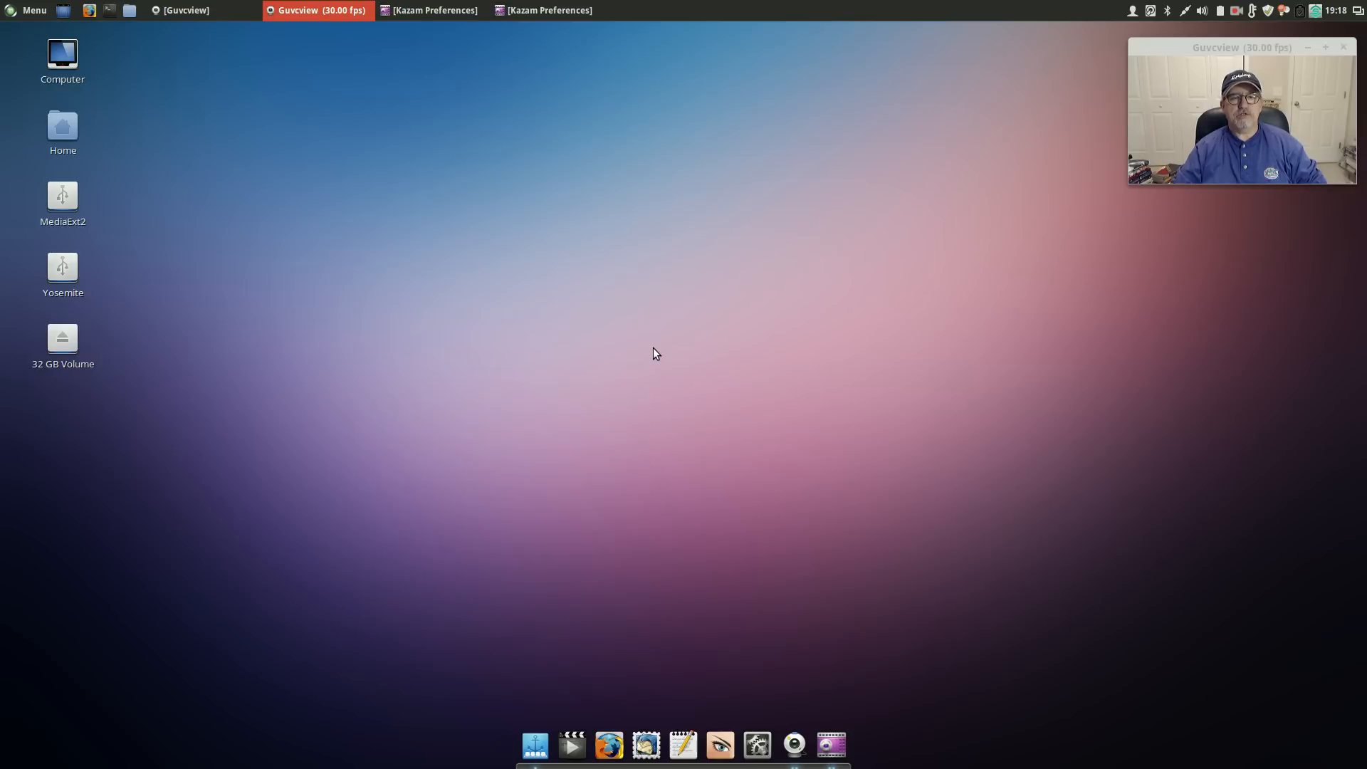
{"action": "mouse_move", "coordinate": [643, 384]}
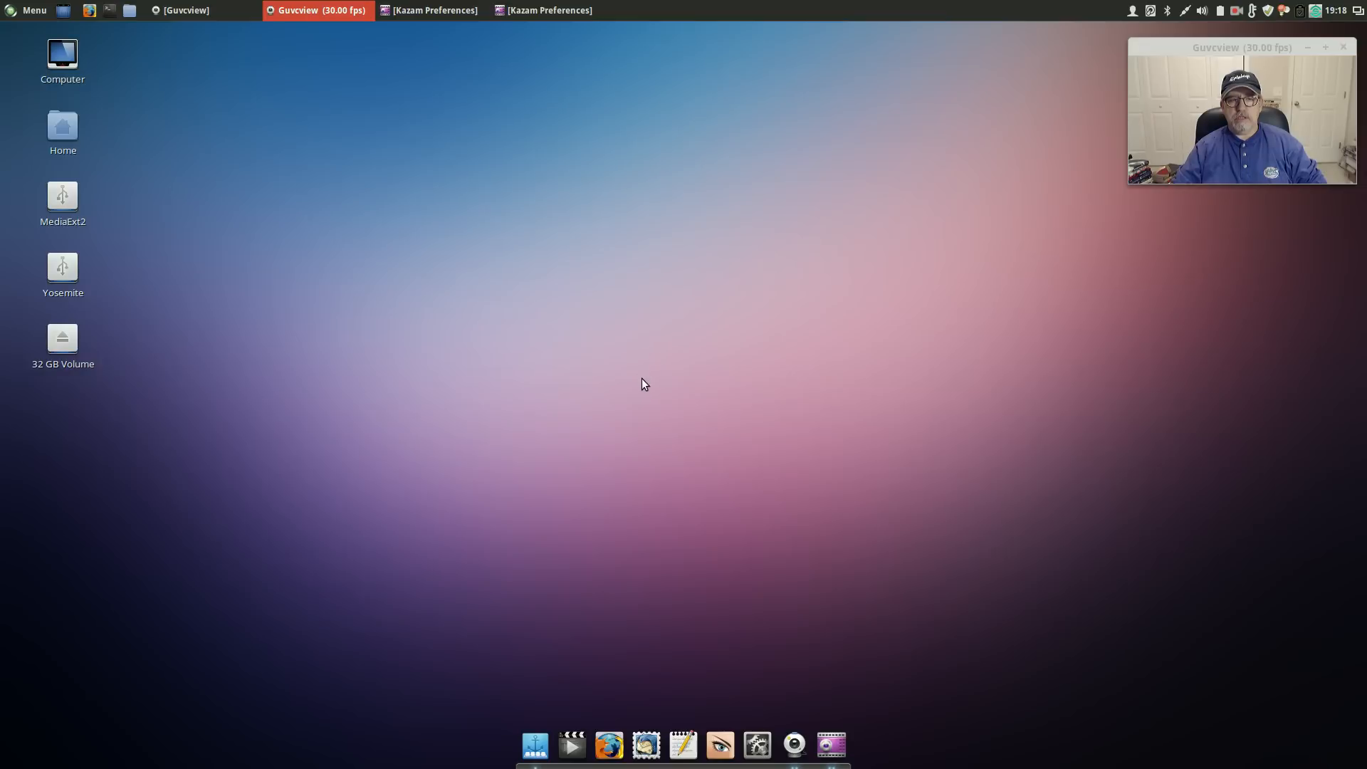
{"action": "mouse_move", "coordinate": [663, 378]}
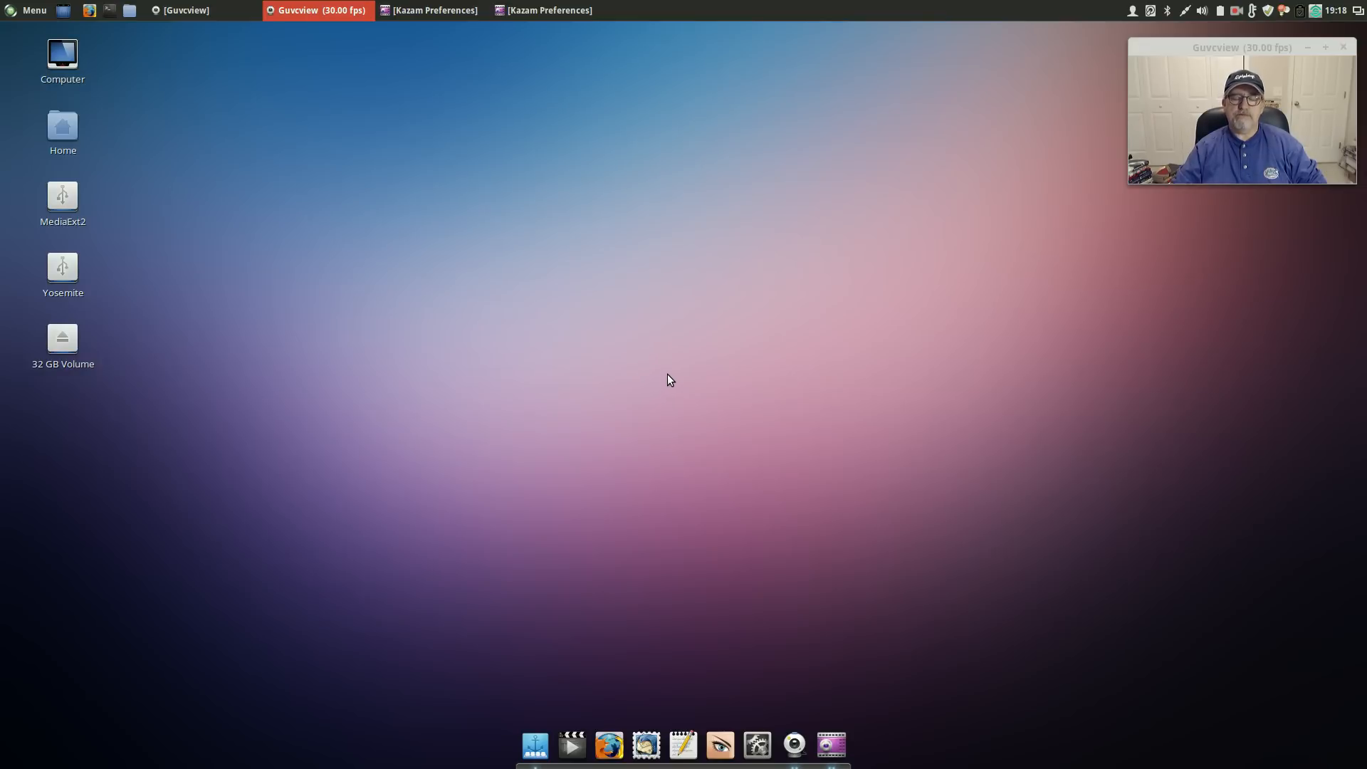
{"action": "mouse_move", "coordinate": [680, 373]}
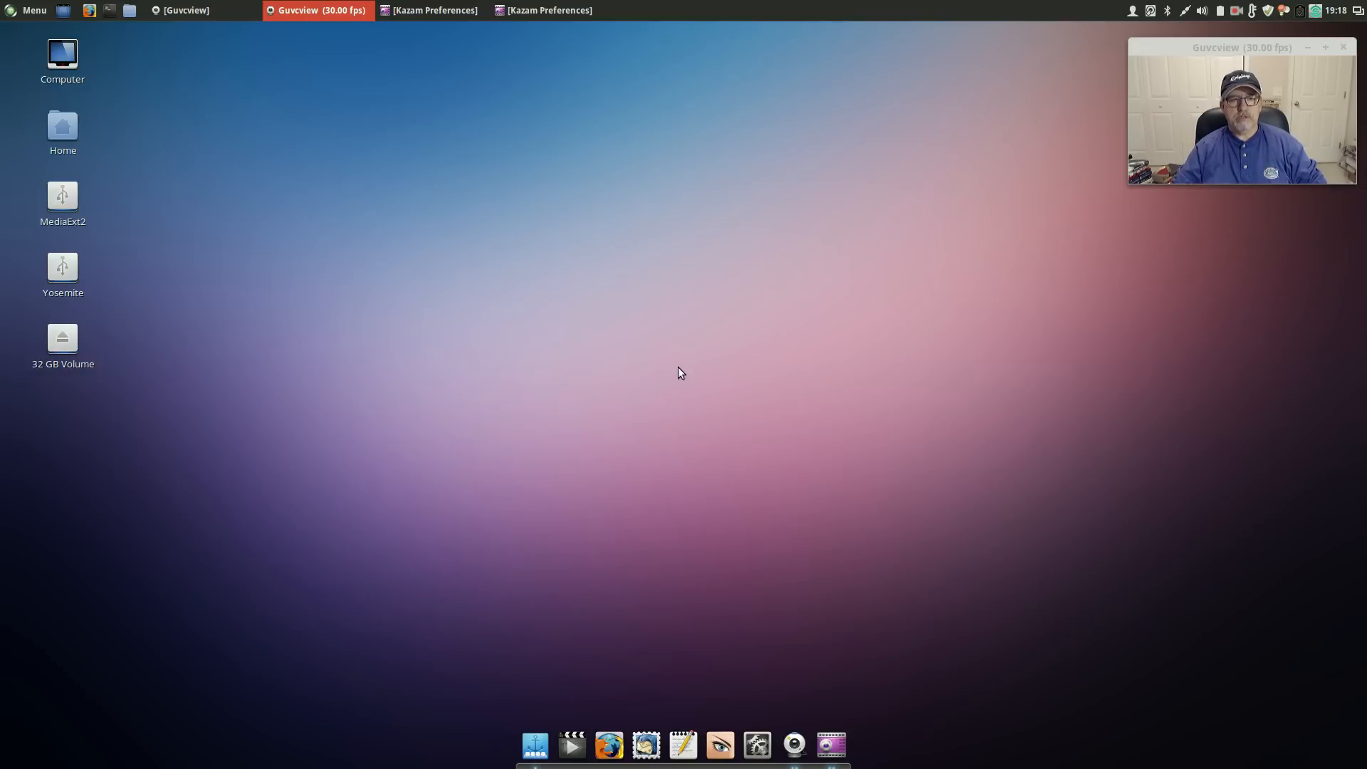
{"action": "mouse_move", "coordinate": [665, 395]}
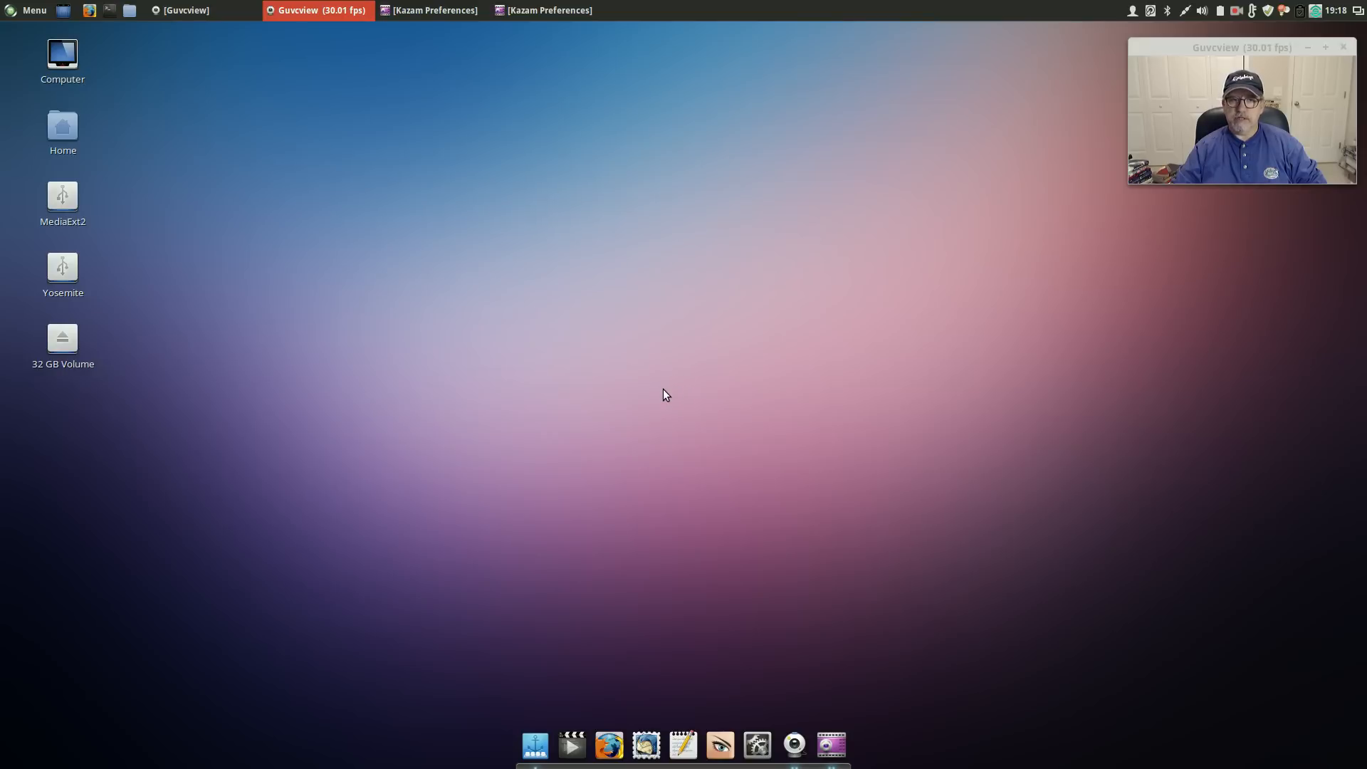
{"action": "mouse_move", "coordinate": [667, 388]}
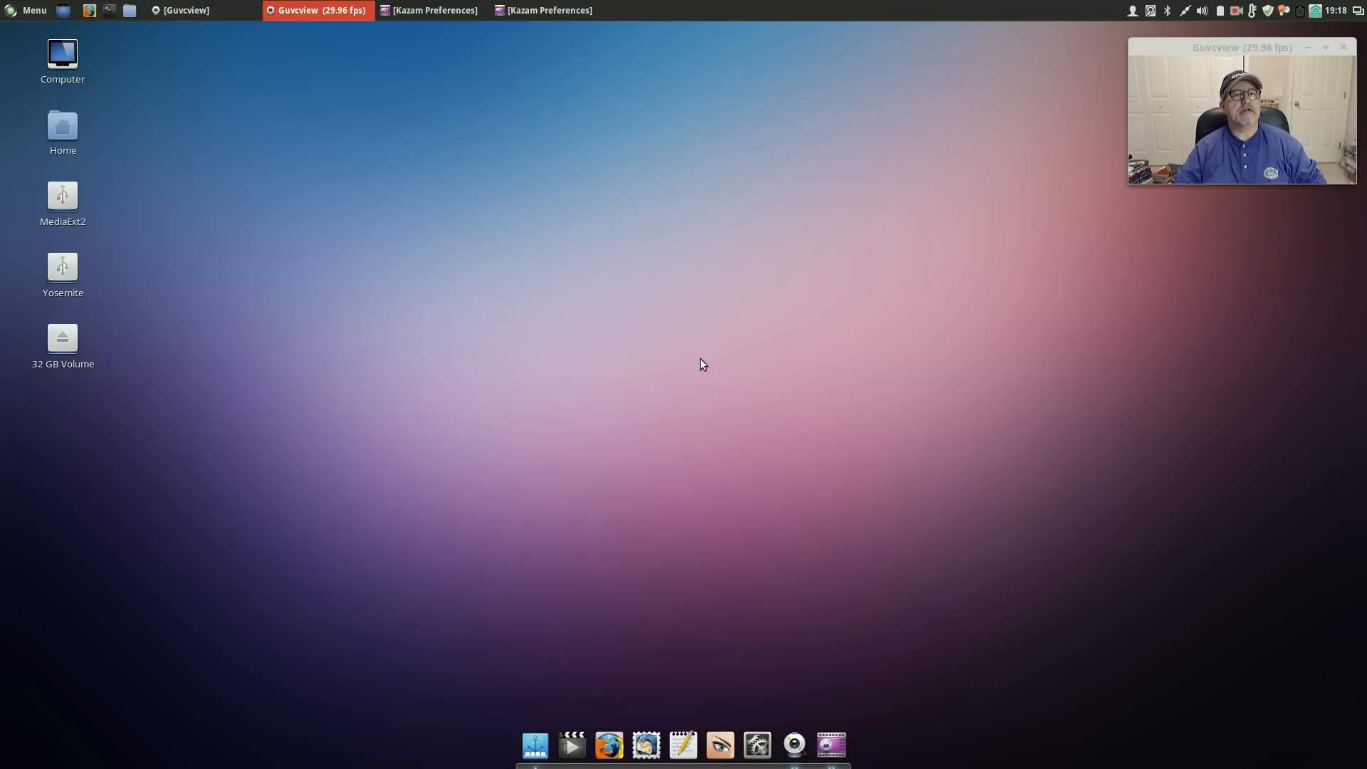
{"action": "mouse_move", "coordinate": [691, 385]}
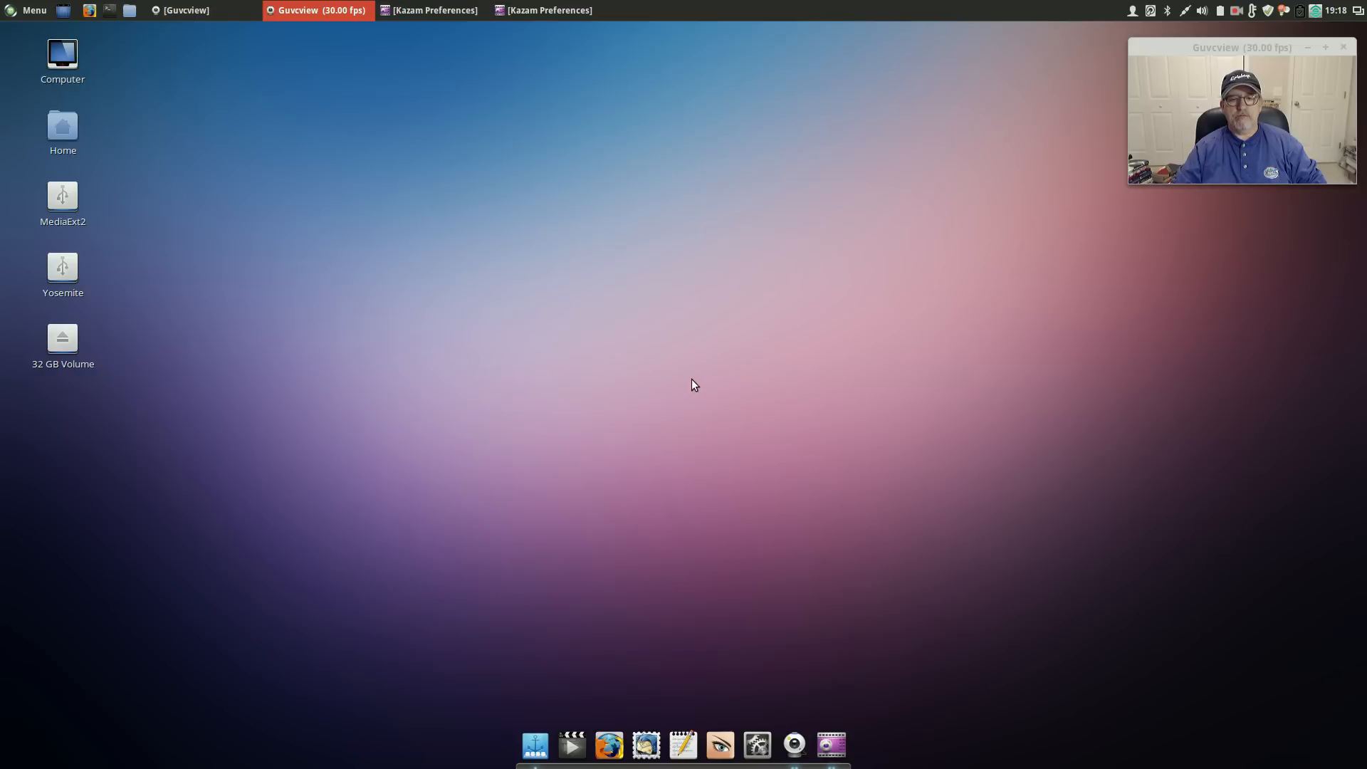
{"action": "mouse_move", "coordinate": [690, 357]}
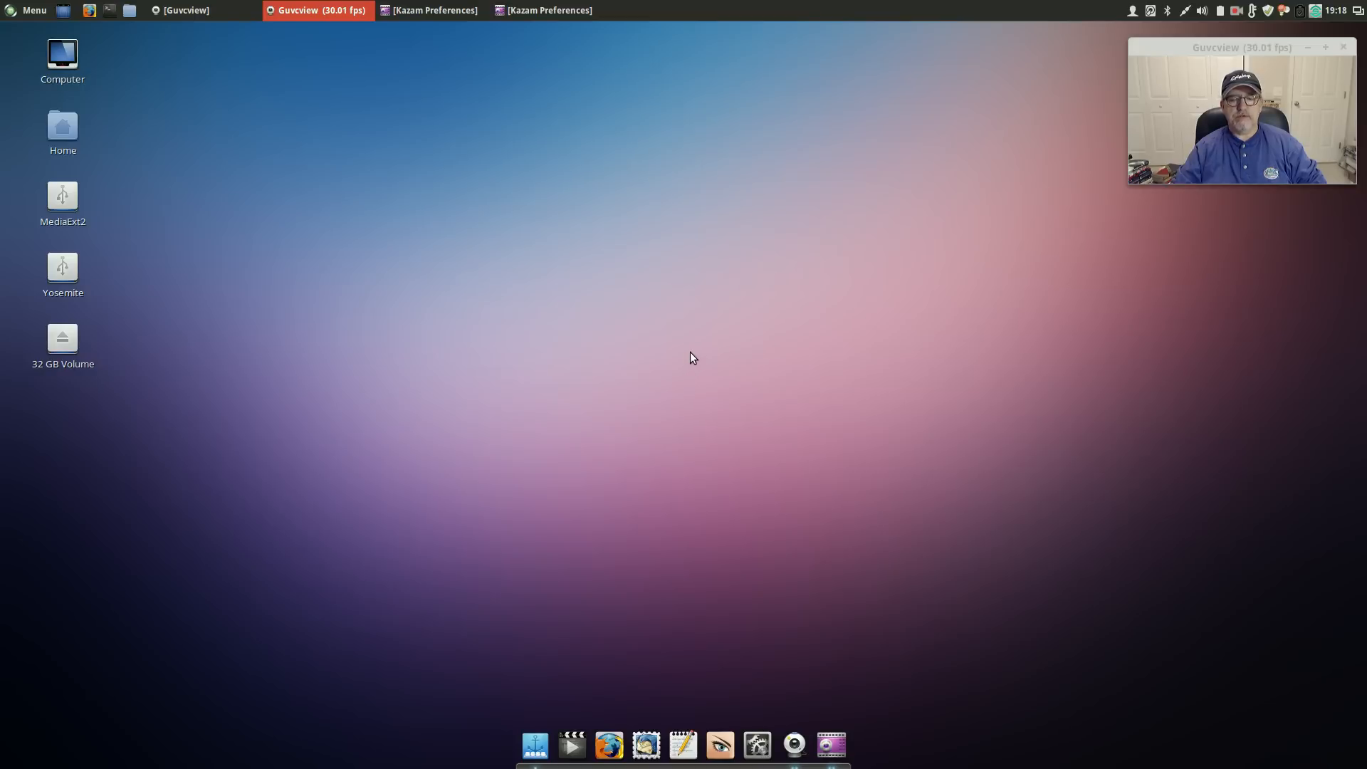
{"action": "mouse_move", "coordinate": [691, 380]}
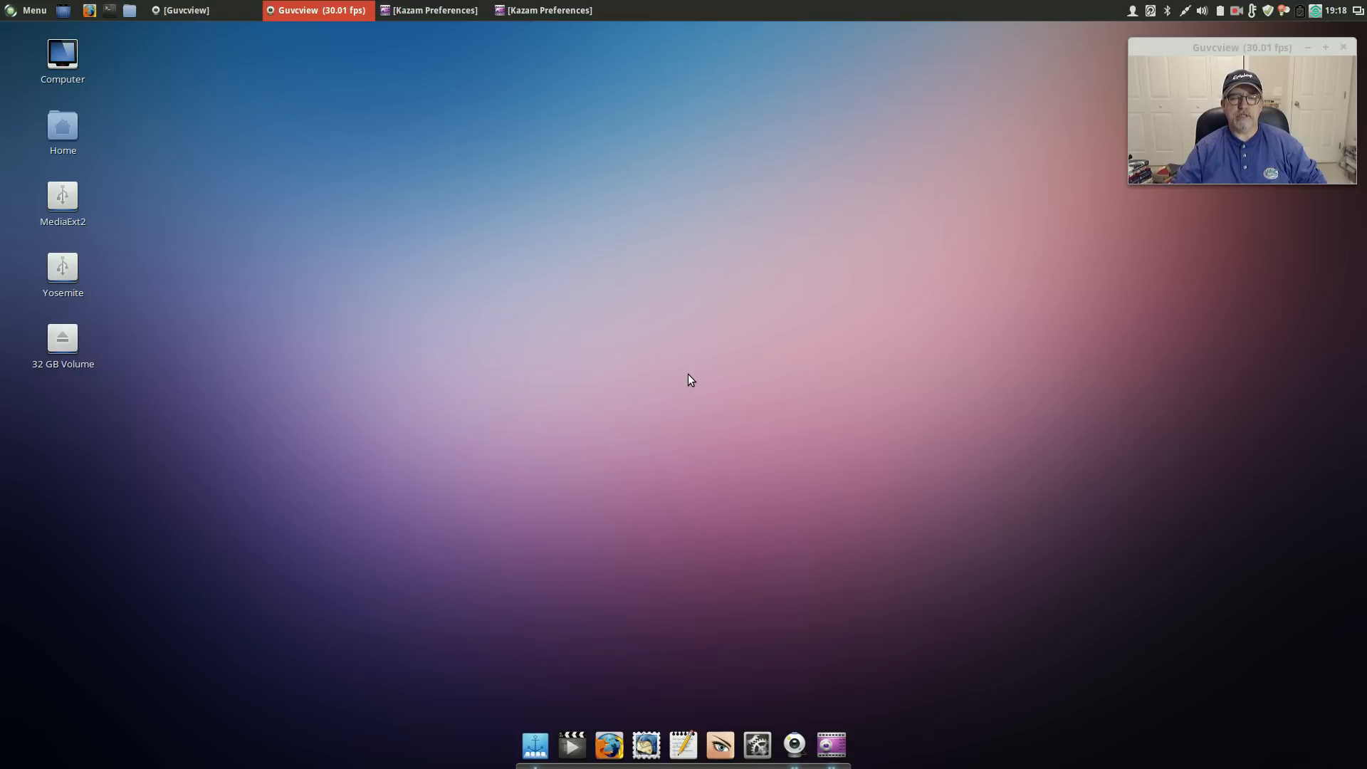
{"action": "mouse_move", "coordinate": [691, 376]}
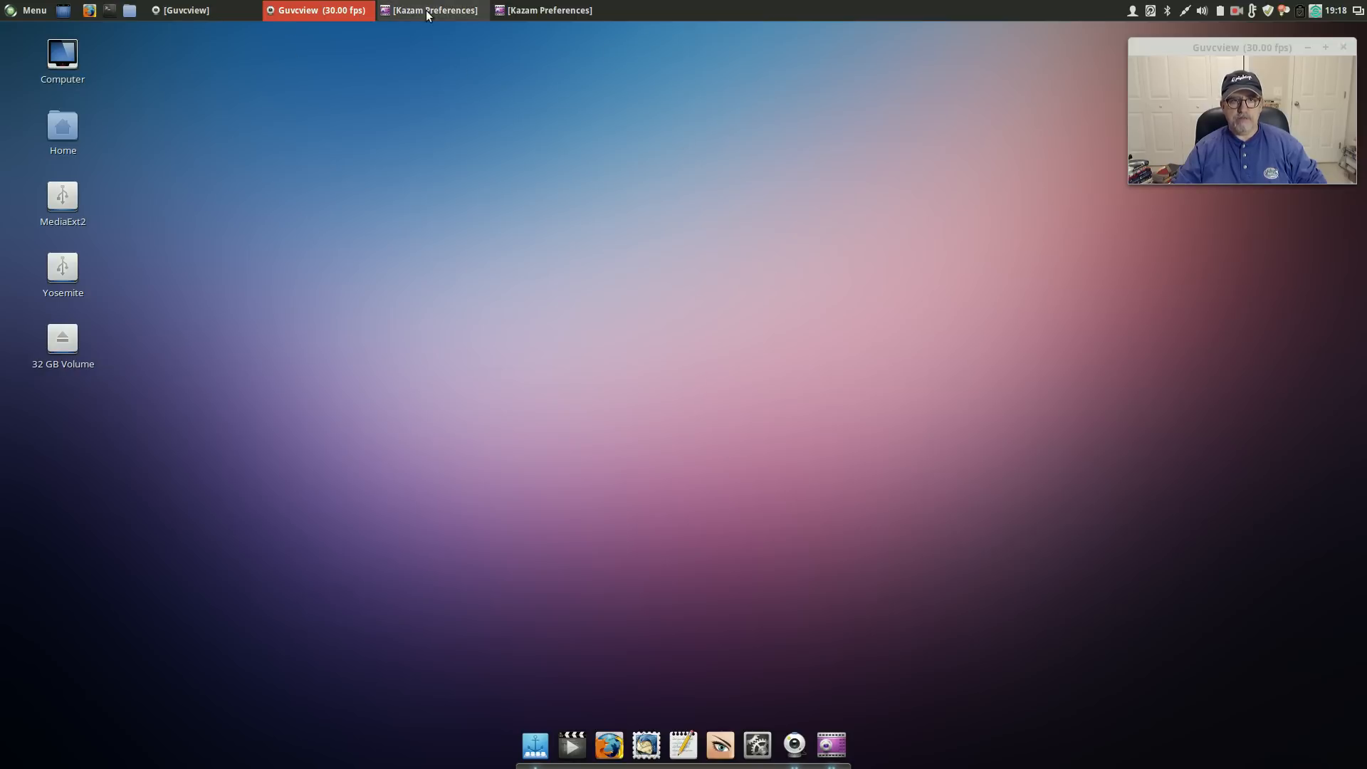
{"action": "mouse_move", "coordinate": [733, 9]}
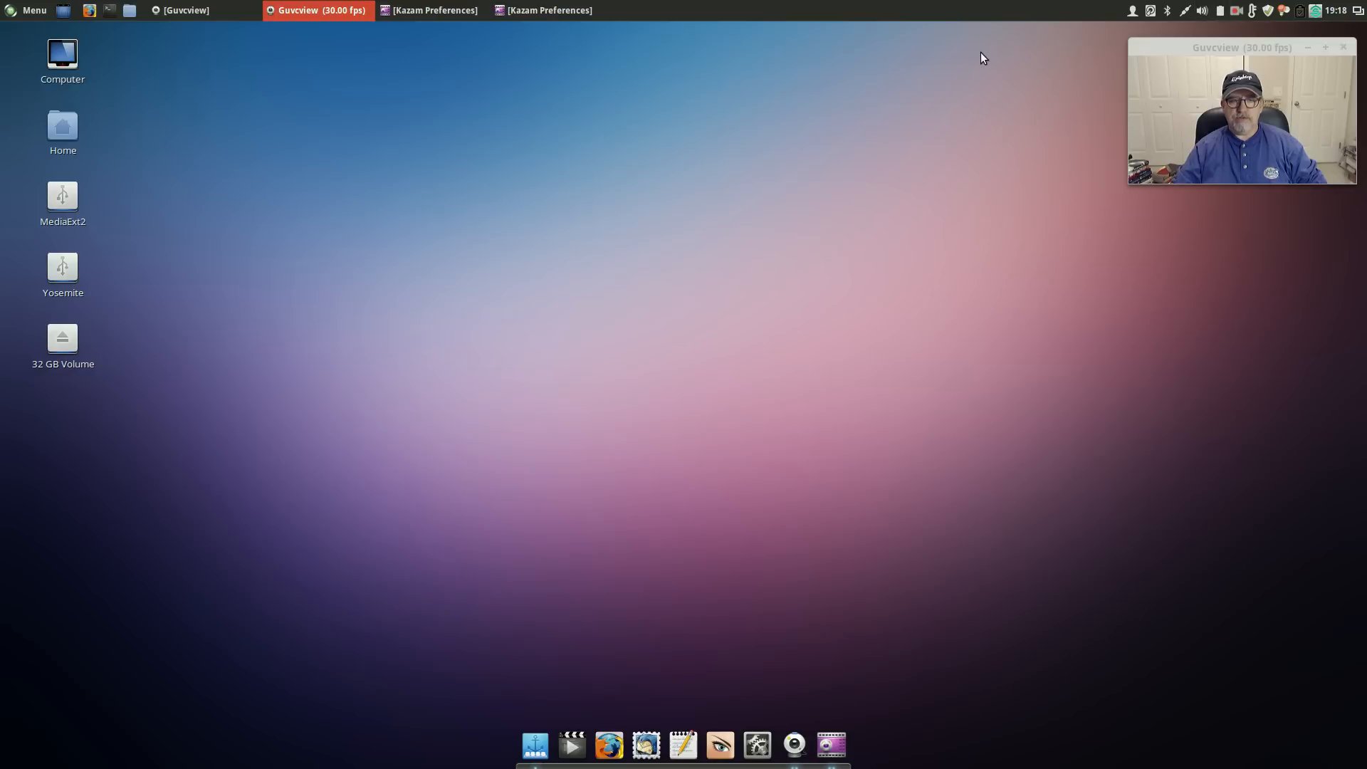
{"action": "mouse_move", "coordinate": [667, 405]}
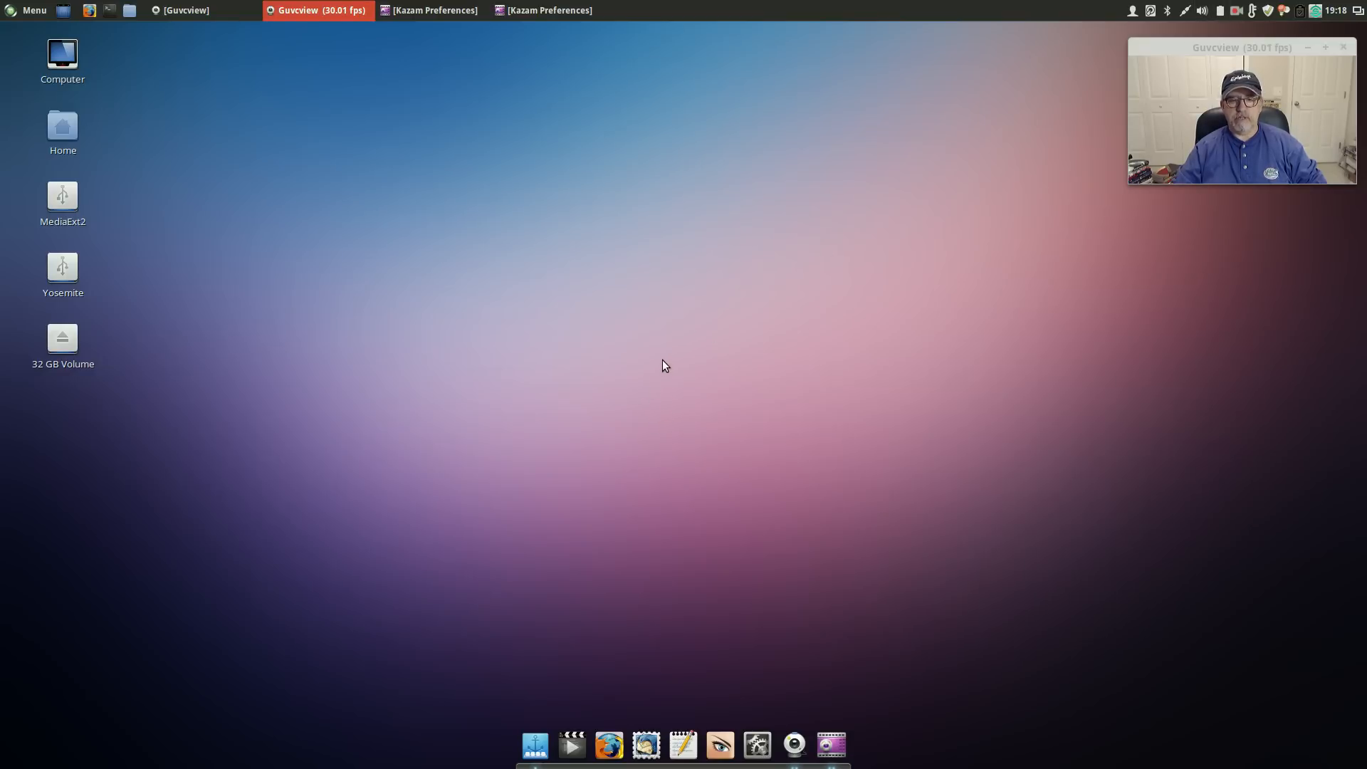
{"action": "mouse_move", "coordinate": [679, 374]}
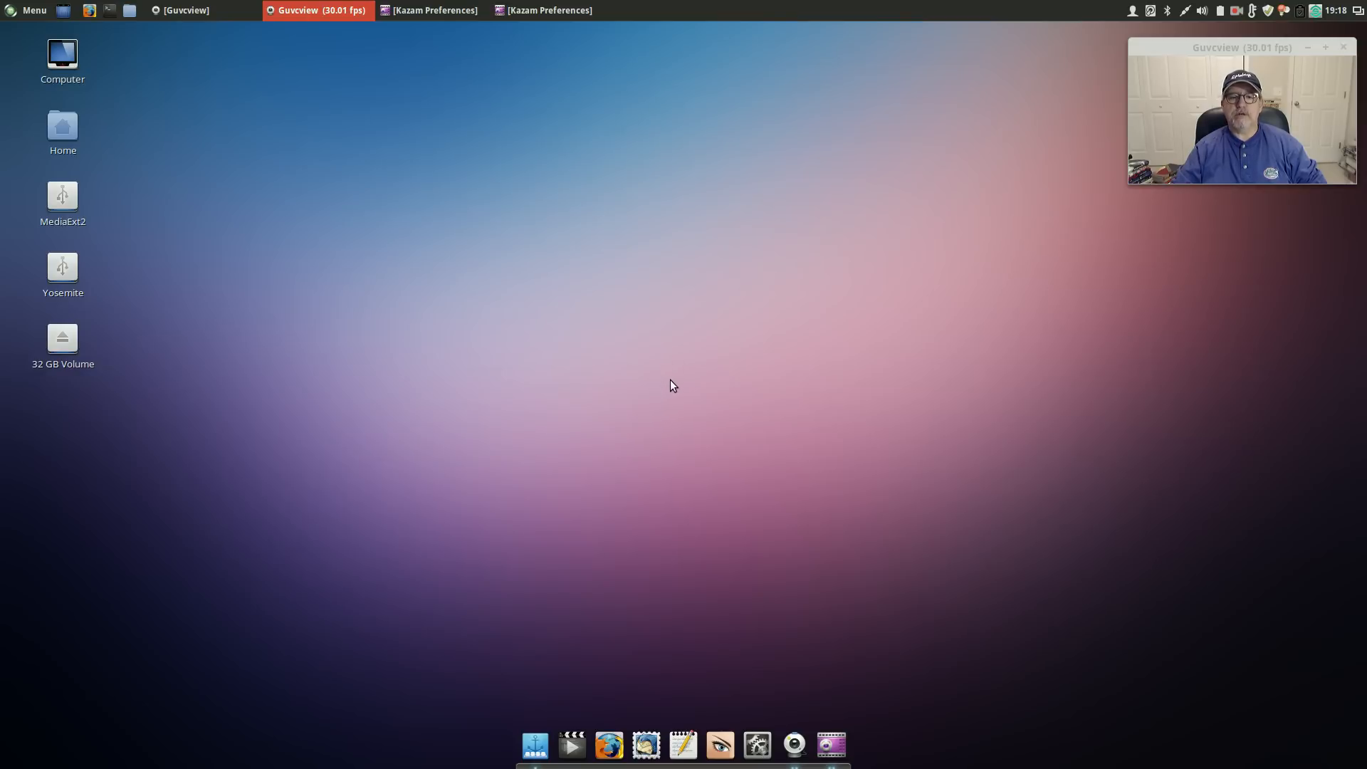
{"action": "mouse_move", "coordinate": [680, 468]}
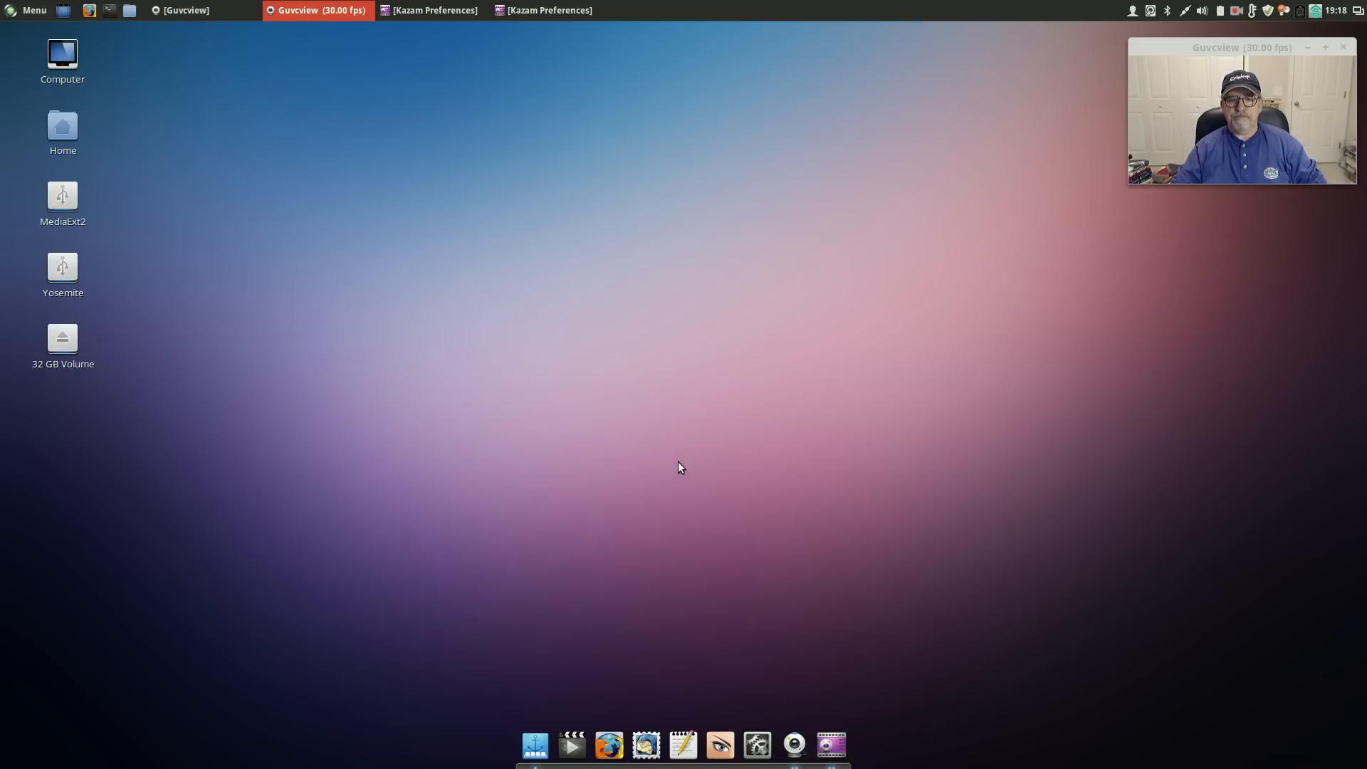
{"action": "mouse_move", "coordinate": [664, 392]}
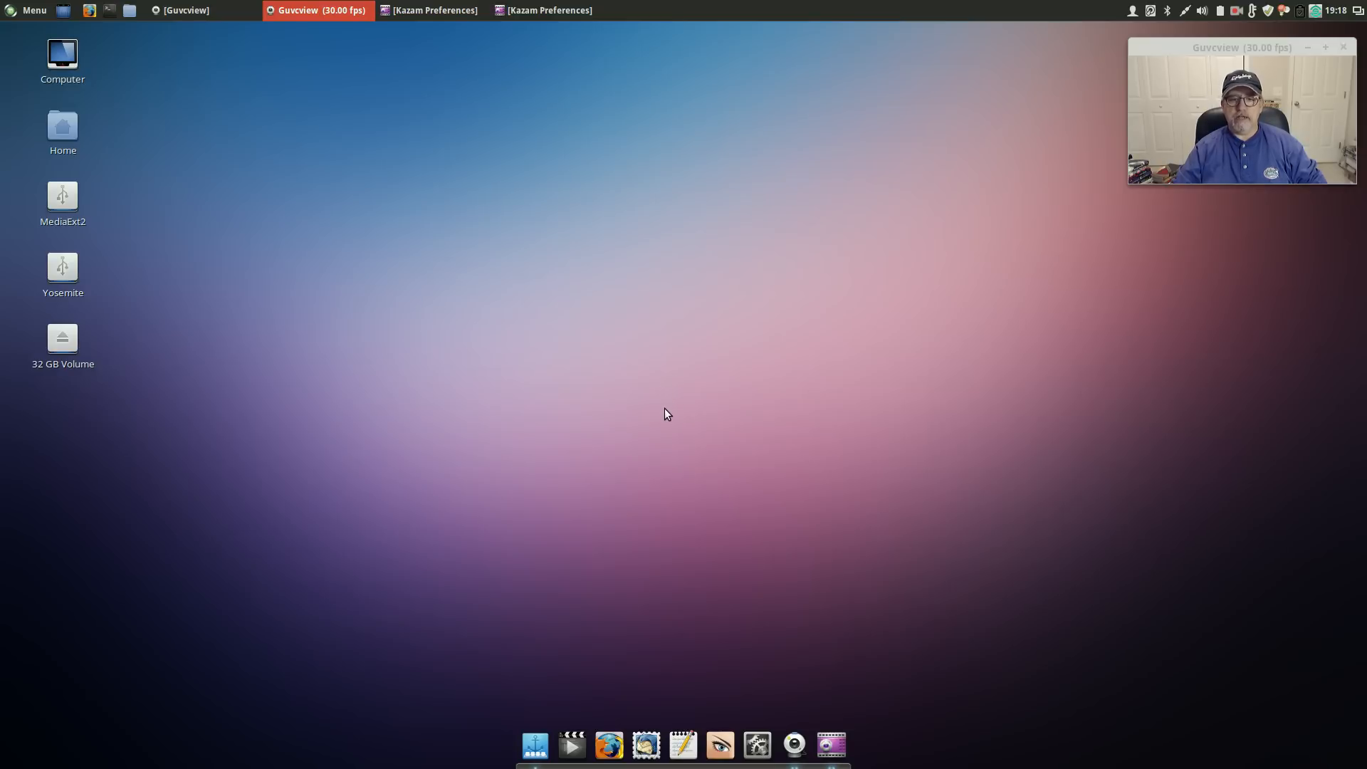
{"action": "mouse_move", "coordinate": [676, 402]}
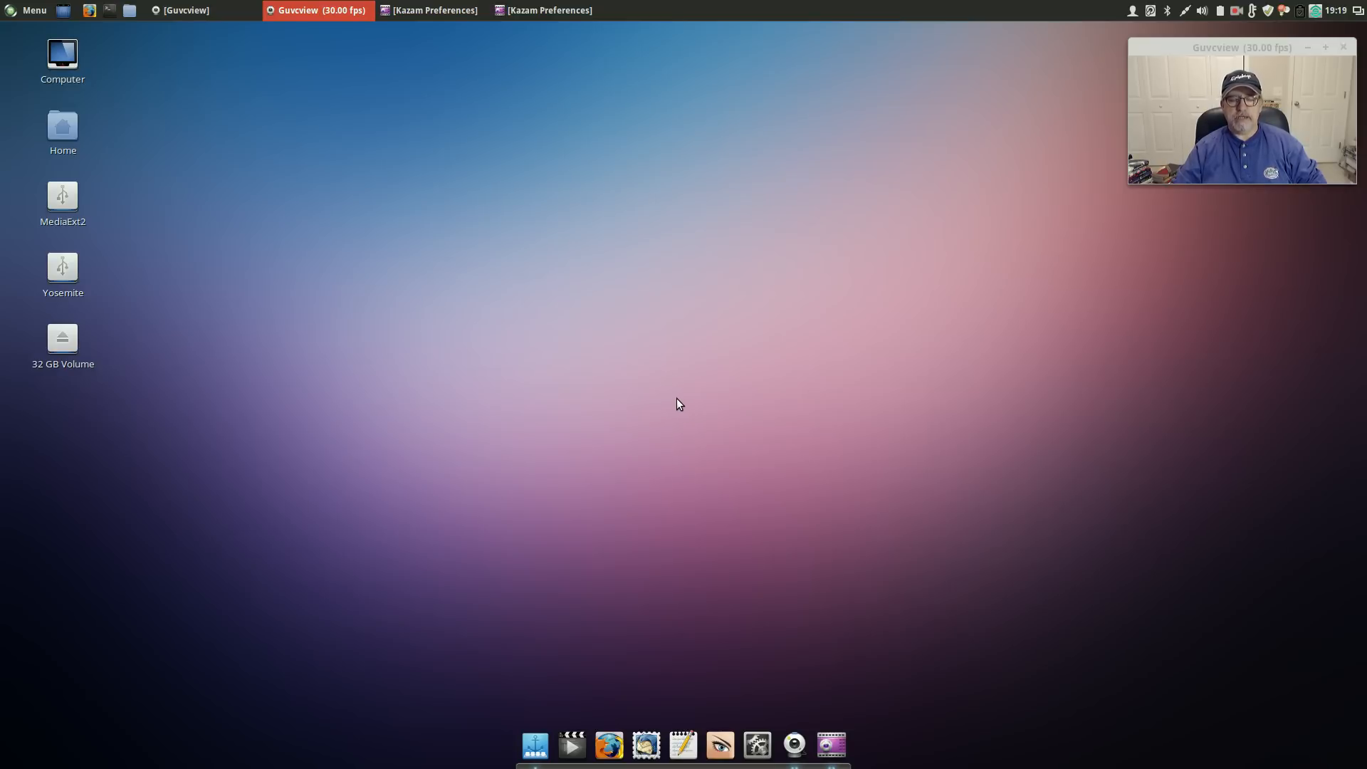
{"action": "mouse_move", "coordinate": [673, 384]}
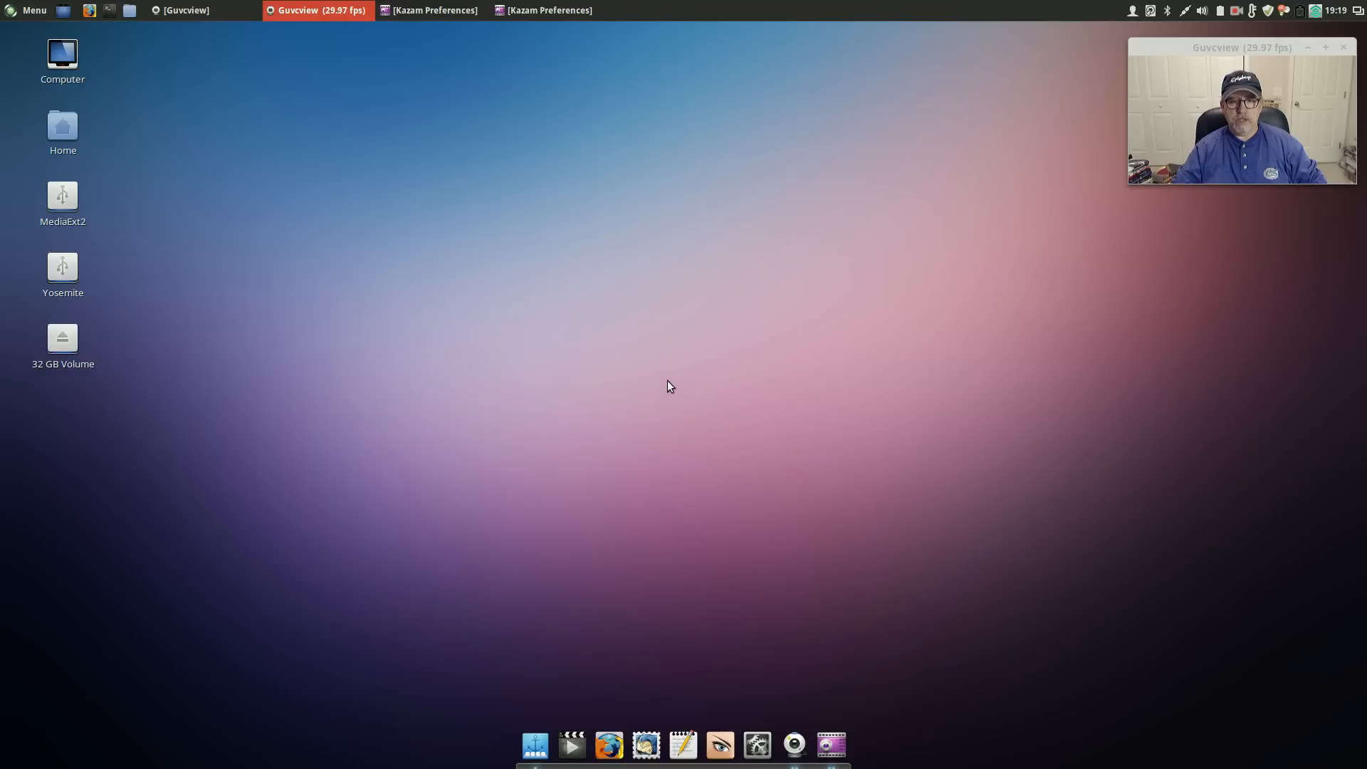
{"action": "mouse_move", "coordinate": [668, 397]}
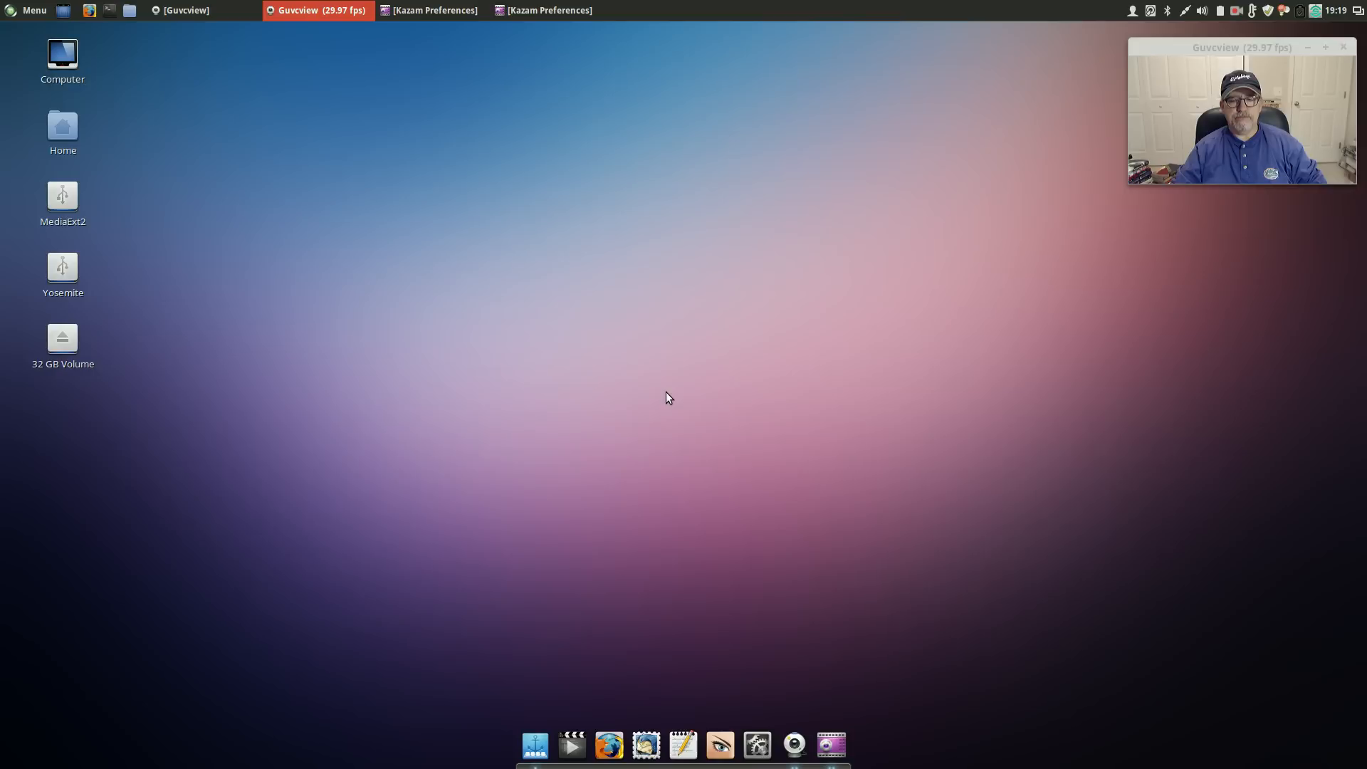
{"action": "mouse_move", "coordinate": [658, 289]}
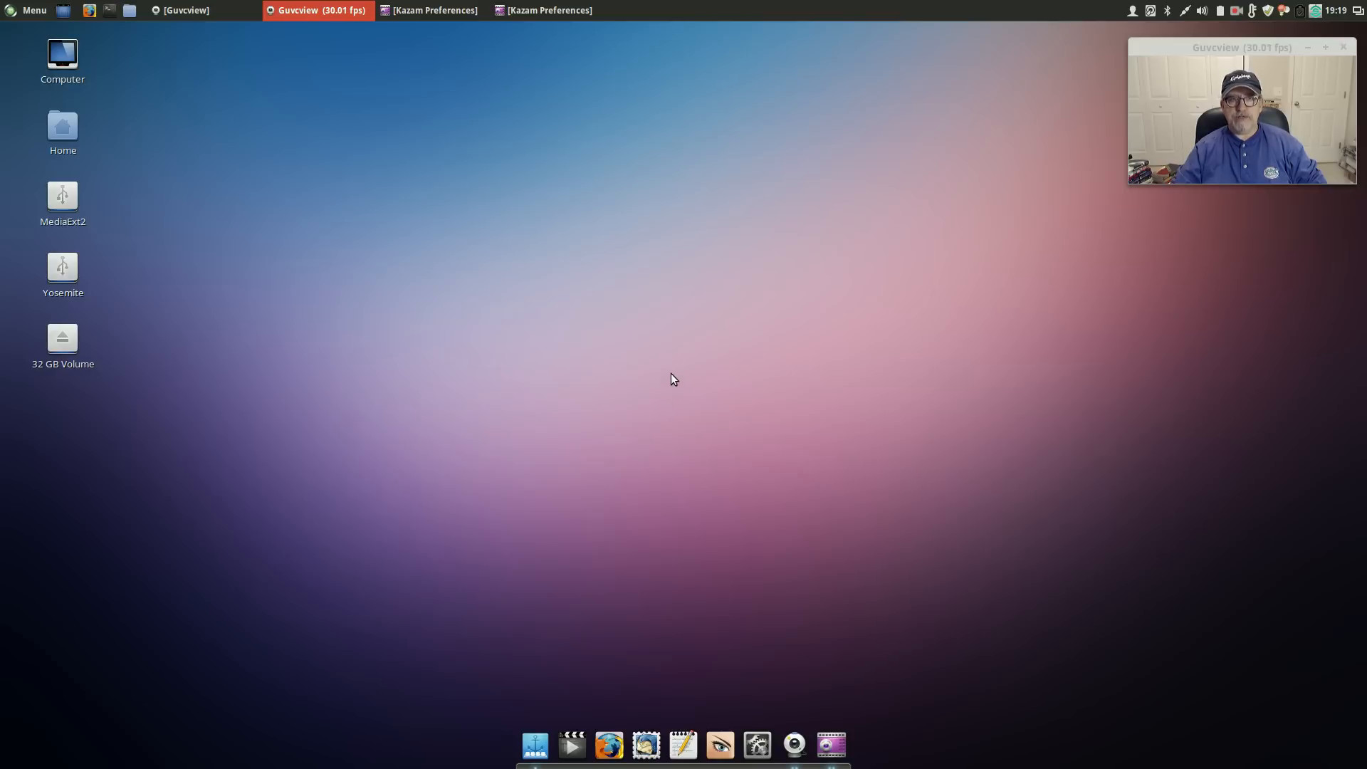
{"action": "mouse_move", "coordinate": [668, 375]}
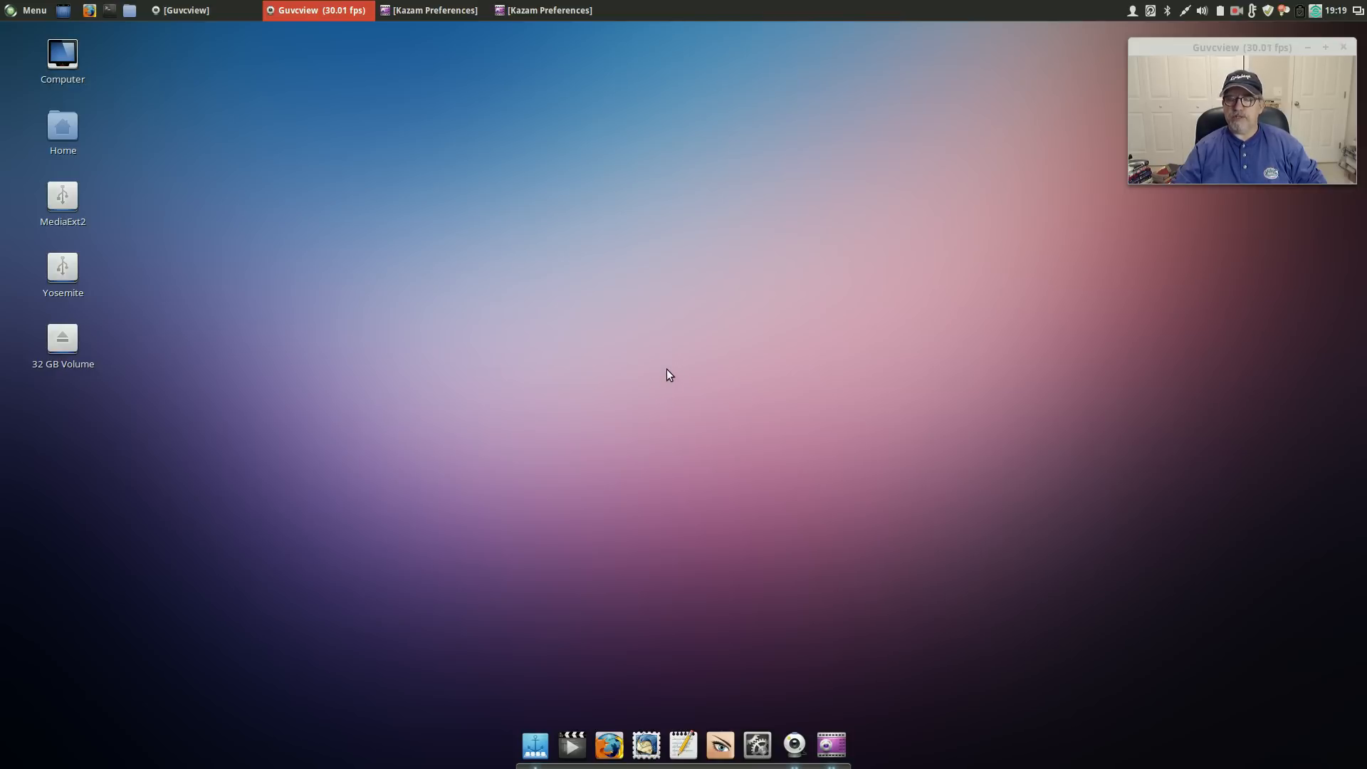